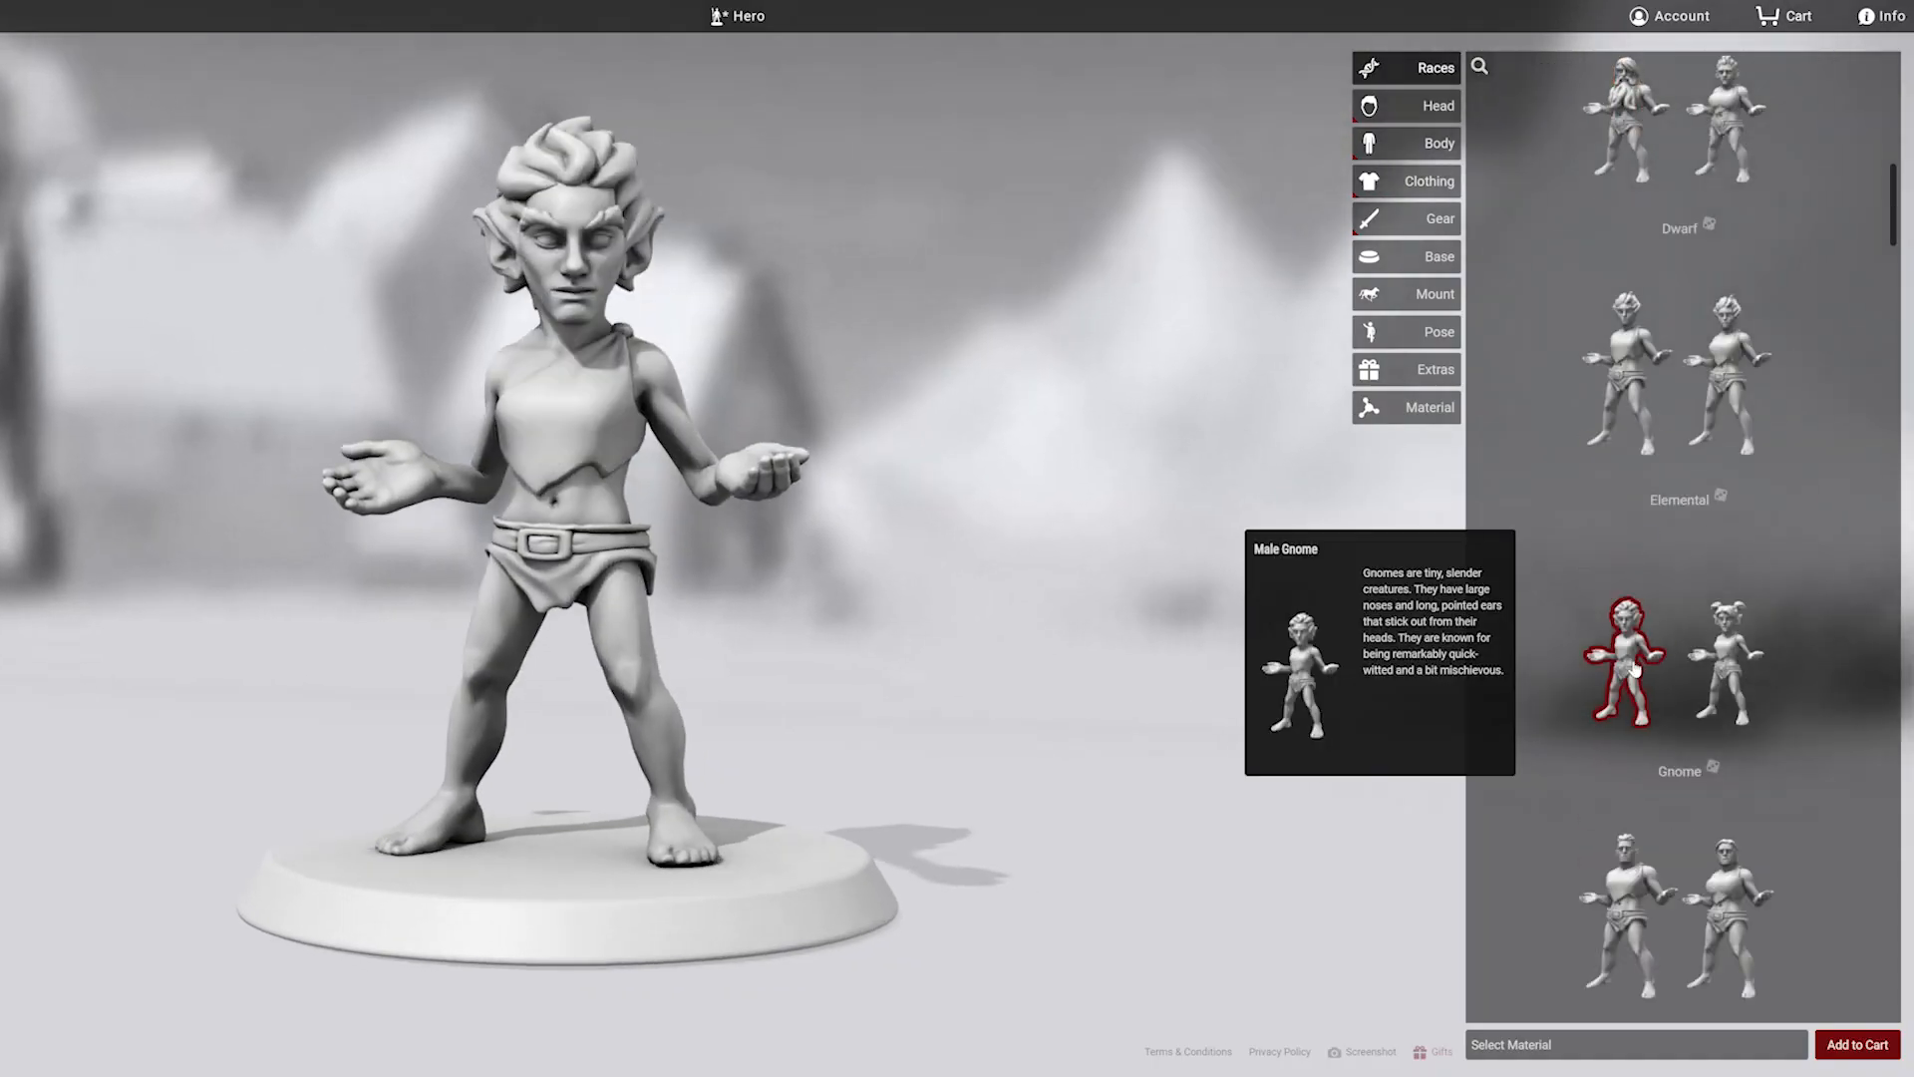
Step: Give the gnome a grinning expression, shaggy tousled hair and an Old Timey Bartender beard
{"action": "left_click", "coordinate": [1405, 107]}
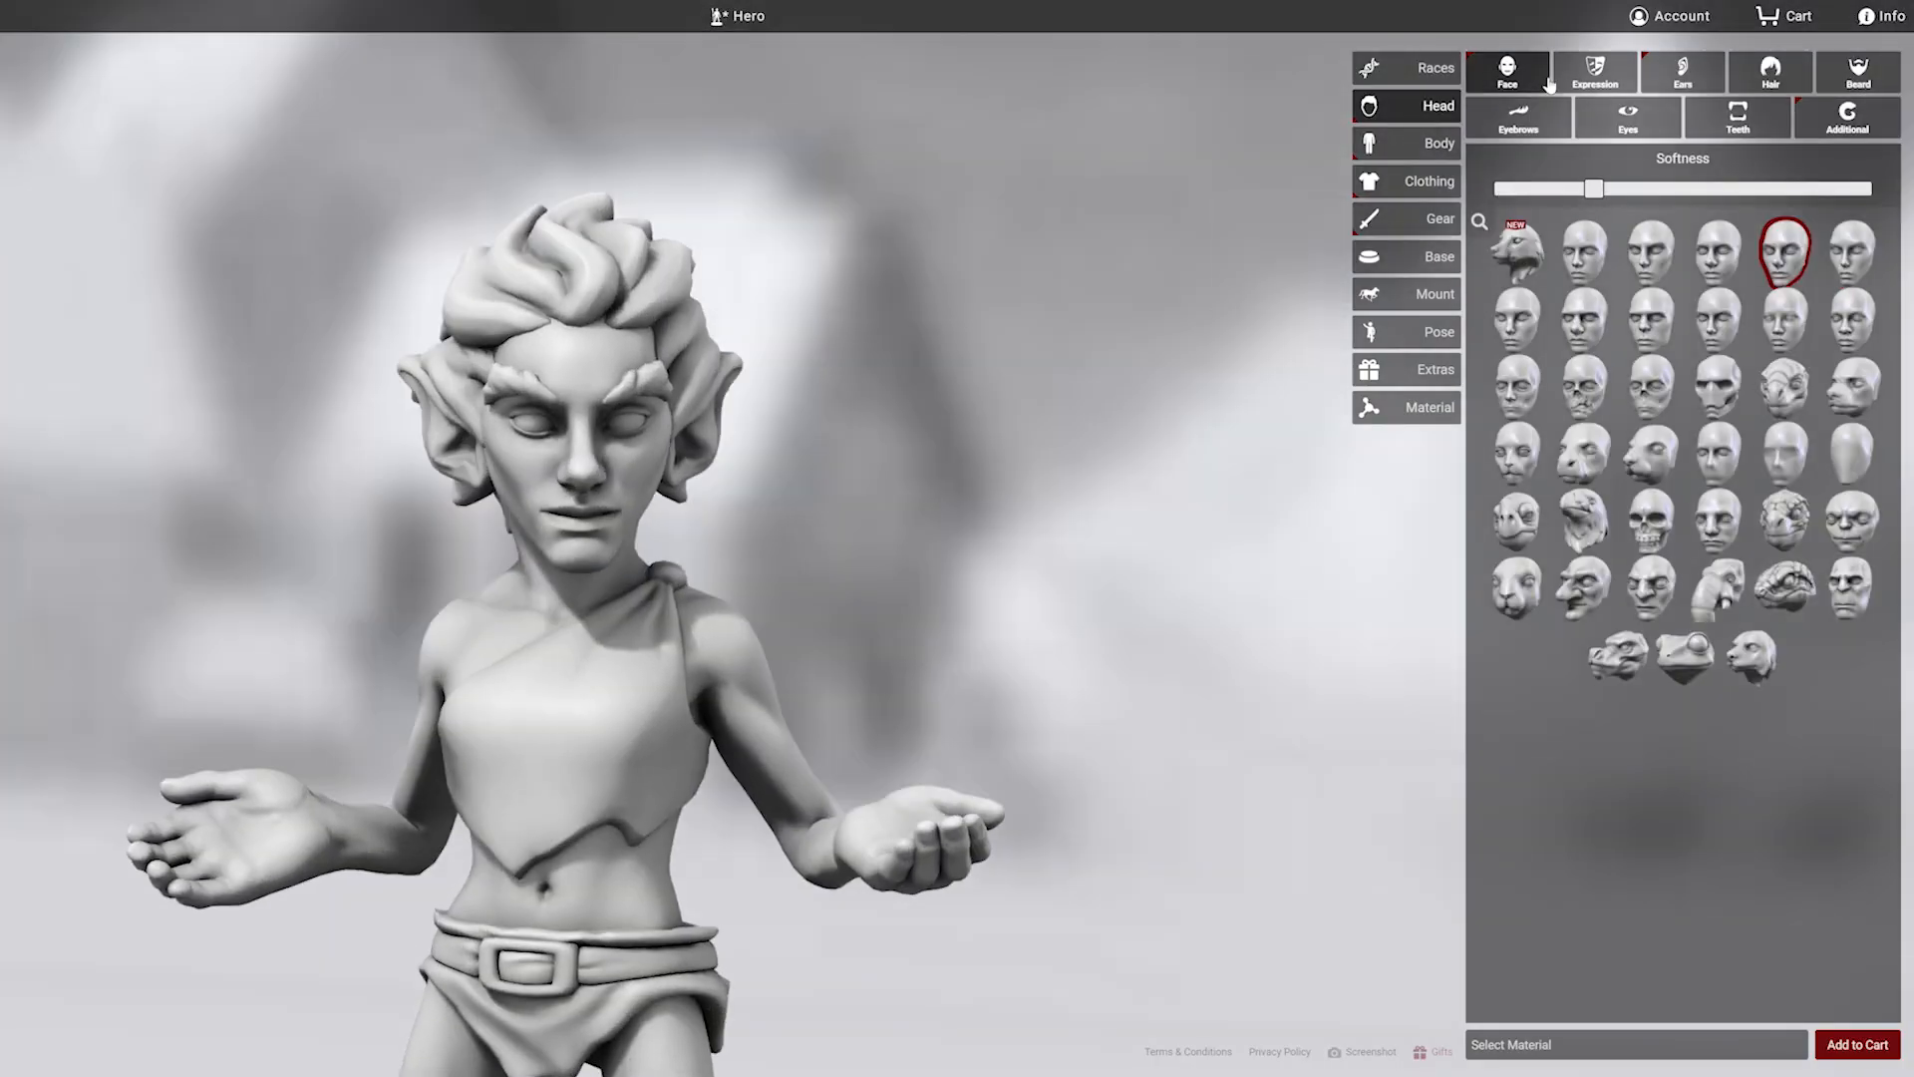
{"action": "left_click", "coordinate": [1592, 70]}
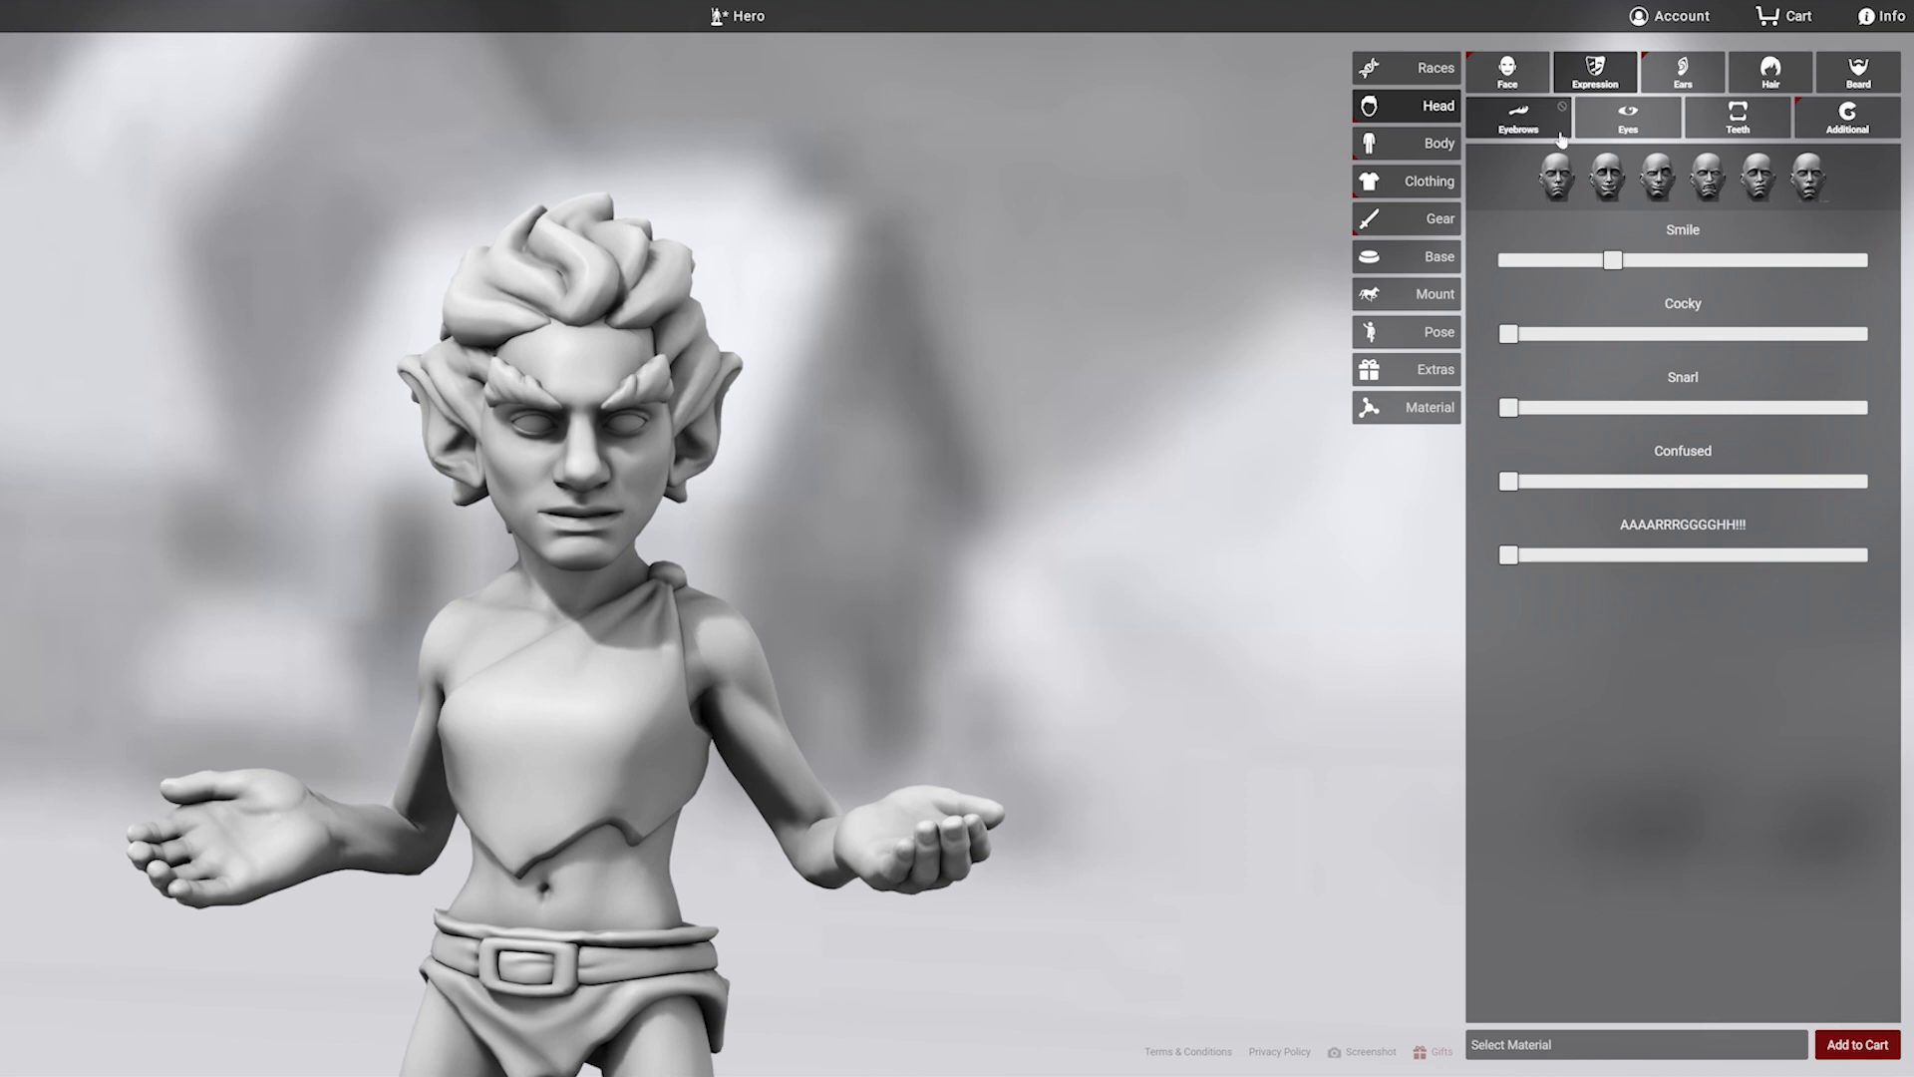
{"action": "left_click", "coordinate": [1768, 70]}
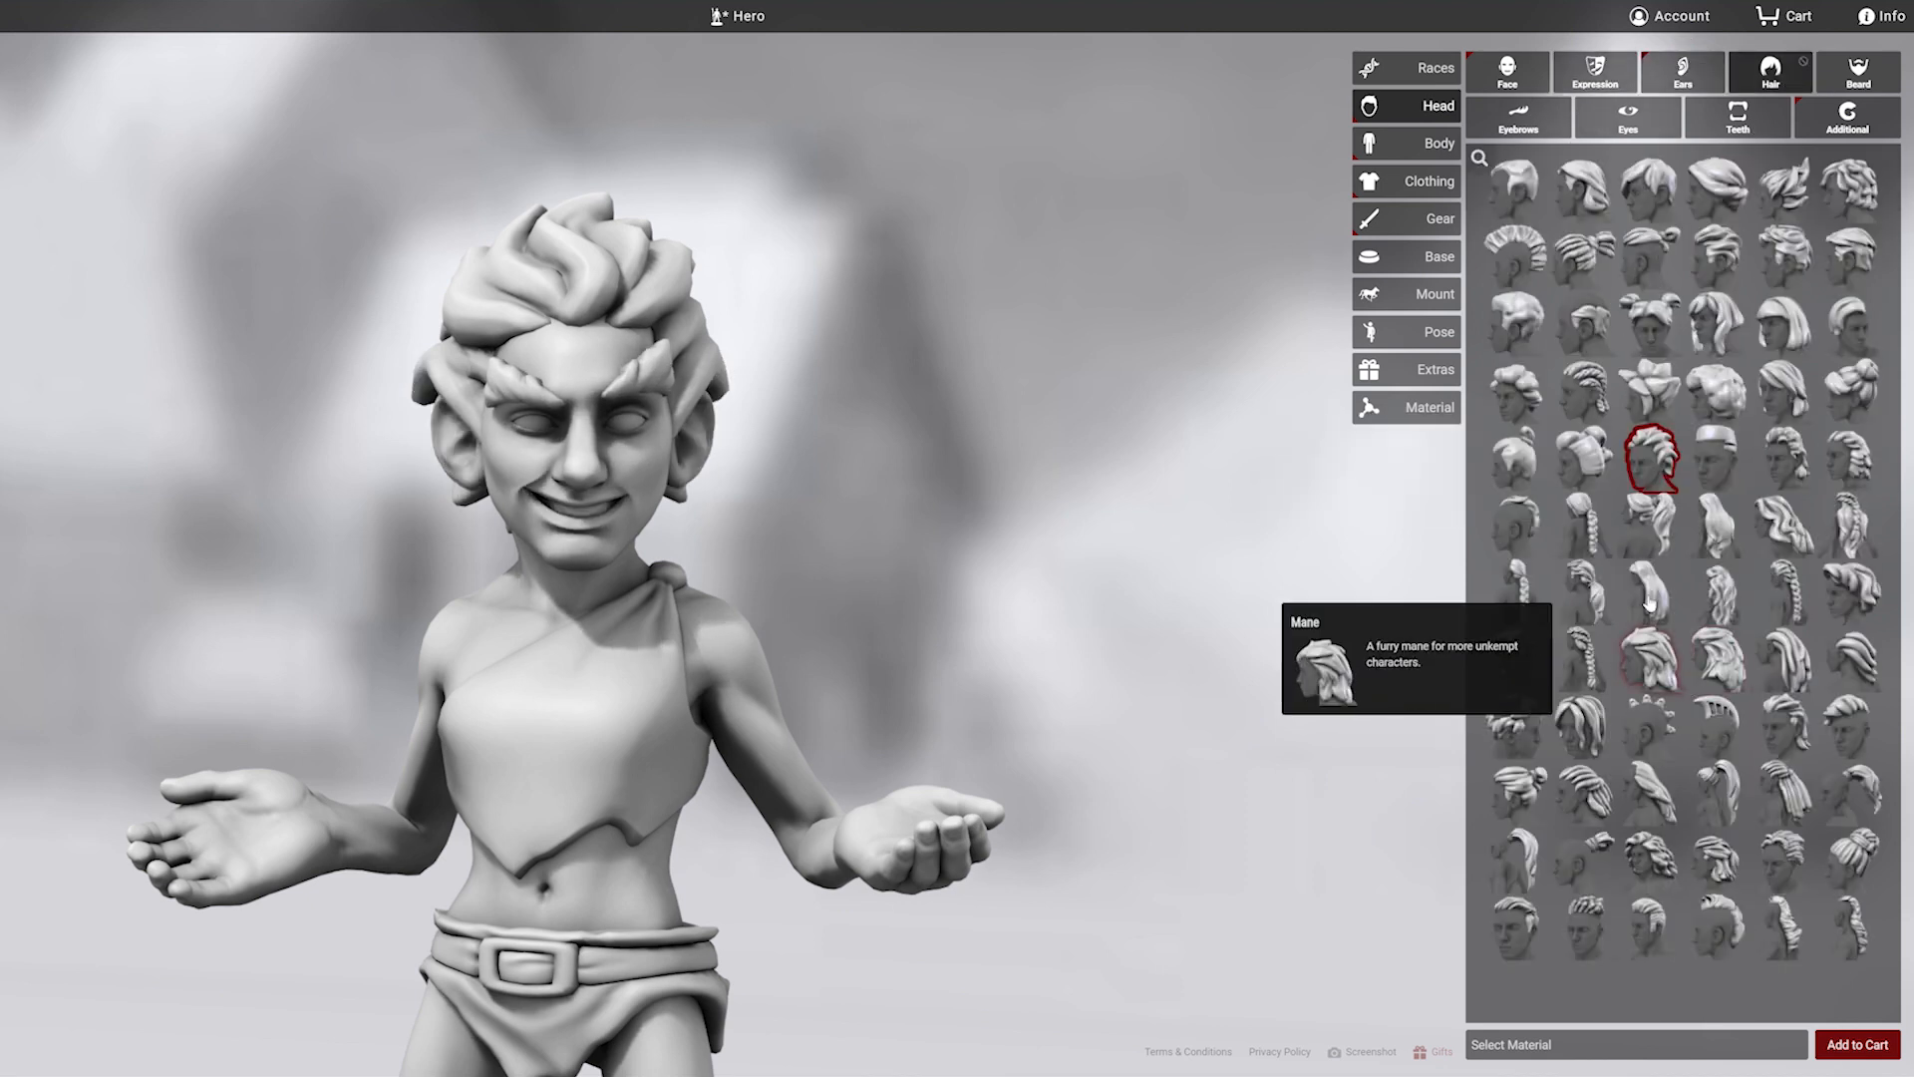
{"action": "left_click", "coordinate": [1788, 256]}
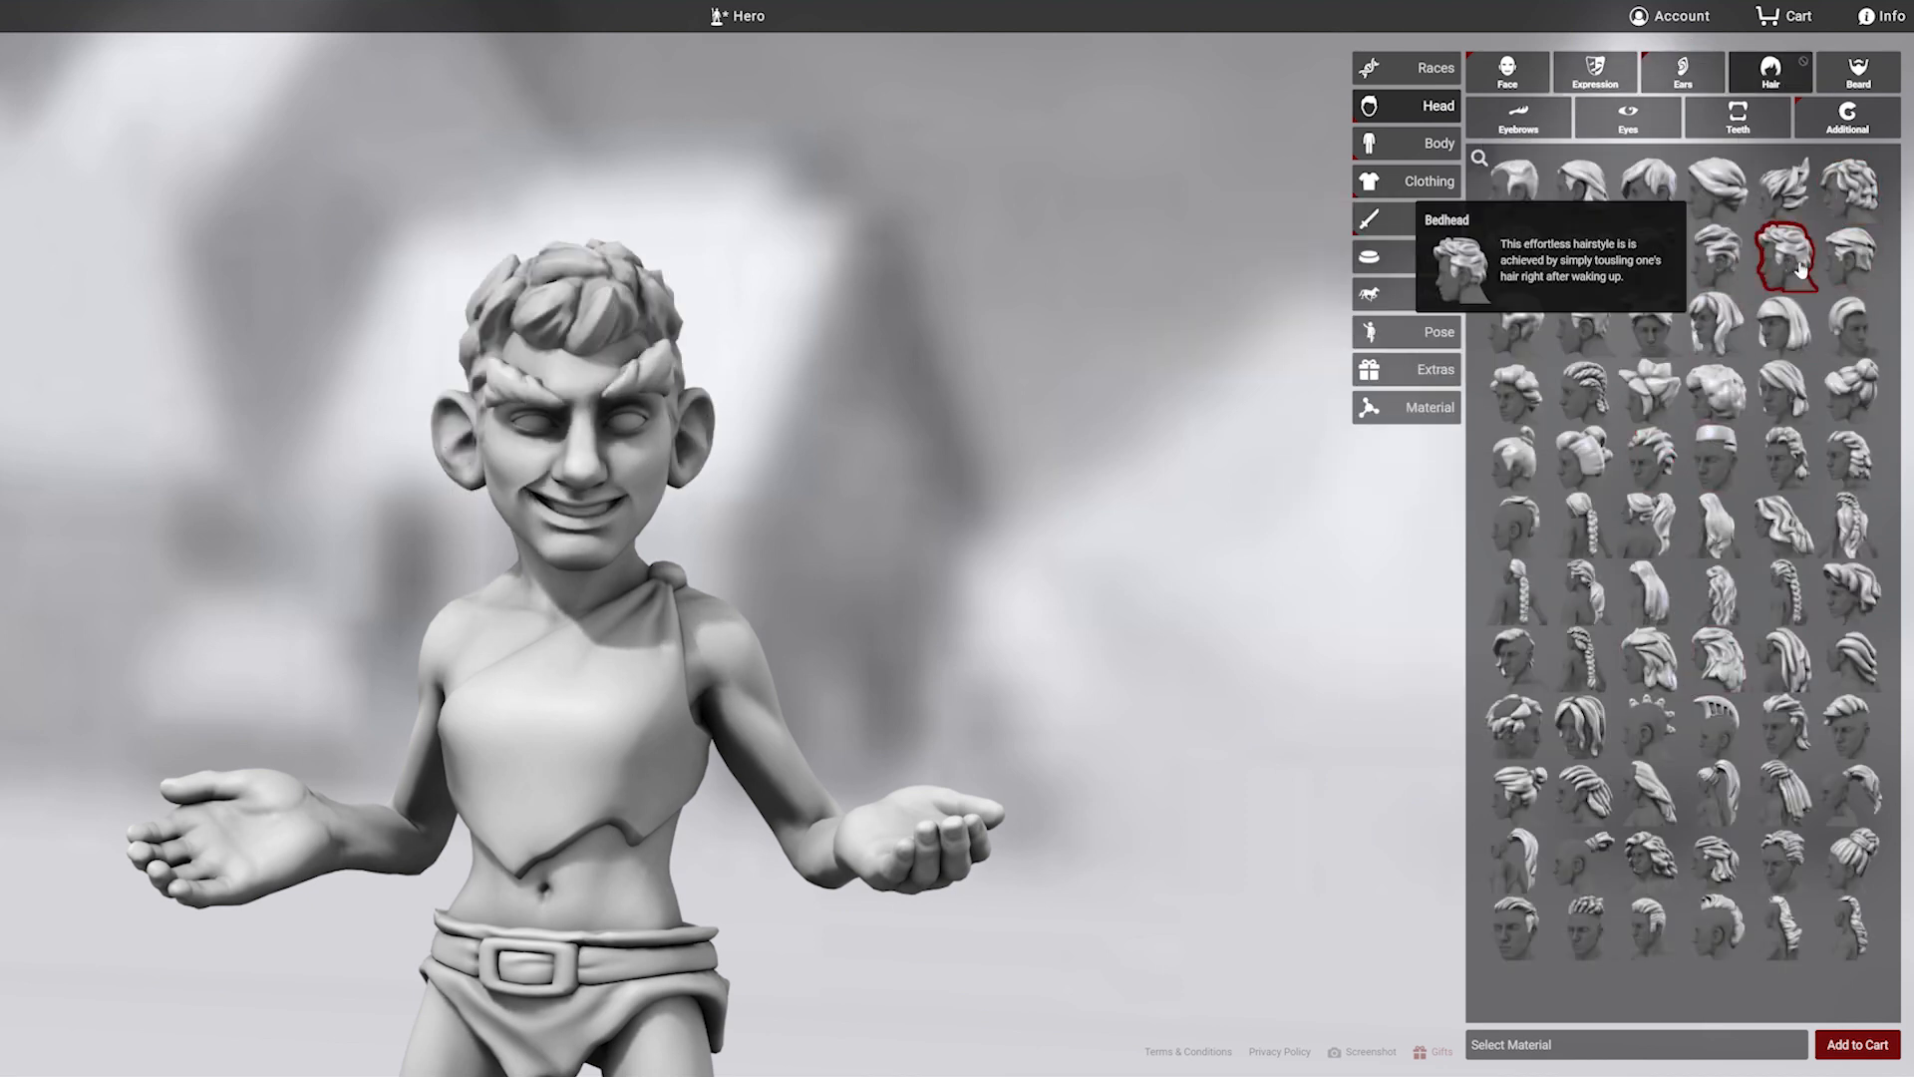
{"action": "left_click", "coordinate": [1856, 73]}
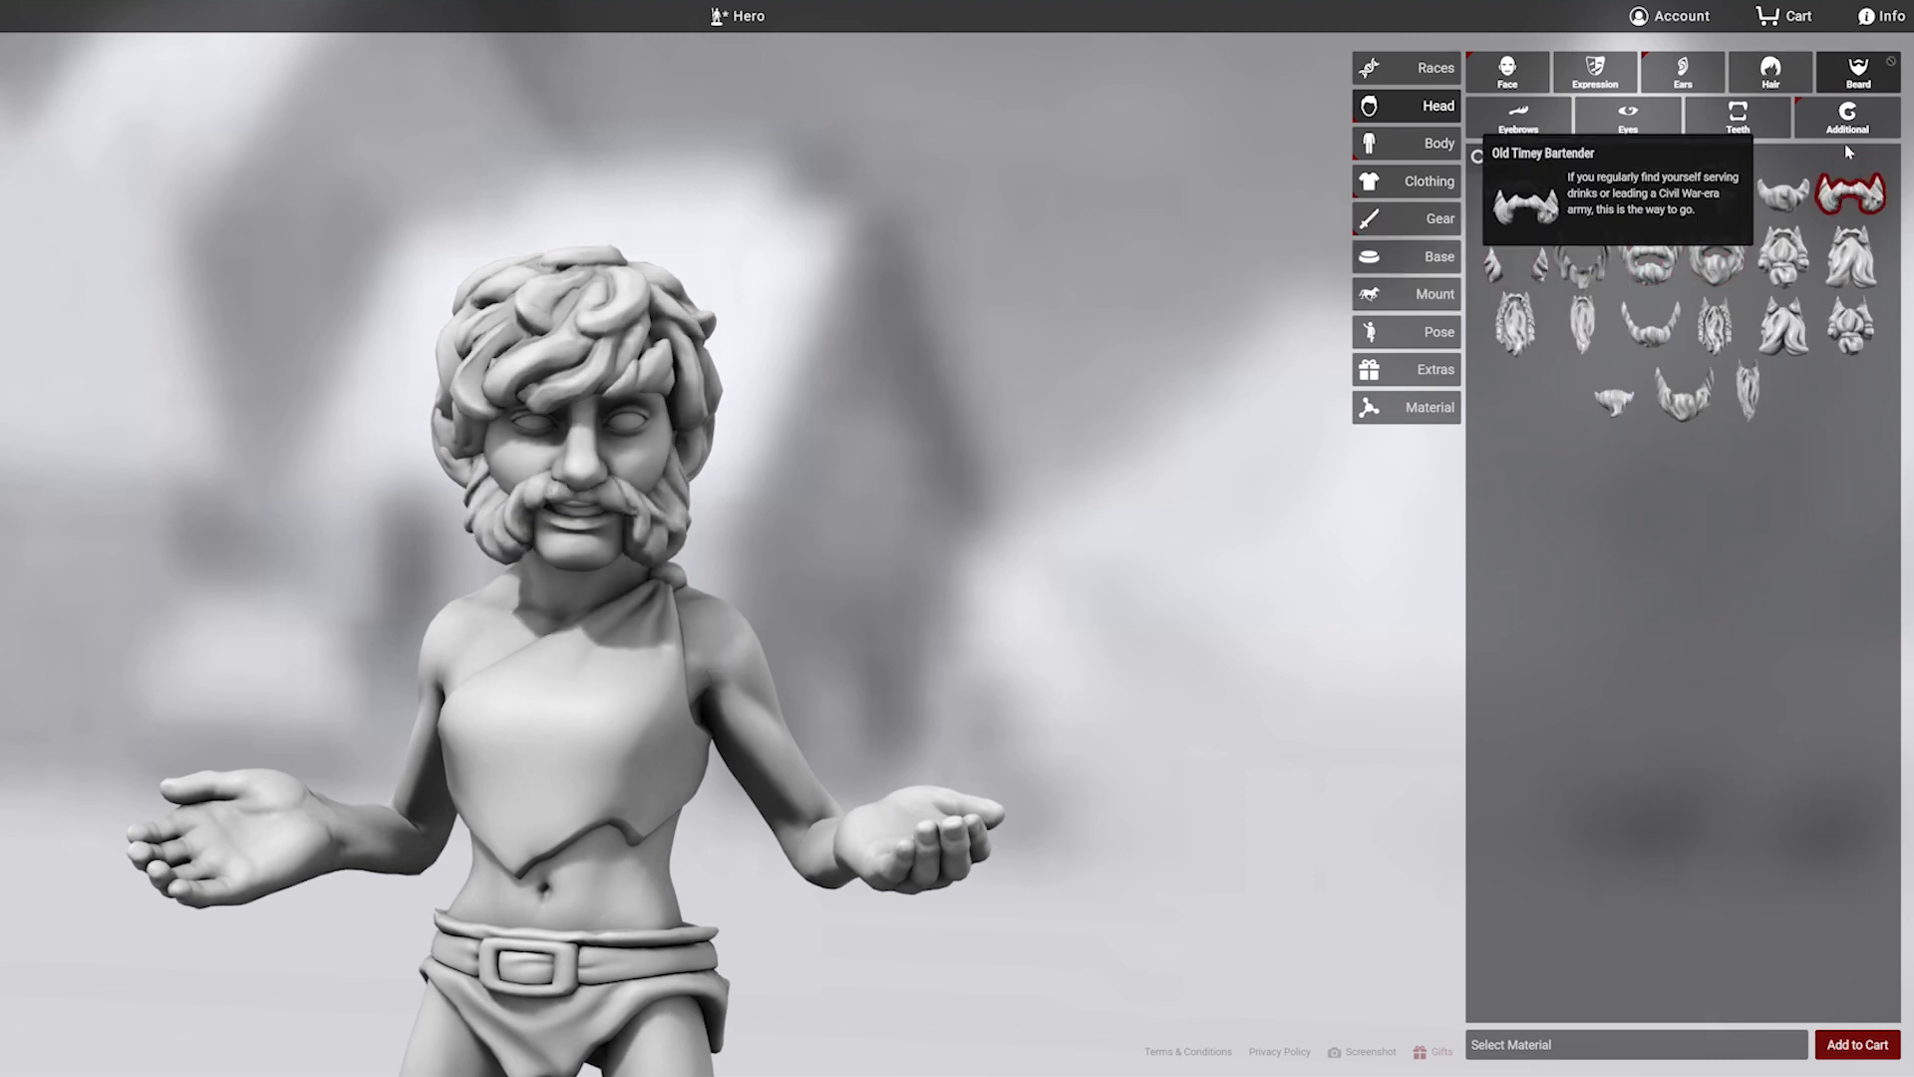
{"action": "left_click", "coordinate": [1437, 142]}
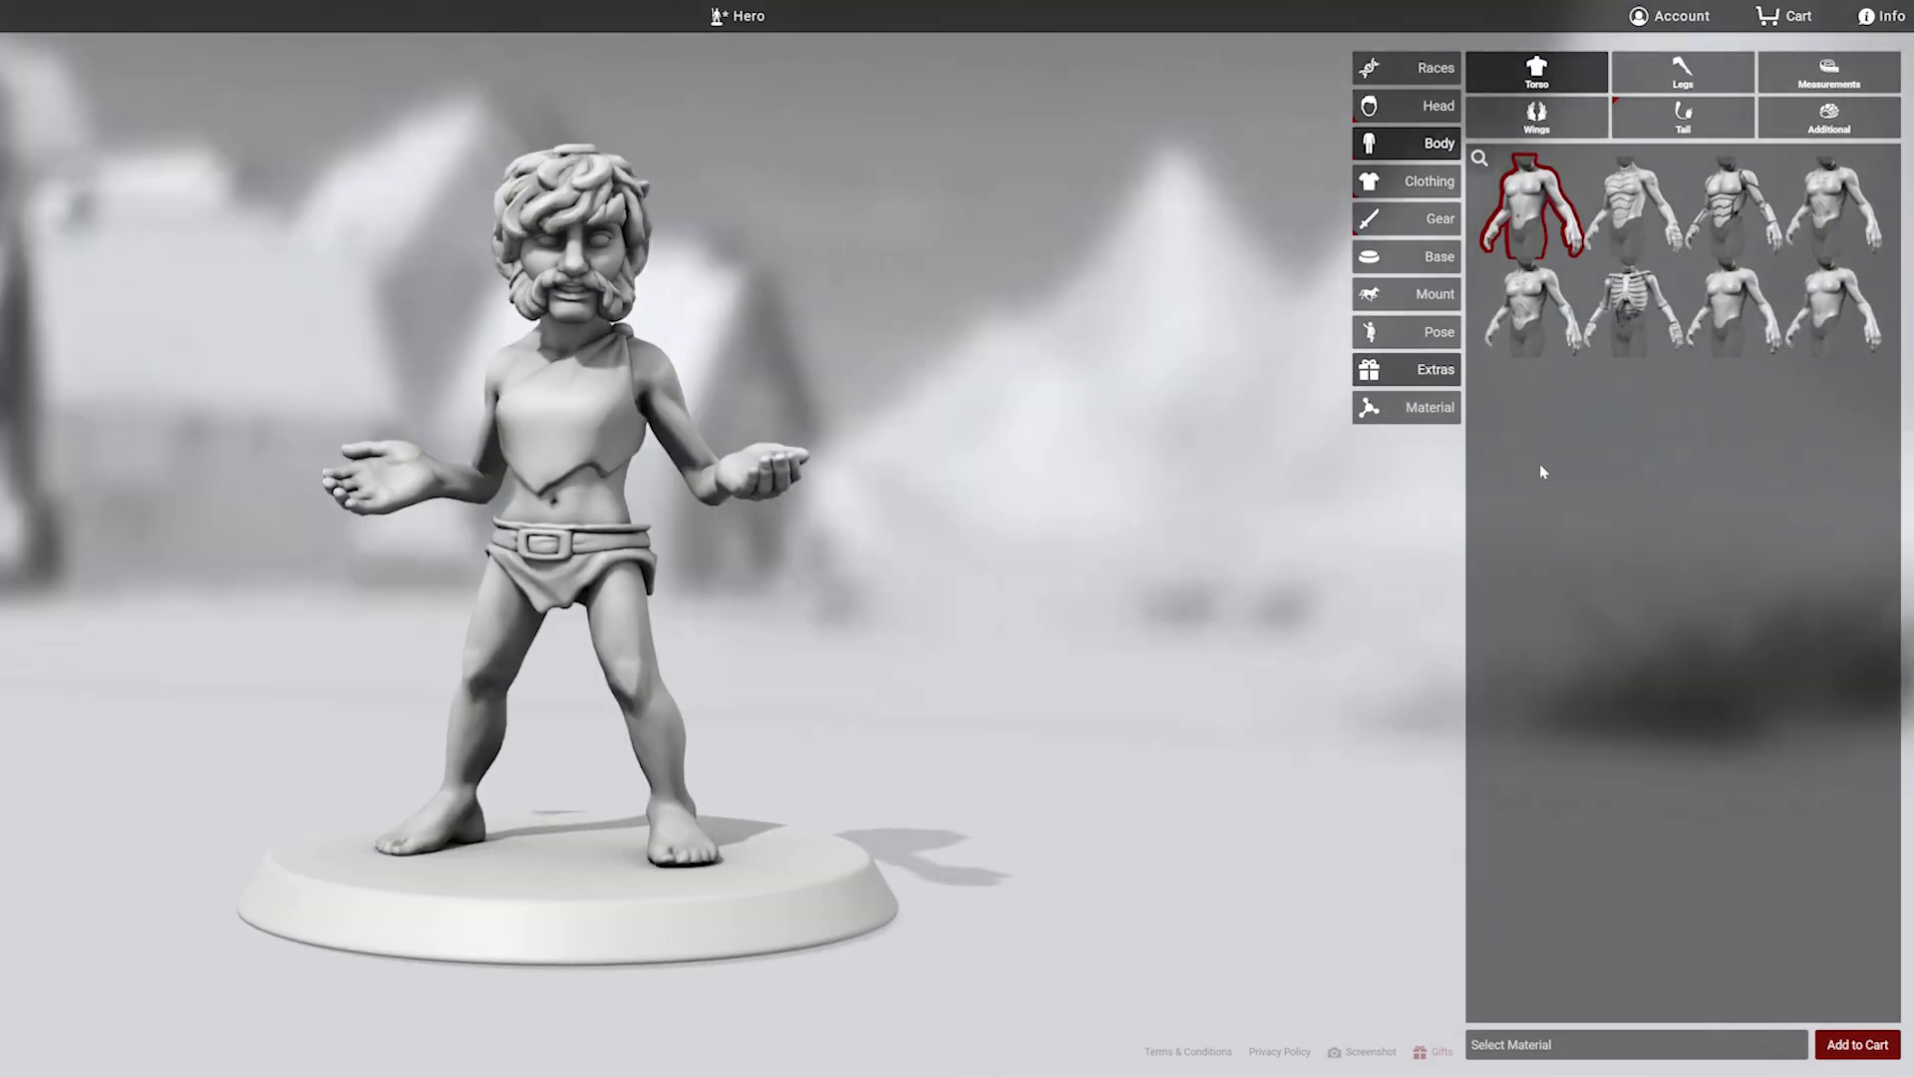
Step: Adjust body proportions, then add a goggled top hat, slim Dress Pants and Tavern Server's Shoes
{"action": "left_click", "coordinate": [1827, 70]}
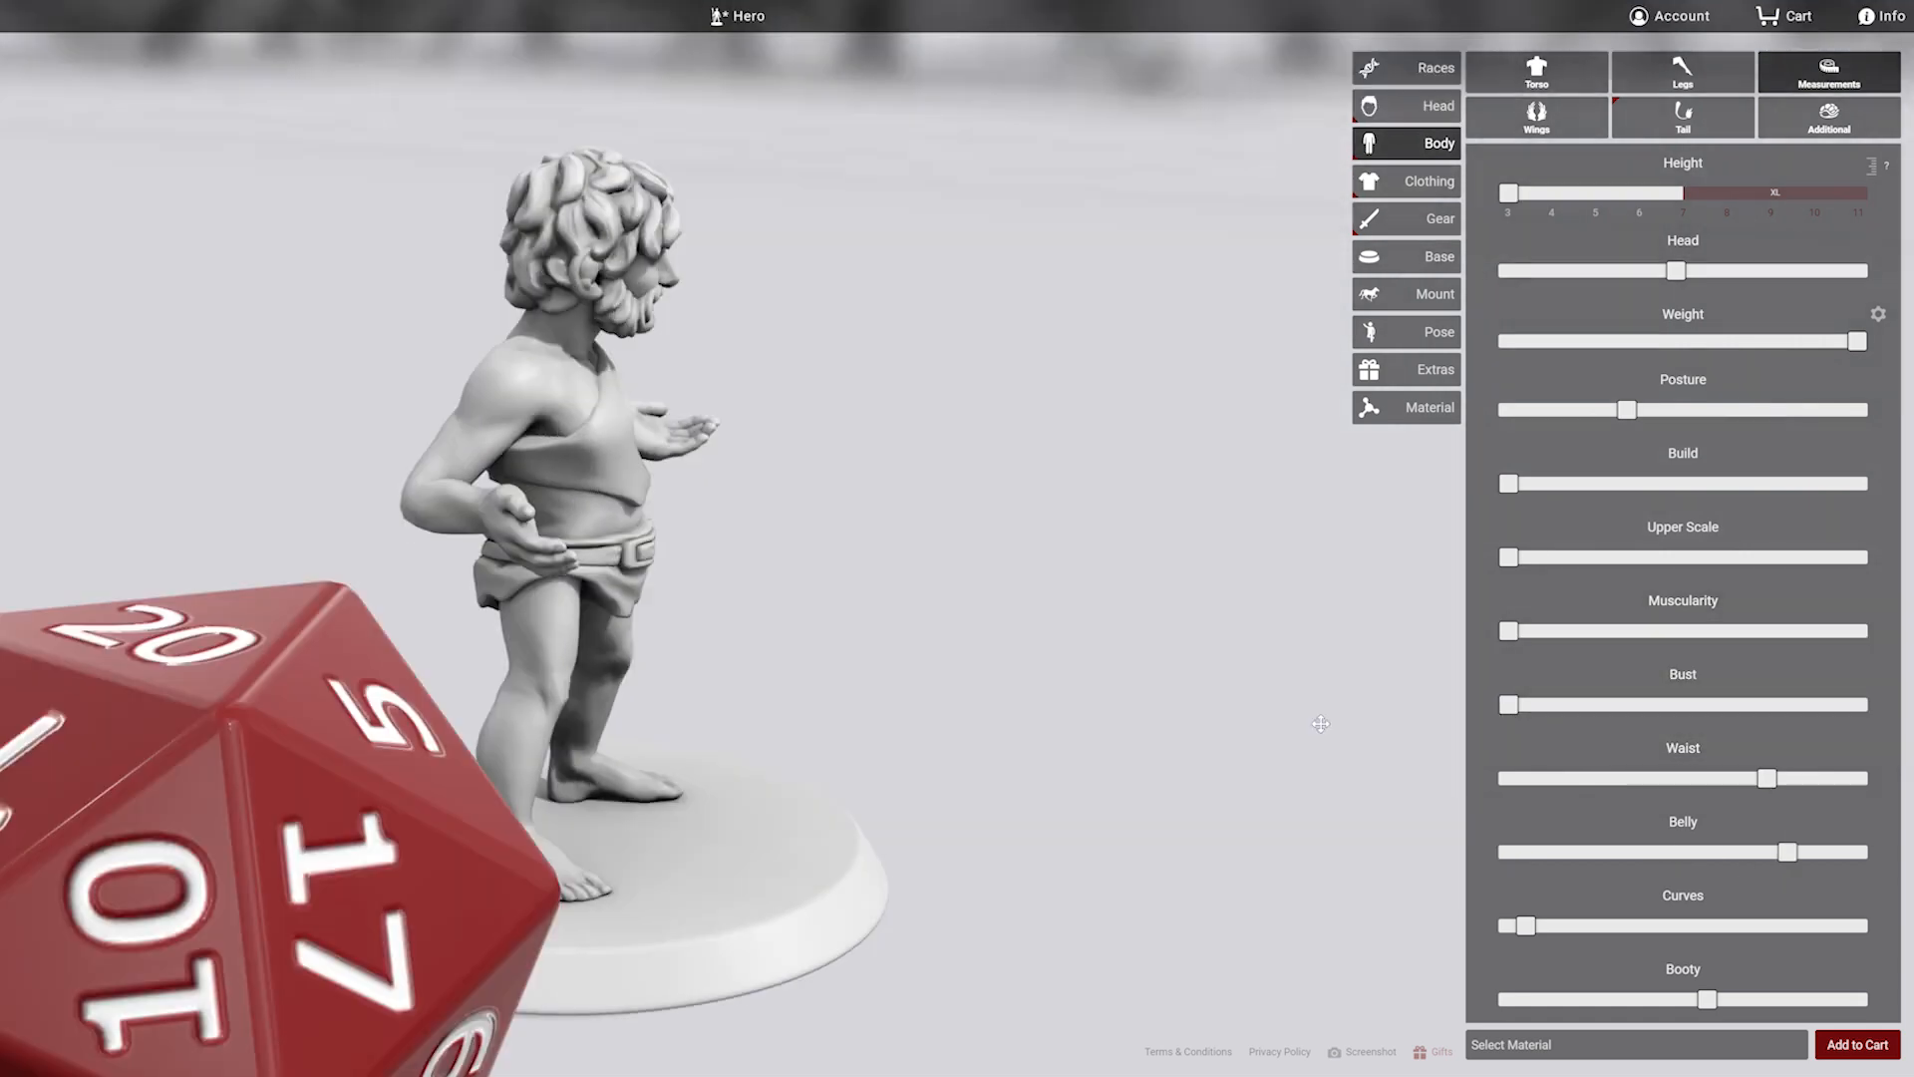
{"action": "left_click", "coordinate": [1426, 181]}
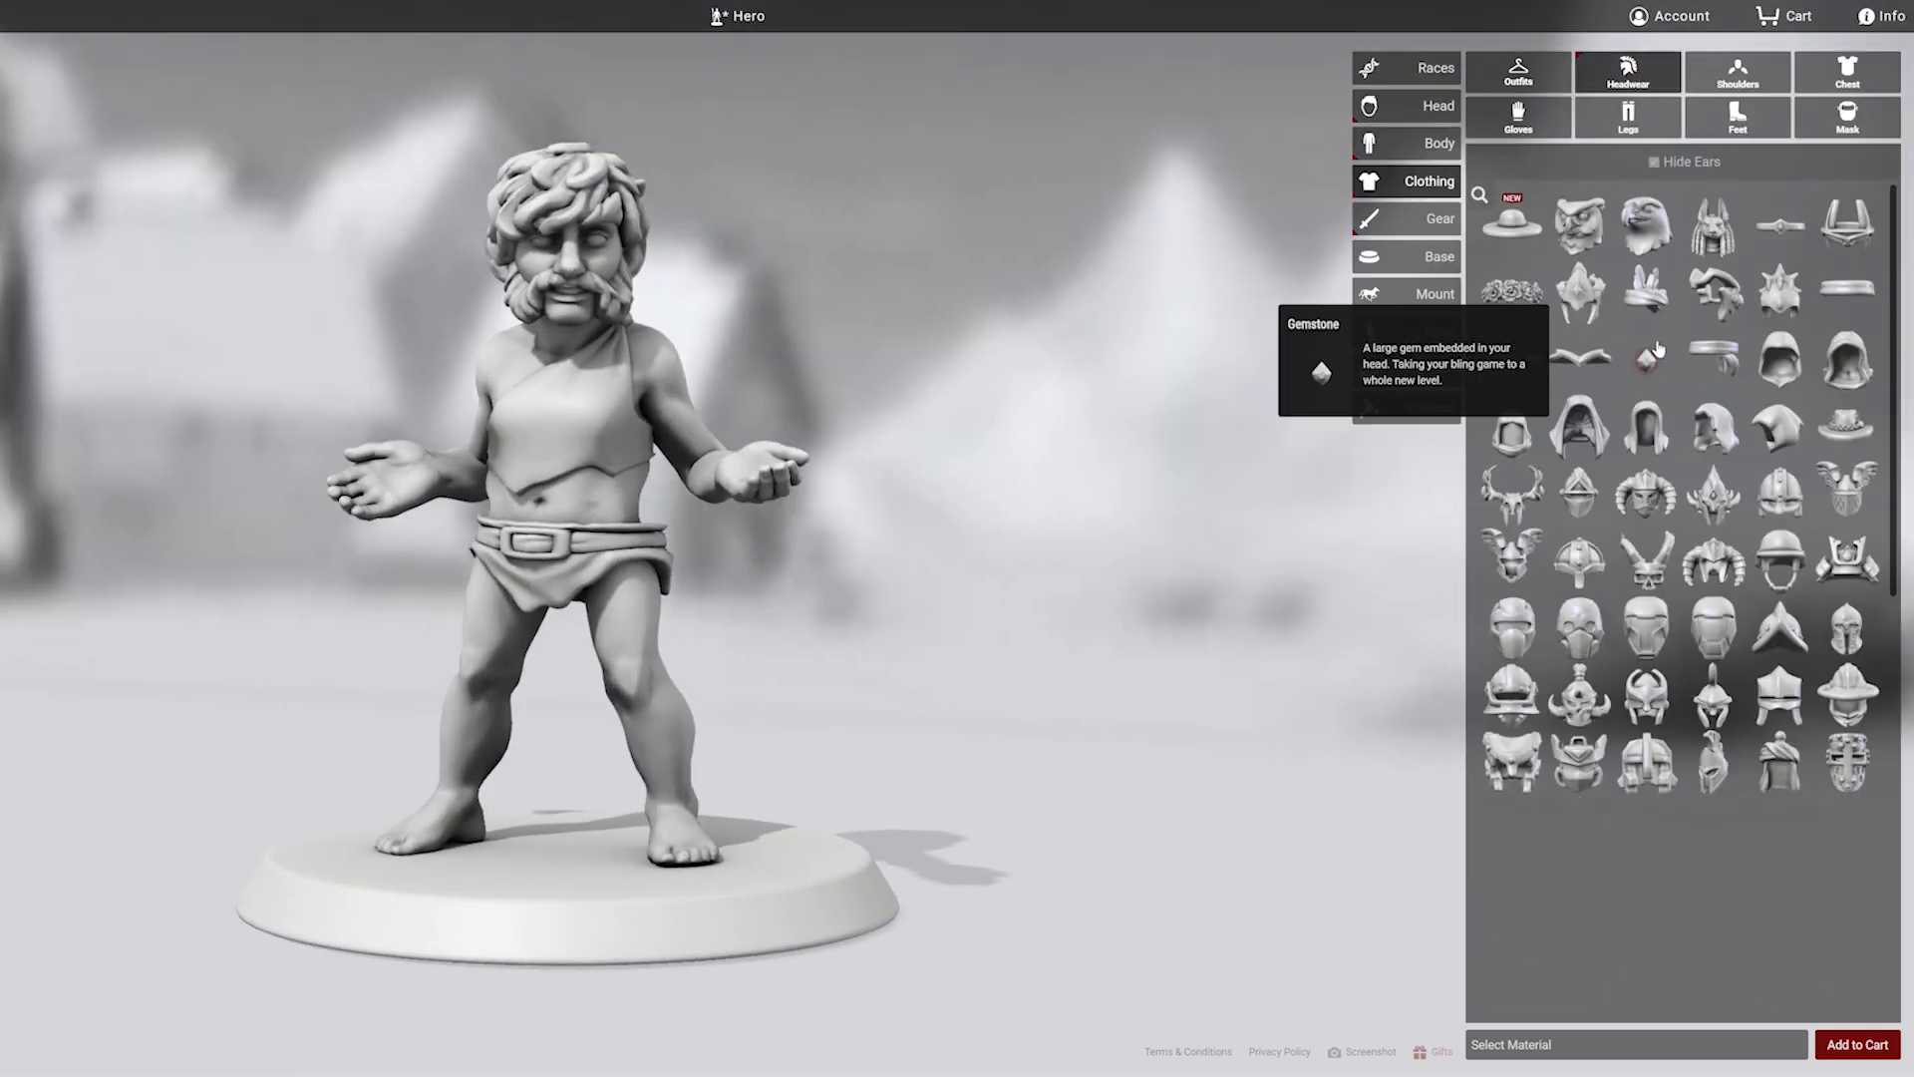
{"action": "left_click", "coordinate": [1511, 744]}
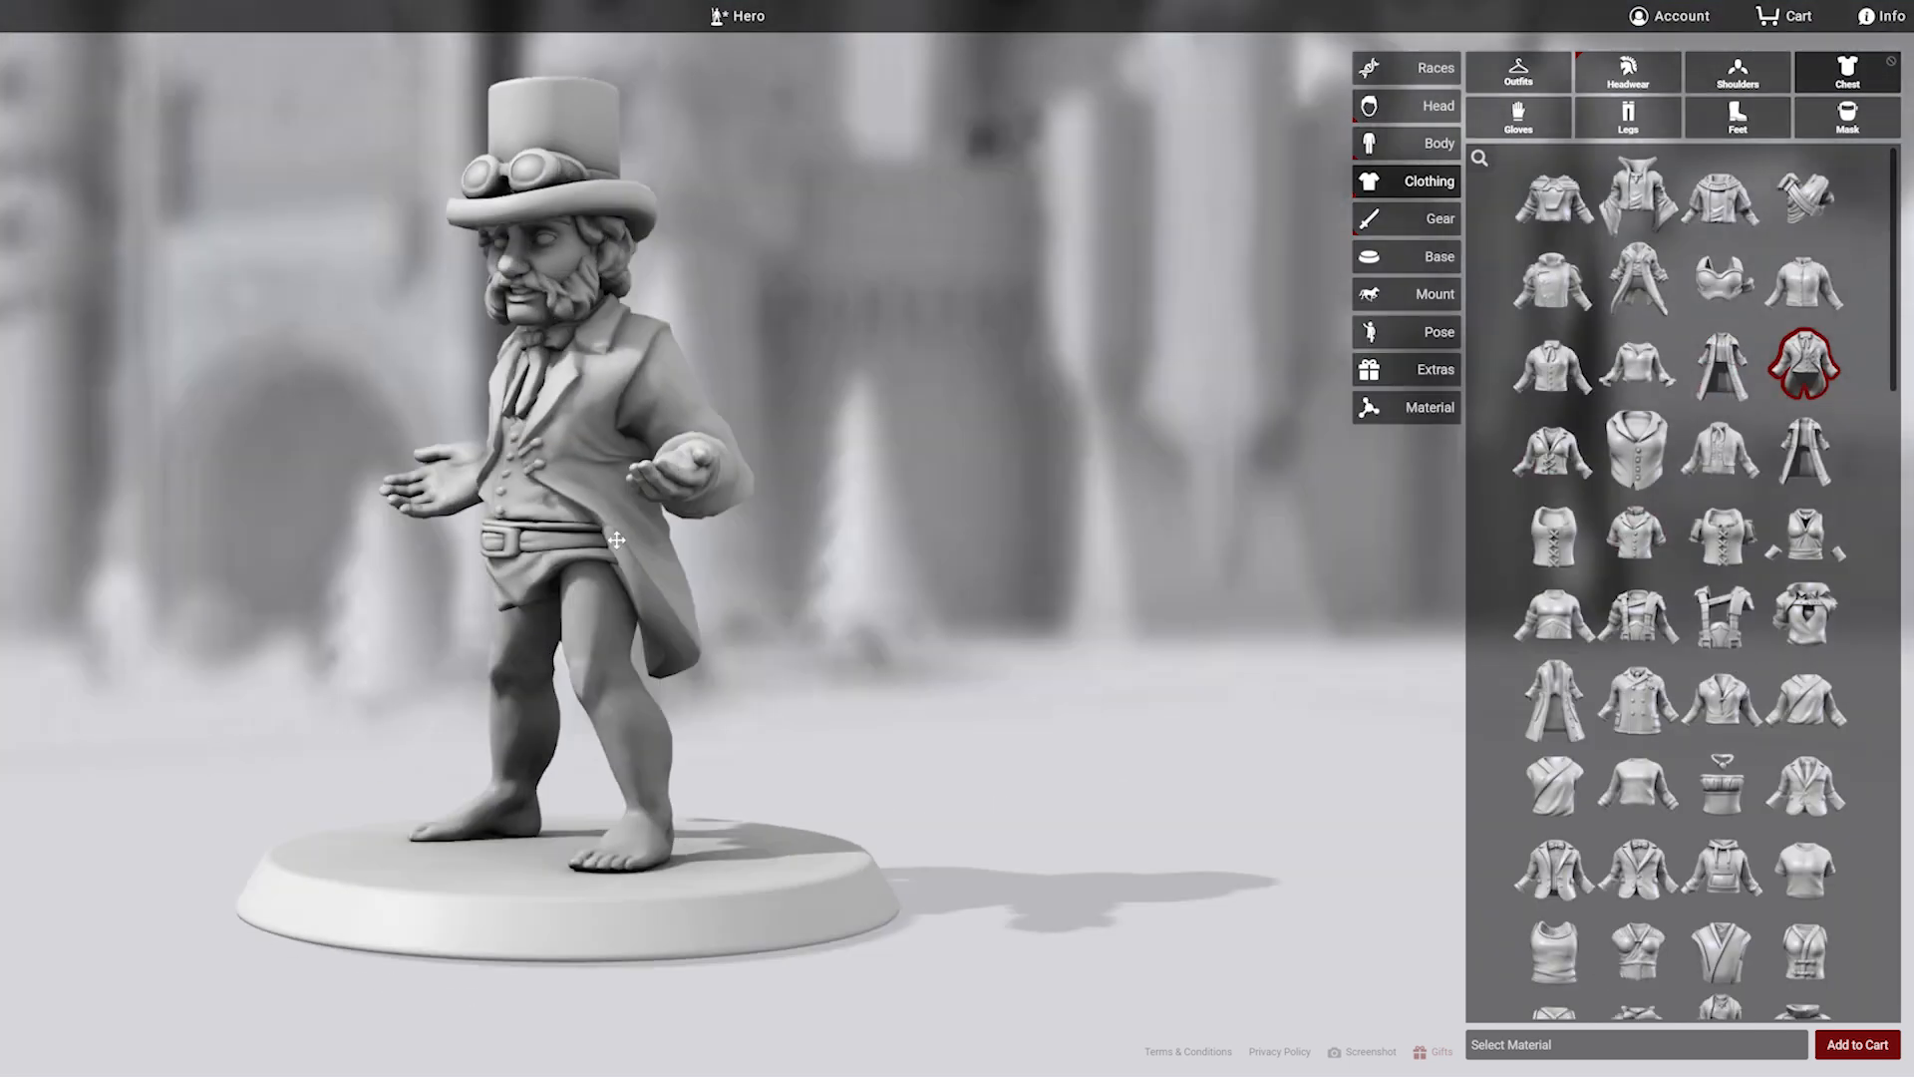
{"action": "left_click", "coordinate": [1626, 117]}
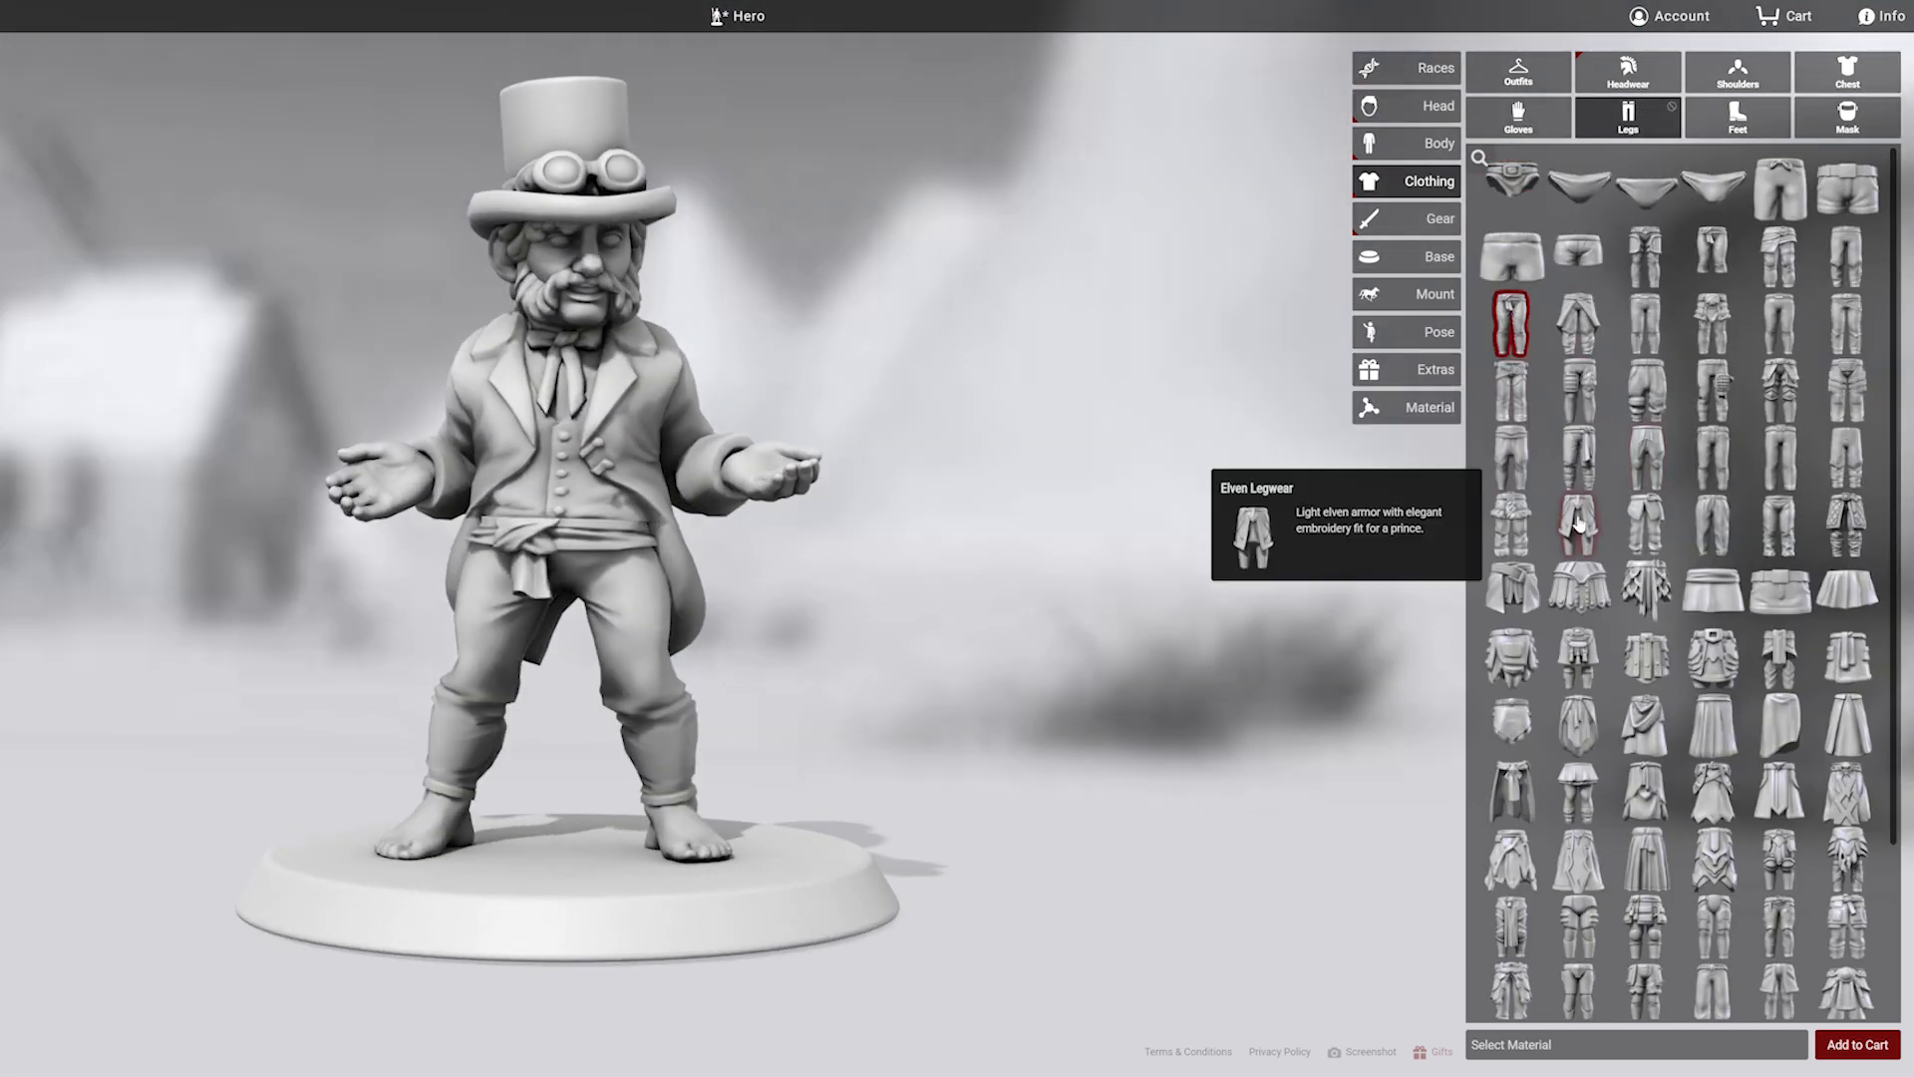
{"action": "left_click", "coordinate": [1778, 457]}
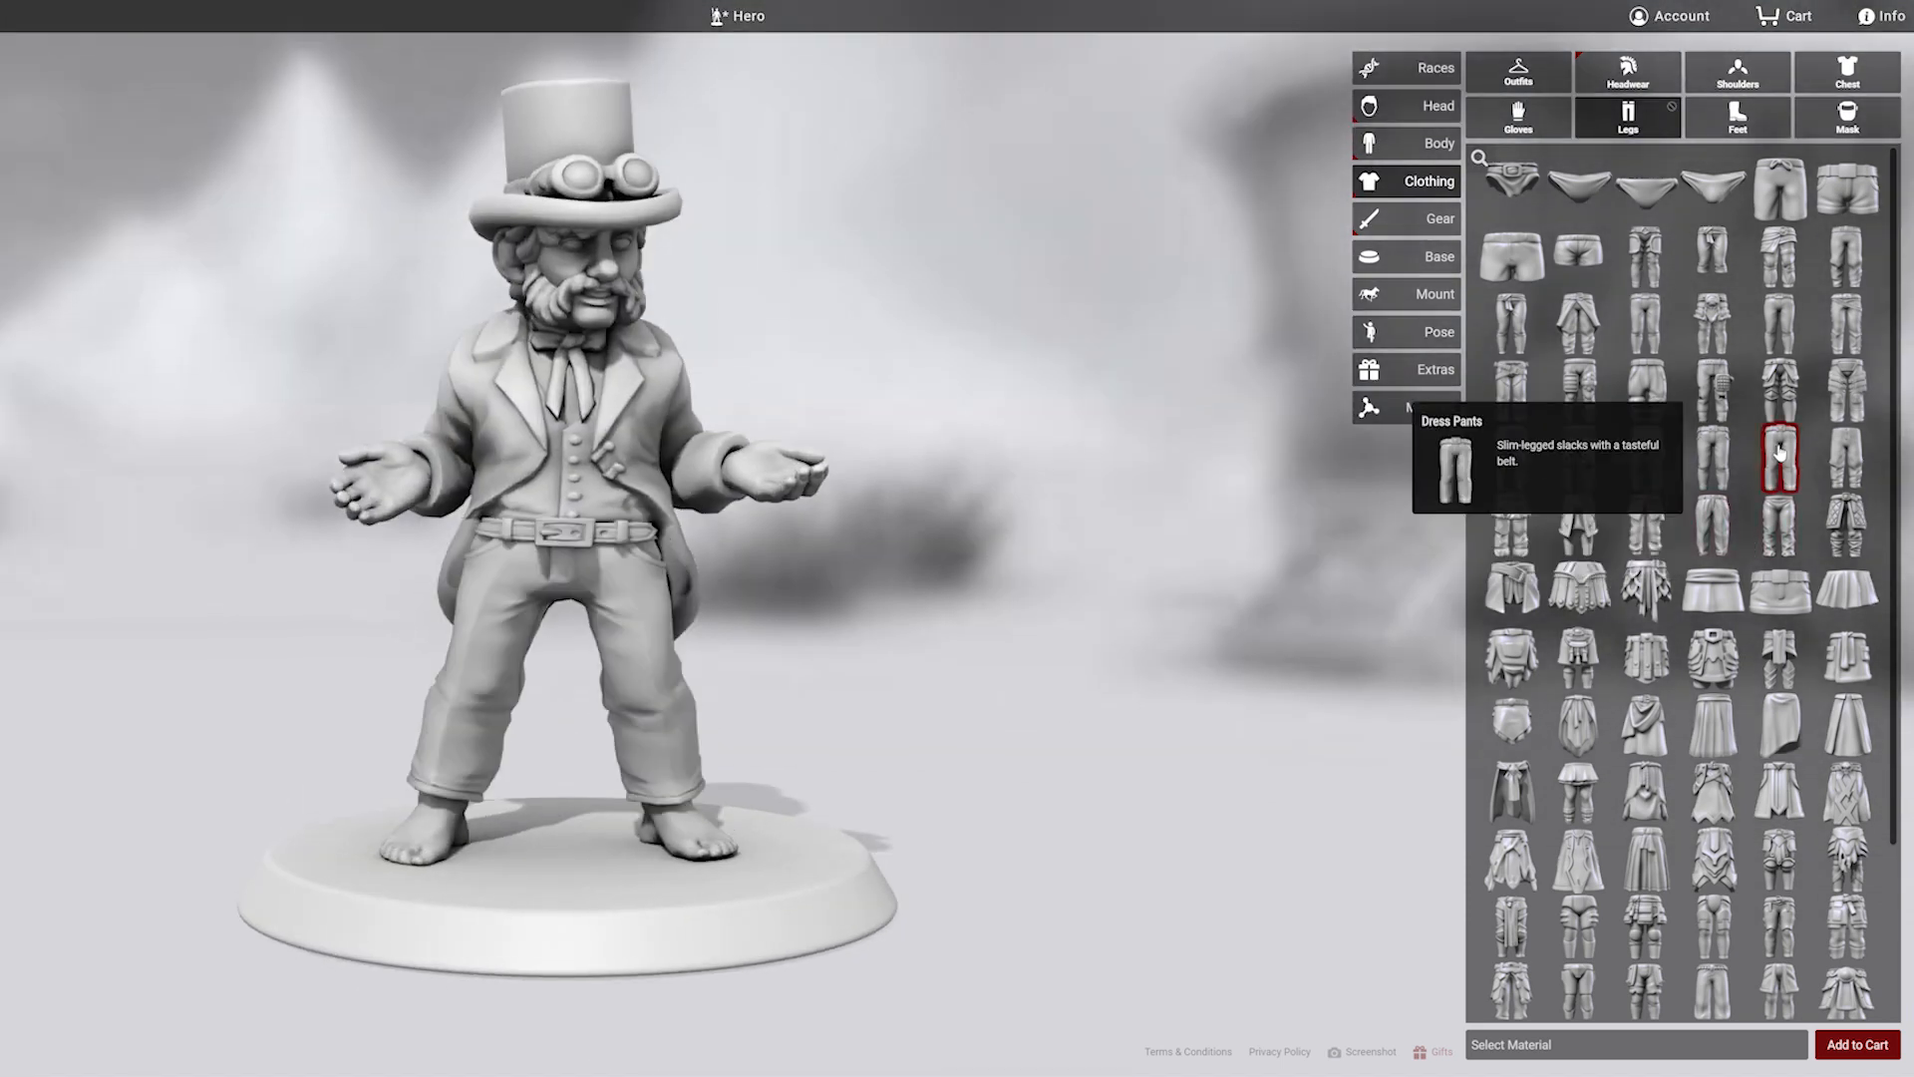
{"action": "left_click", "coordinate": [1736, 115]}
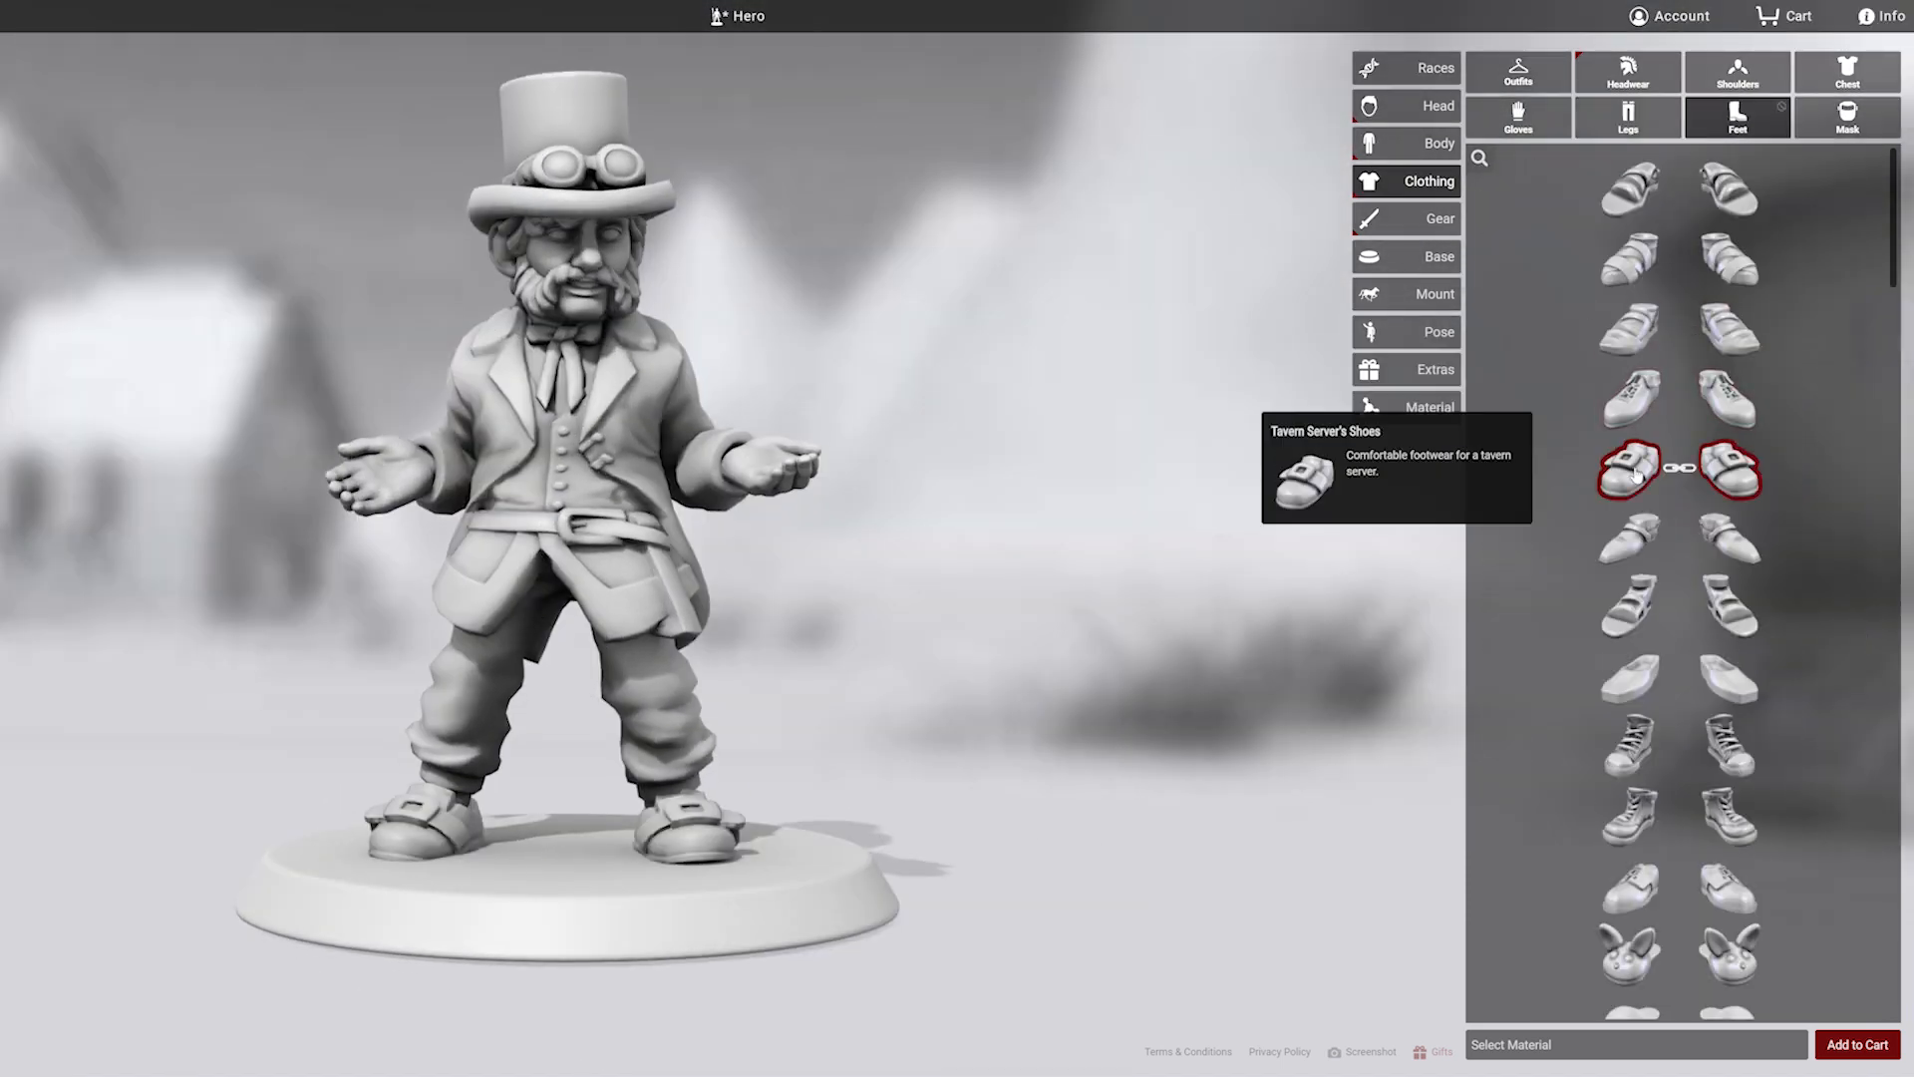
{"action": "left_click", "coordinate": [1440, 218]}
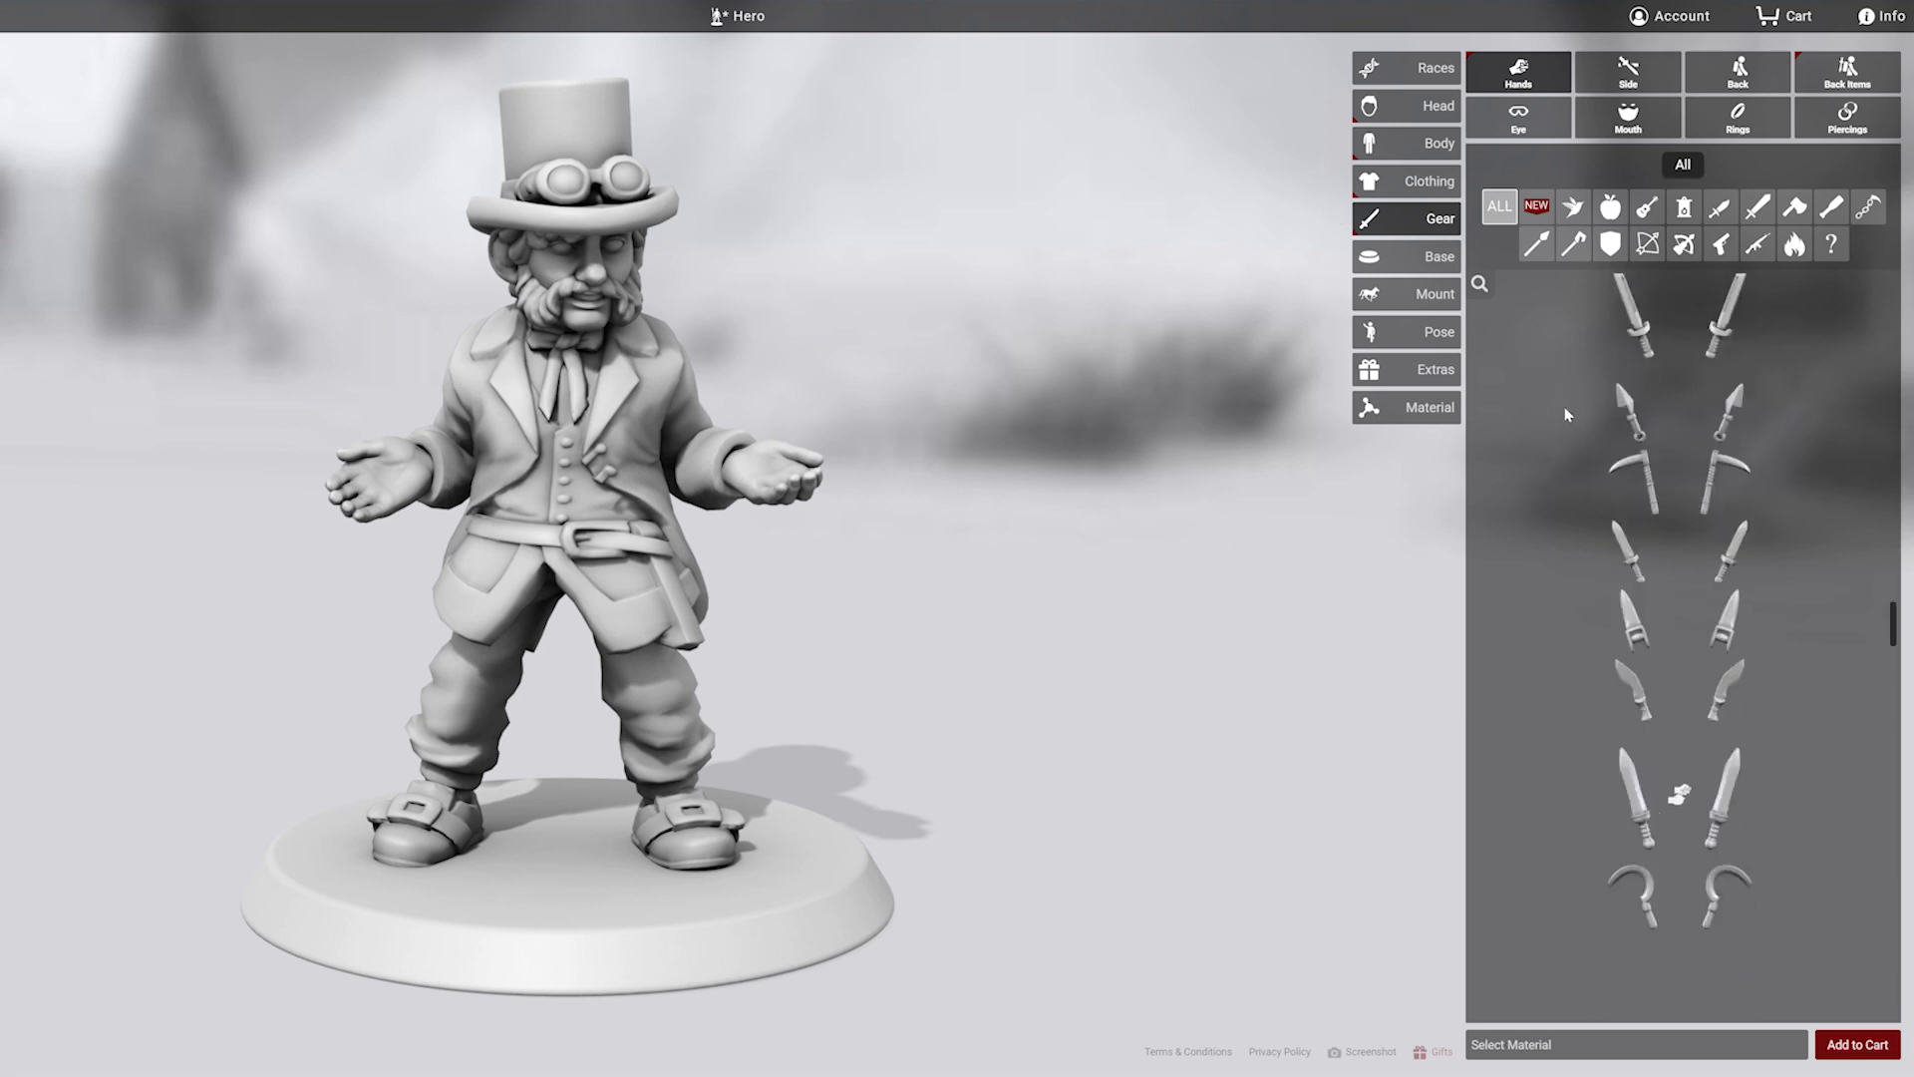
Step: Put an Alchemist's Flask and large travel bag in his hands and potion bottles at his hip
{"action": "left_click", "coordinate": [1572, 206]}
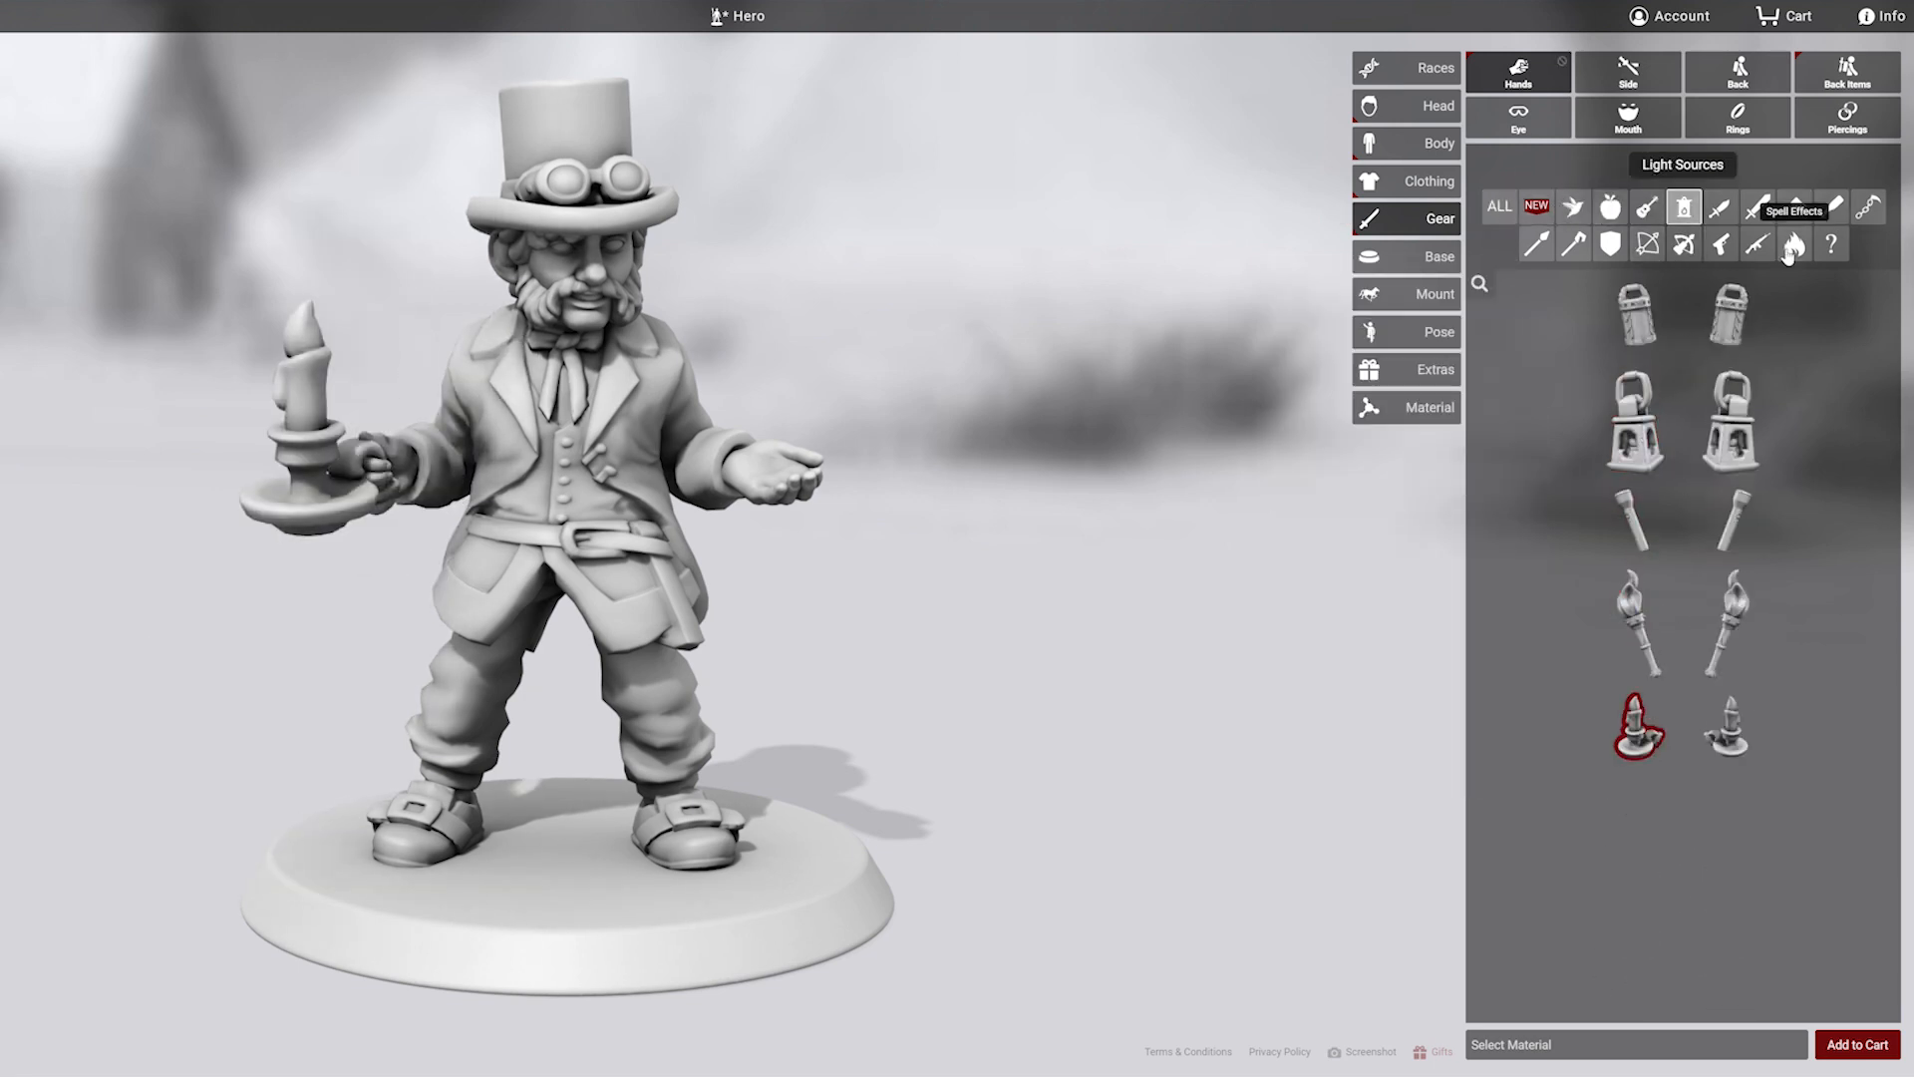
{"action": "left_click", "coordinate": [1830, 241]}
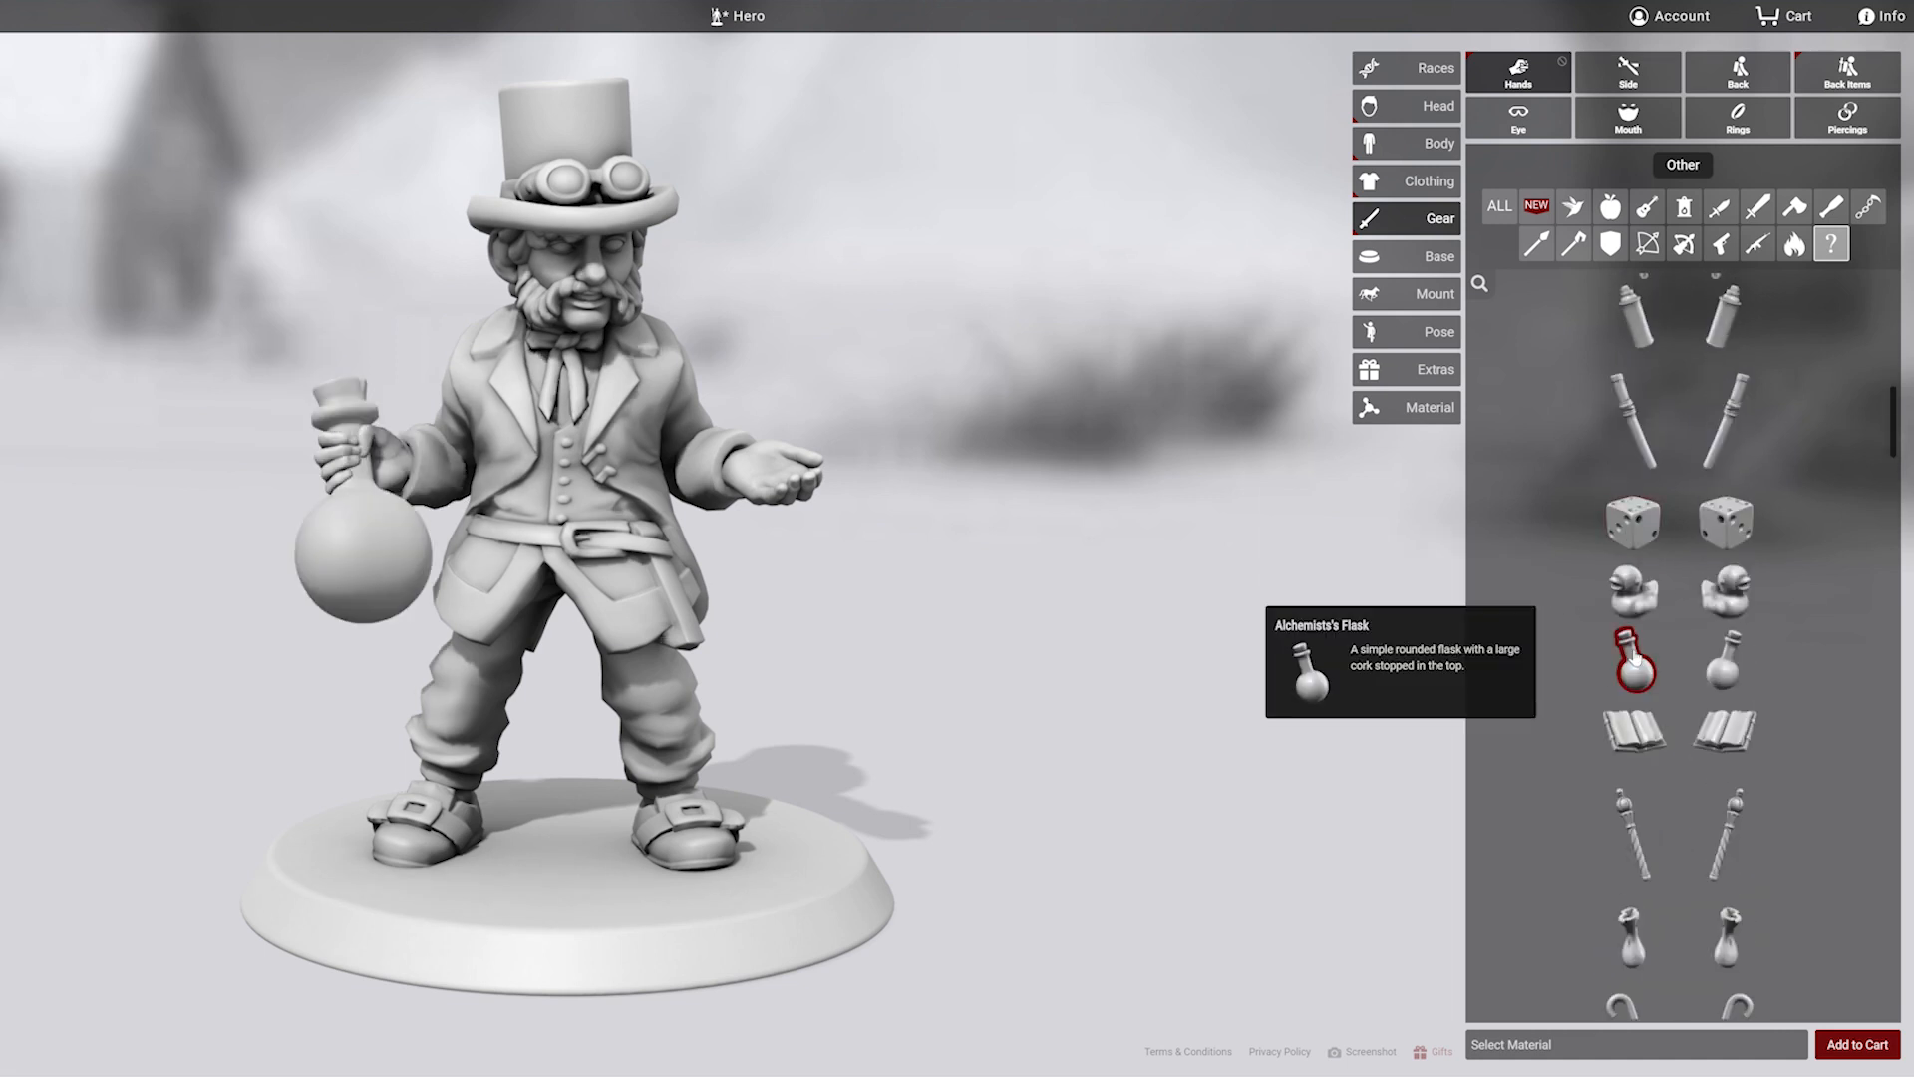
{"action": "left_click", "coordinate": [1723, 479]}
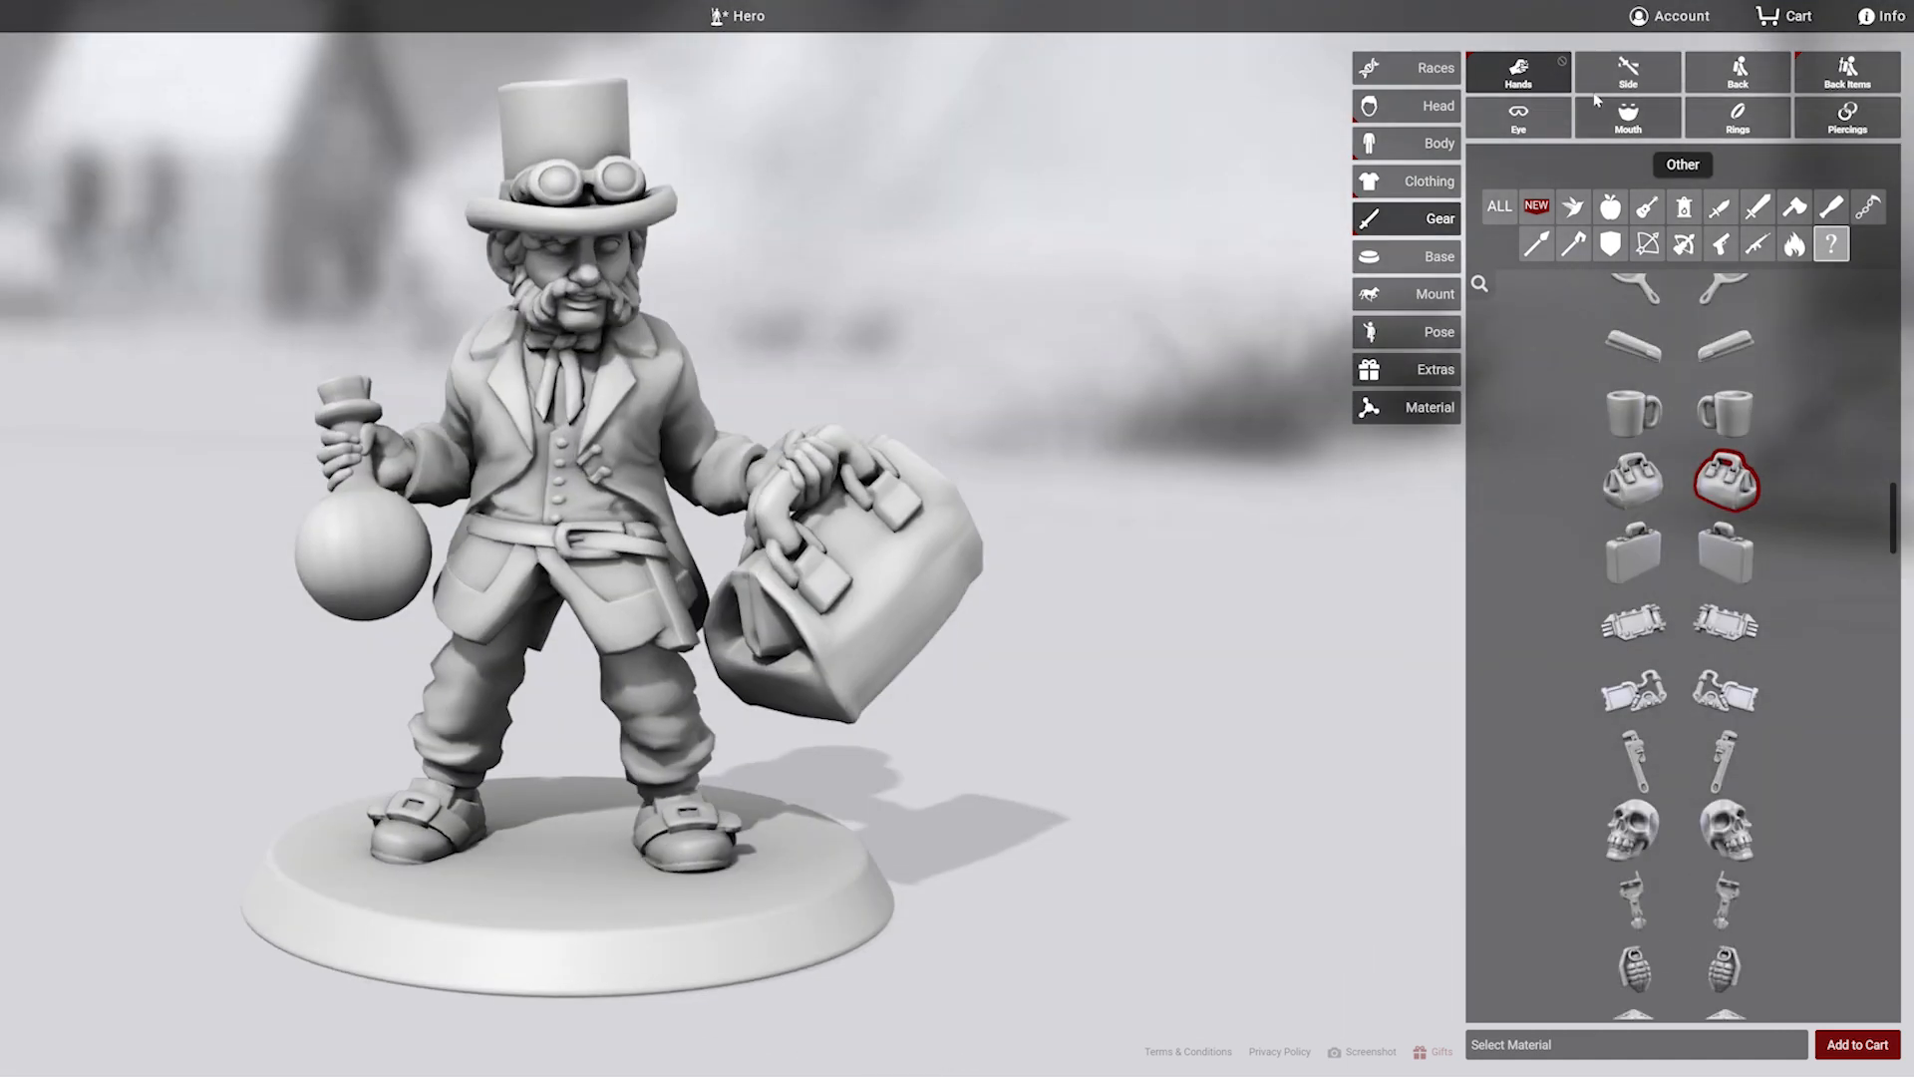
{"action": "left_click", "coordinate": [1626, 70]}
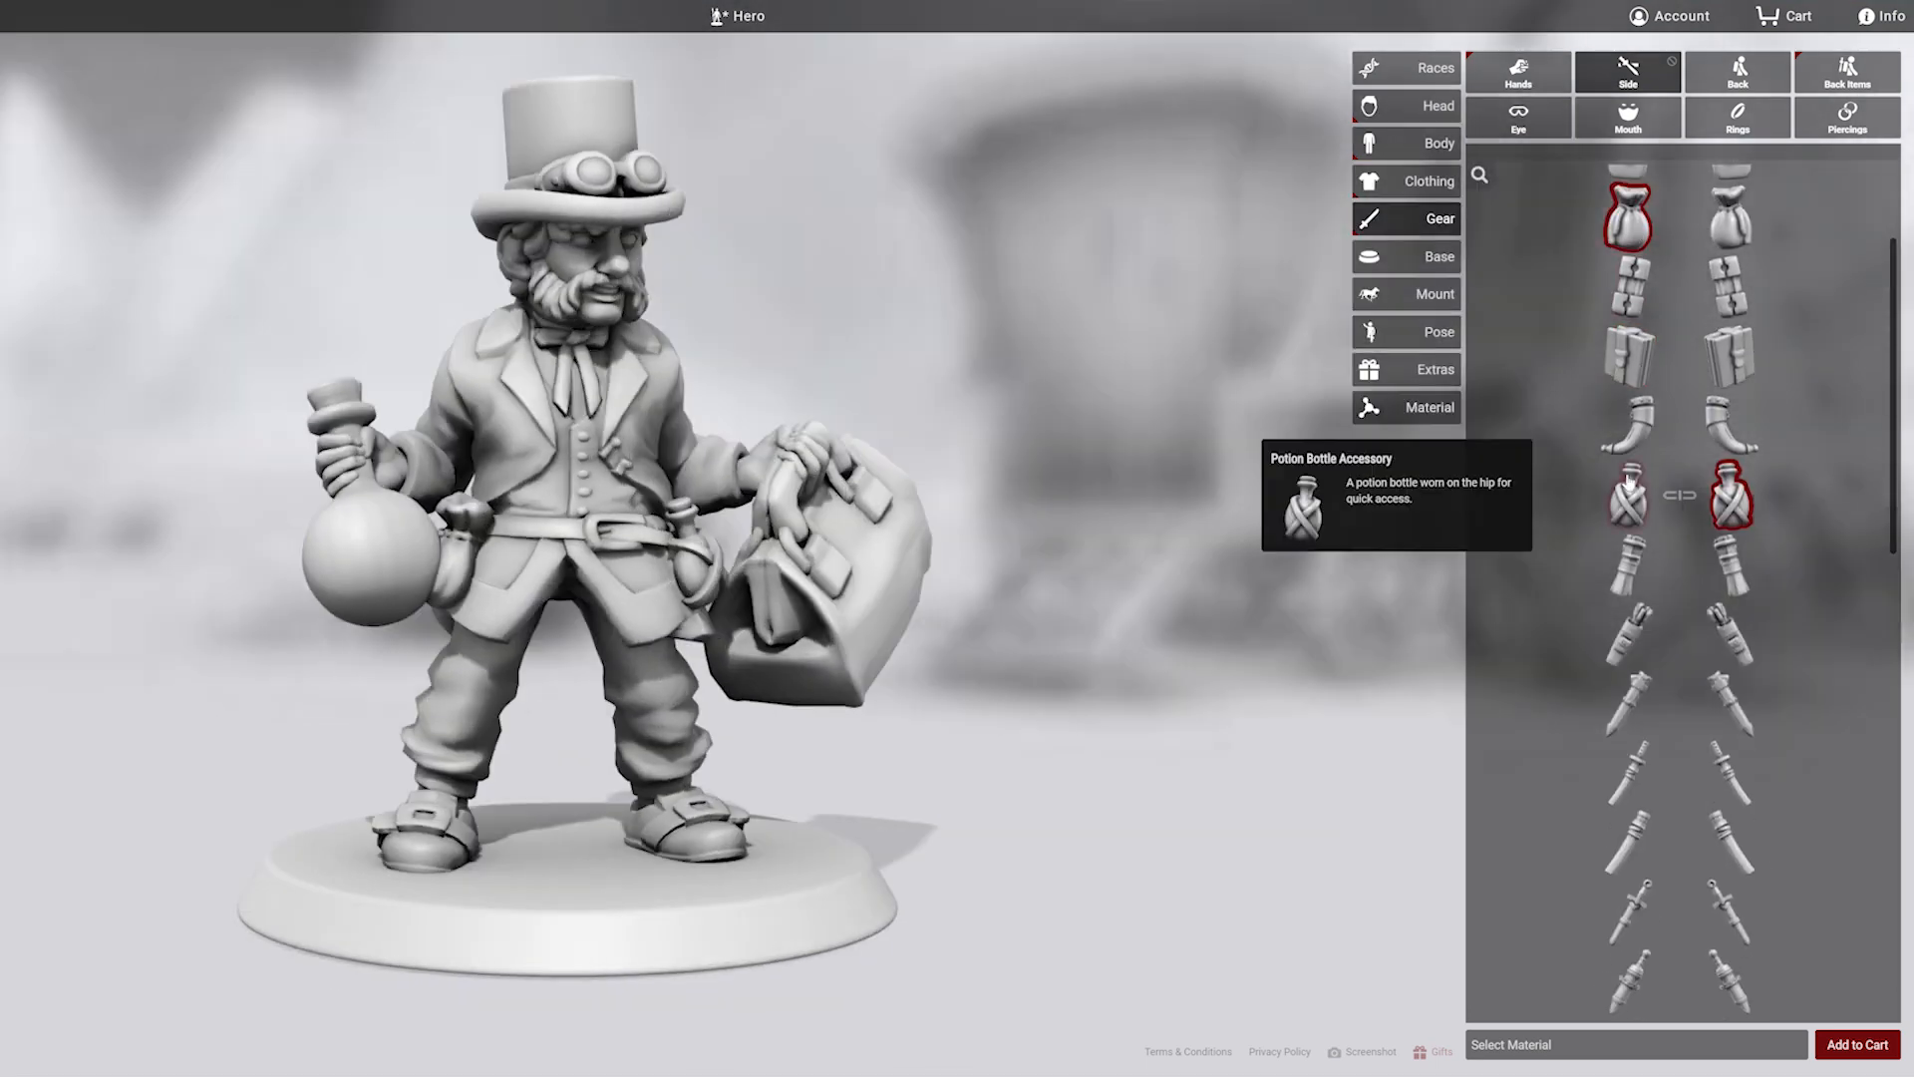
Step: Add a backpack, a cigar in his mouth and a round flask prop on the base
{"action": "left_click", "coordinate": [1845, 71]}
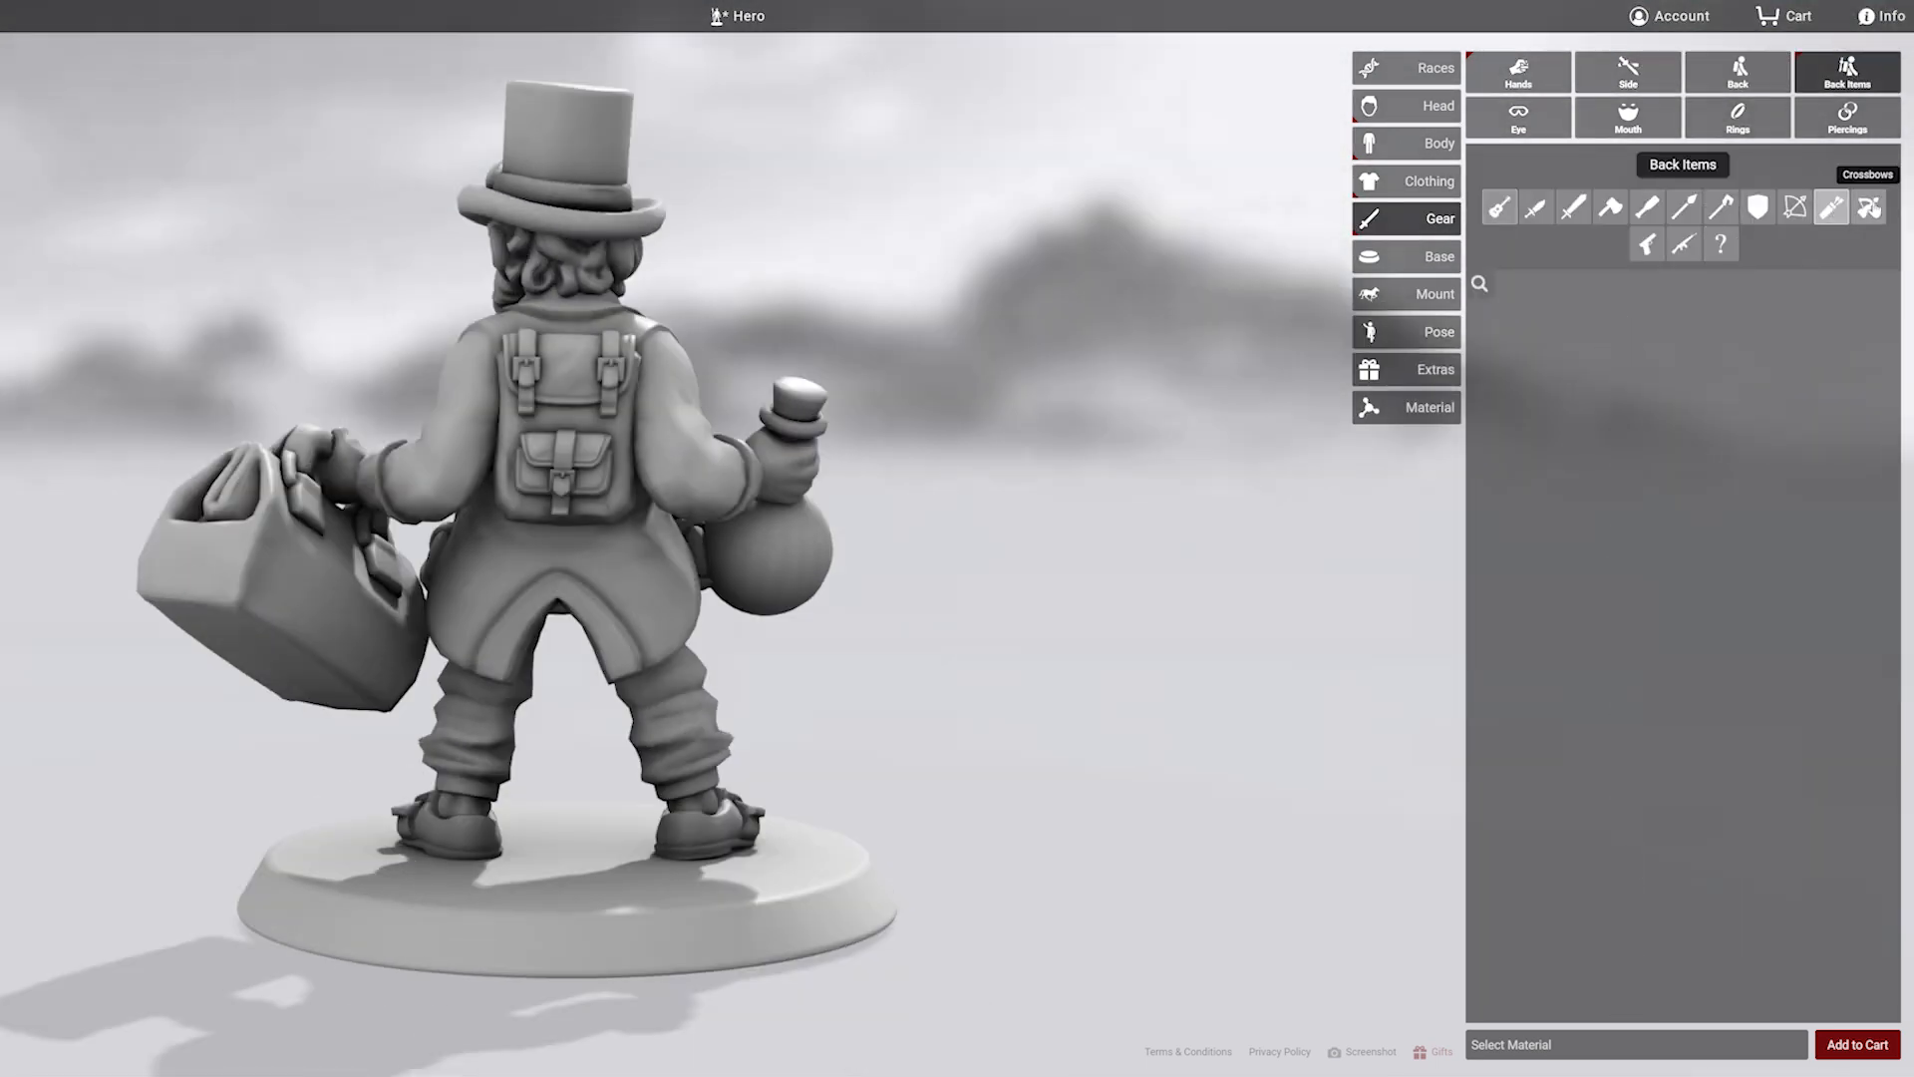
{"action": "left_click", "coordinate": [1627, 649]}
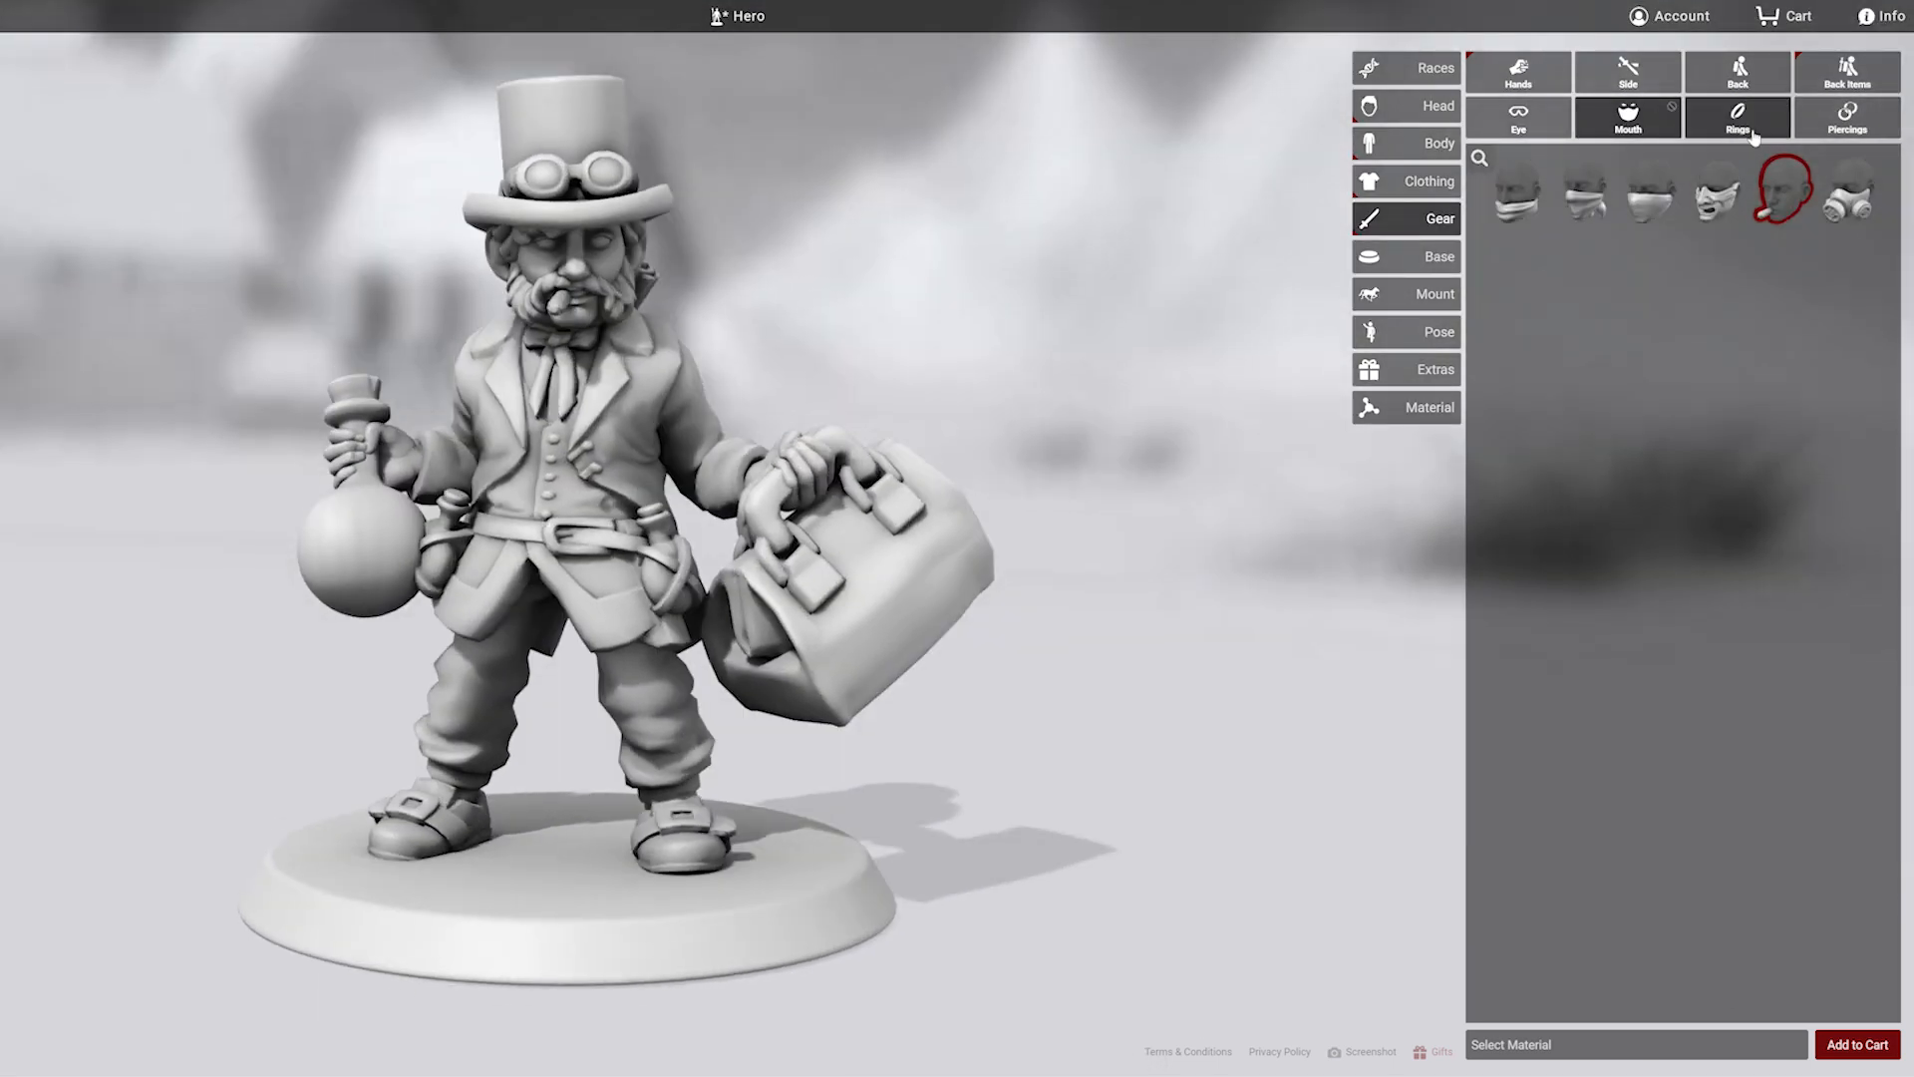
{"action": "left_click", "coordinate": [1847, 118]}
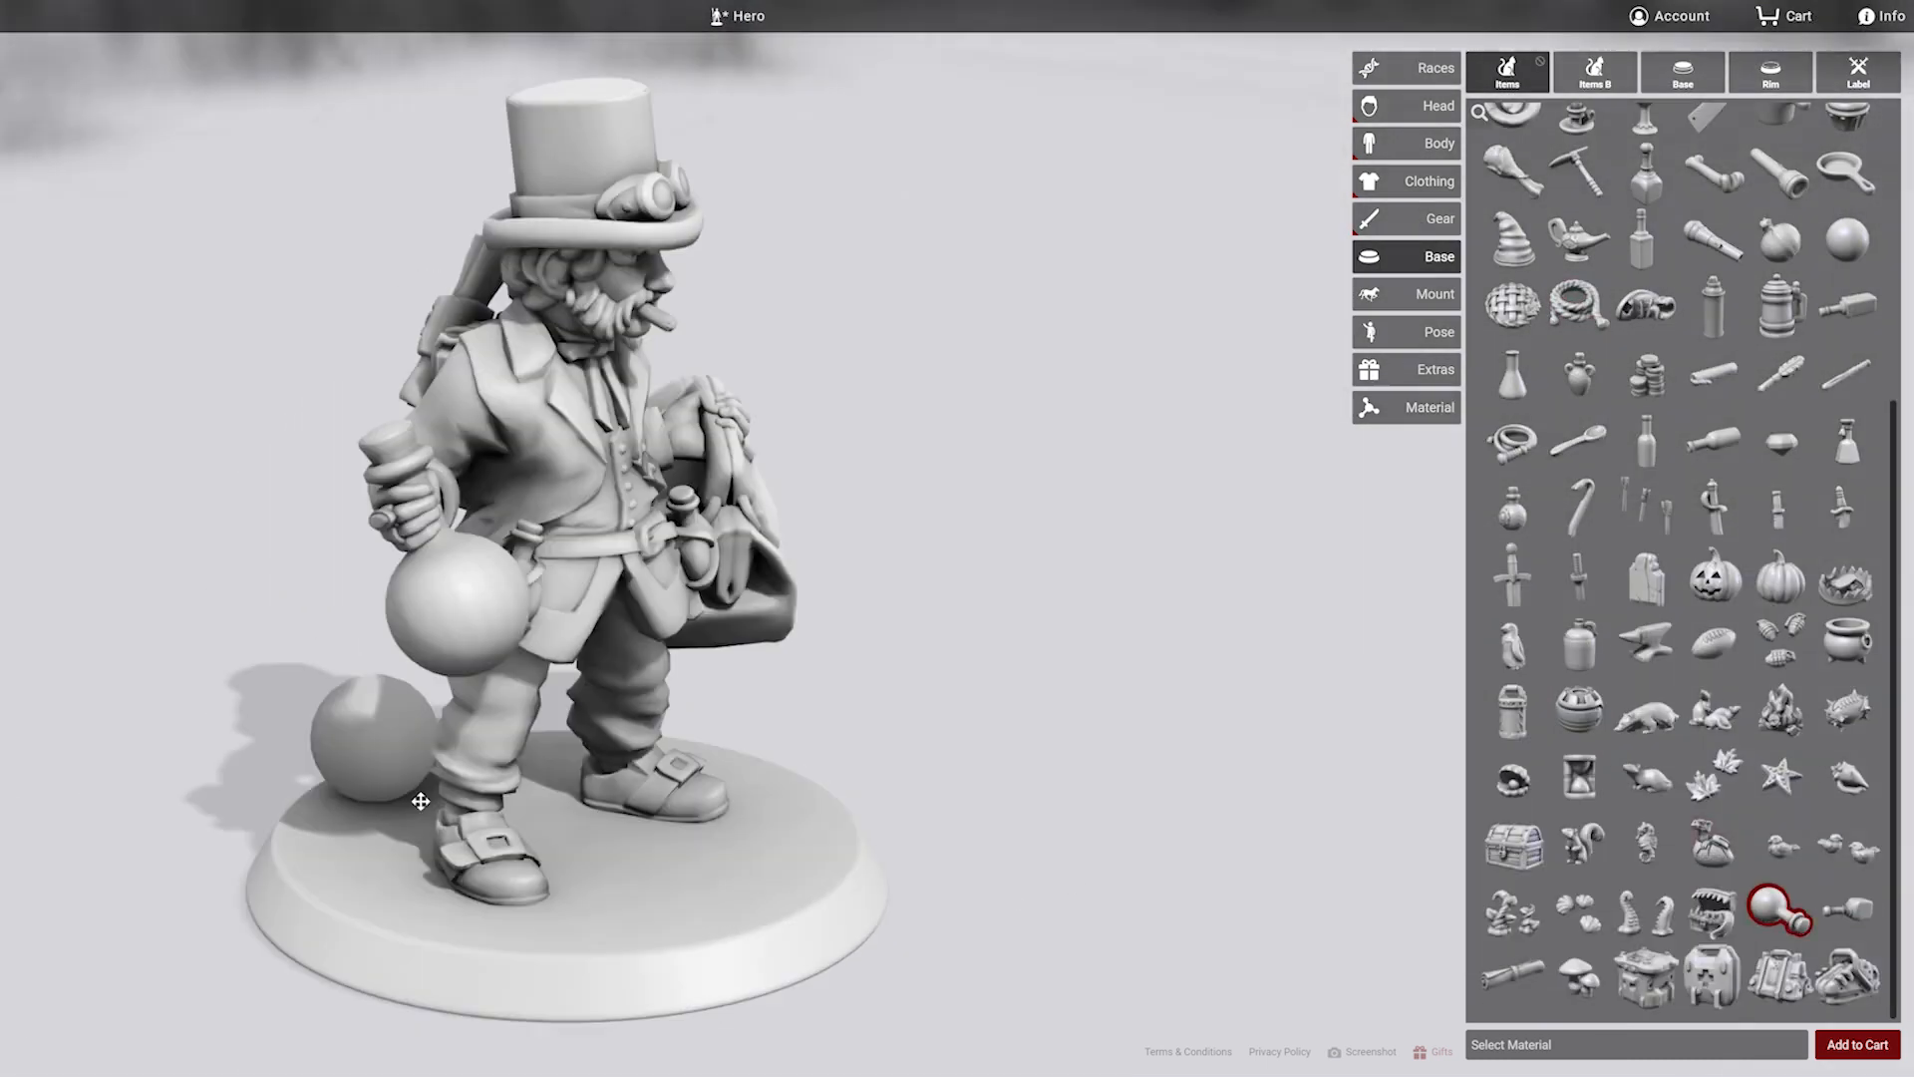
Step: Give the base a cobblestone texture and pose him holding the flask forward
{"action": "left_click", "coordinate": [1594, 70]}
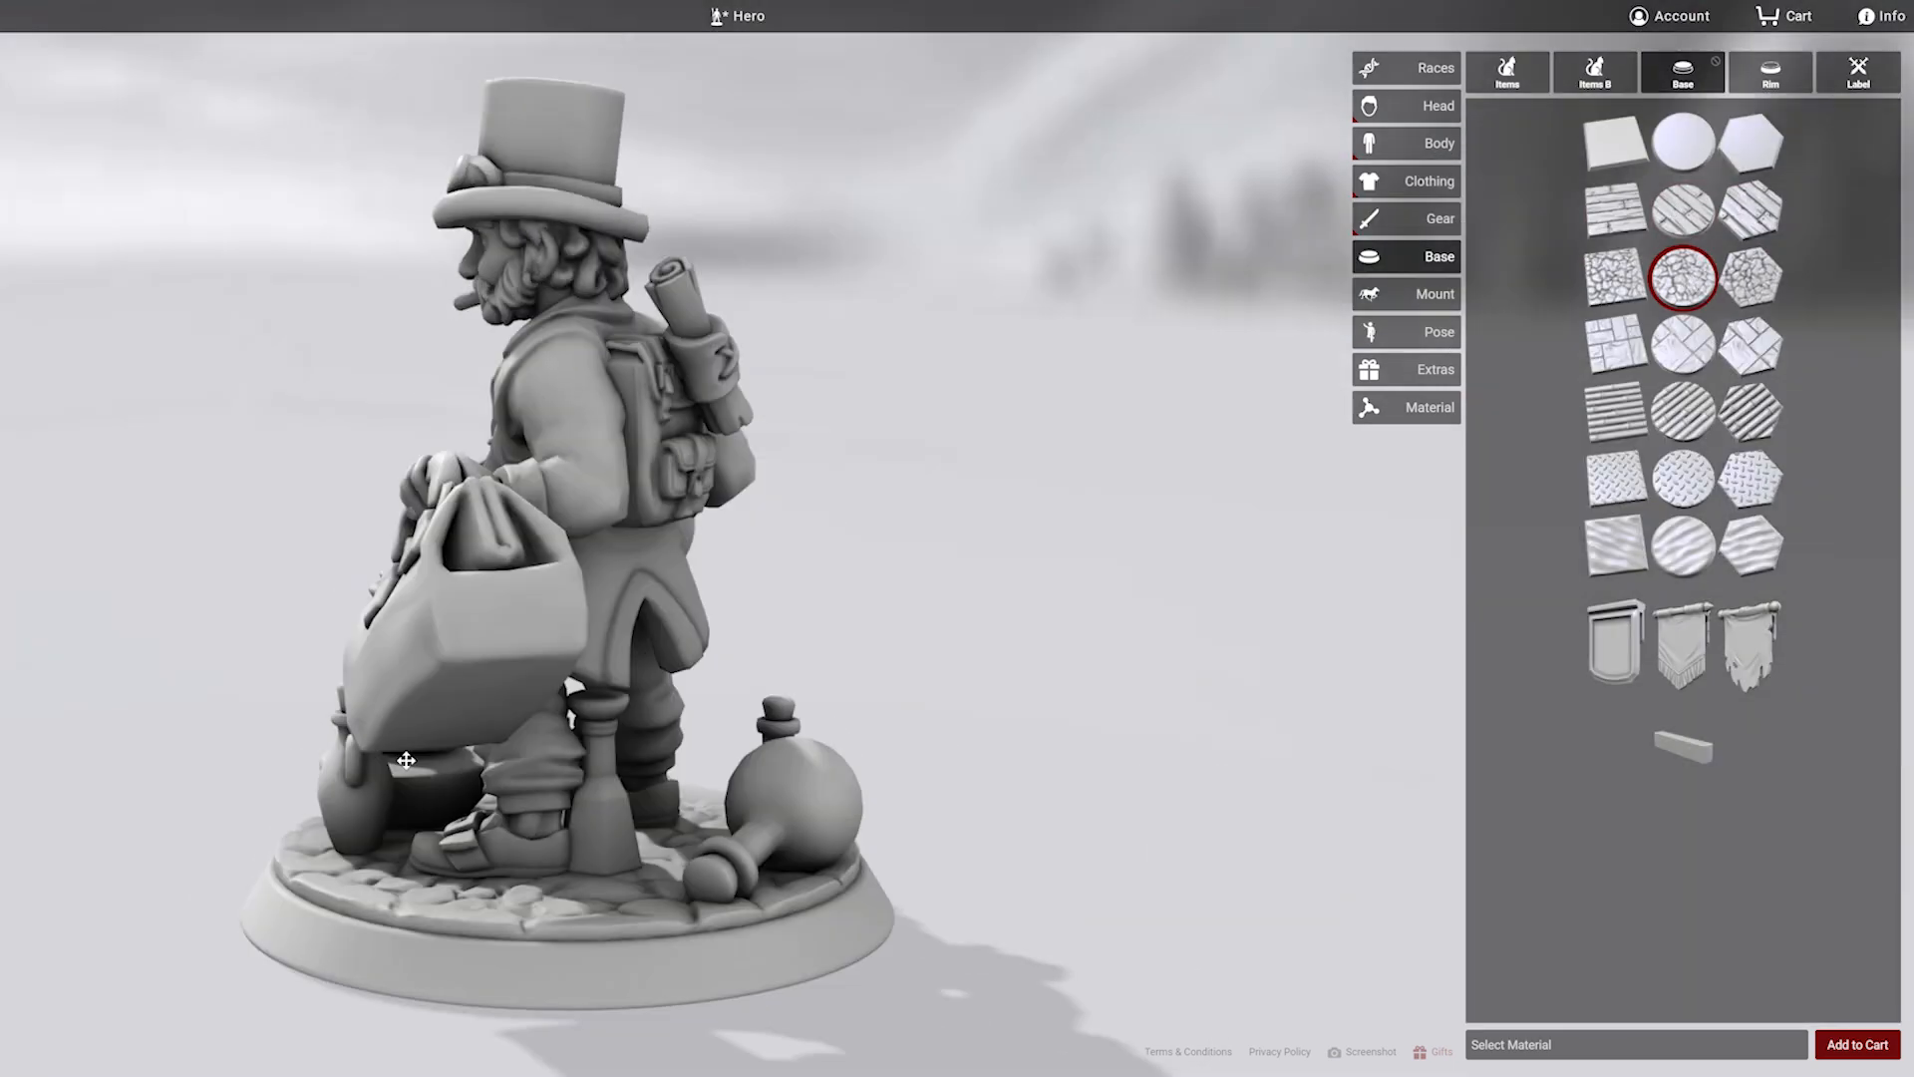
{"action": "left_click", "coordinate": [1435, 293]}
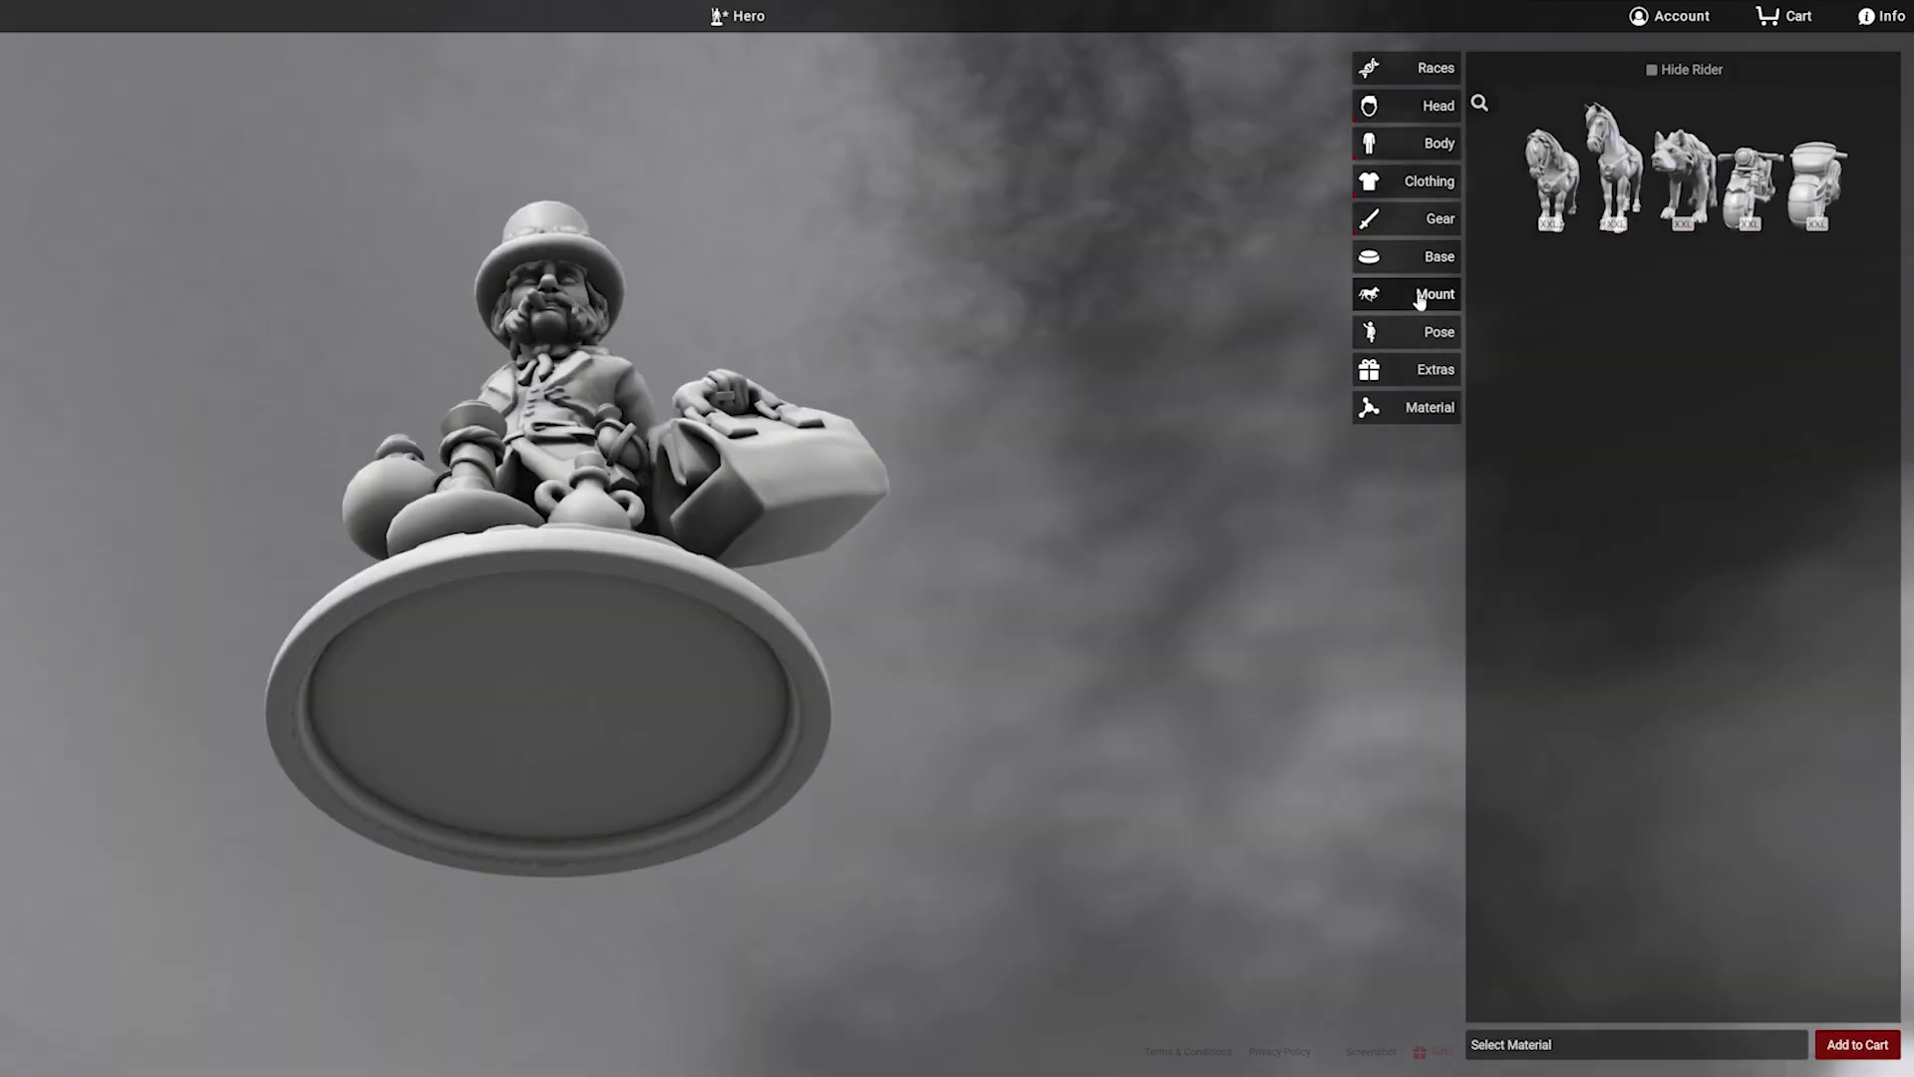
{"action": "left_click", "coordinate": [1437, 331]}
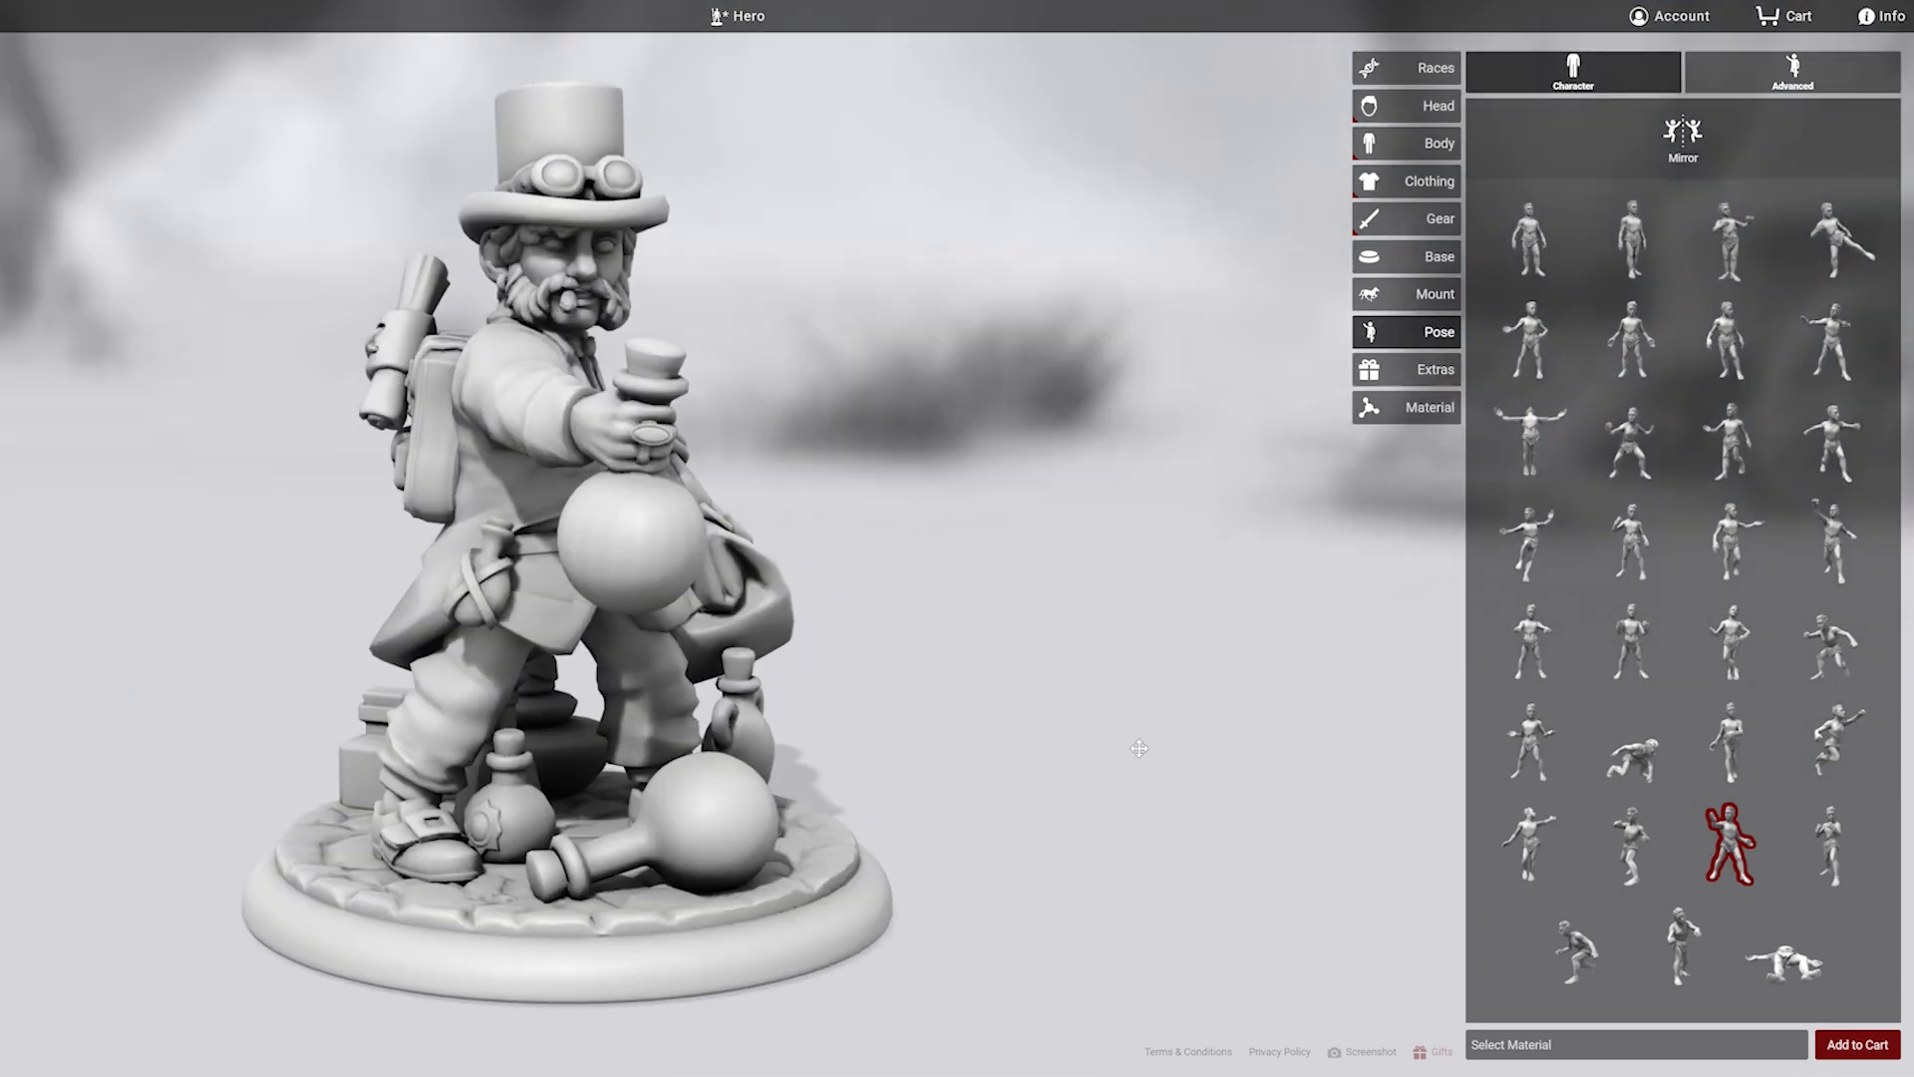
Step: Adjust the Left Arm joint sliders and the Left Handheld item's Twist slider
{"action": "left_click", "coordinate": [1790, 71]}
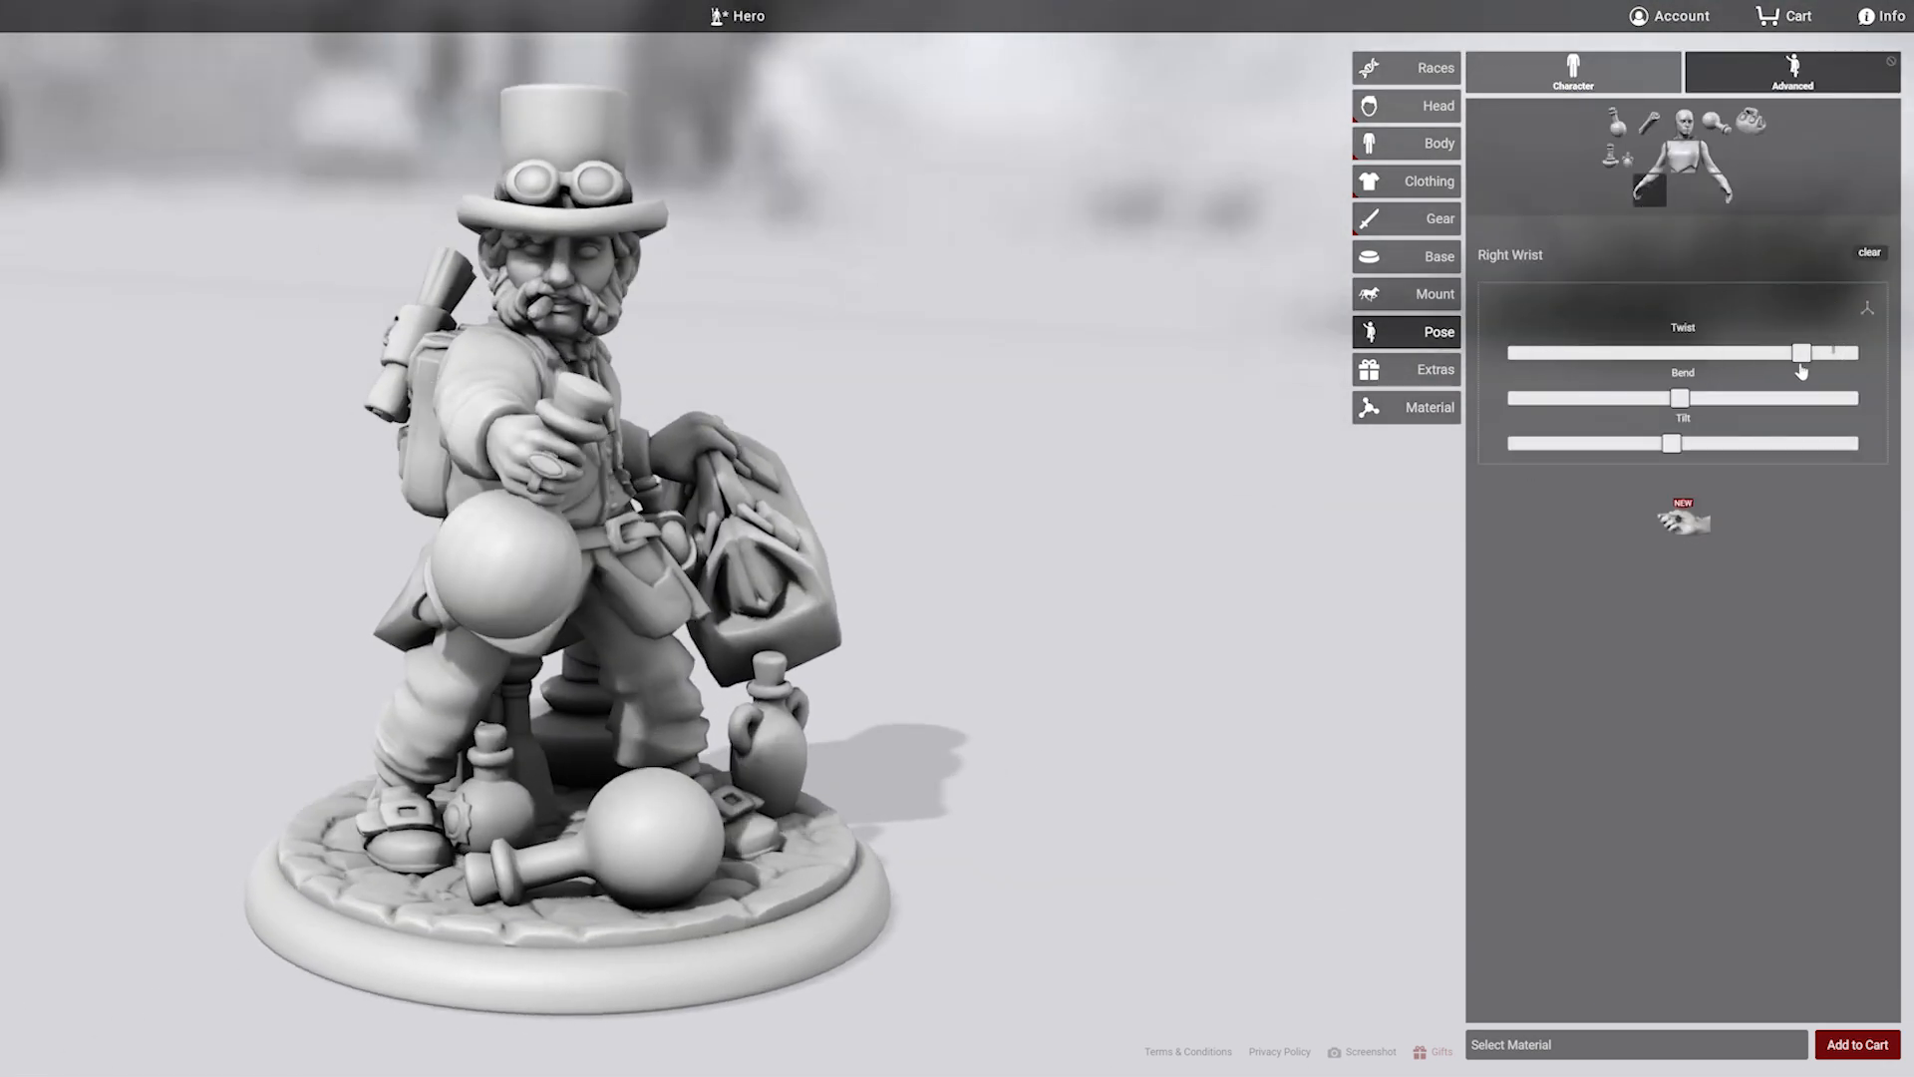
{"action": "left_click", "coordinate": [1680, 164]}
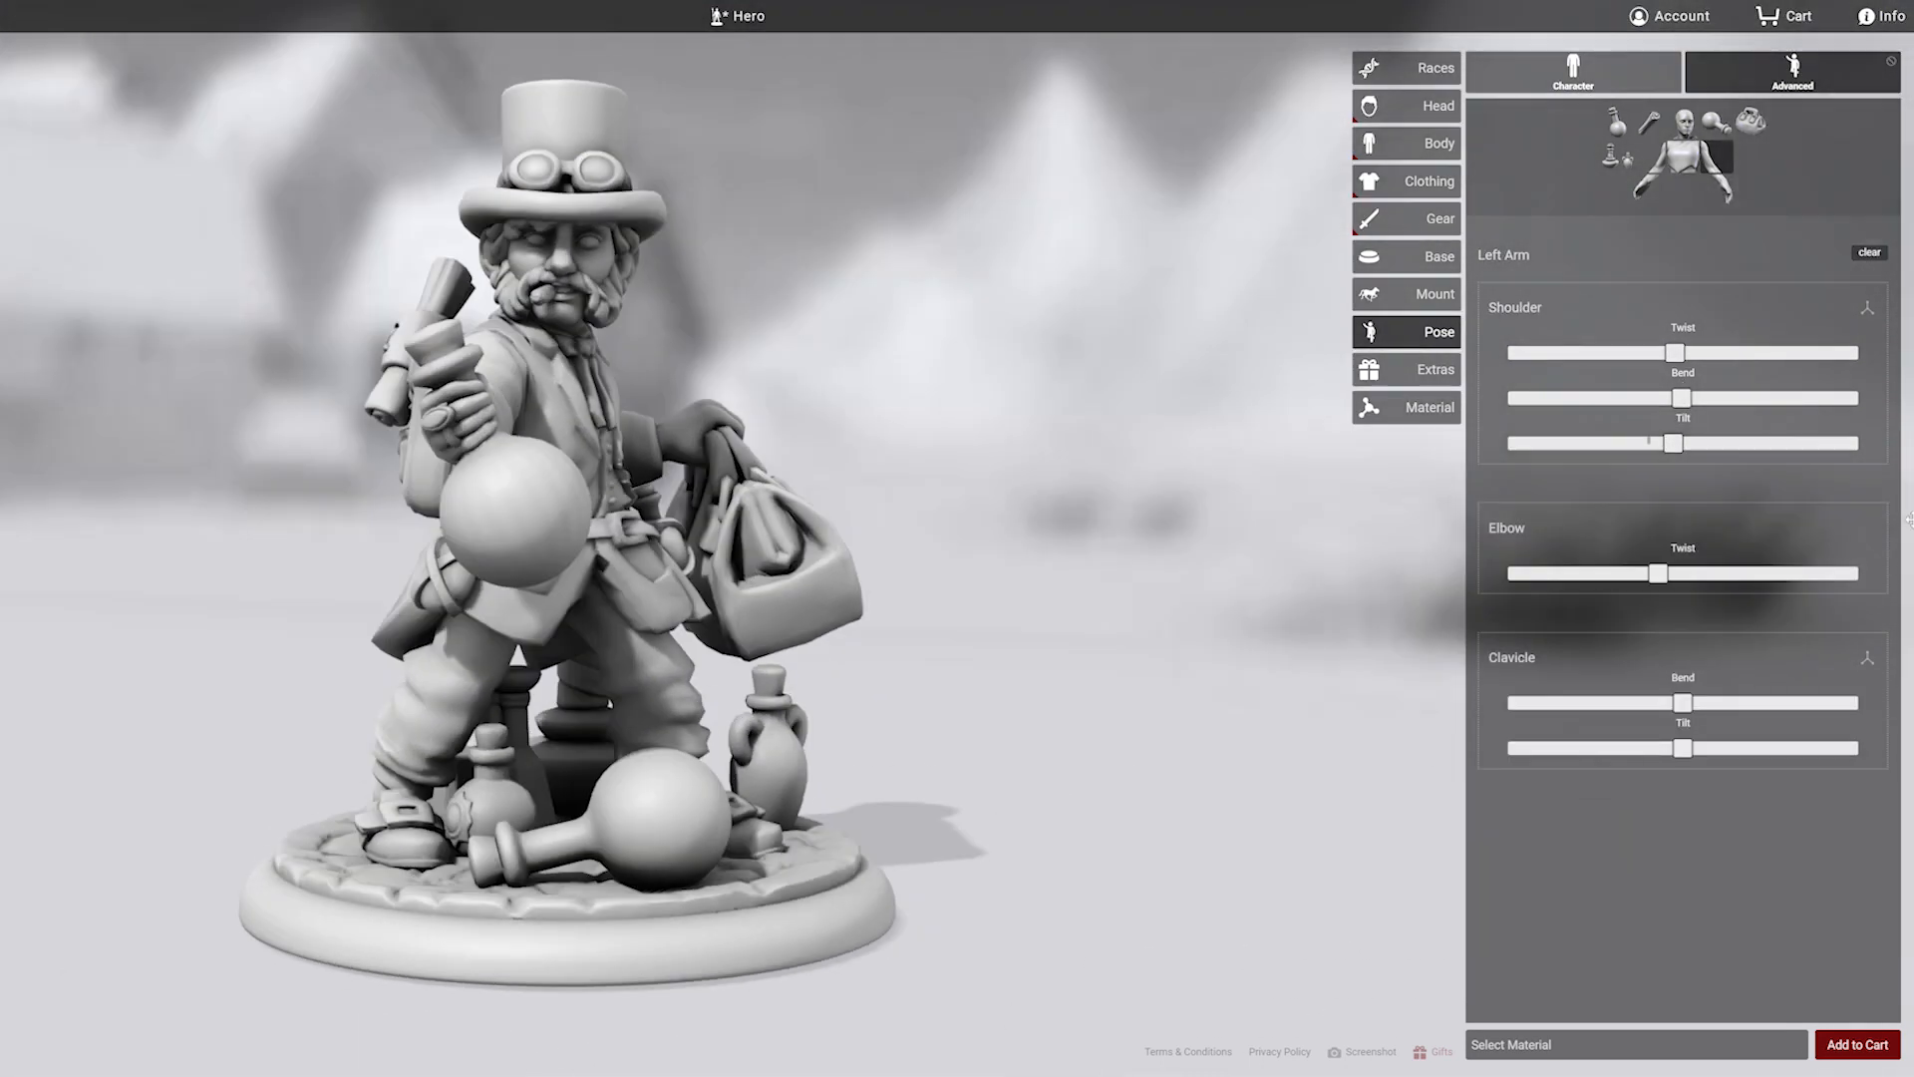
{"action": "left_click", "coordinate": [1649, 121]}
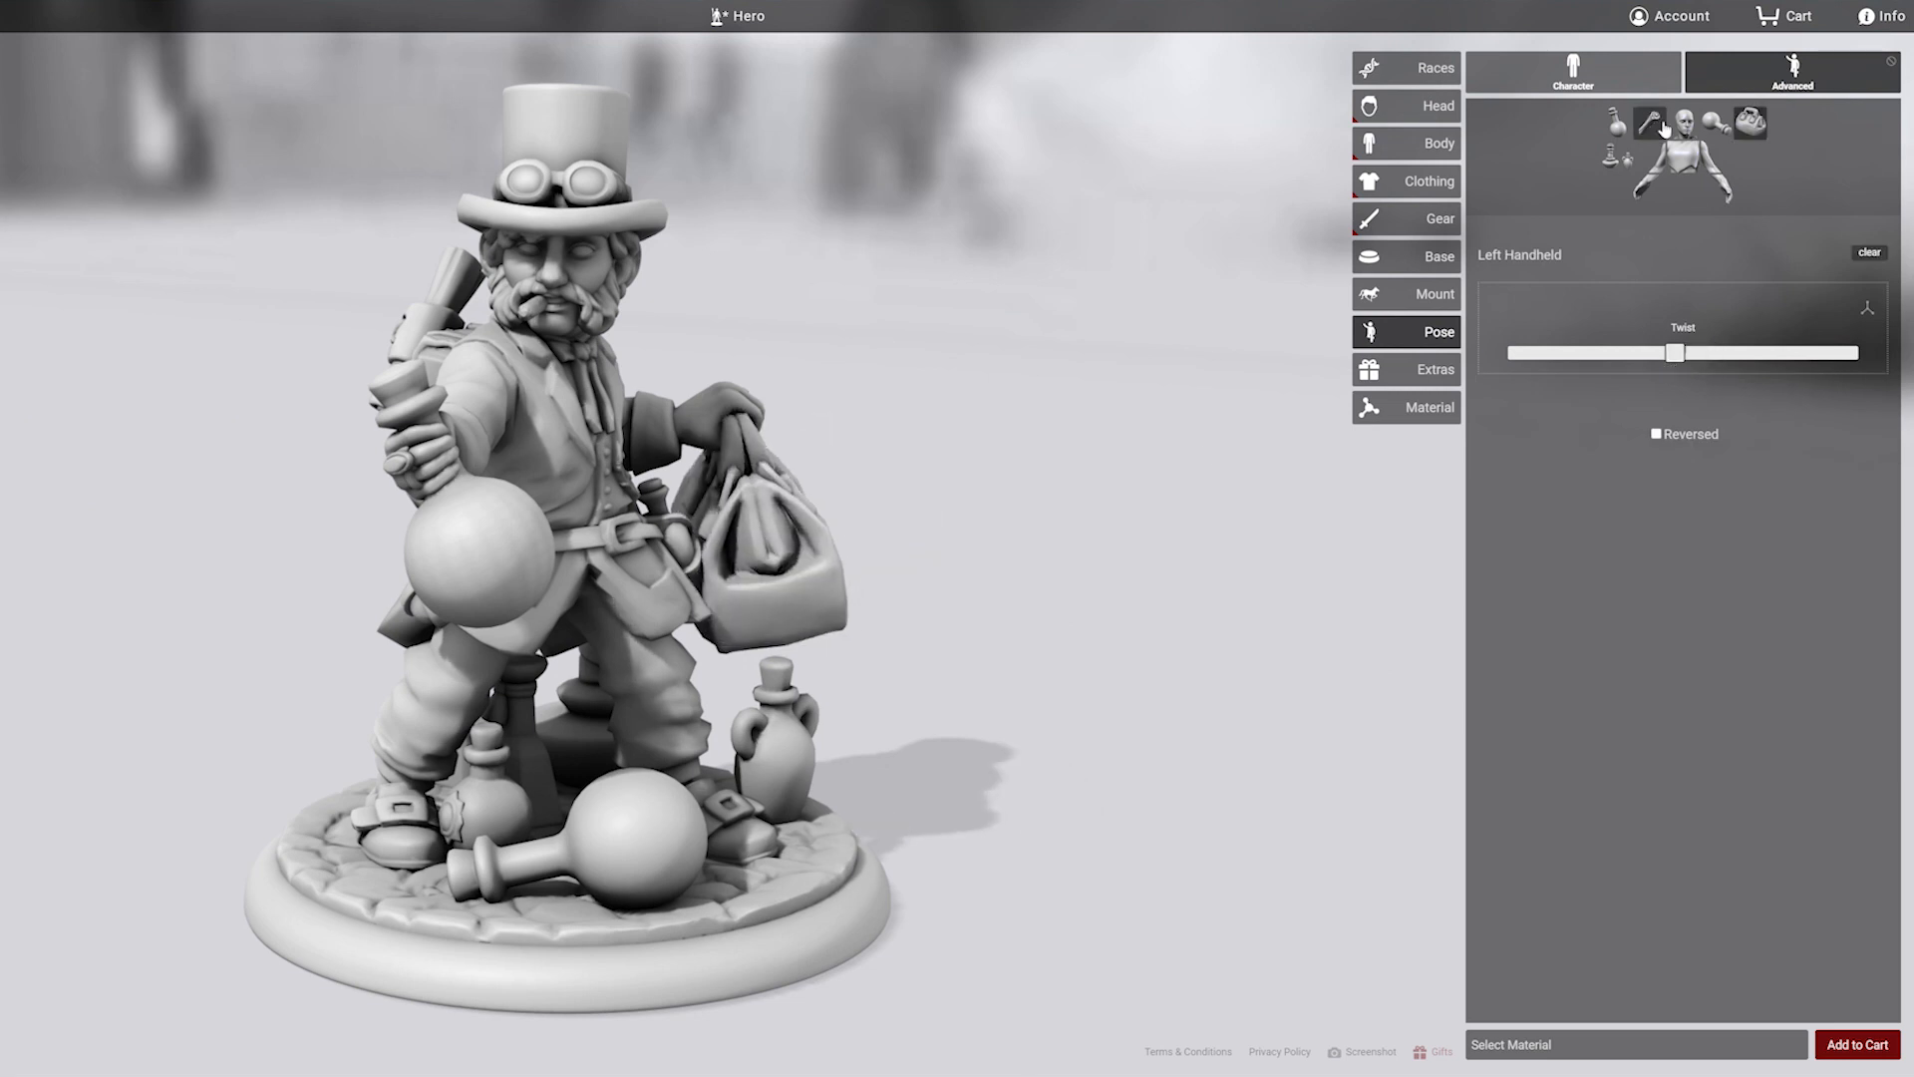
{"action": "left_click", "coordinate": [1648, 120]}
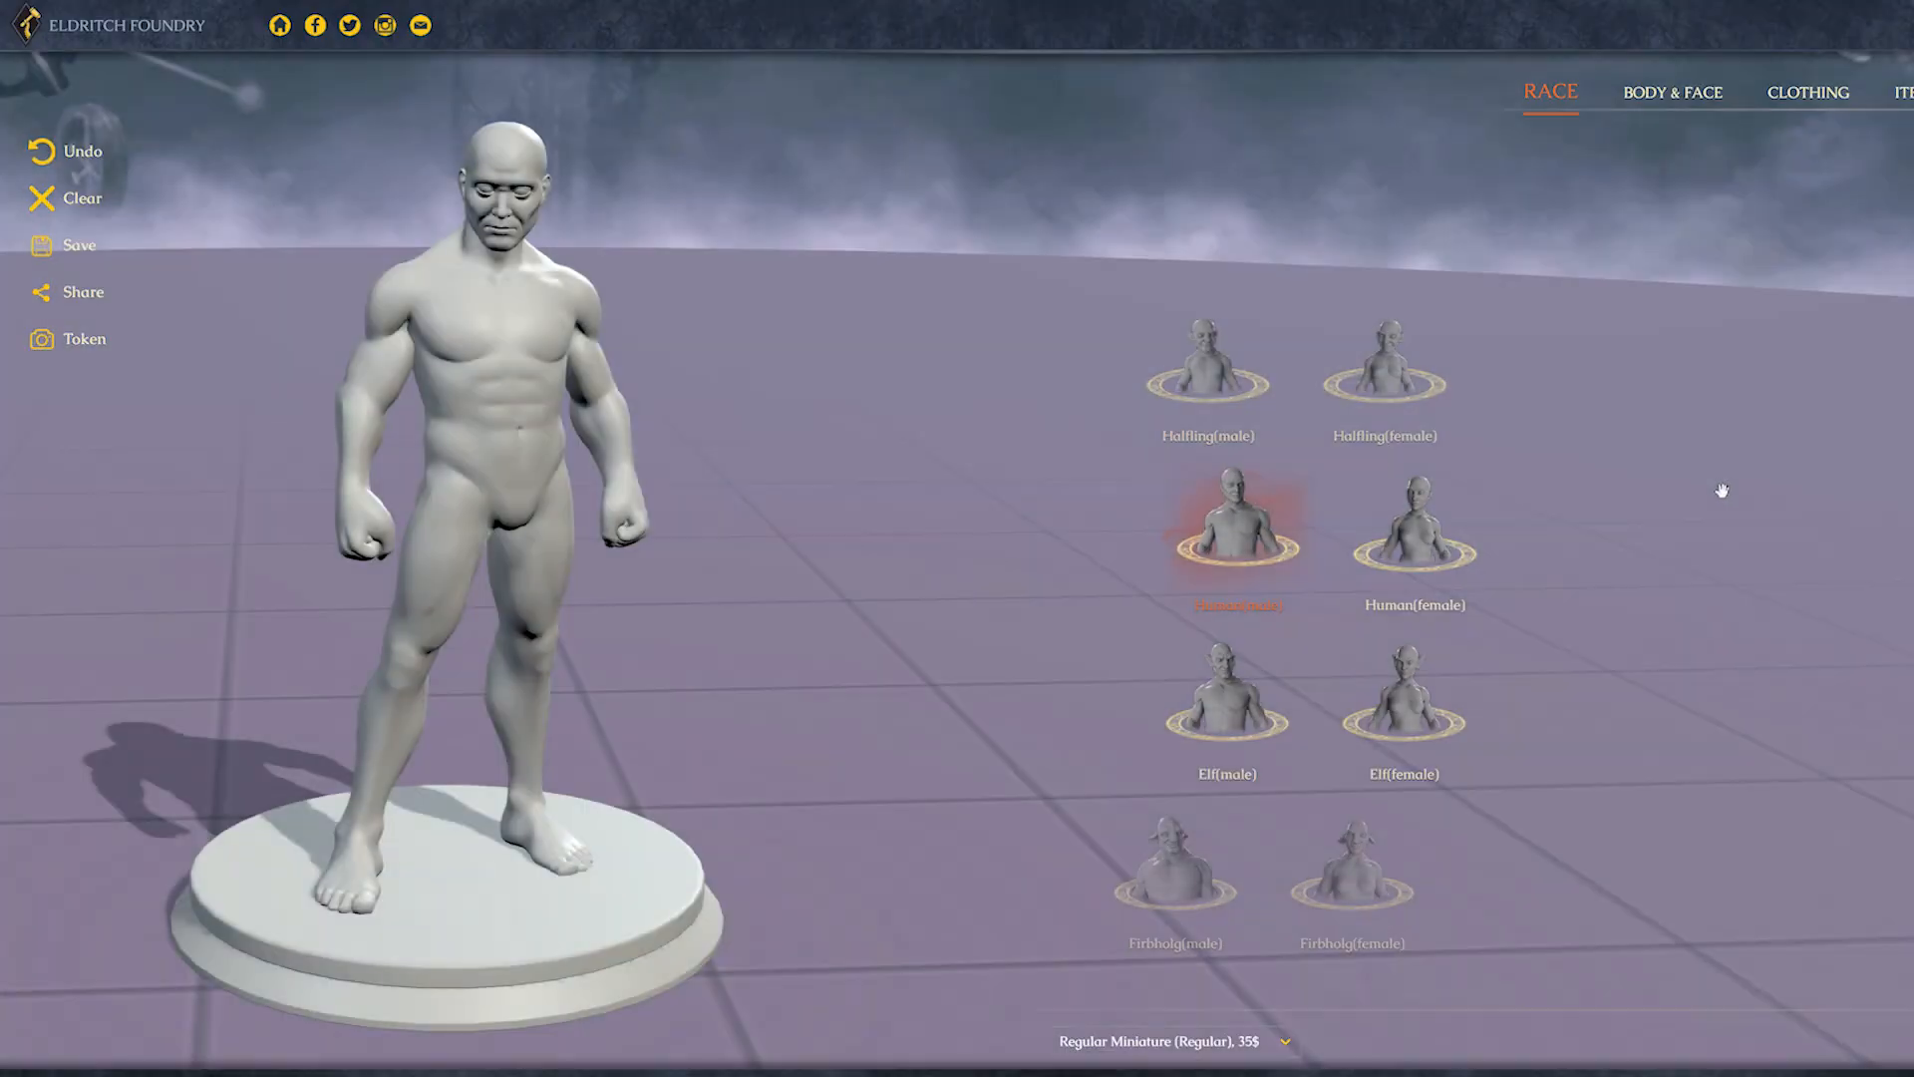
{"action": "mouse_move", "coordinate": [1303, 478]}
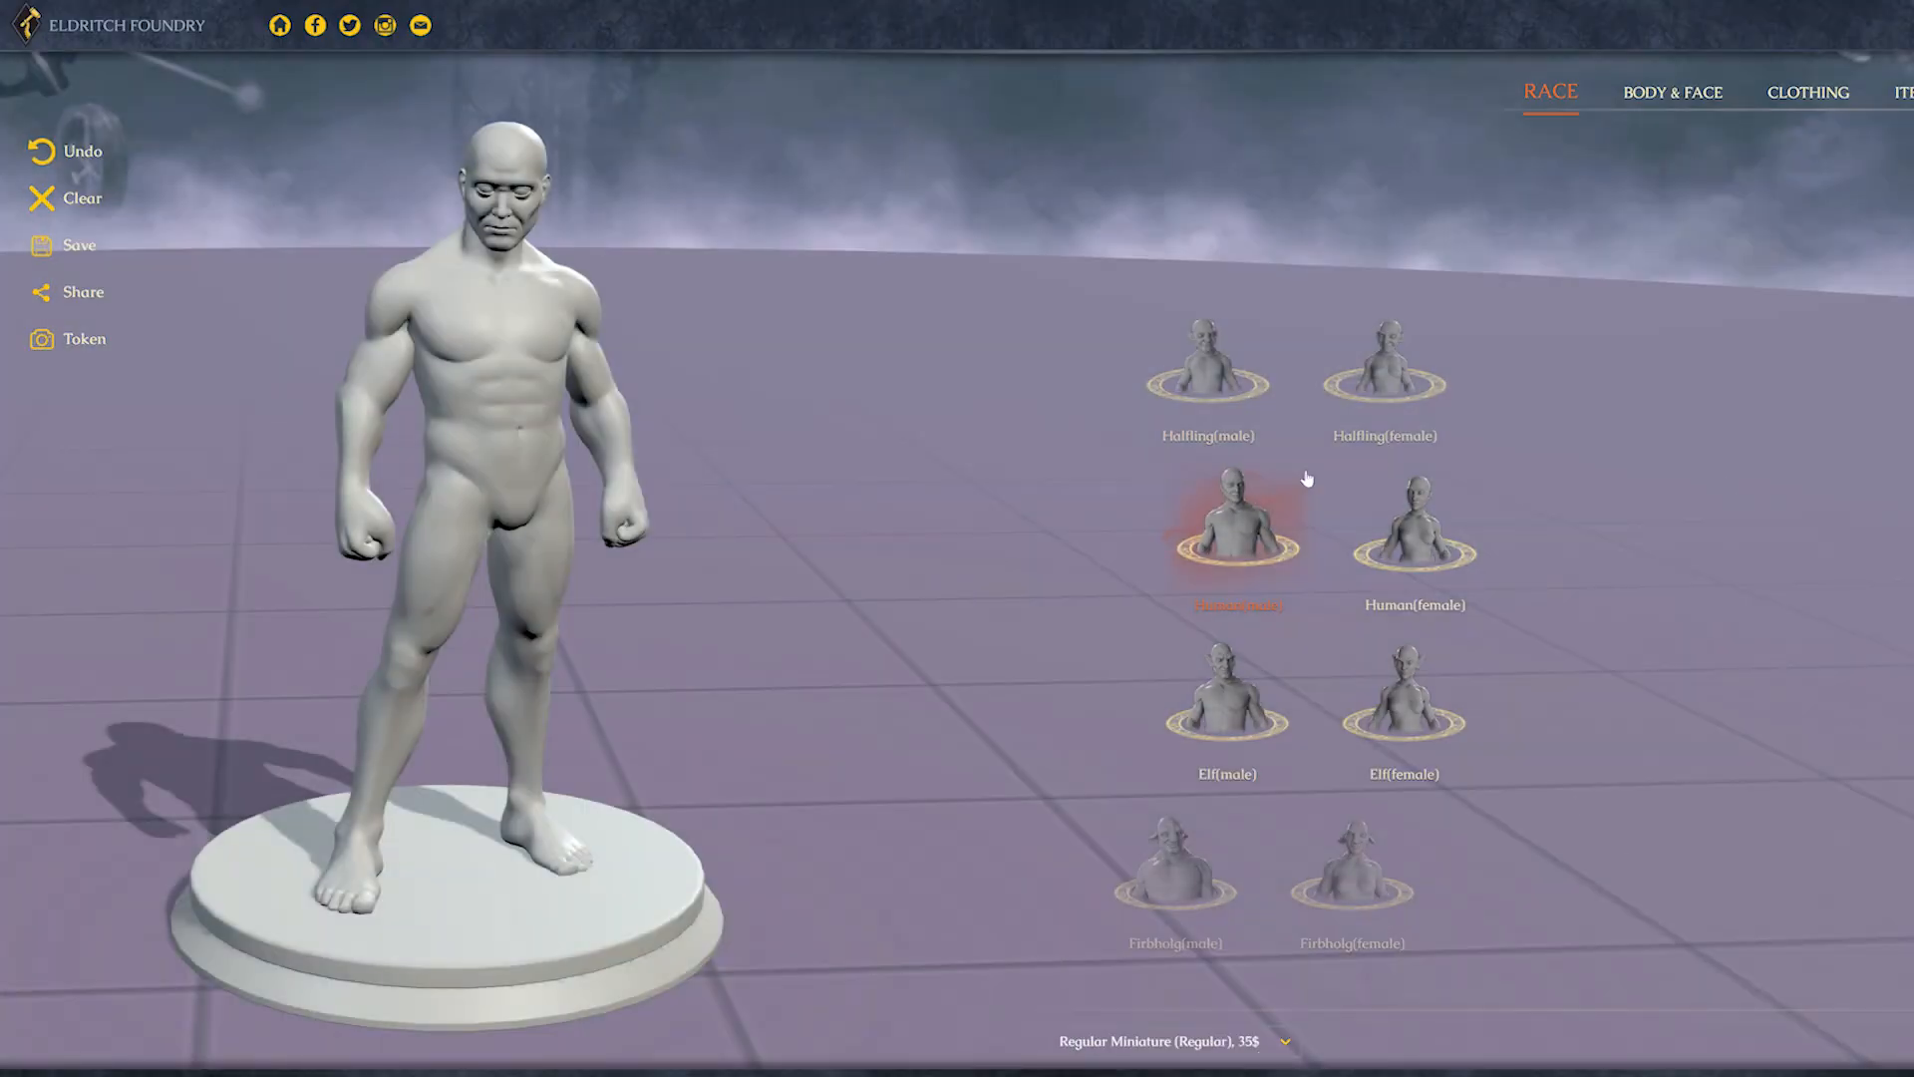
Step: Choose the small pointy-eared race, tune body proportions and expression, and add shaggy hair and a beard
{"action": "left_click", "coordinate": [1657, 92]}
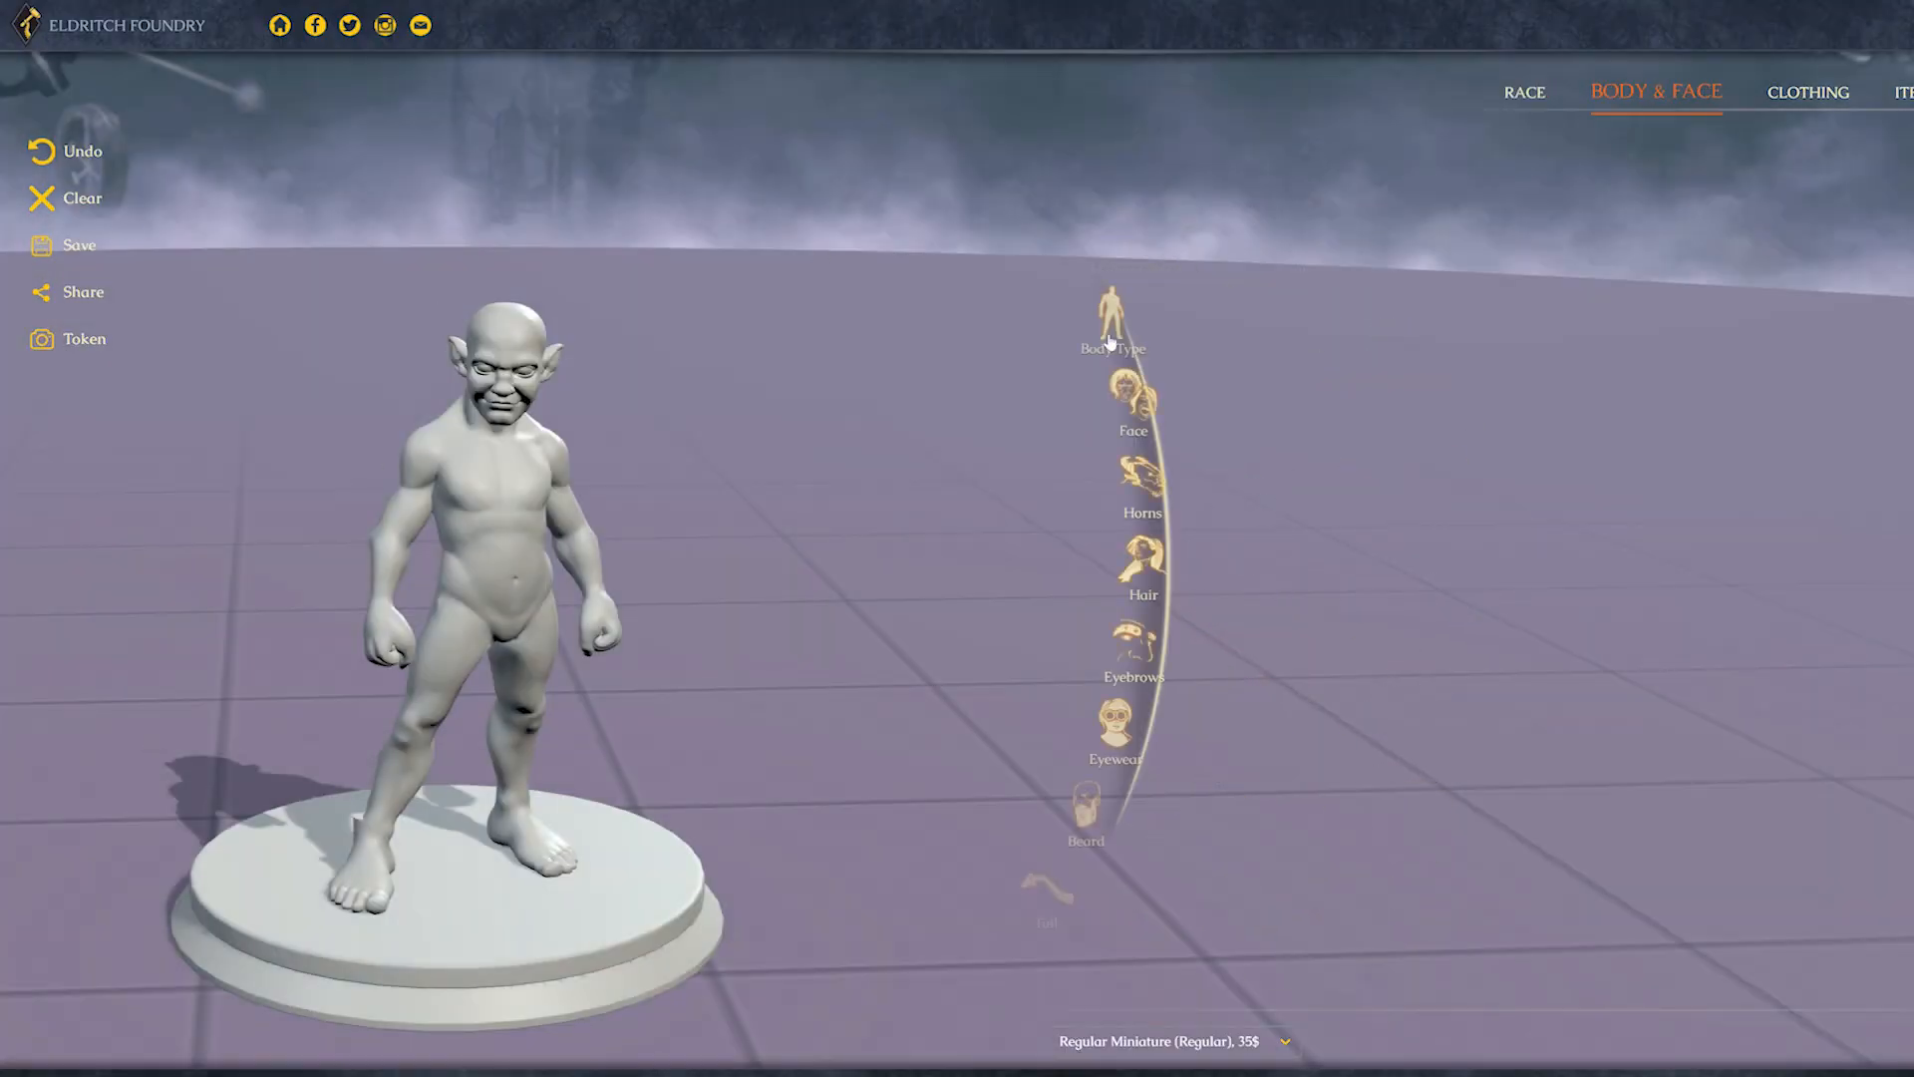
{"action": "left_click", "coordinate": [1108, 317]}
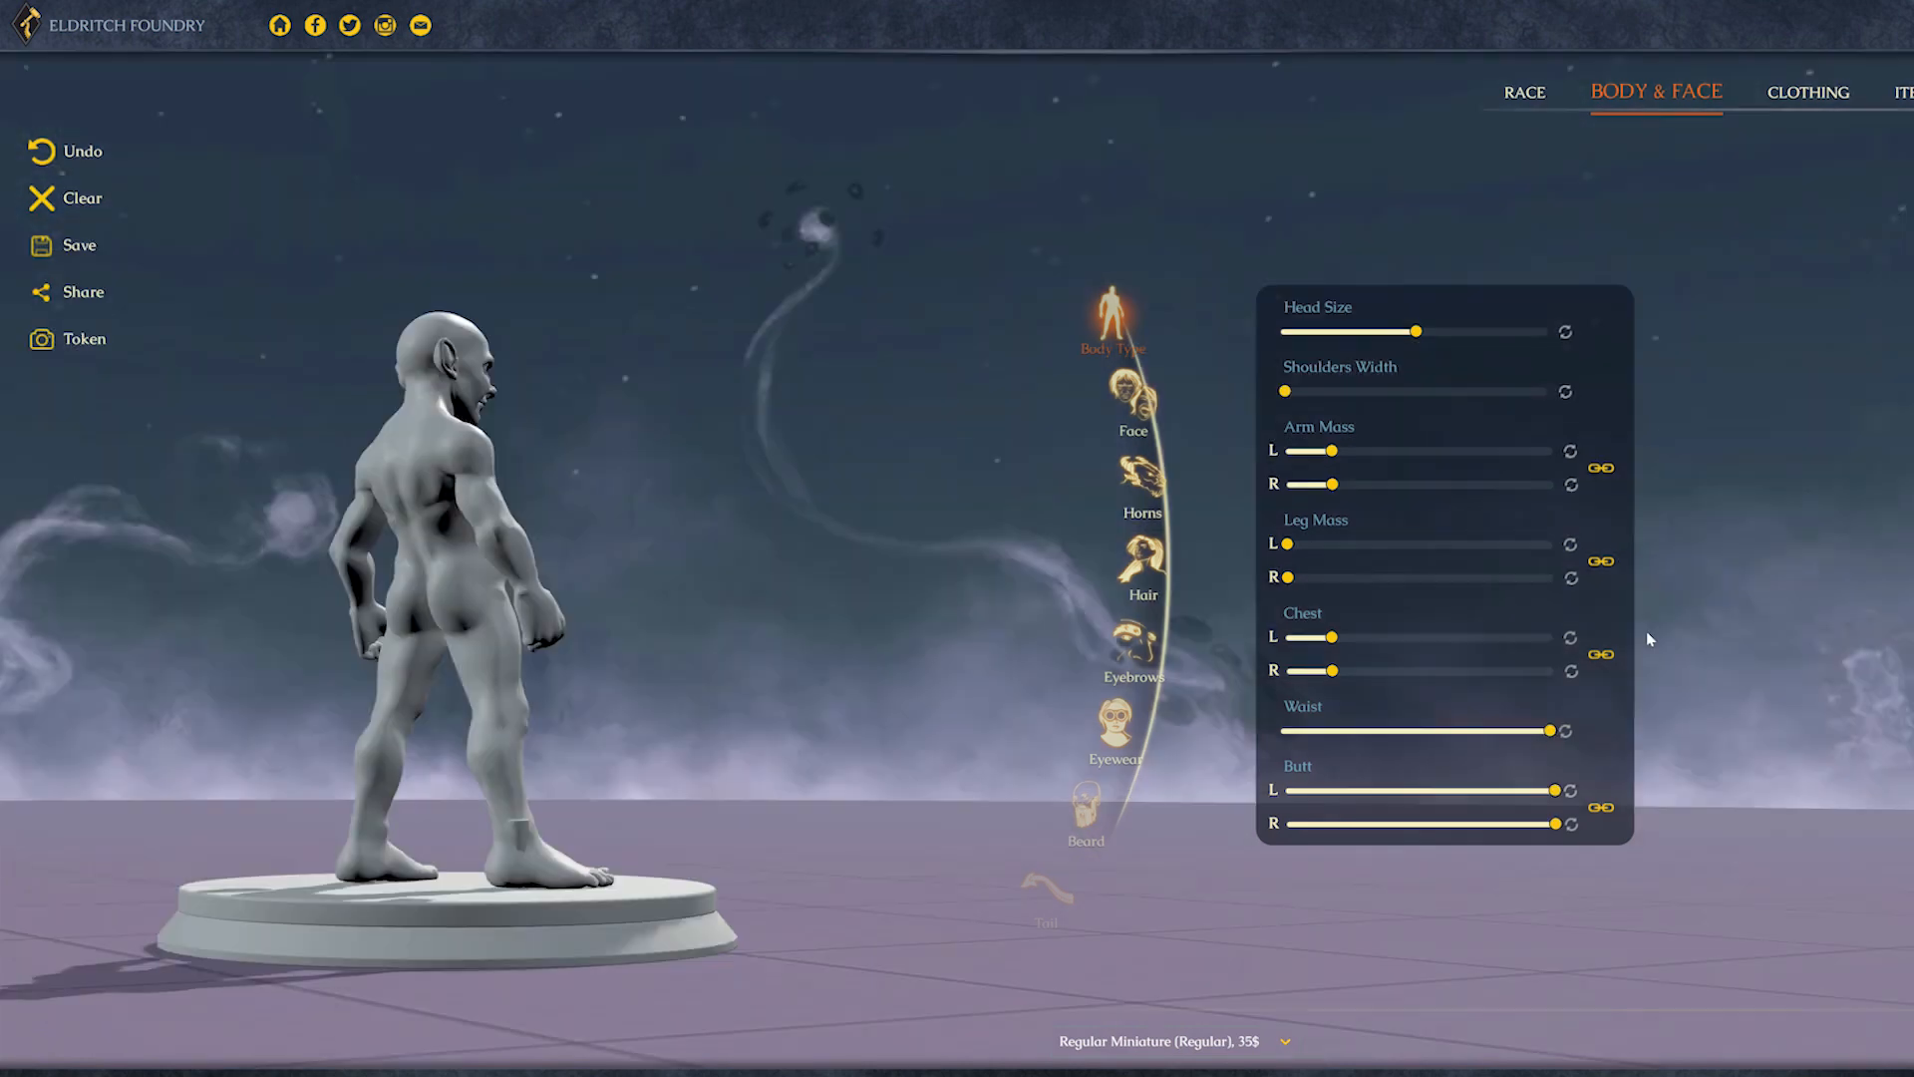
{"action": "left_click", "coordinate": [1131, 402]}
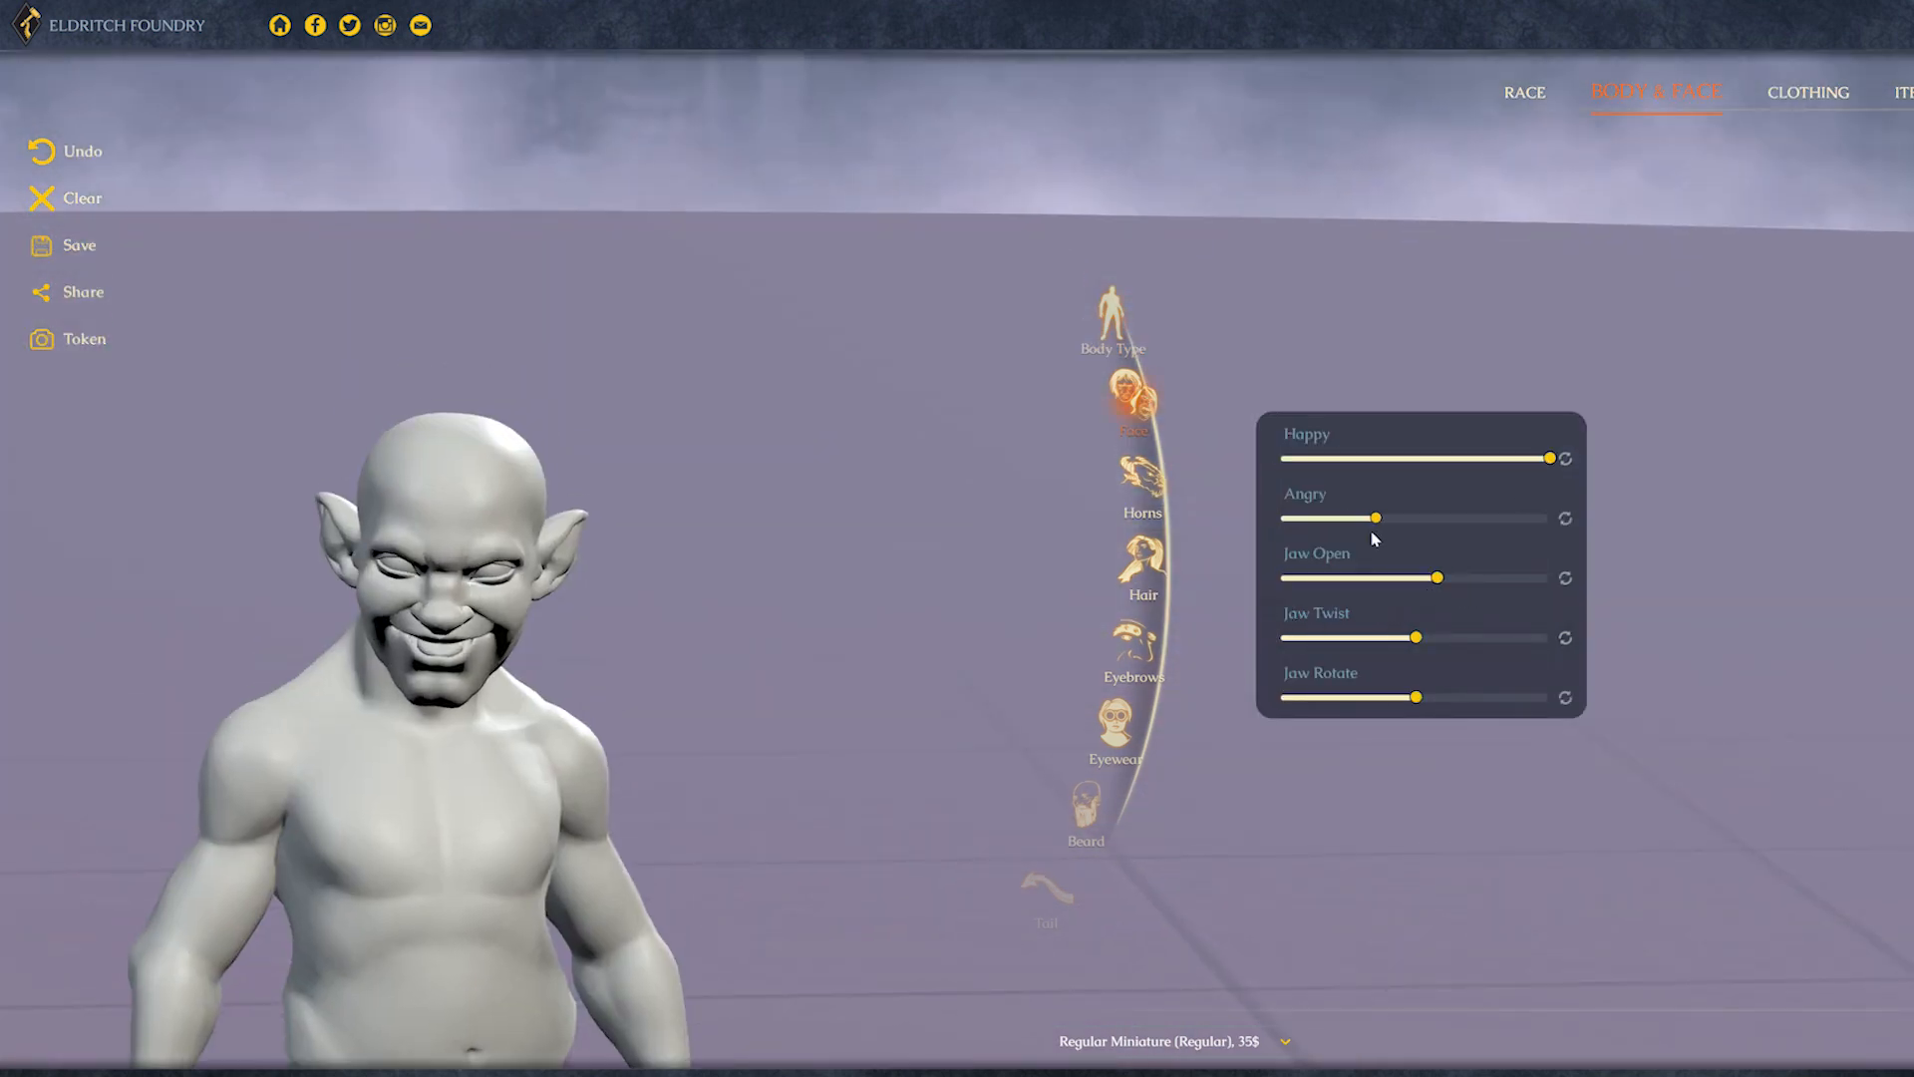
{"action": "left_click", "coordinate": [1142, 561]}
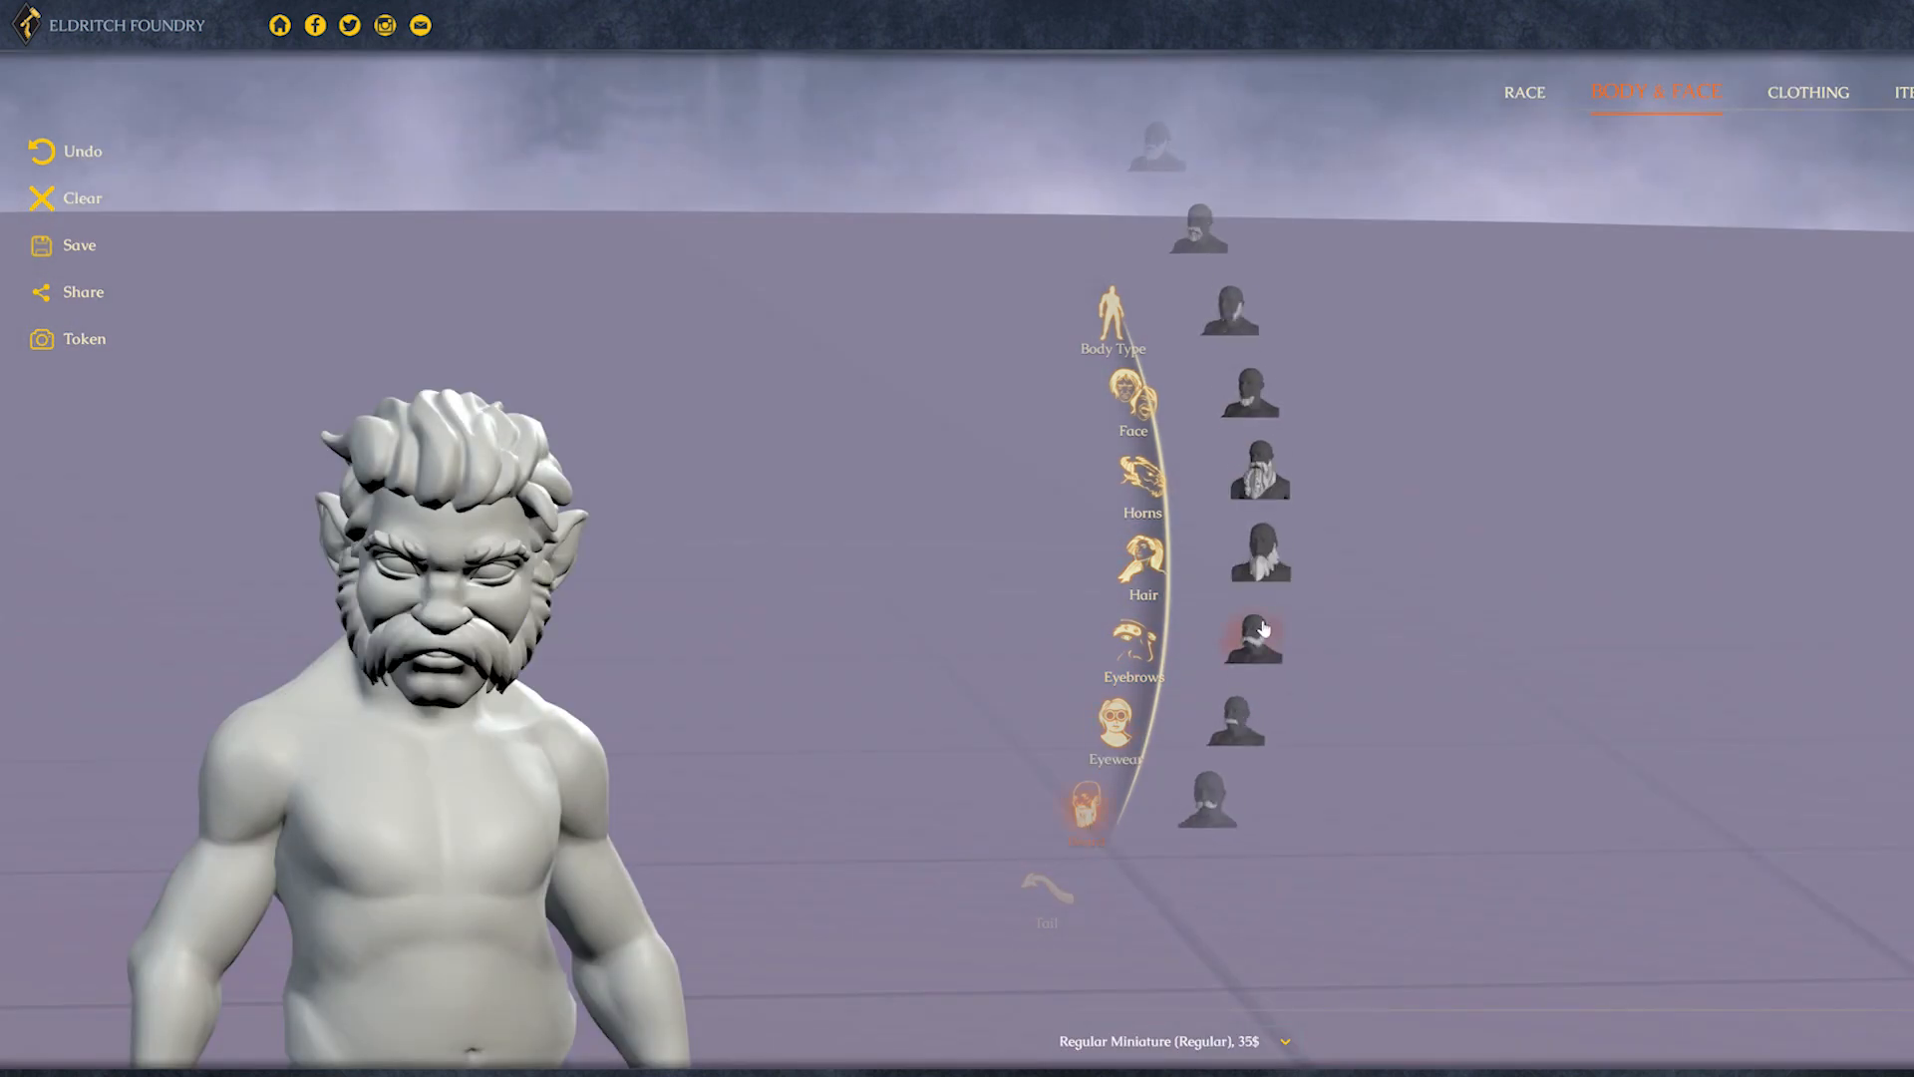
{"action": "left_click", "coordinate": [1807, 92]}
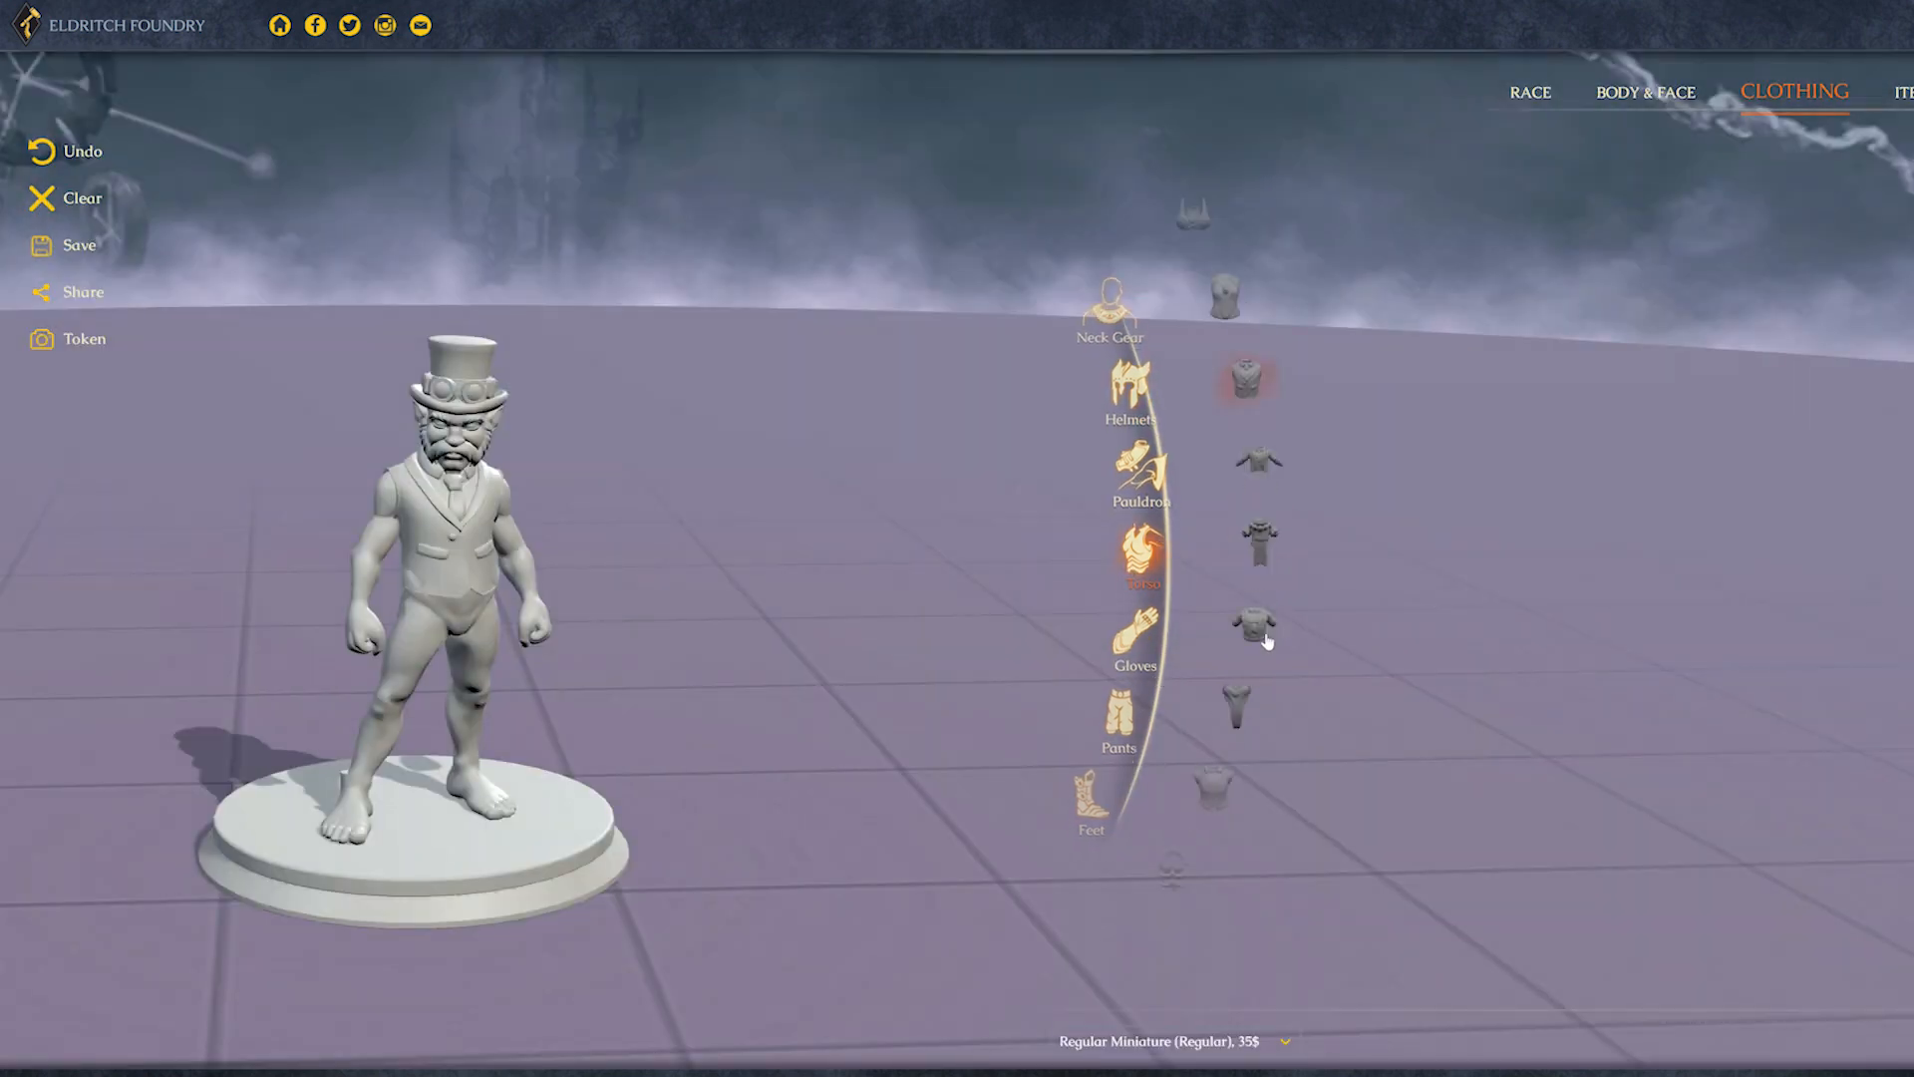
Step: Put a belted long coat and buckled shoes on the Eldritch Foundry gnome
{"action": "left_click", "coordinate": [1255, 622]}
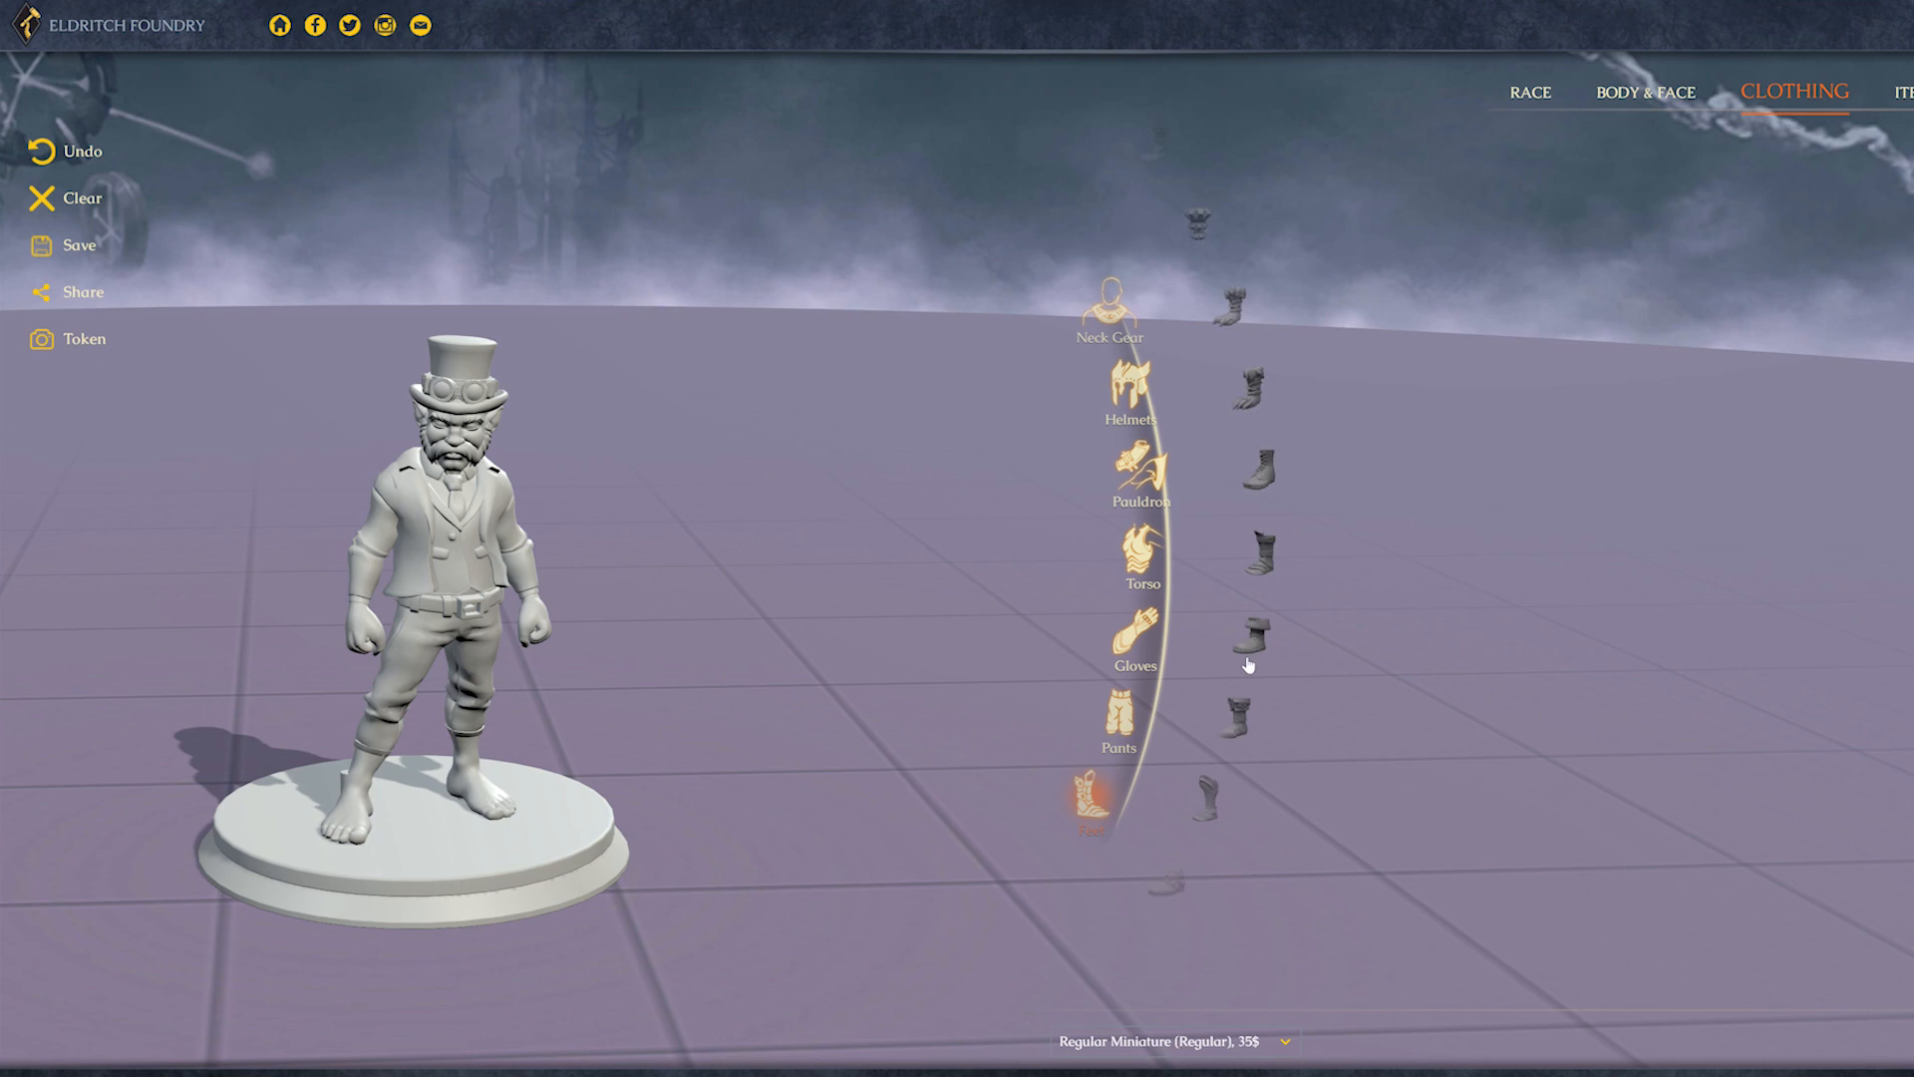
{"action": "left_click", "coordinate": [1119, 727]}
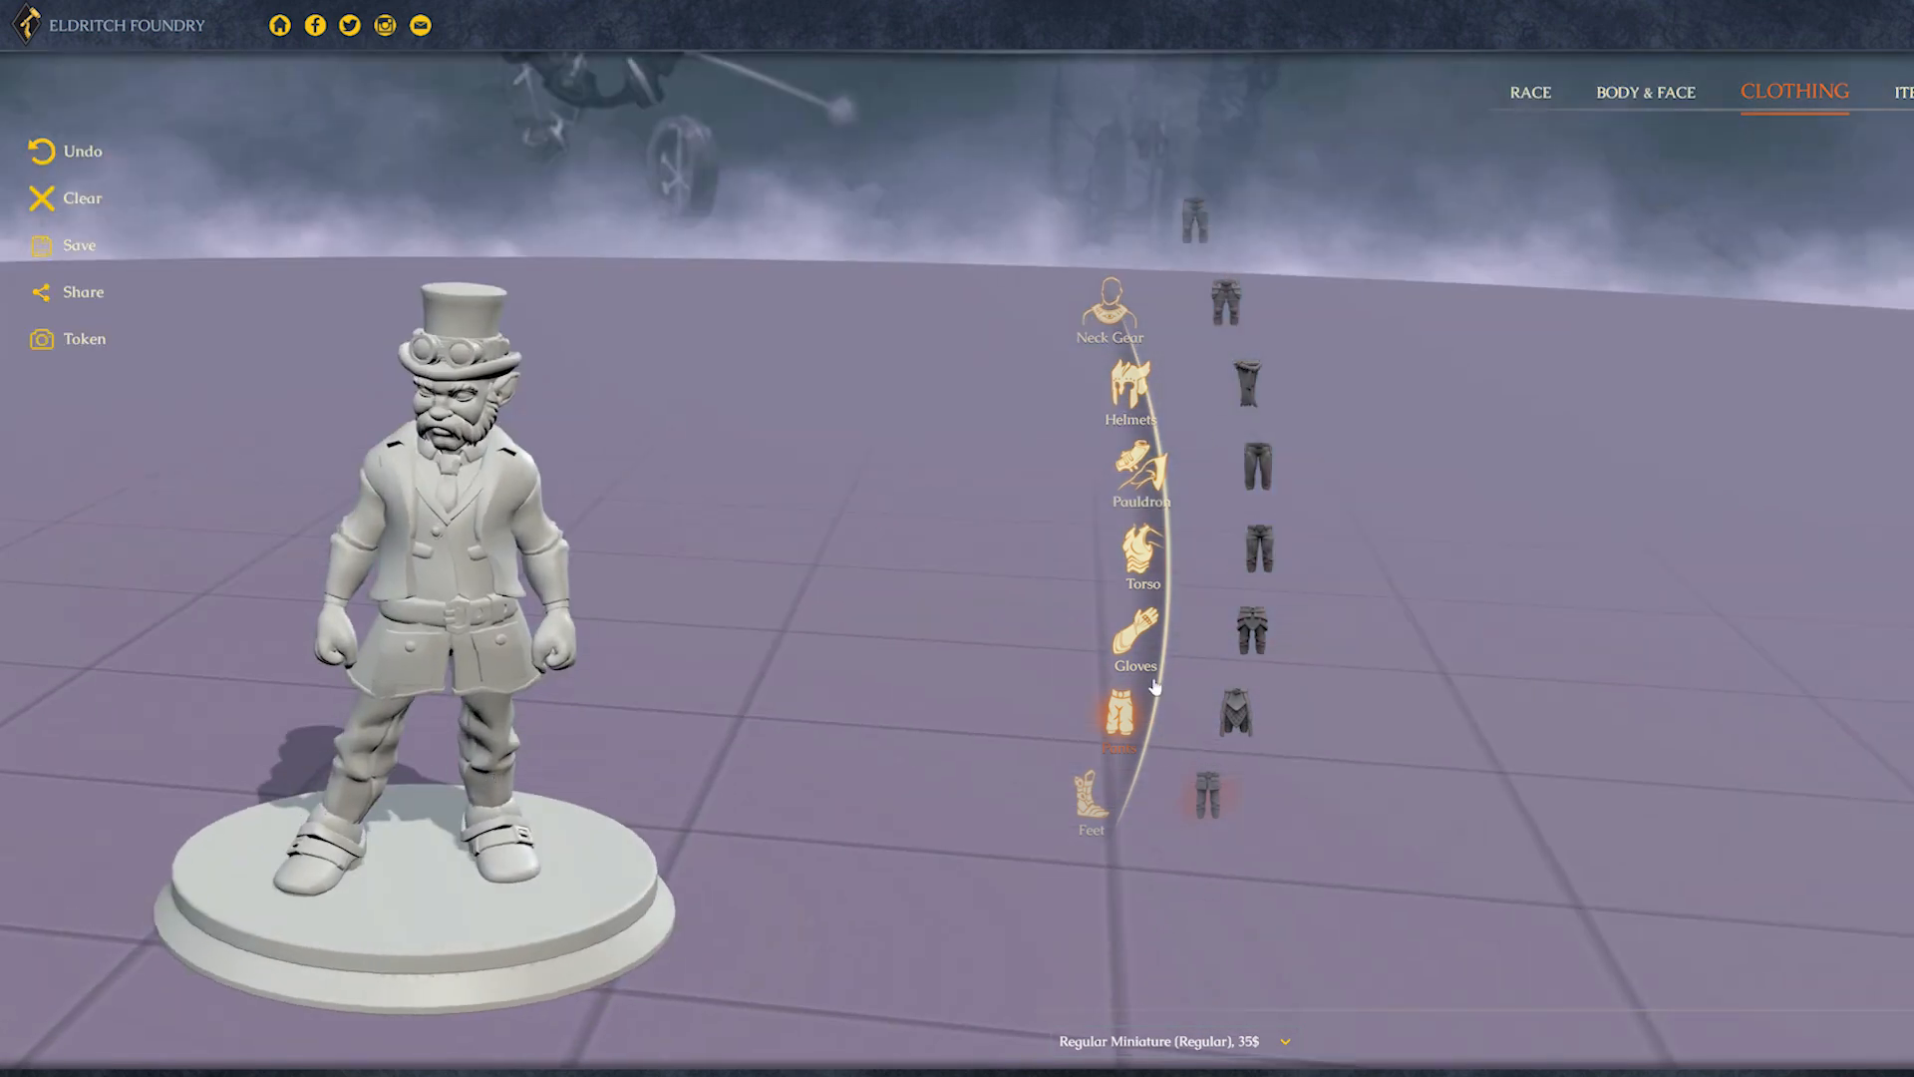
Step: Swap in a travel bag as the back item, add belt pouches and a round hand item
{"action": "left_click", "coordinate": [1899, 92]}
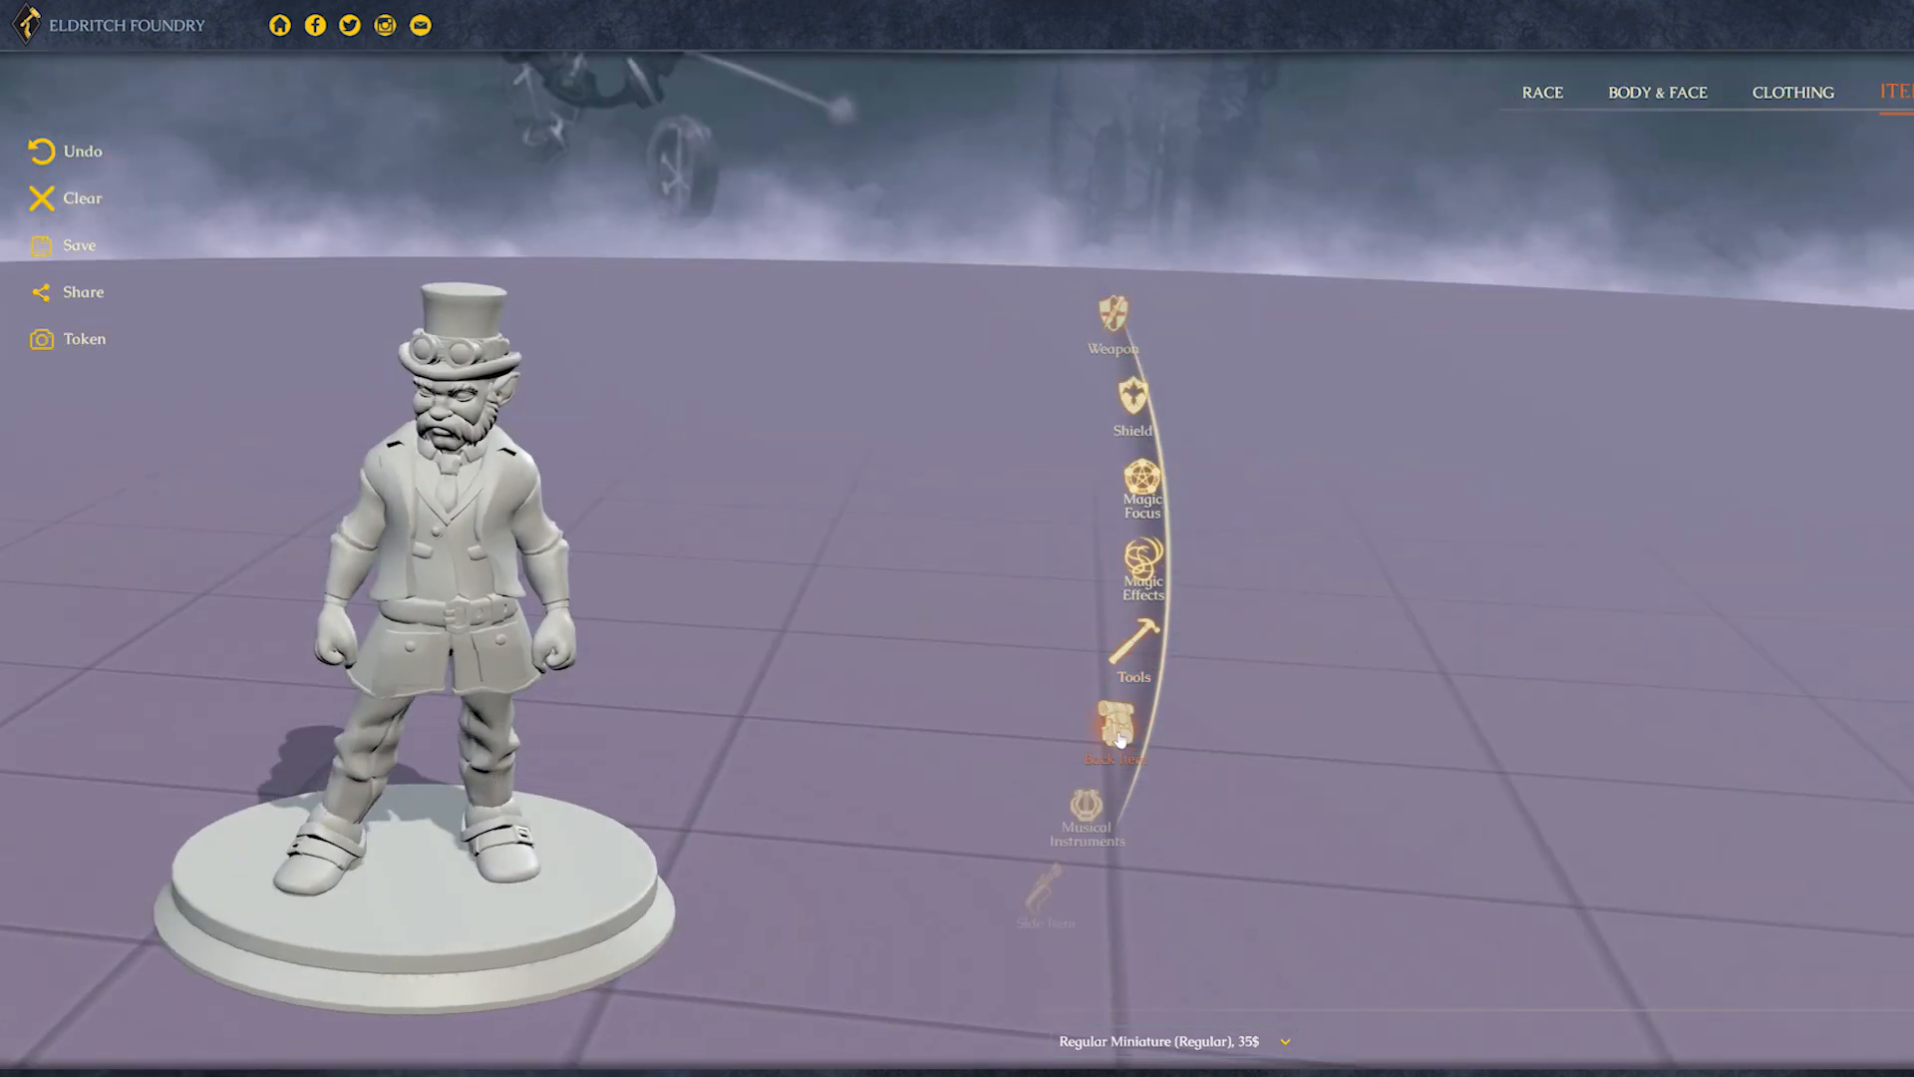
{"action": "left_click", "coordinate": [1110, 729]}
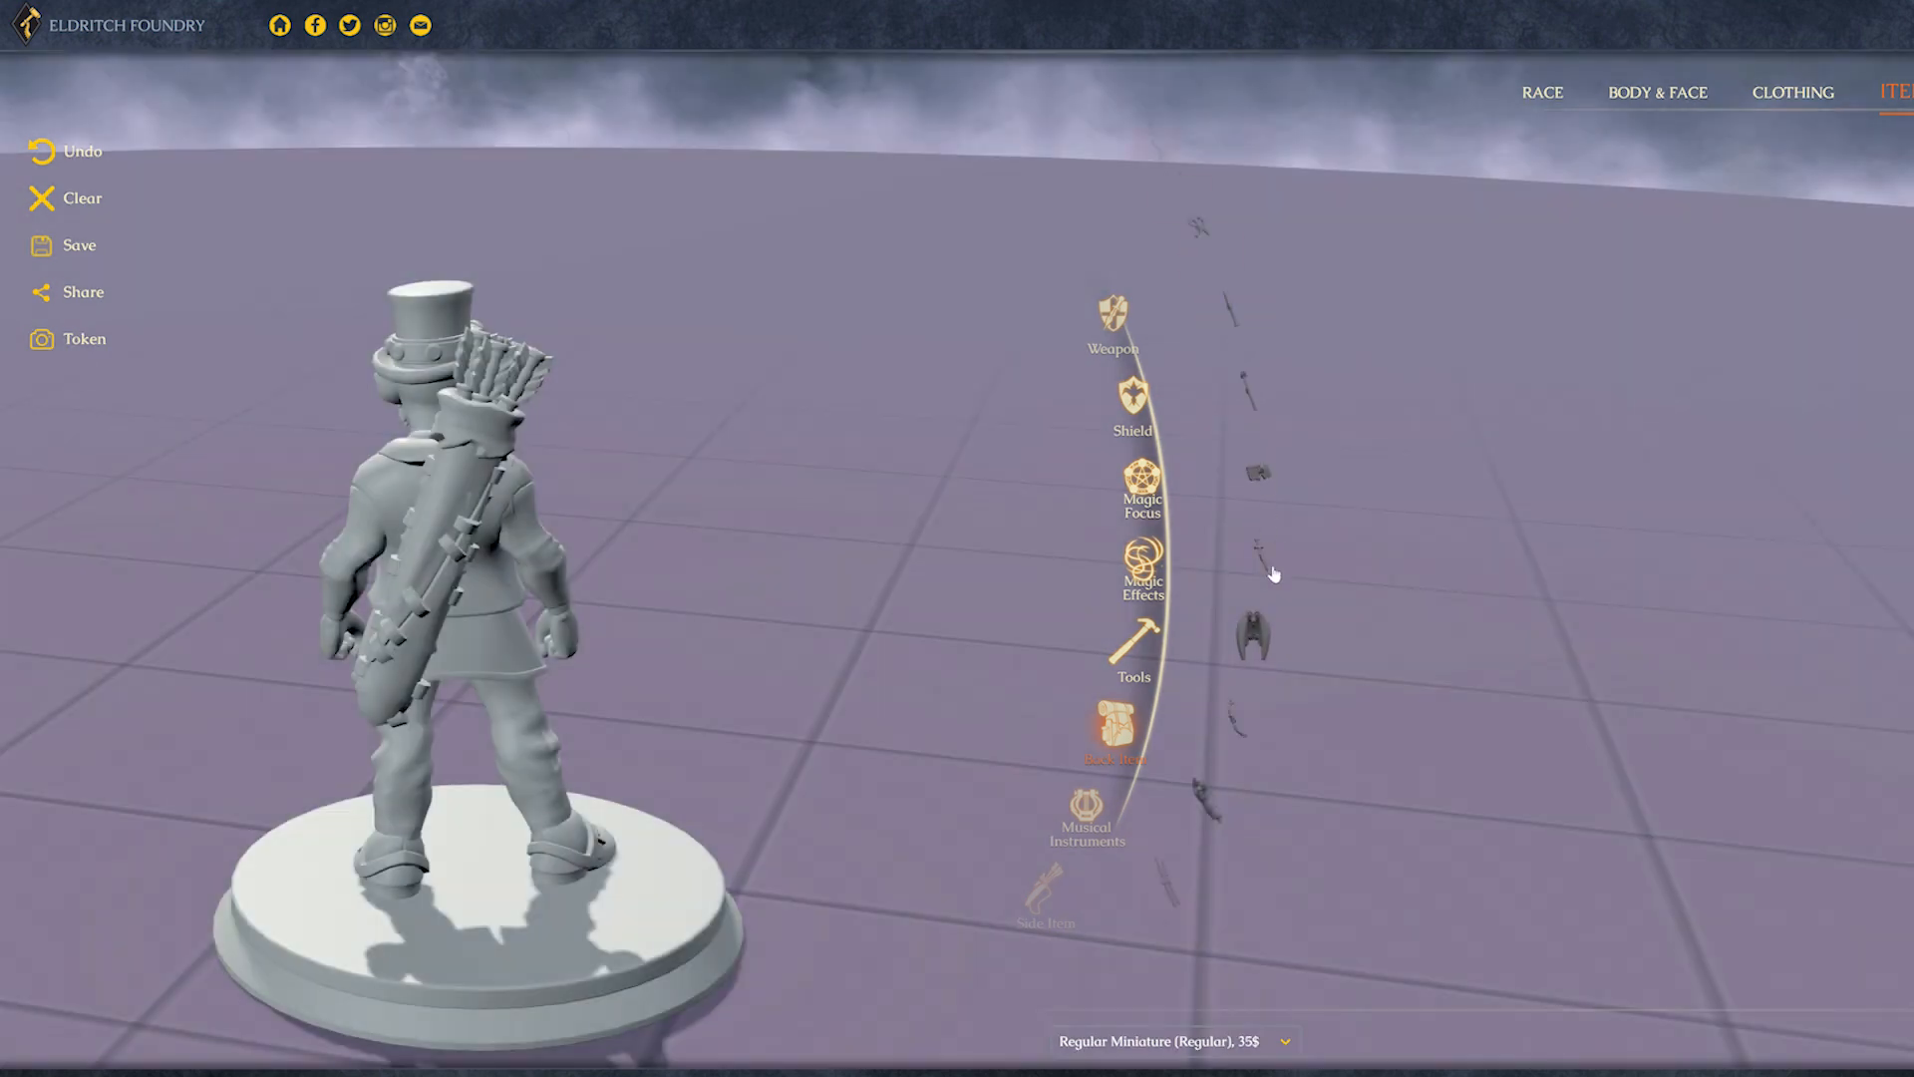
{"action": "left_click", "coordinate": [1257, 462]}
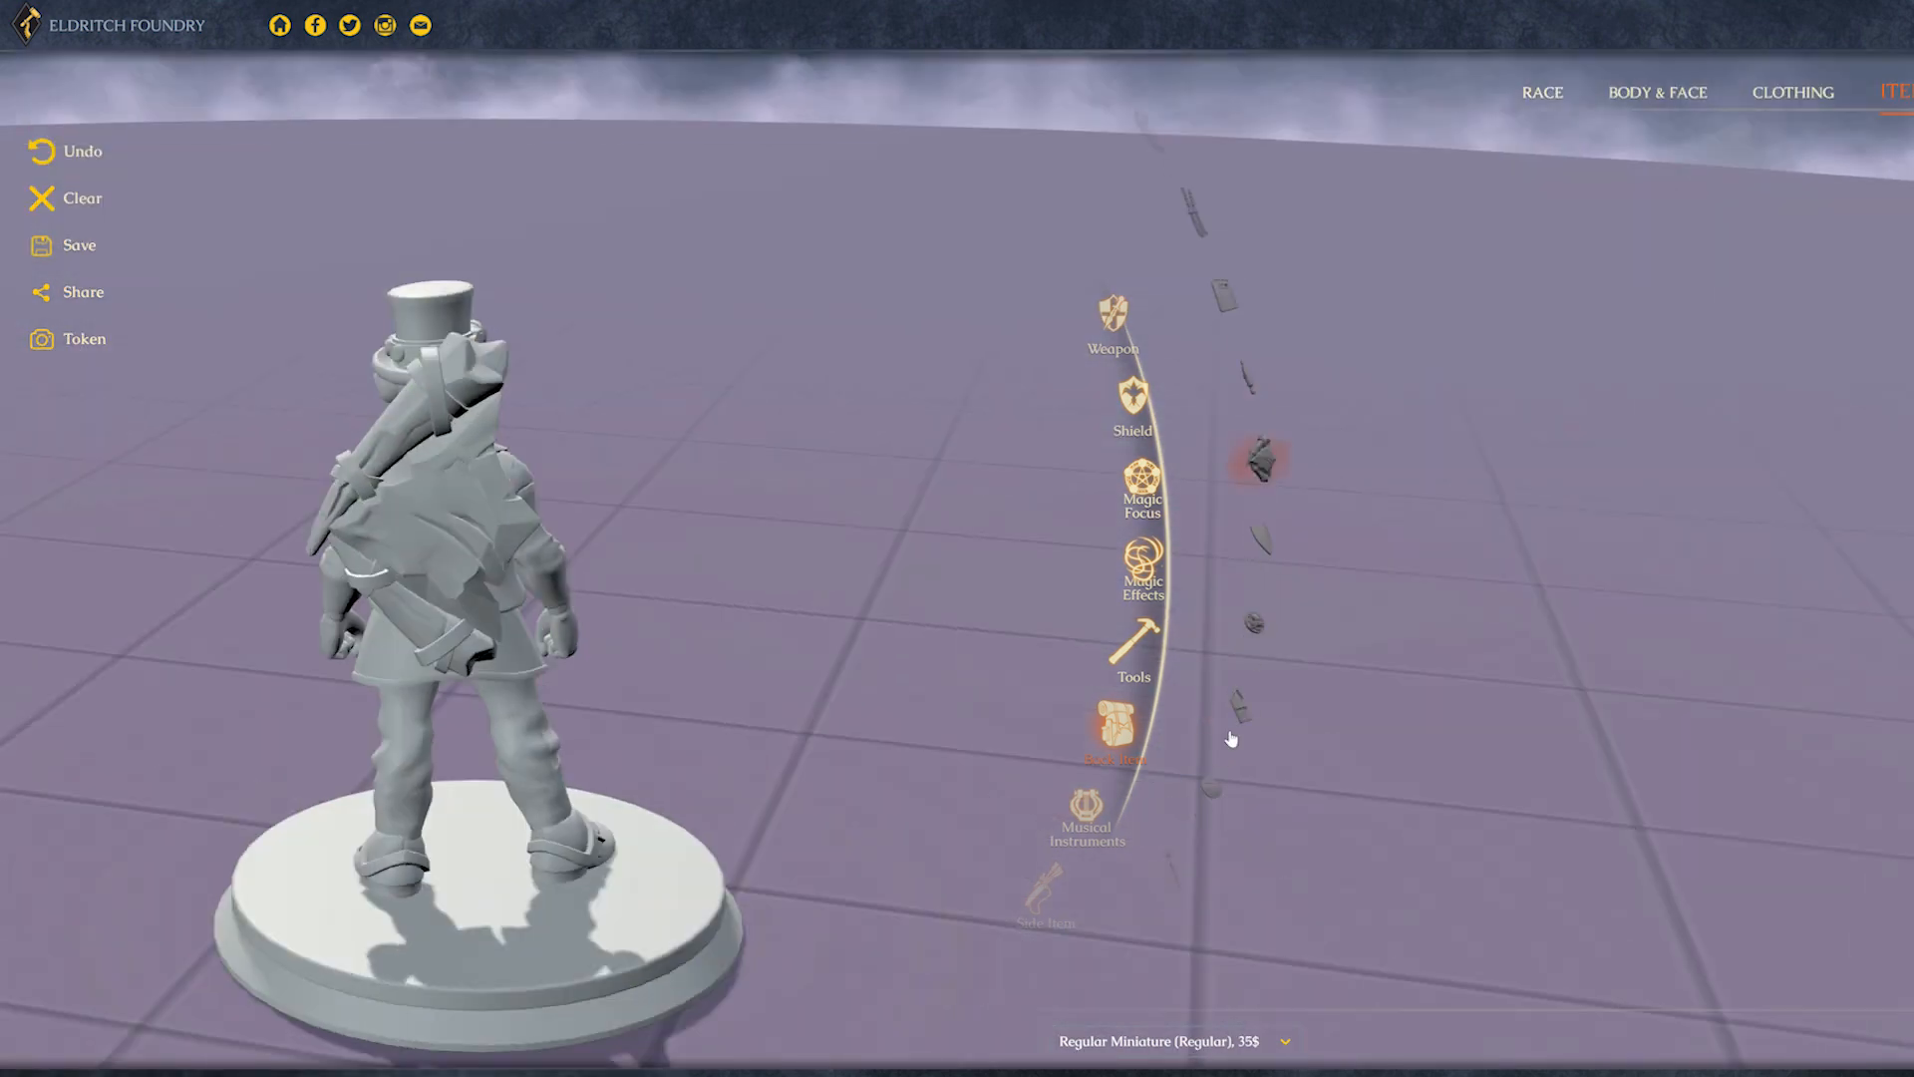
{"action": "left_click", "coordinate": [1134, 635]}
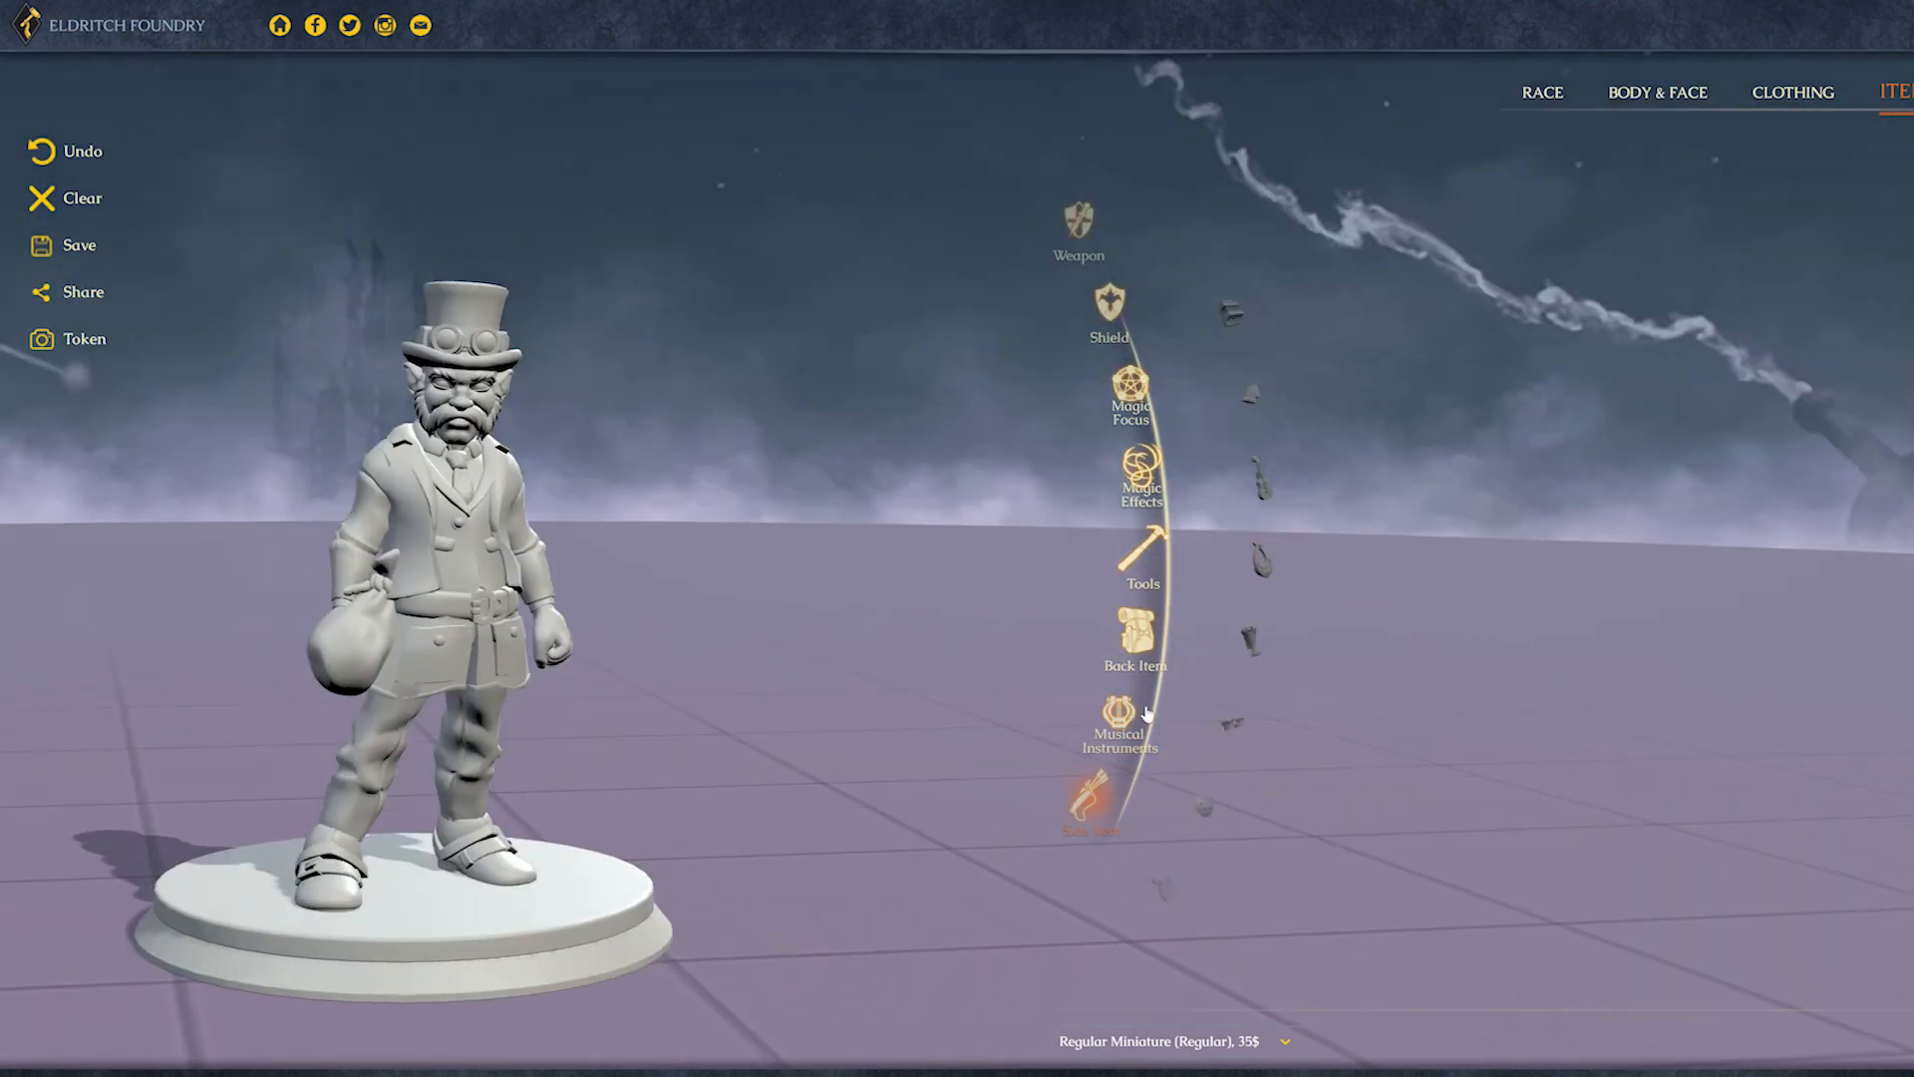
{"action": "left_click", "coordinate": [1142, 555]}
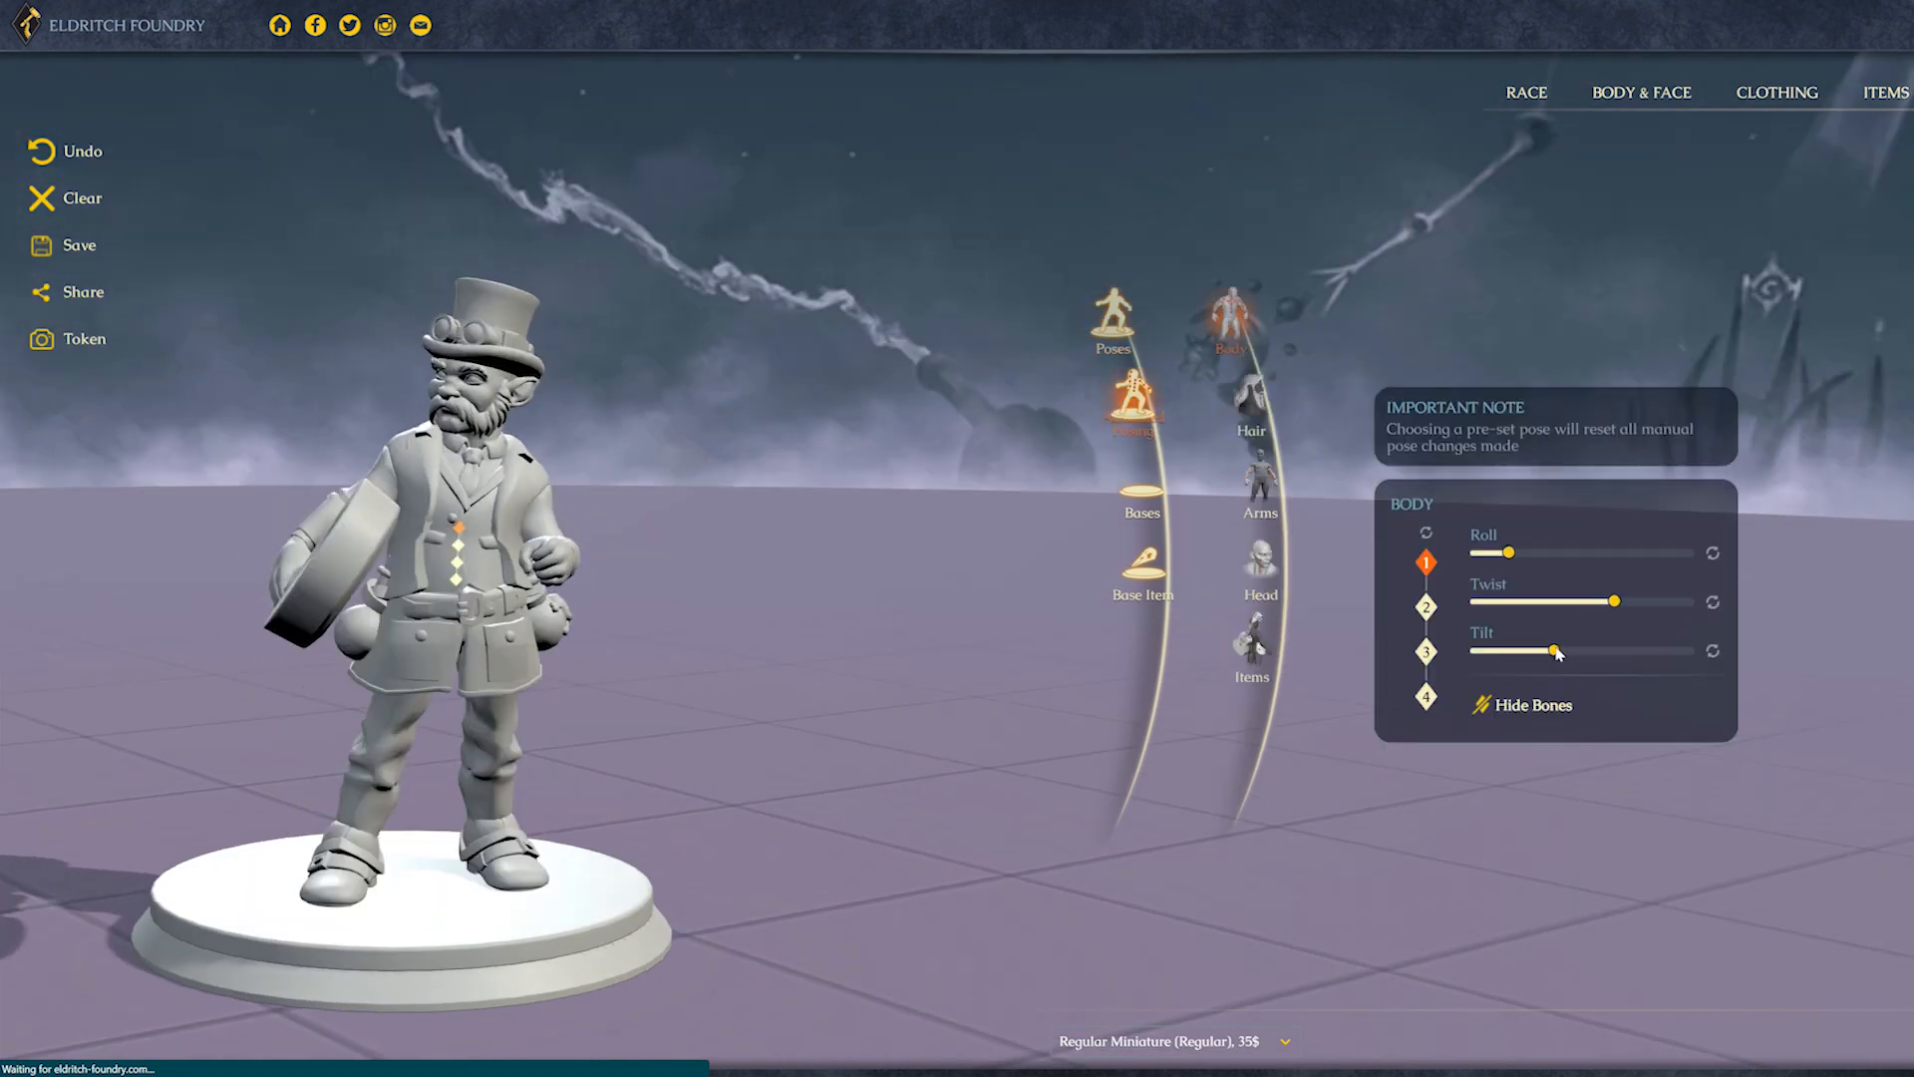
Step: Pose the beard bones and change how much the gnome's arms bend
{"action": "left_click", "coordinate": [1250, 430]}
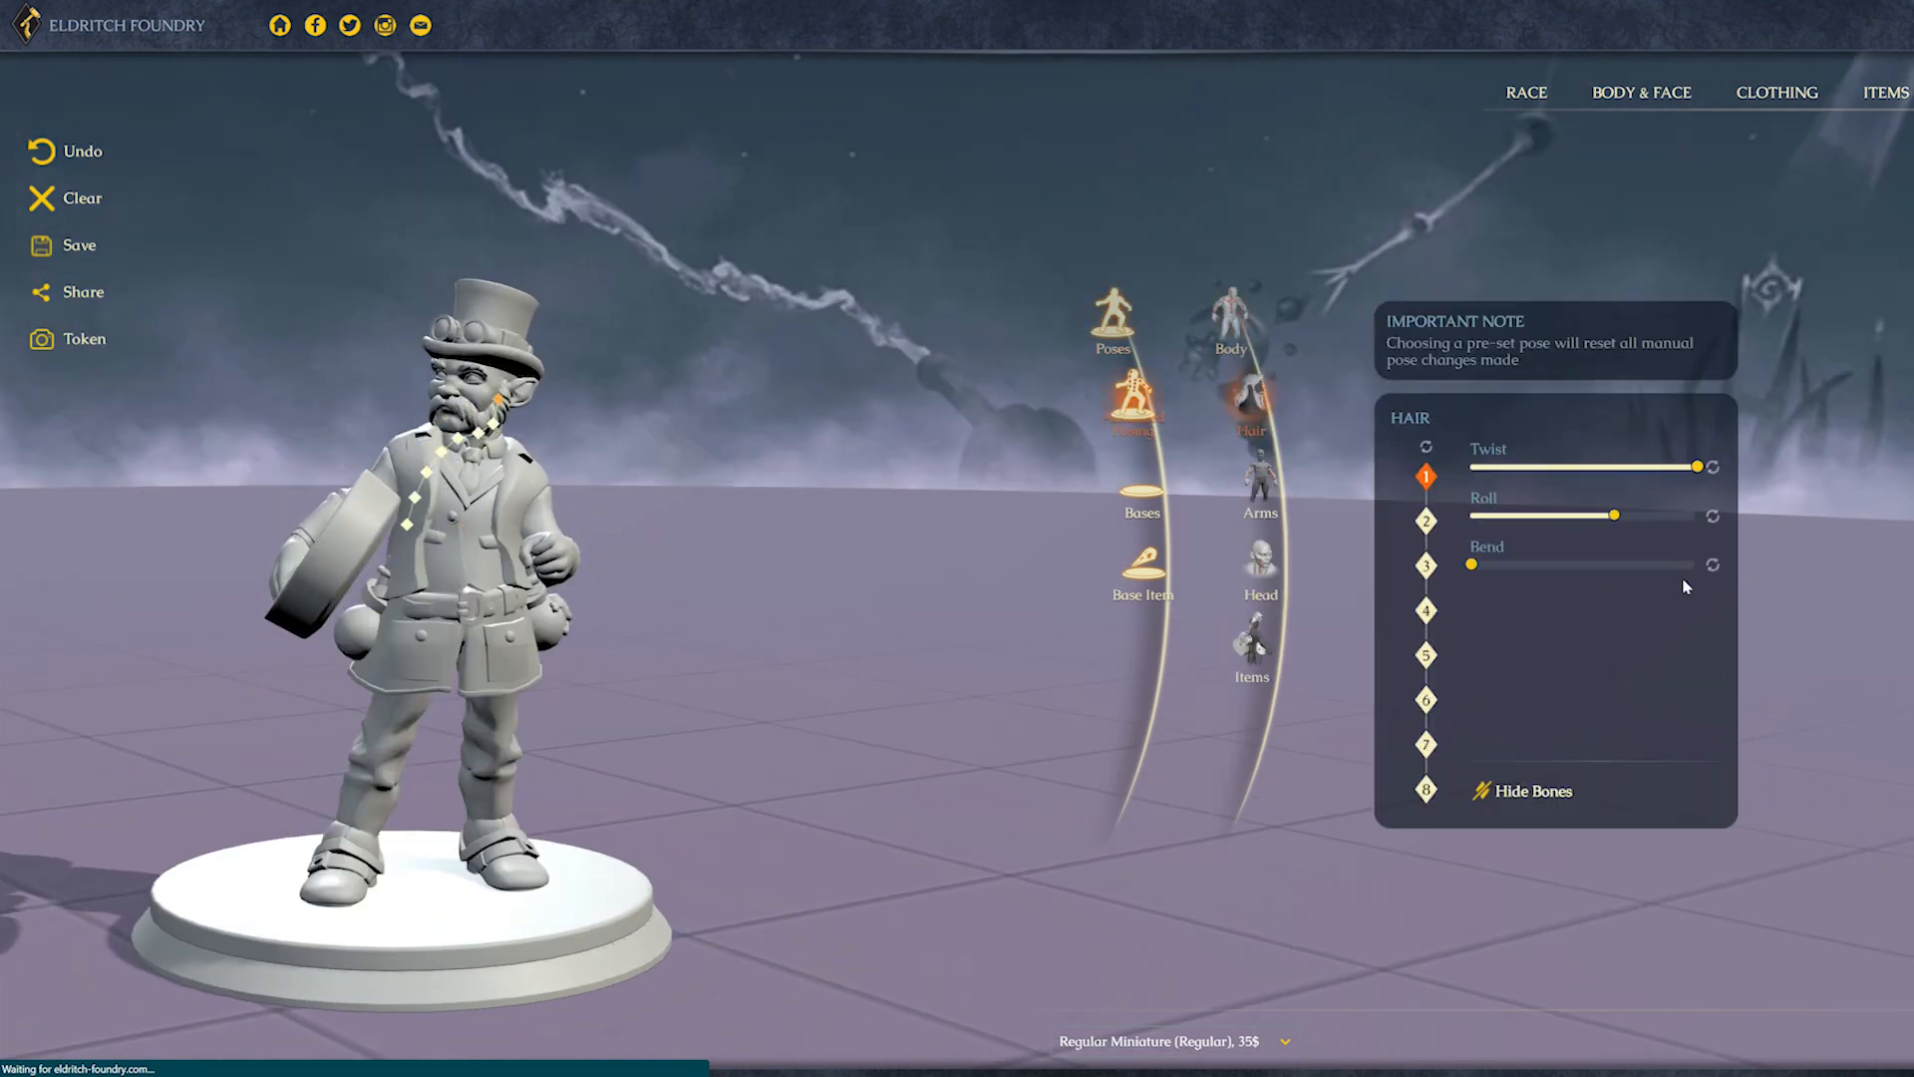
{"action": "left_click", "coordinate": [1259, 498]}
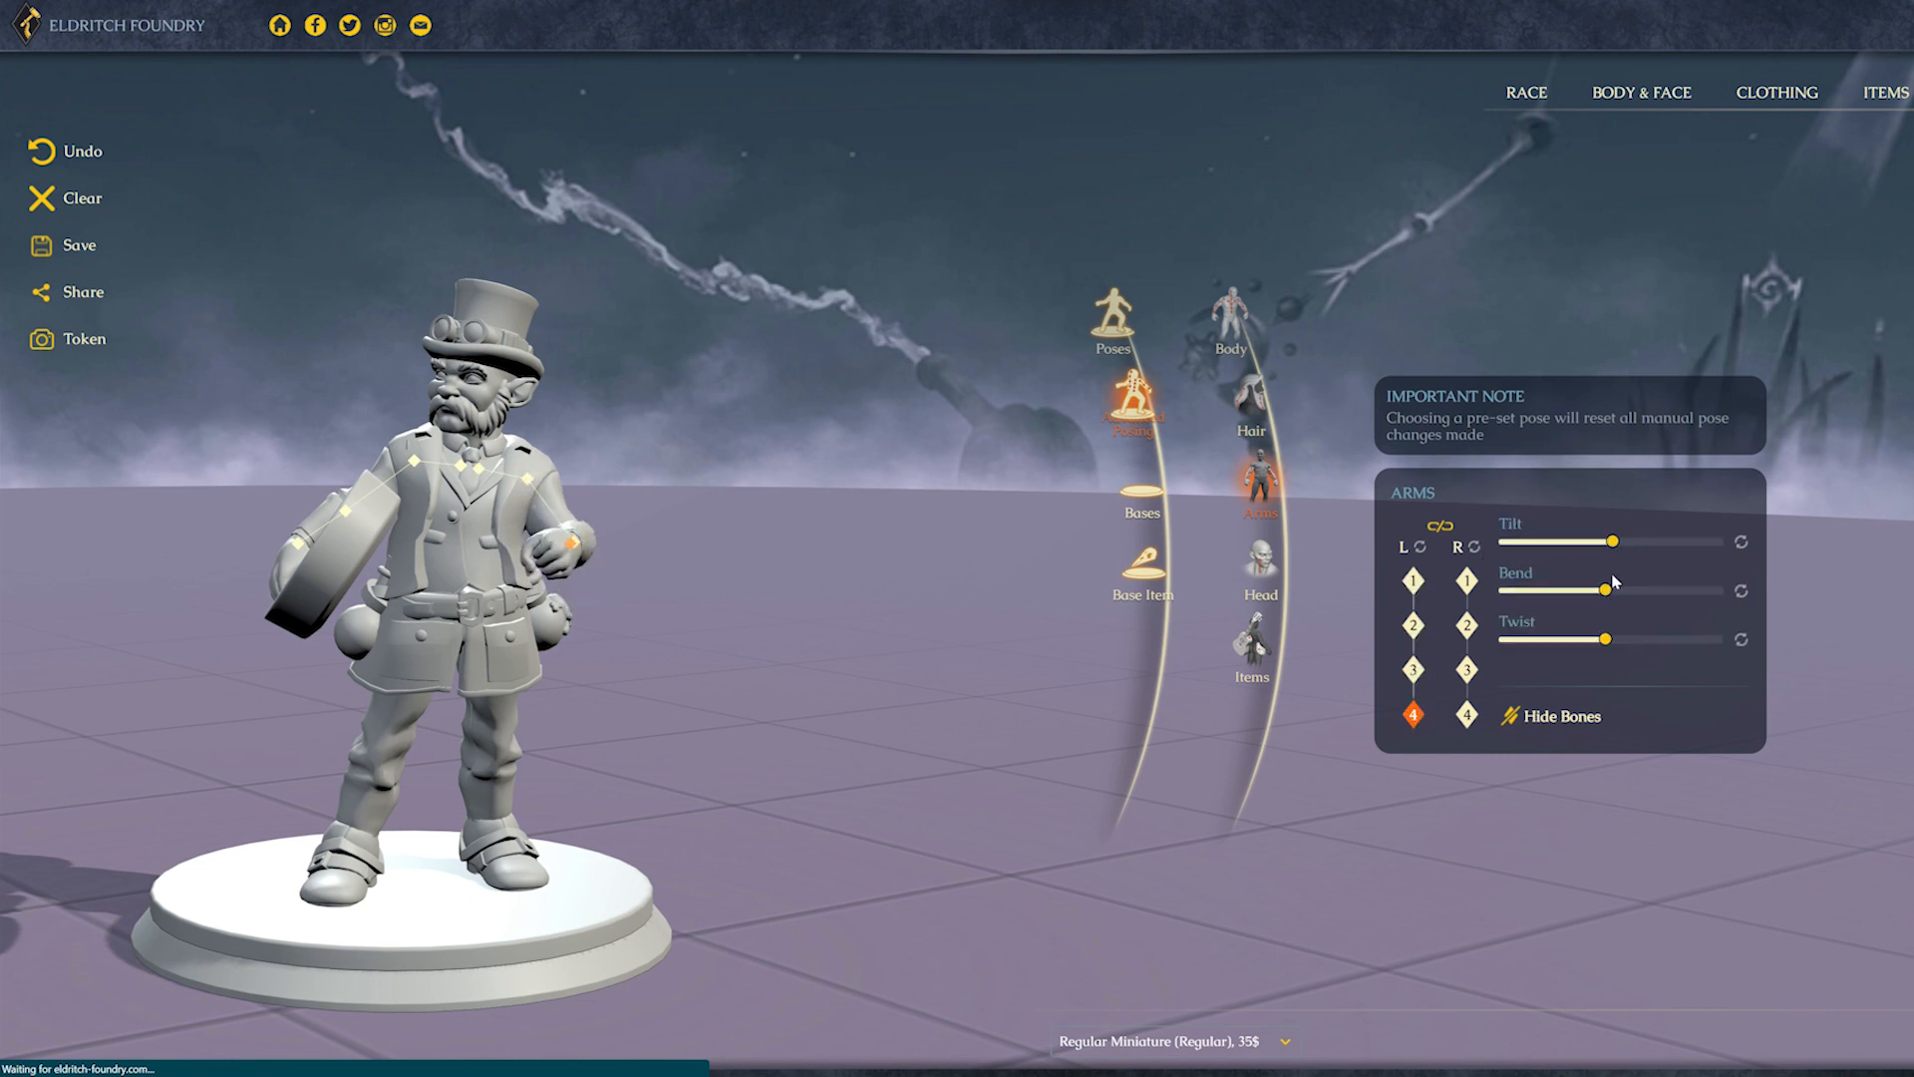
{"action": "left_click", "coordinate": [1257, 569]}
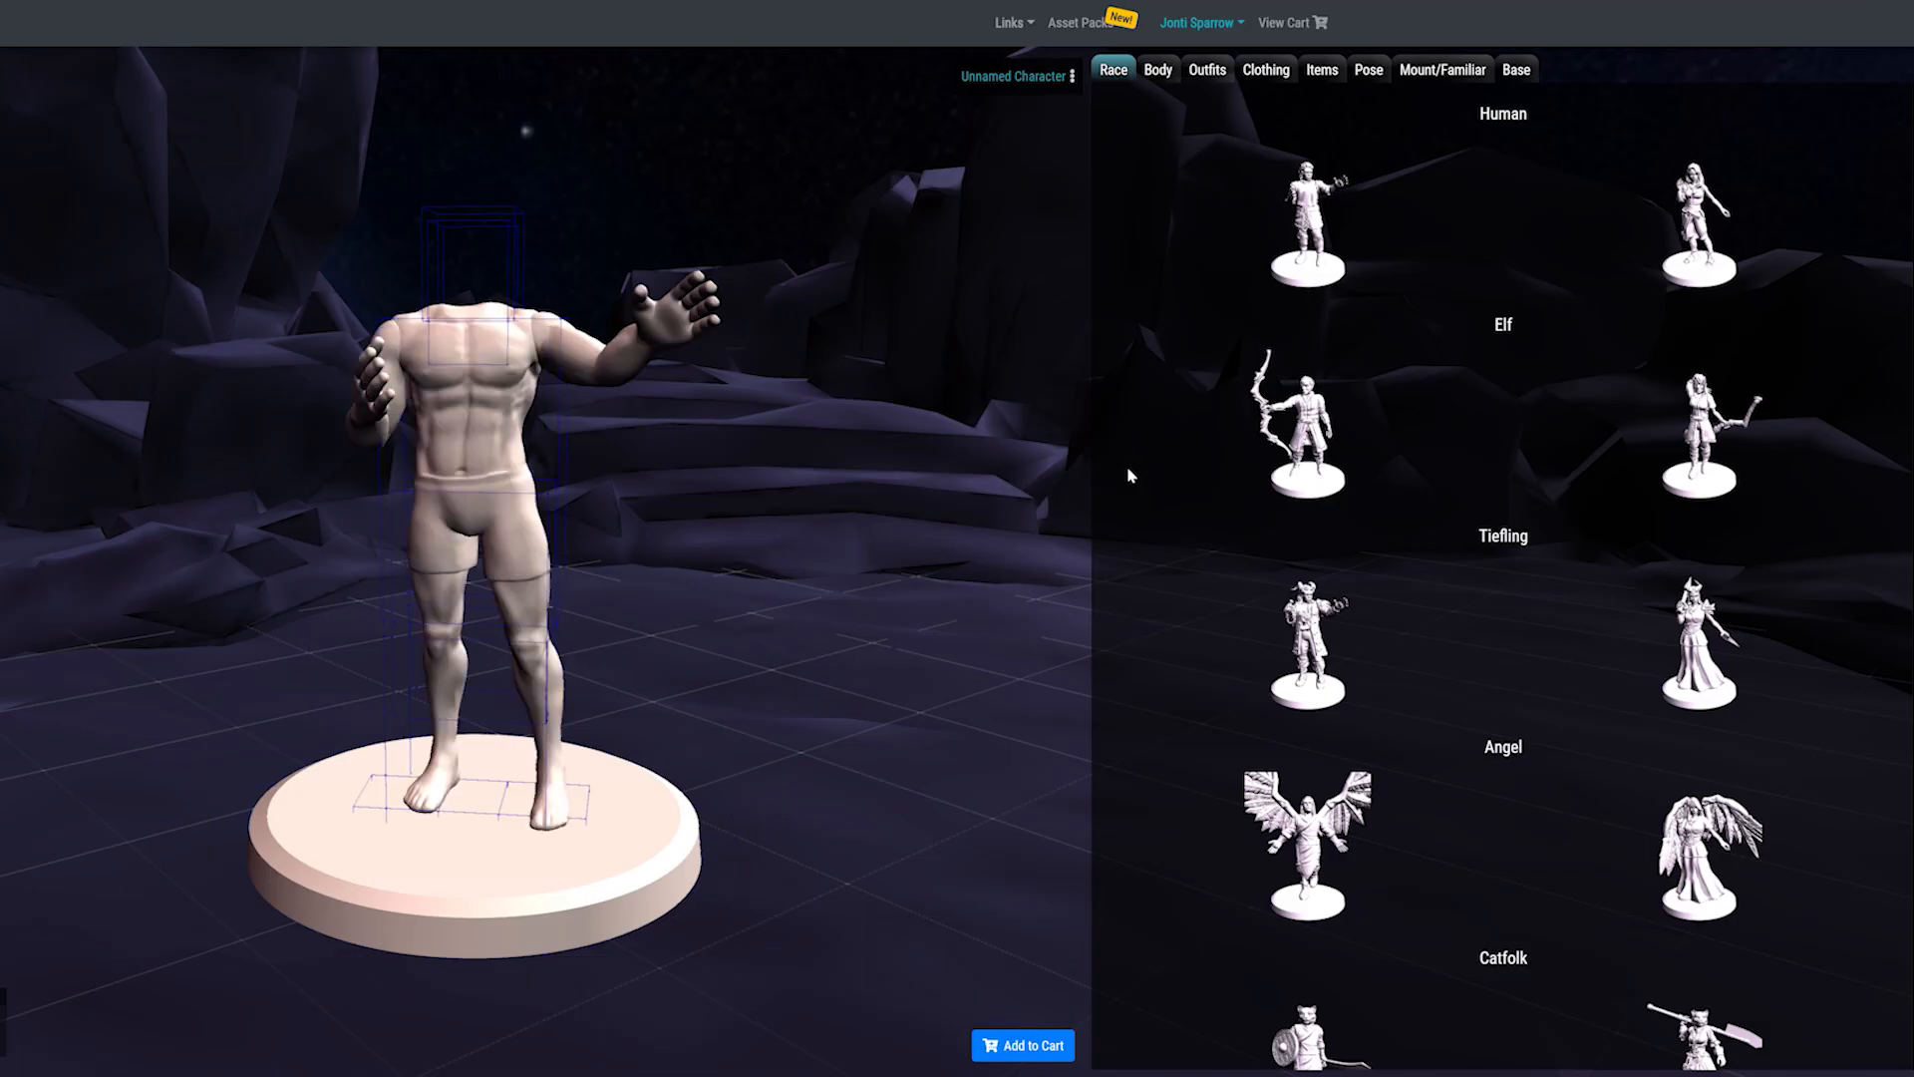
Step: Give the Desktop Hero figure a drooping moustache and long hair, checking horn options
{"action": "left_click", "coordinate": [1156, 69]}
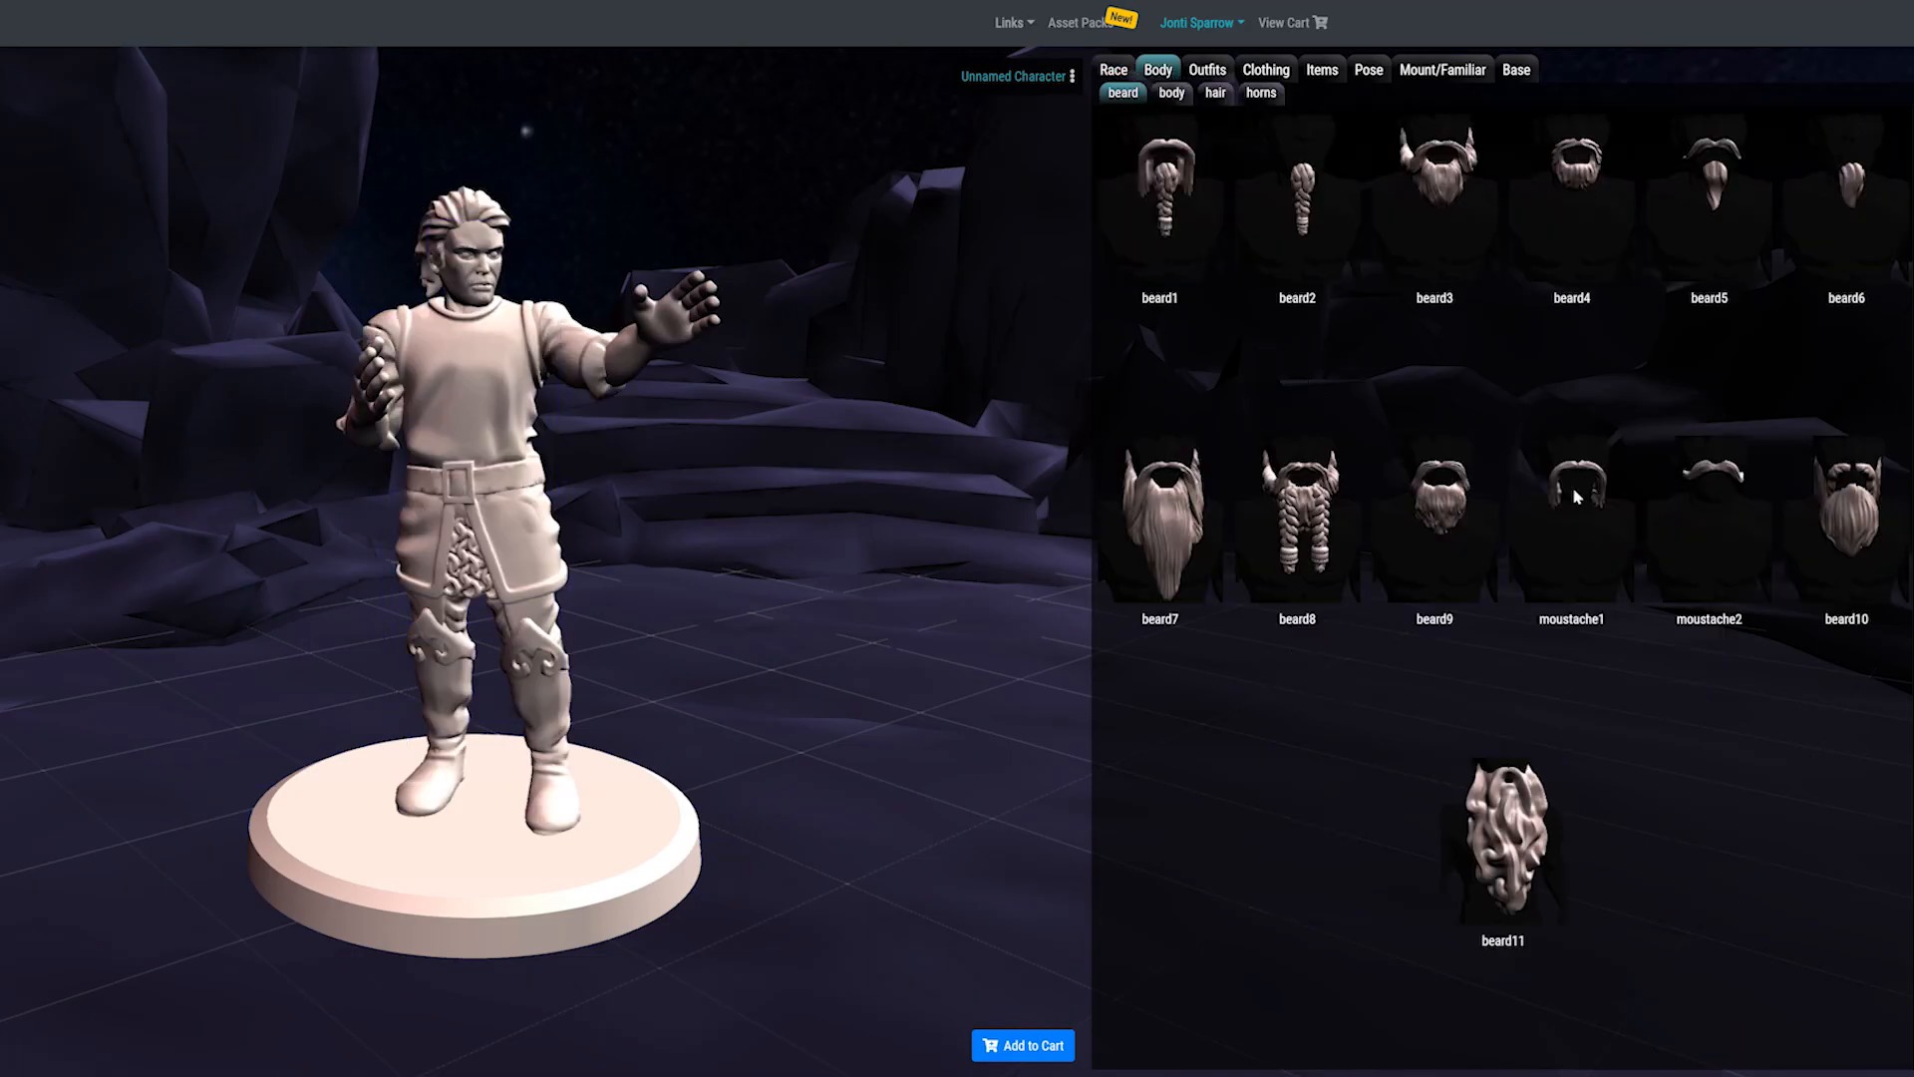
{"action": "left_click", "coordinate": [1571, 512]}
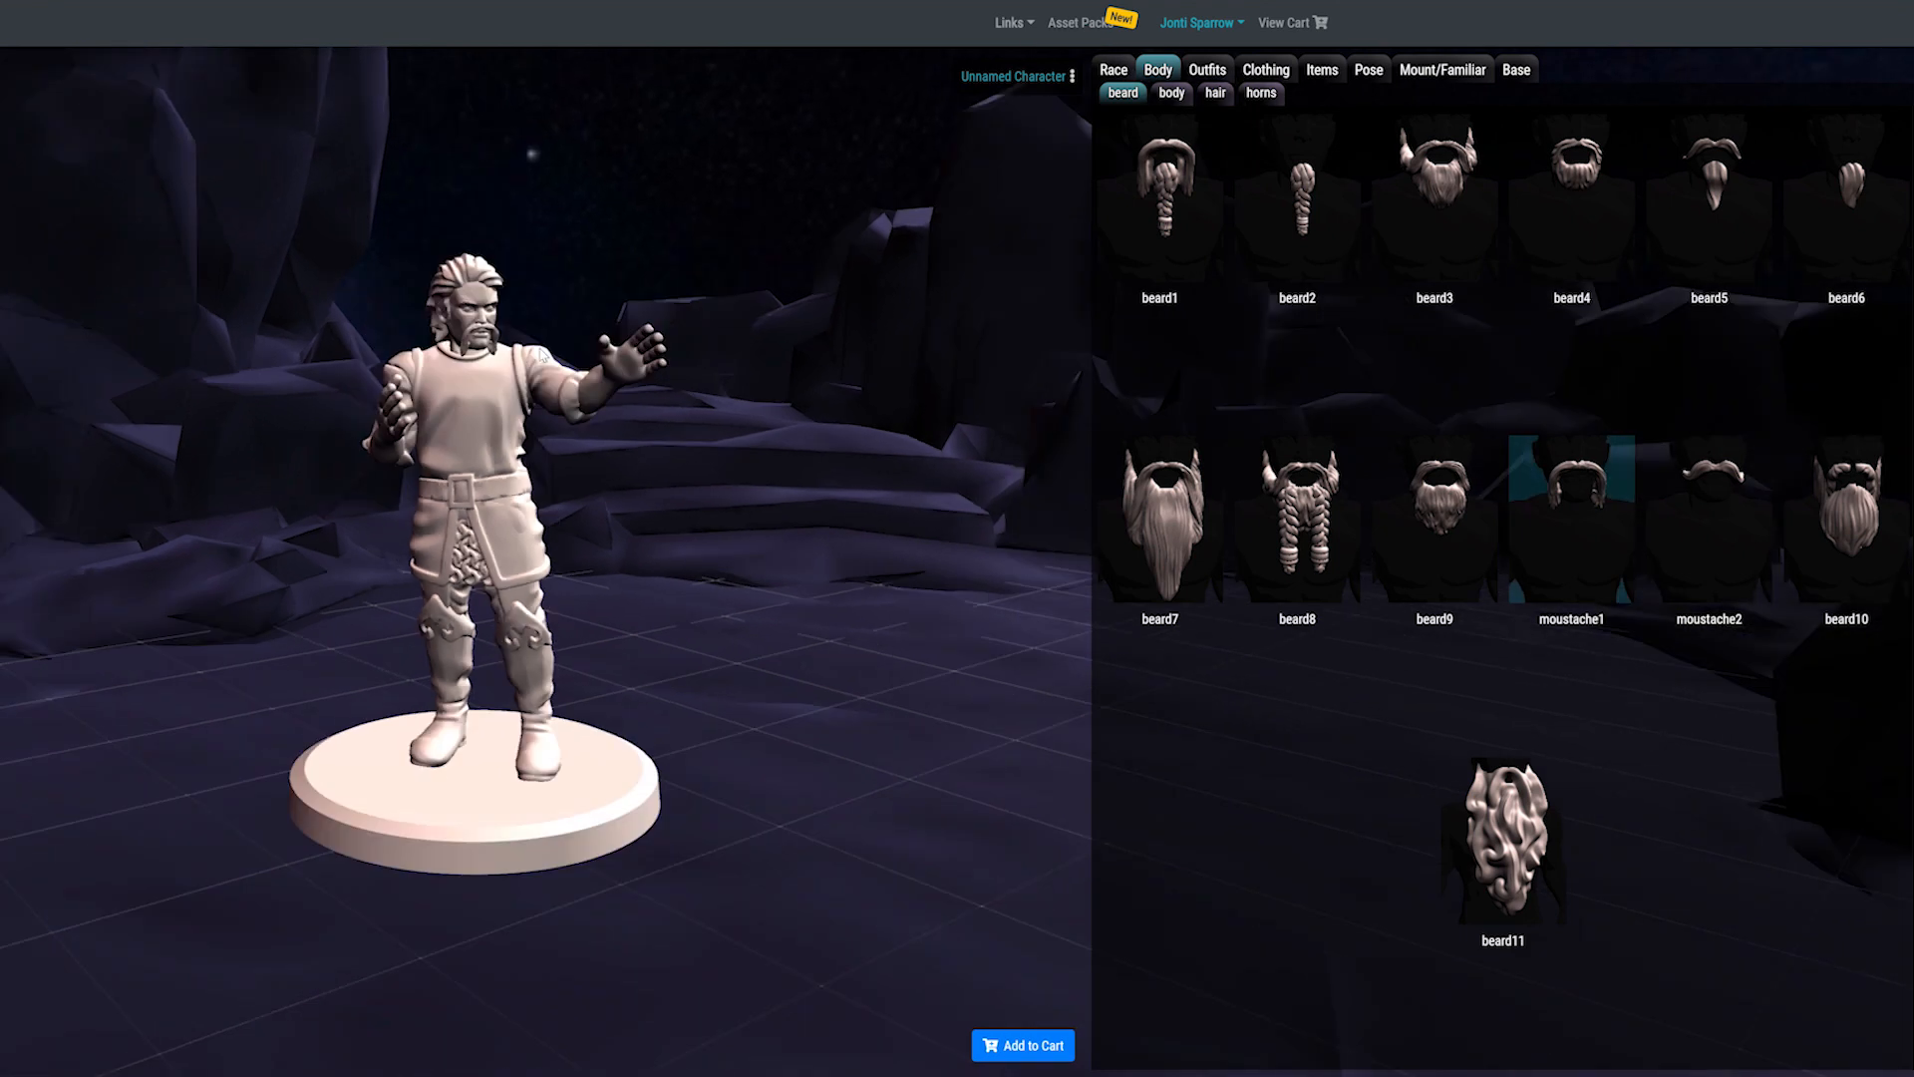
{"action": "left_click", "coordinate": [1213, 92]}
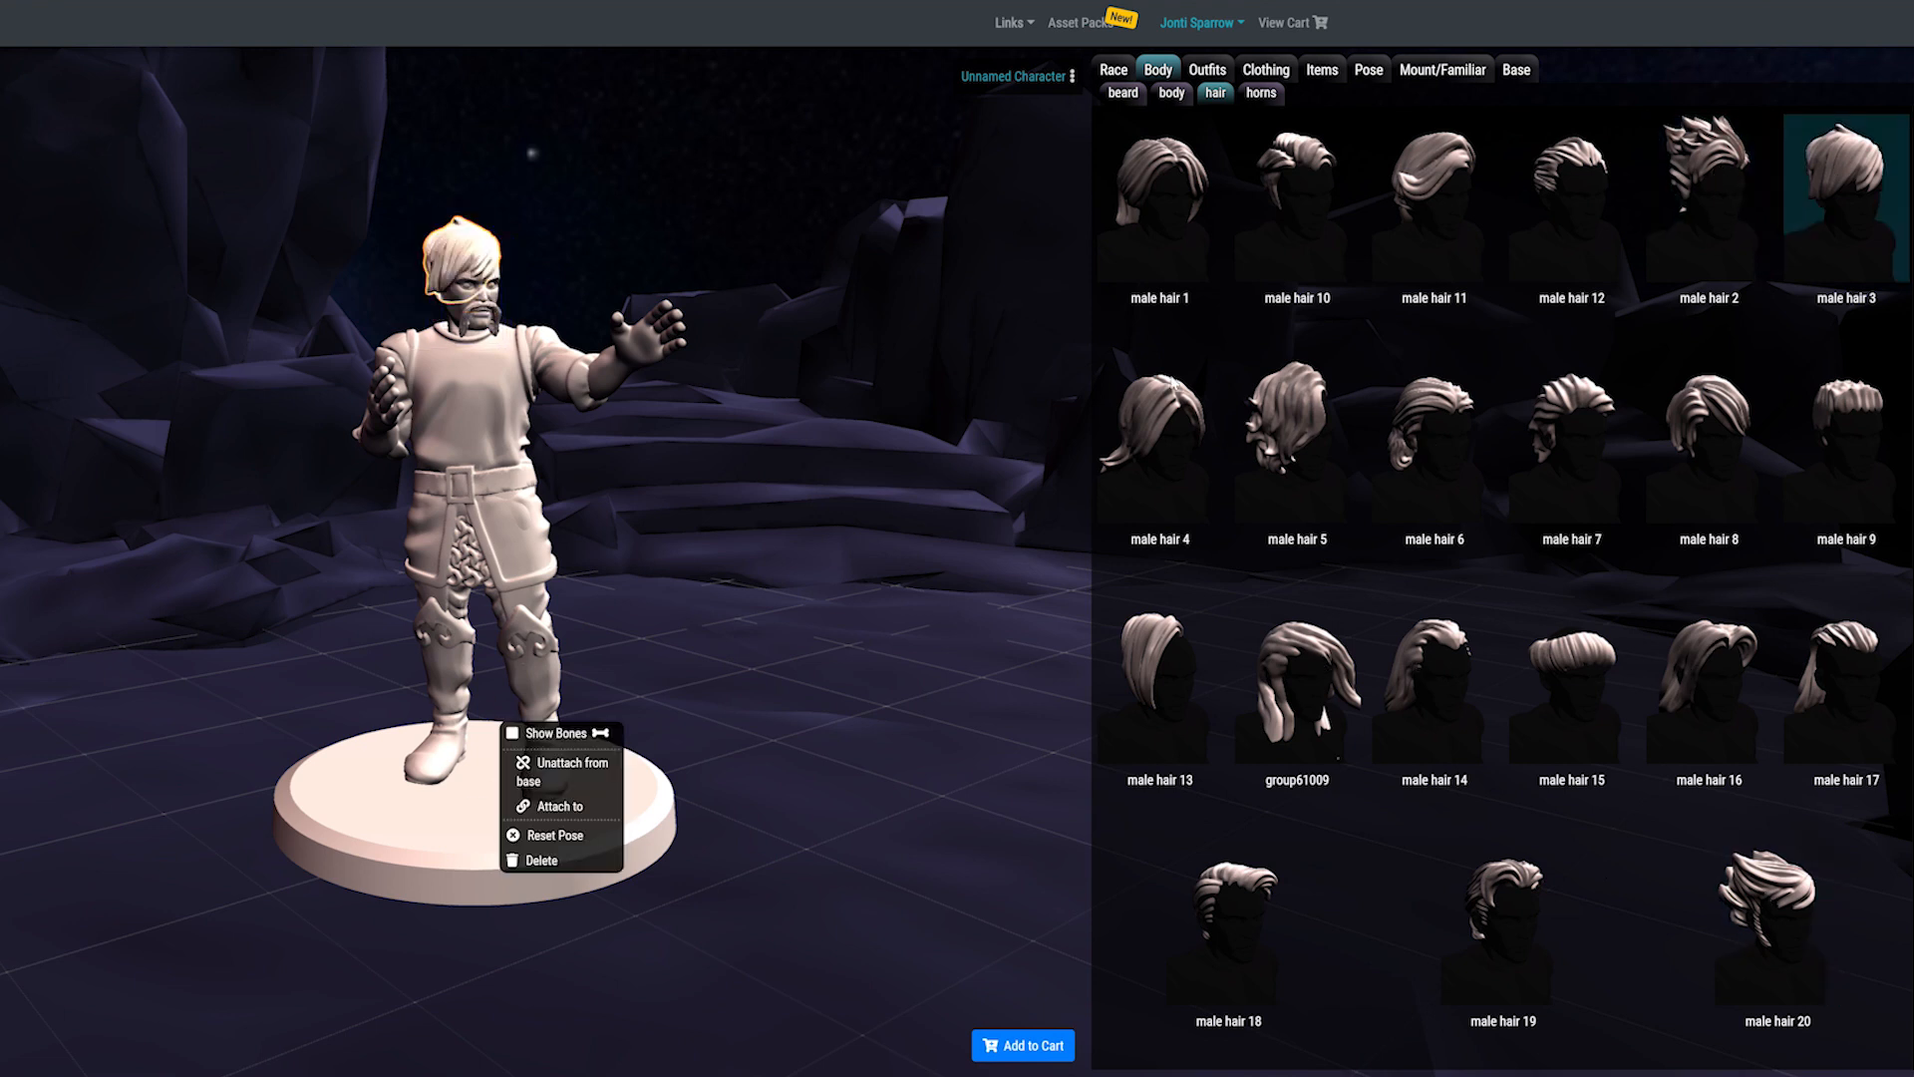
{"action": "left_click", "coordinate": [1260, 92]}
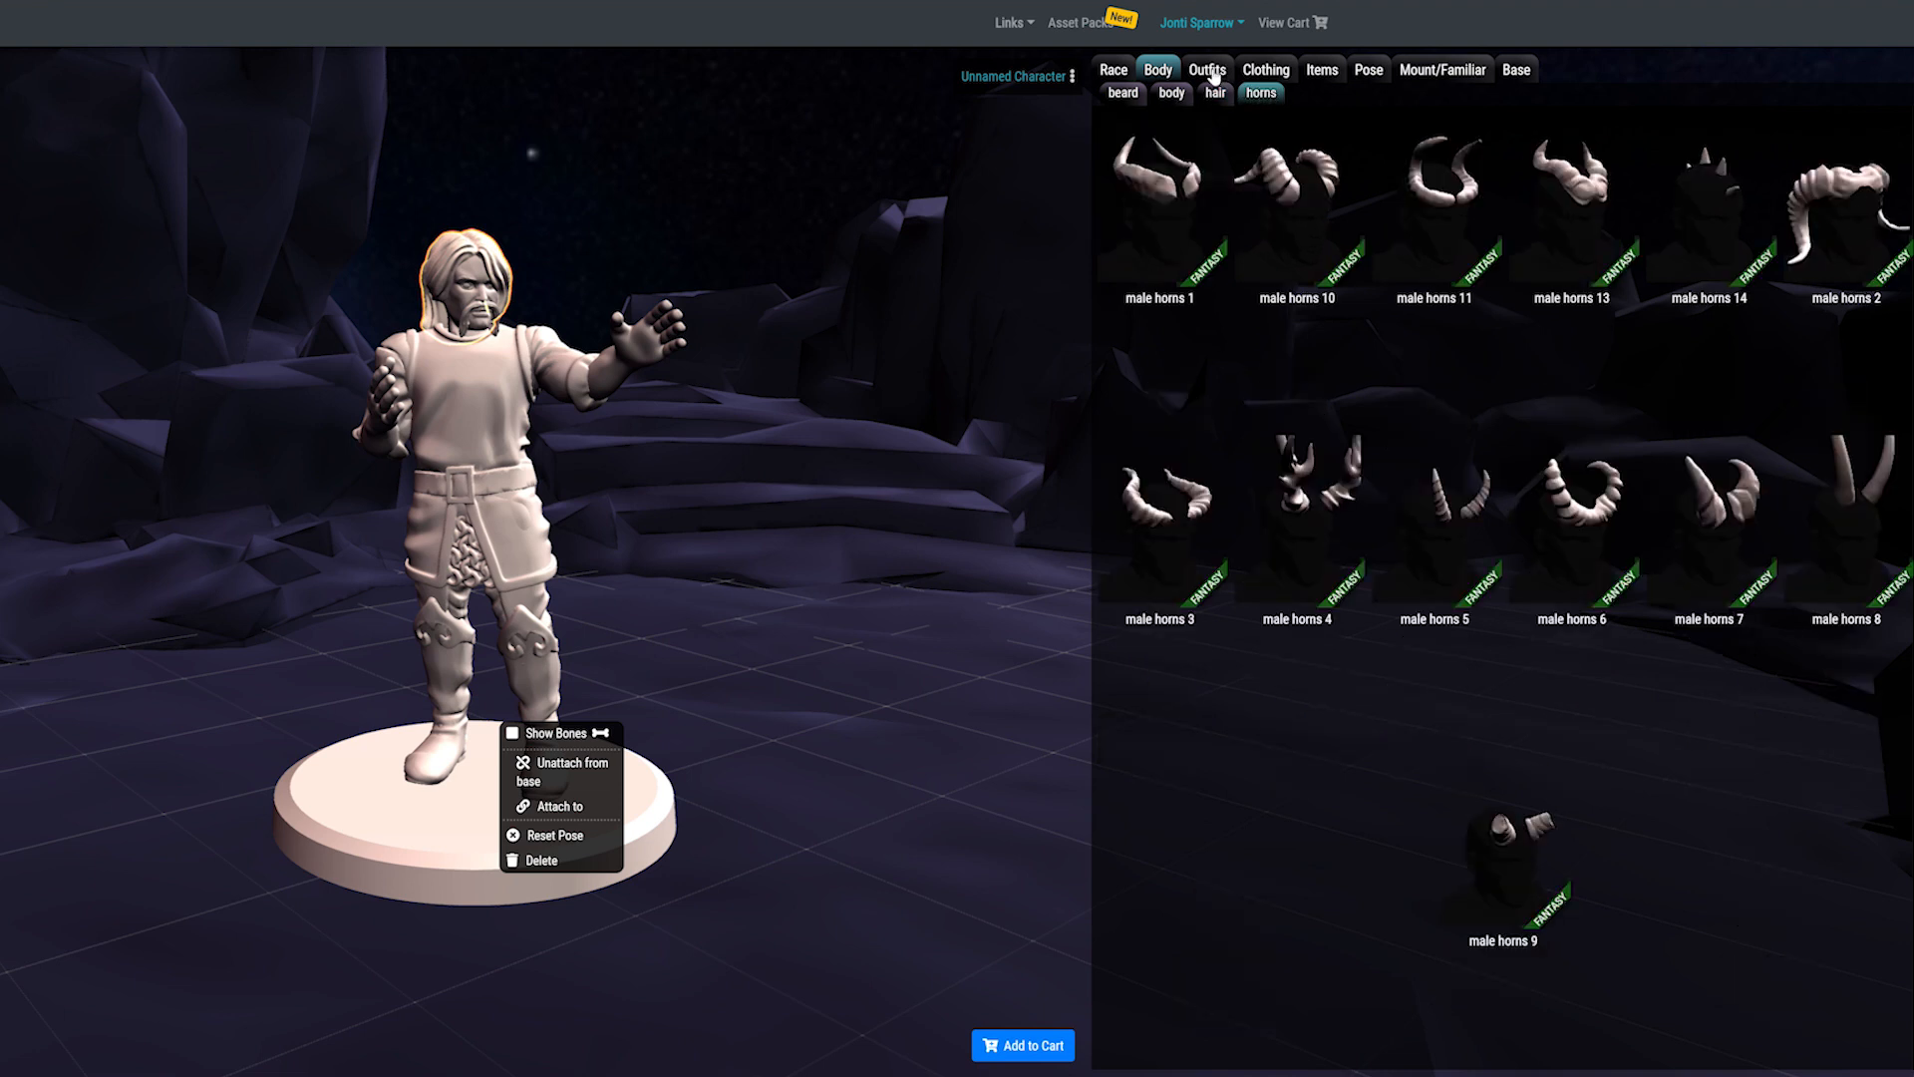
Step: Browse the collar and scarf clothing options, then bring up the outfit presets
{"action": "left_click", "coordinate": [1265, 69]}
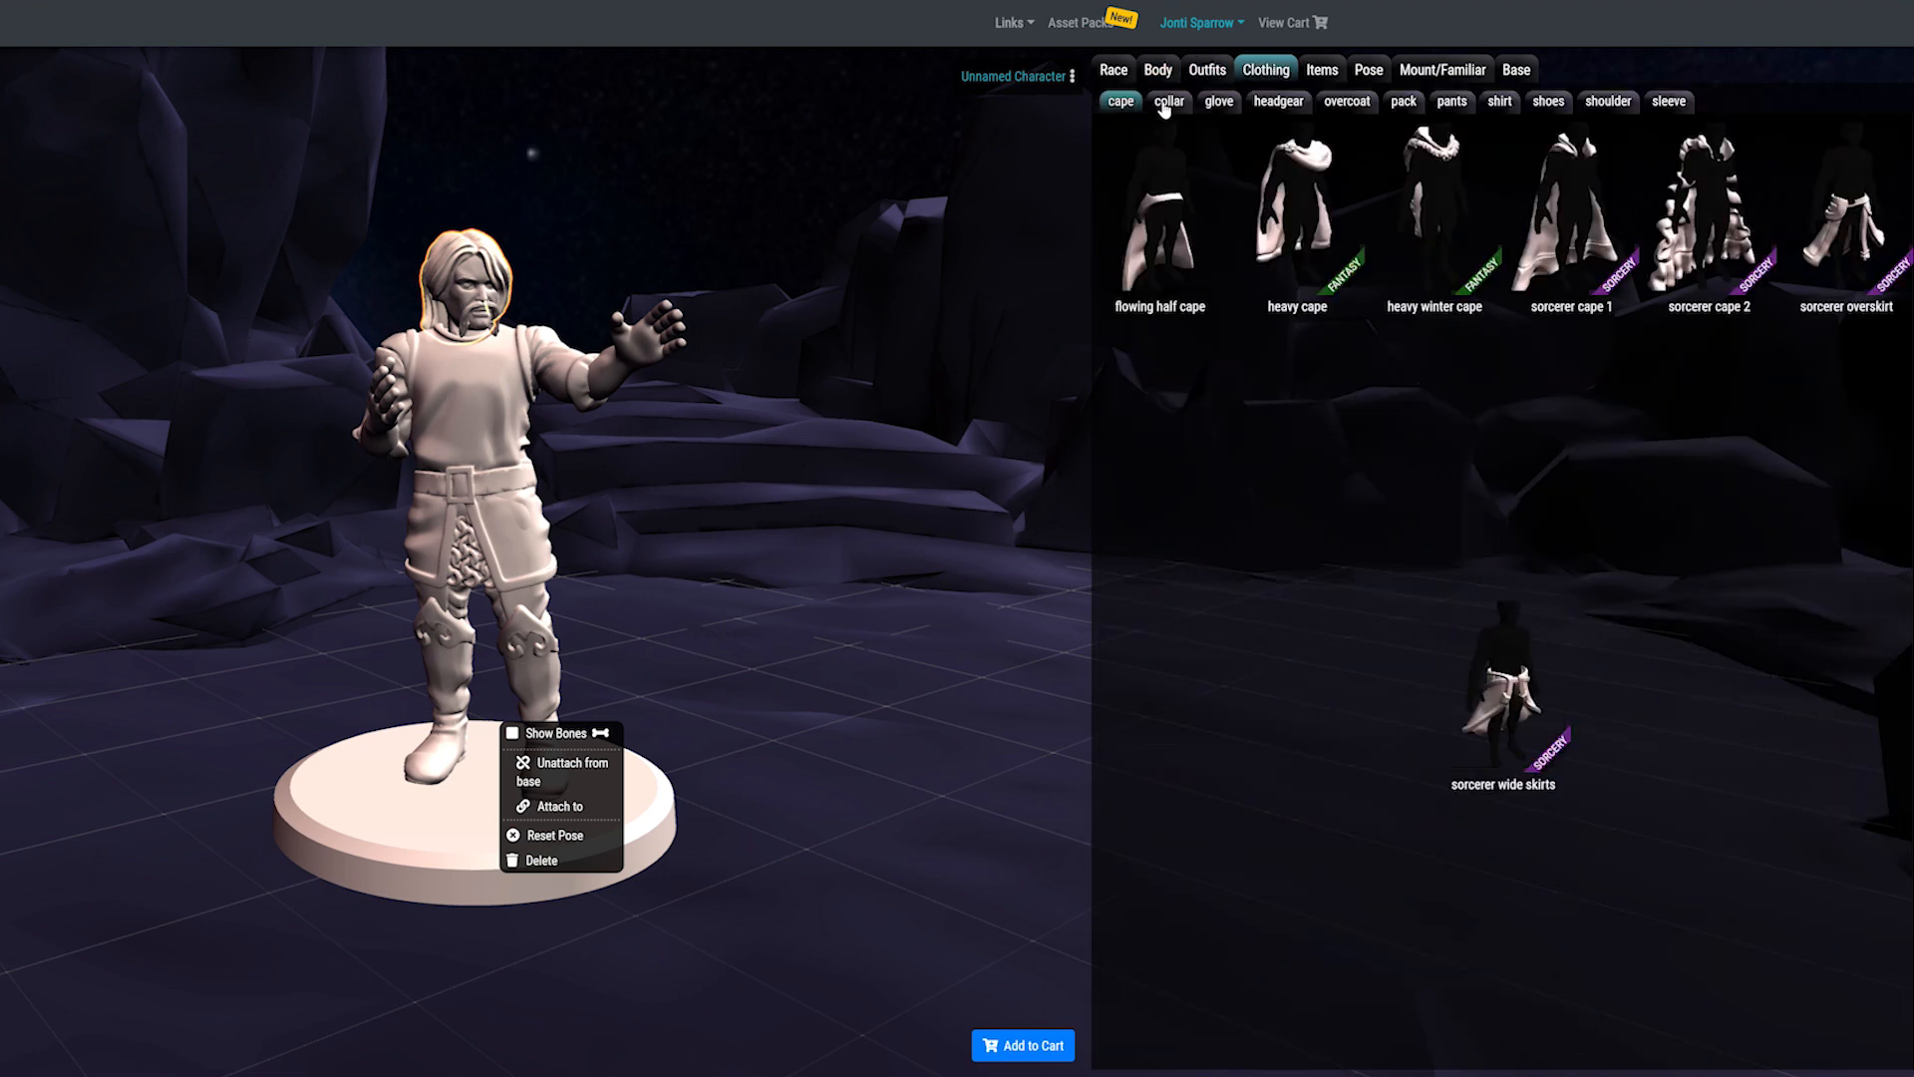
{"action": "left_click", "coordinate": [1168, 100]}
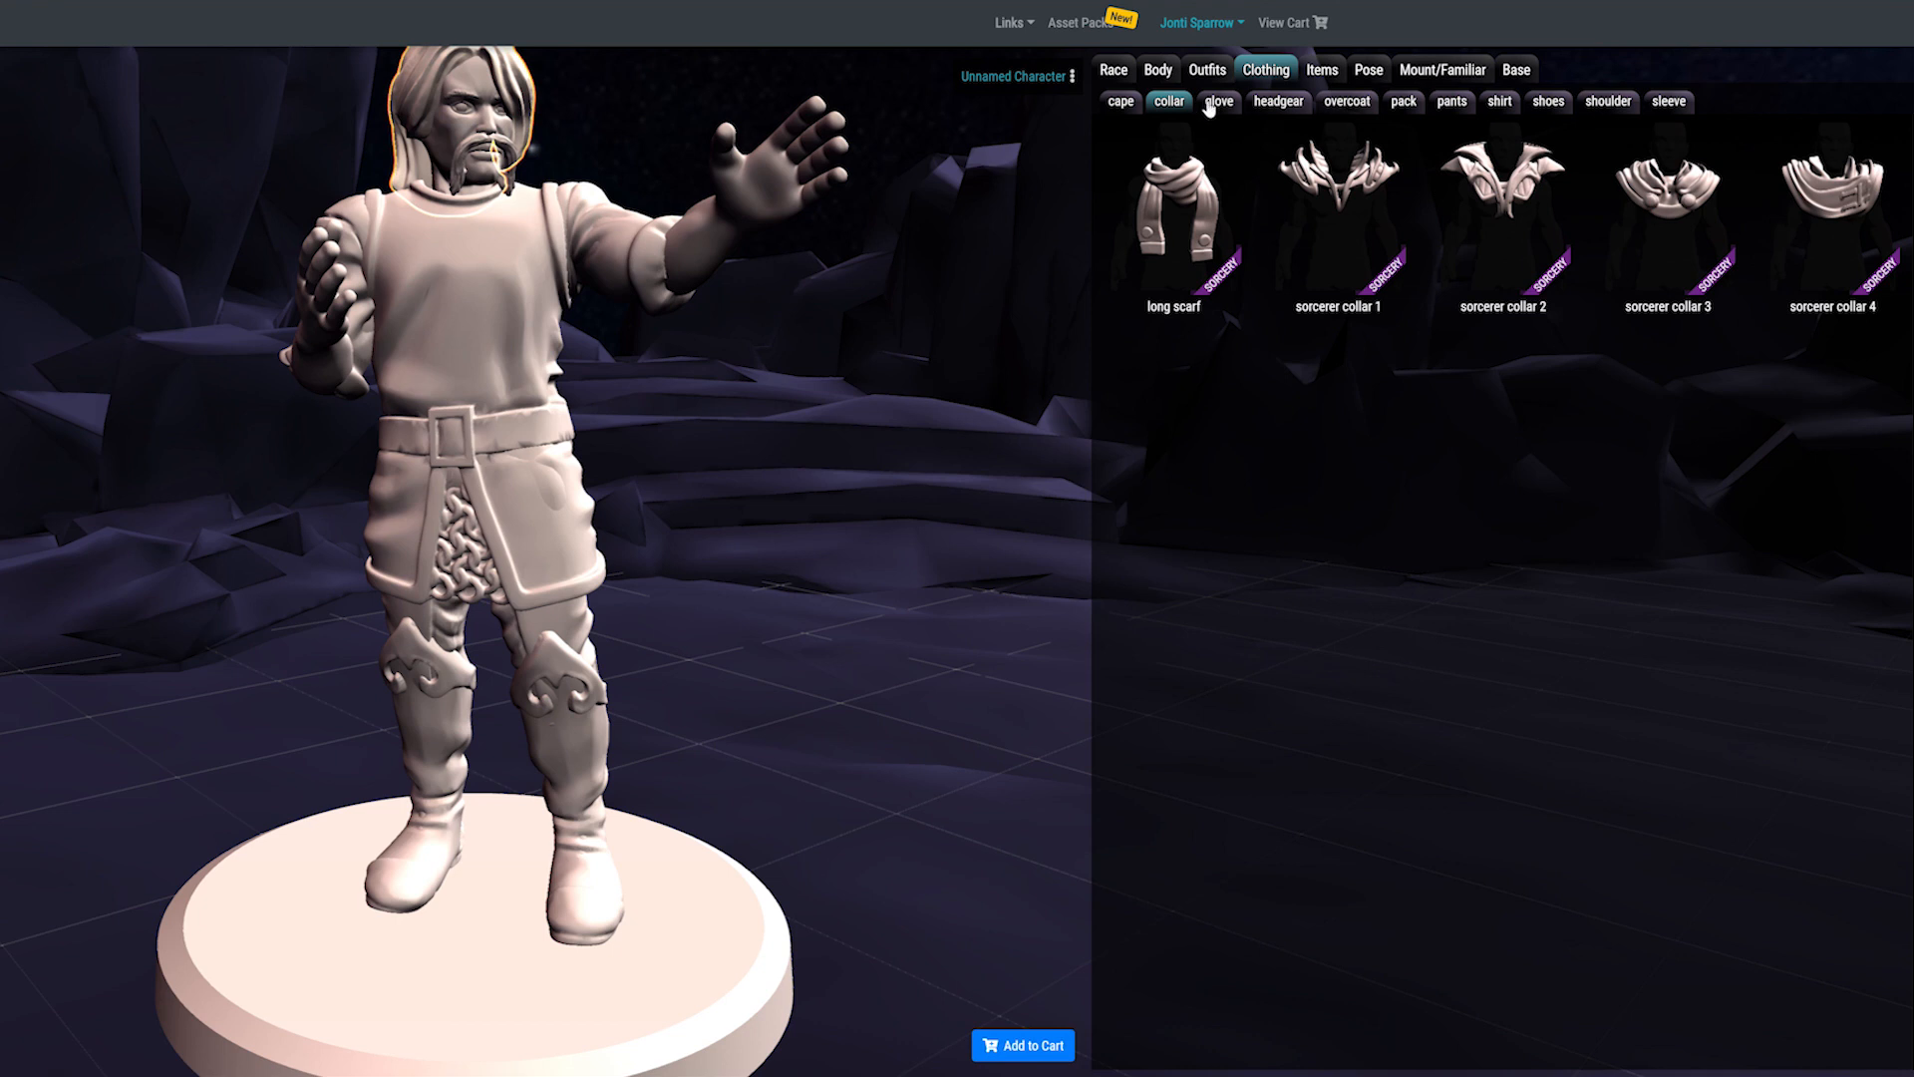
{"action": "left_click", "coordinate": [1278, 102]}
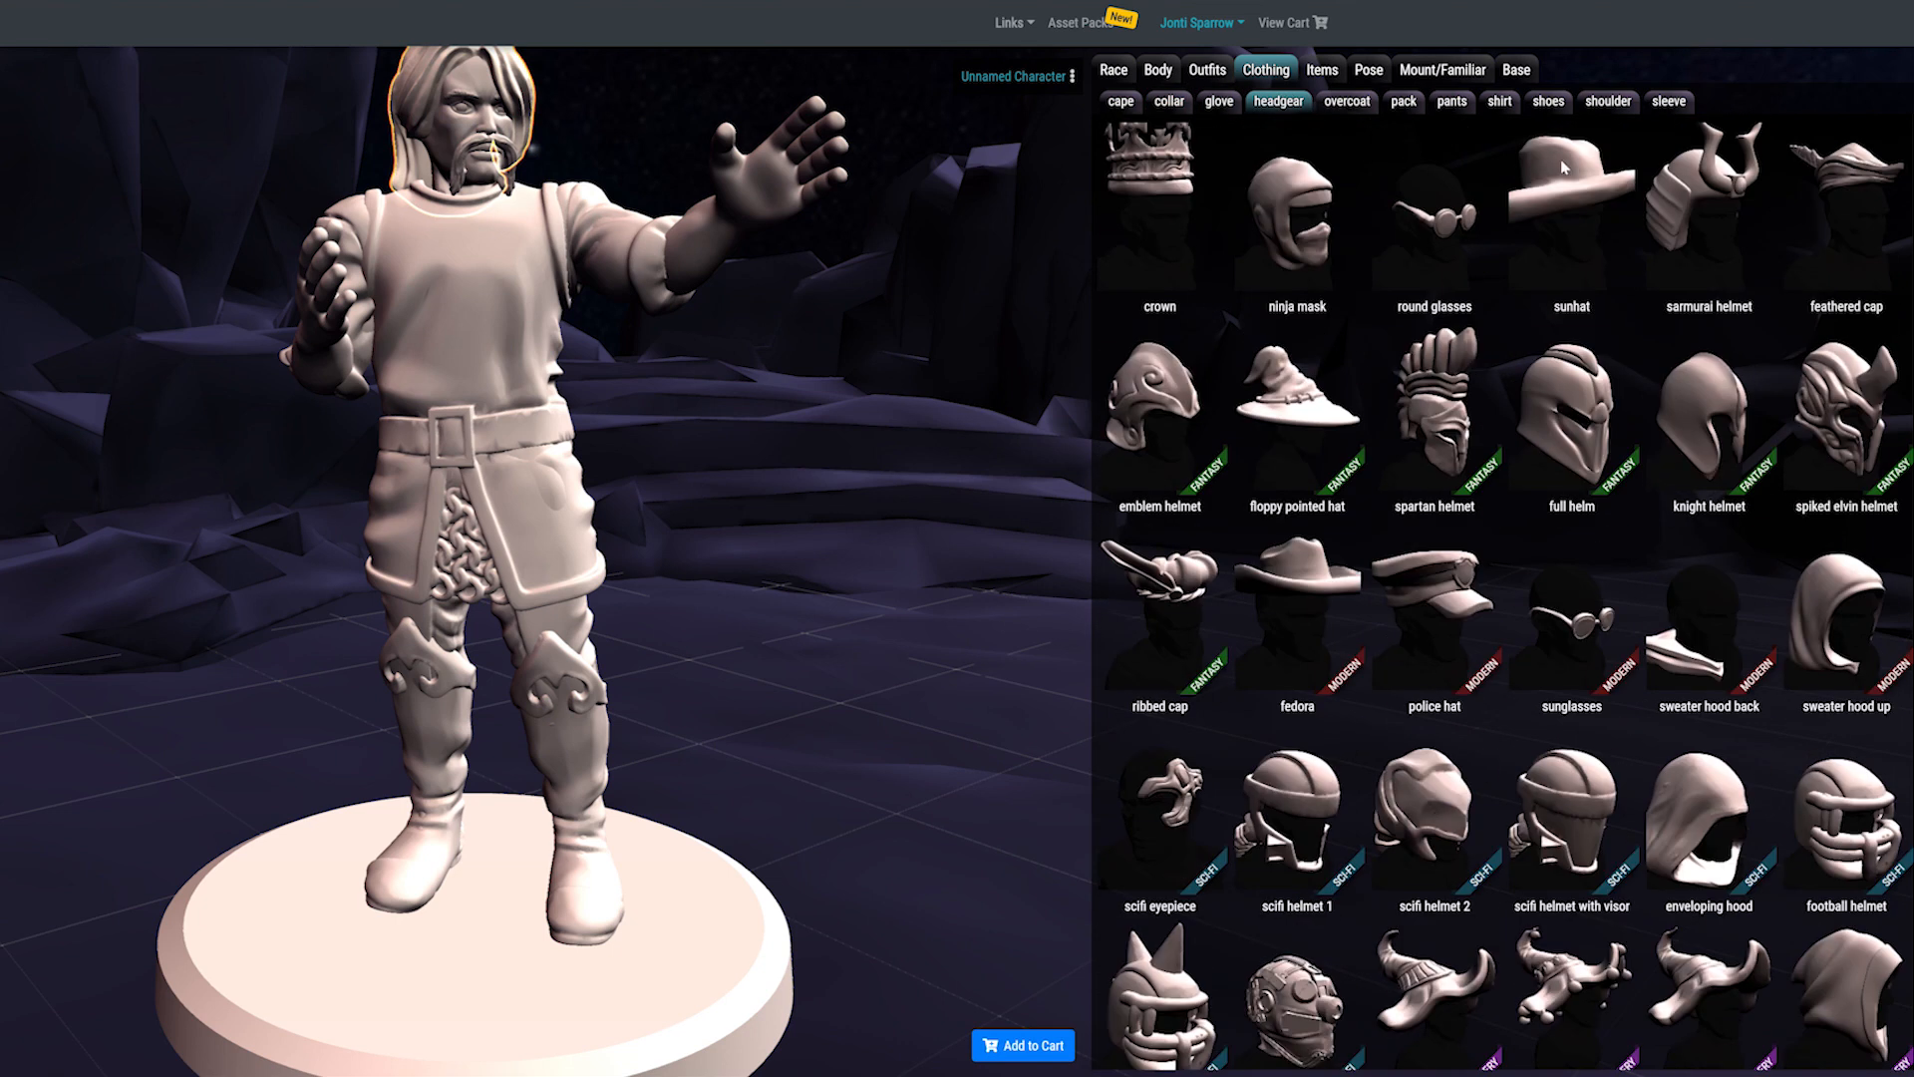
{"action": "left_click", "coordinate": [1347, 102]}
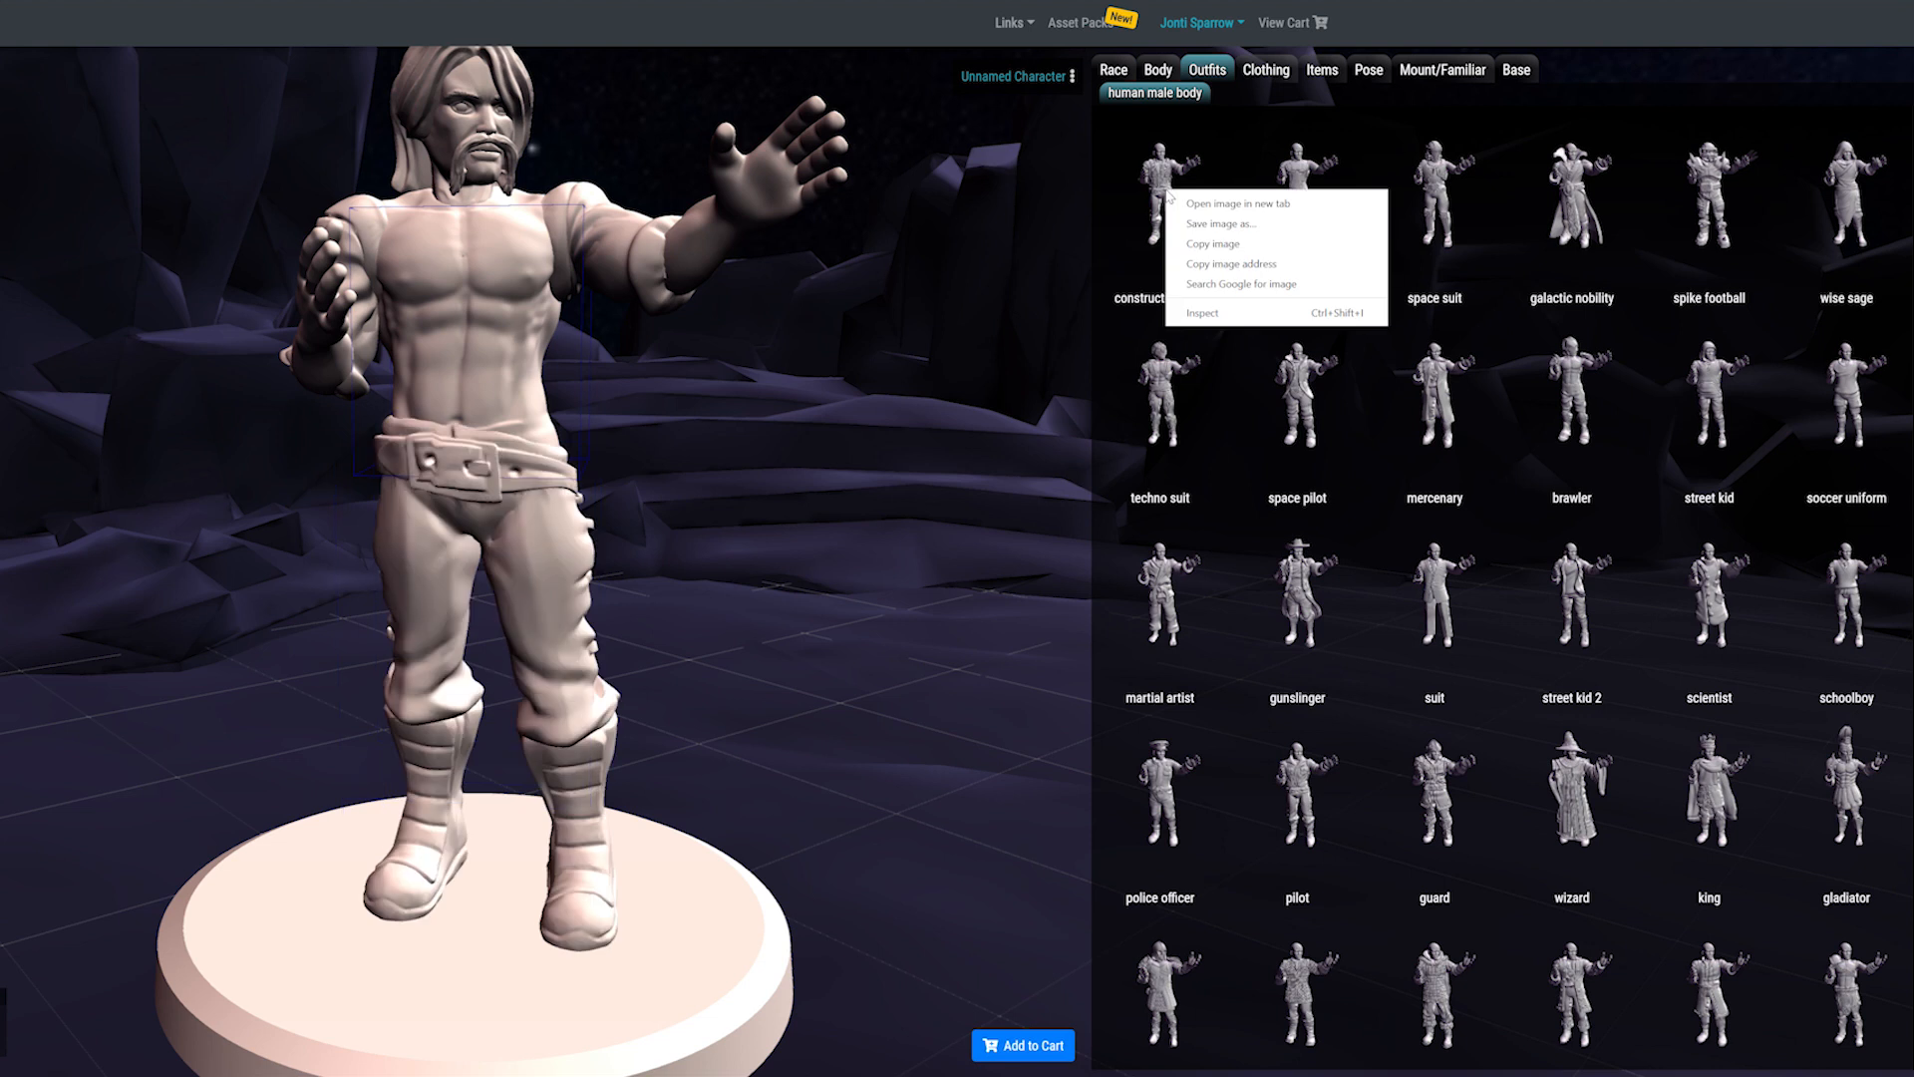
Step: Put a buckled tunic shirt and a trenchcoat overcoat on the Desktop Hero figure
{"action": "left_click", "coordinate": [1158, 201]}
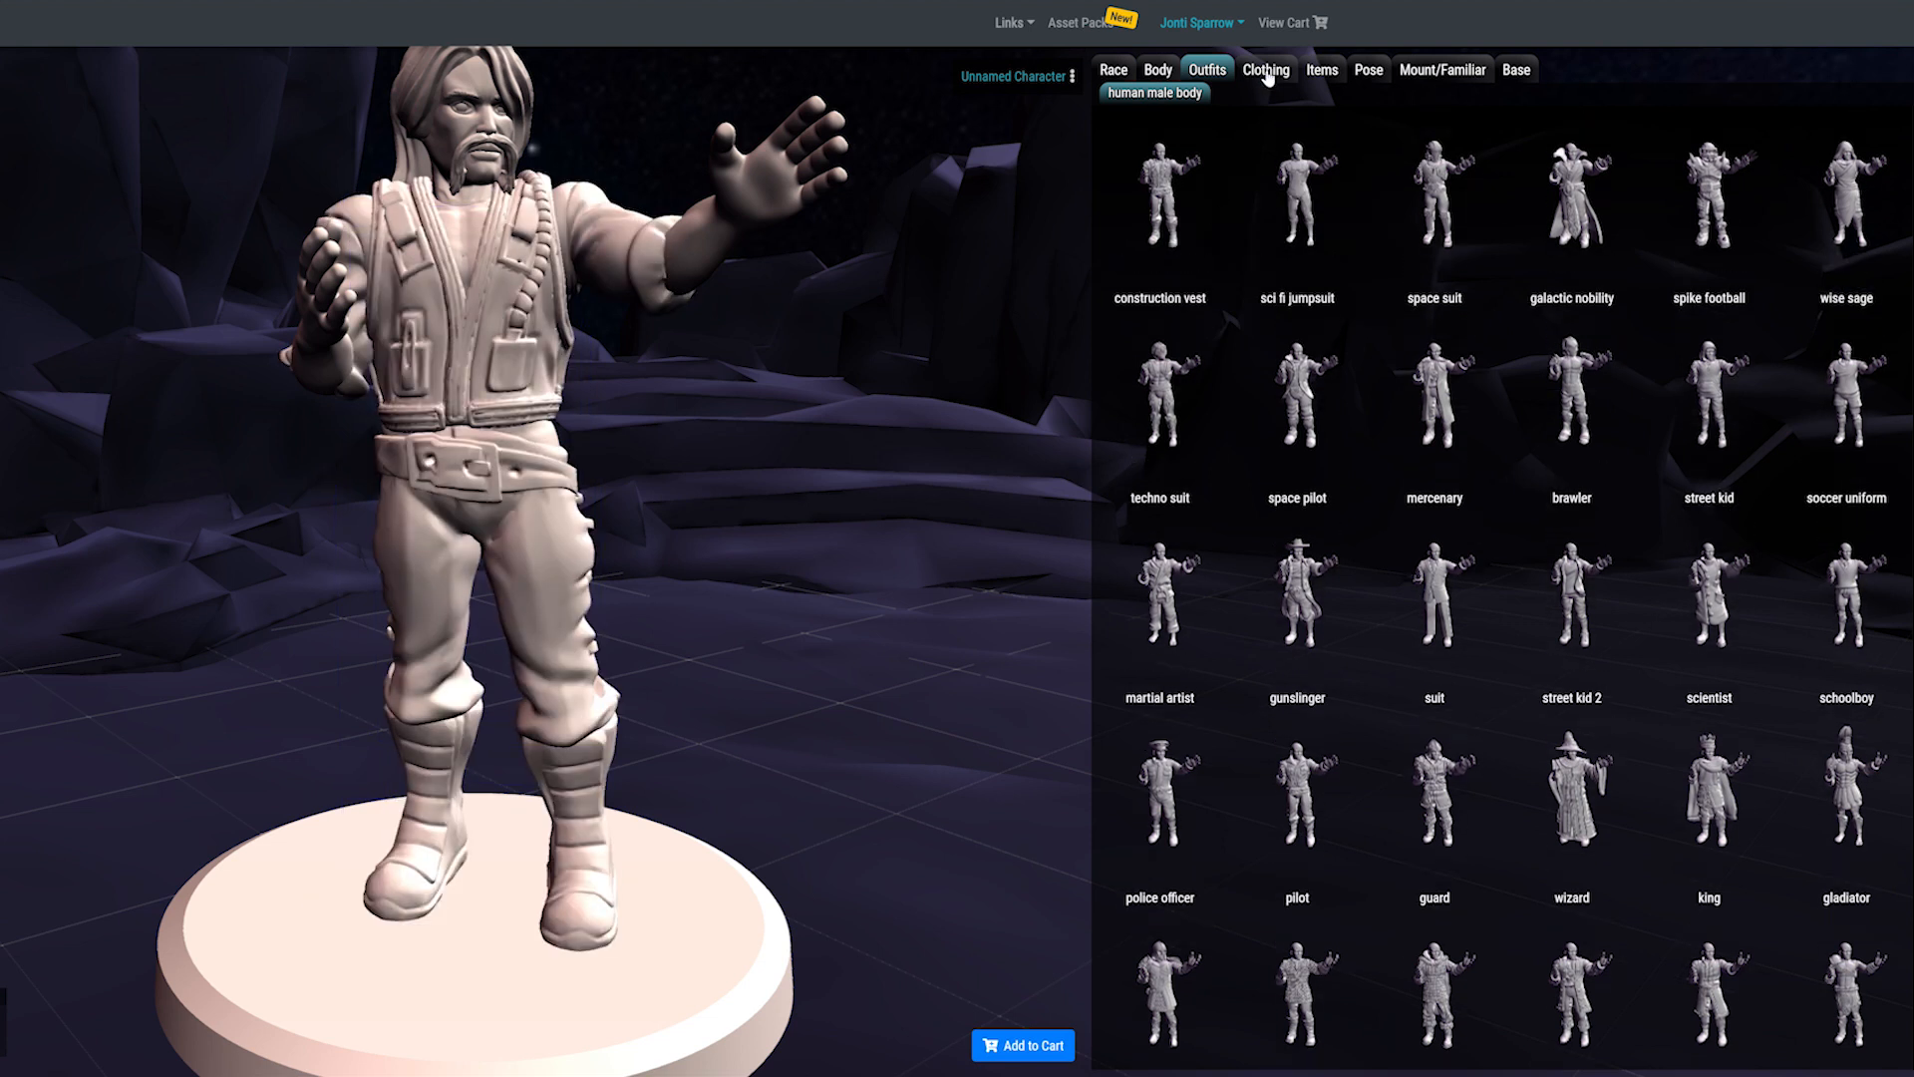
{"action": "left_click", "coordinate": [1266, 69]}
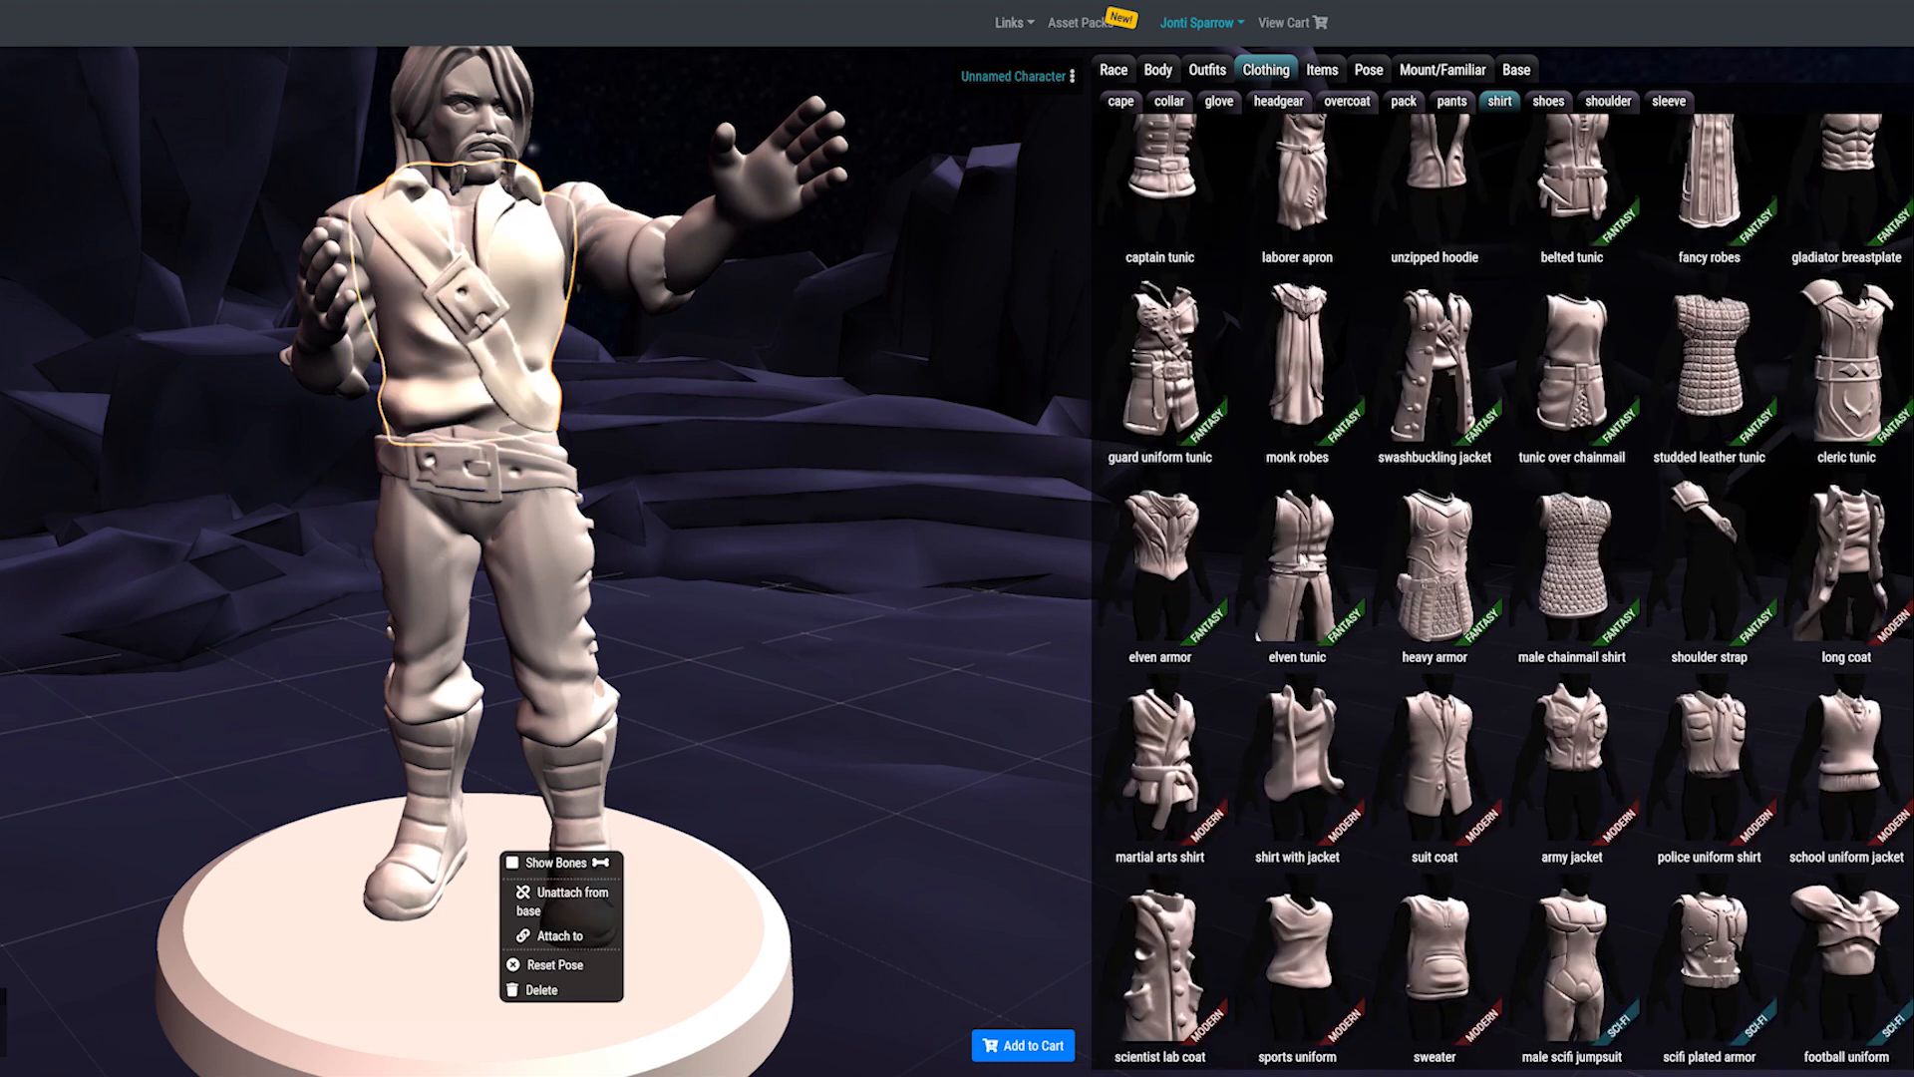
{"action": "scroll", "scroll_direction": "down", "scroll_amount": 3}
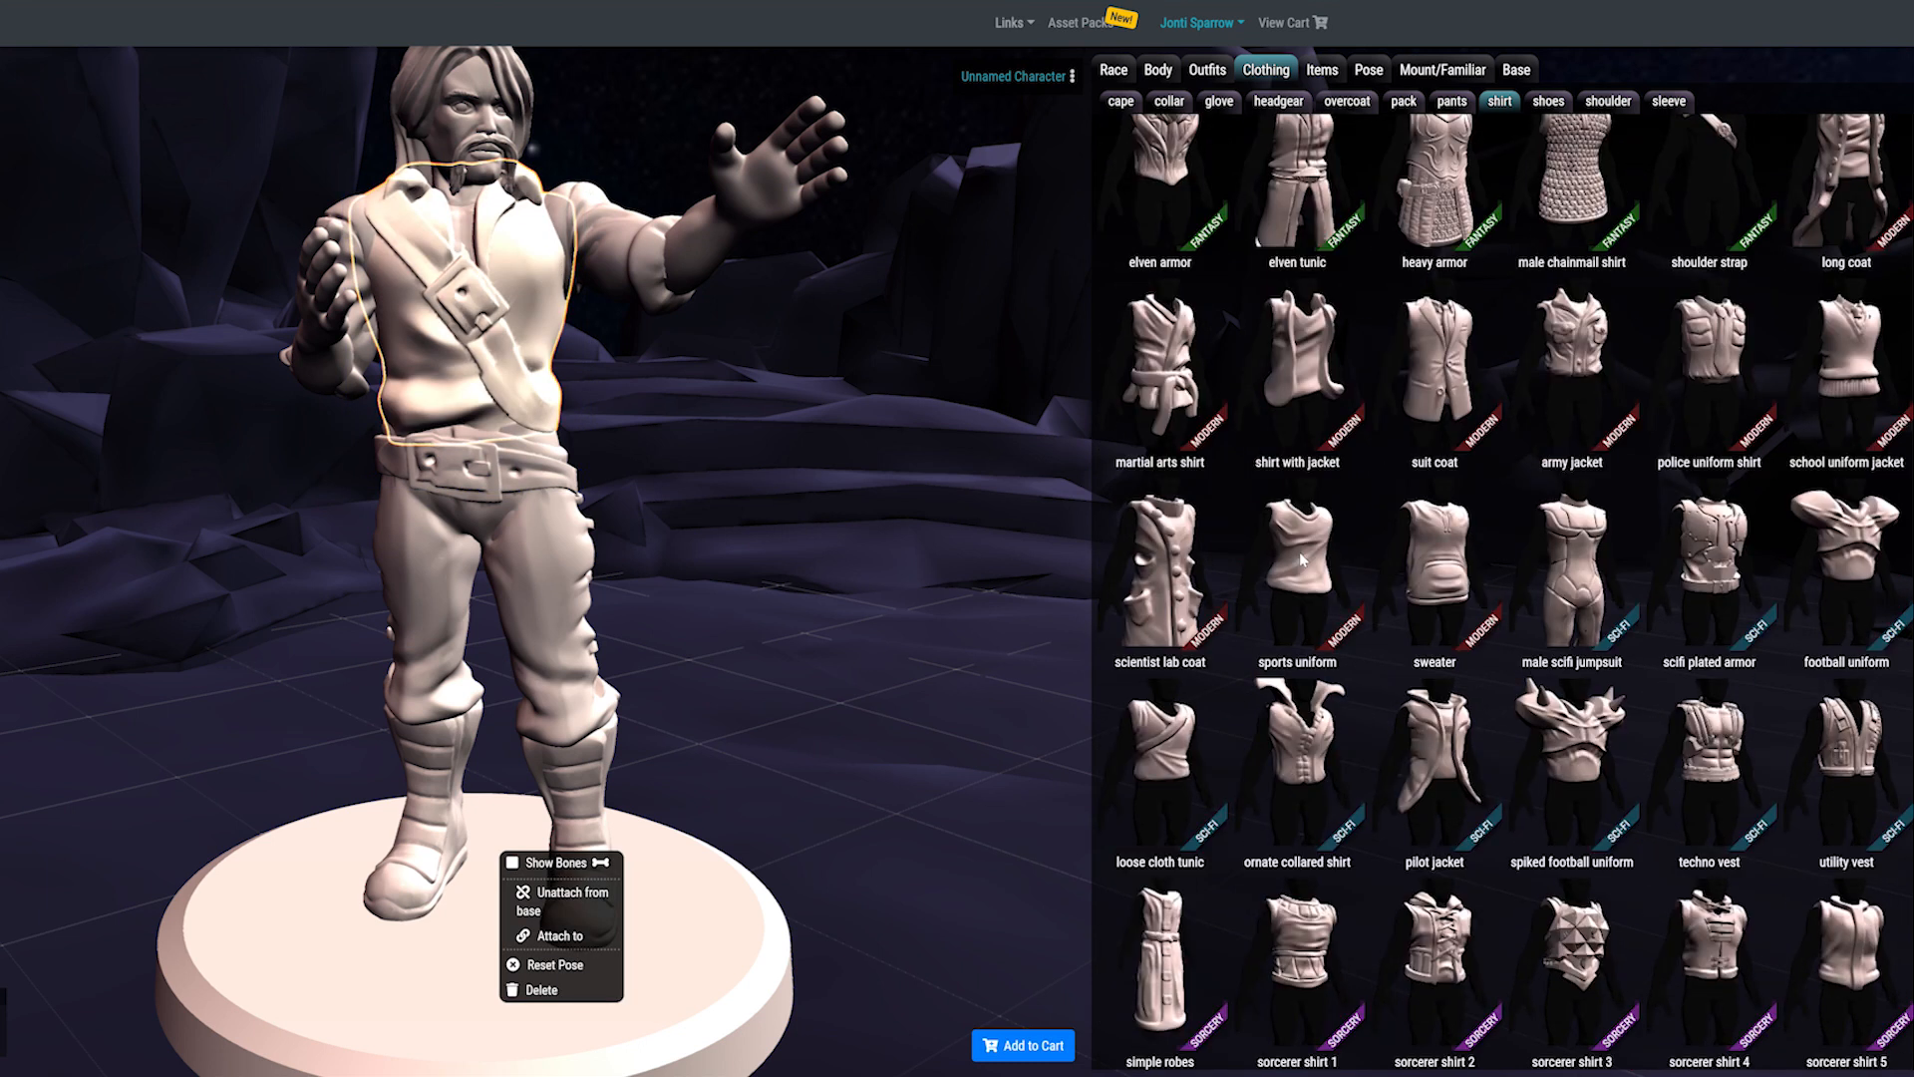
{"action": "scroll", "scroll_direction": "up", "scroll_amount": 3}
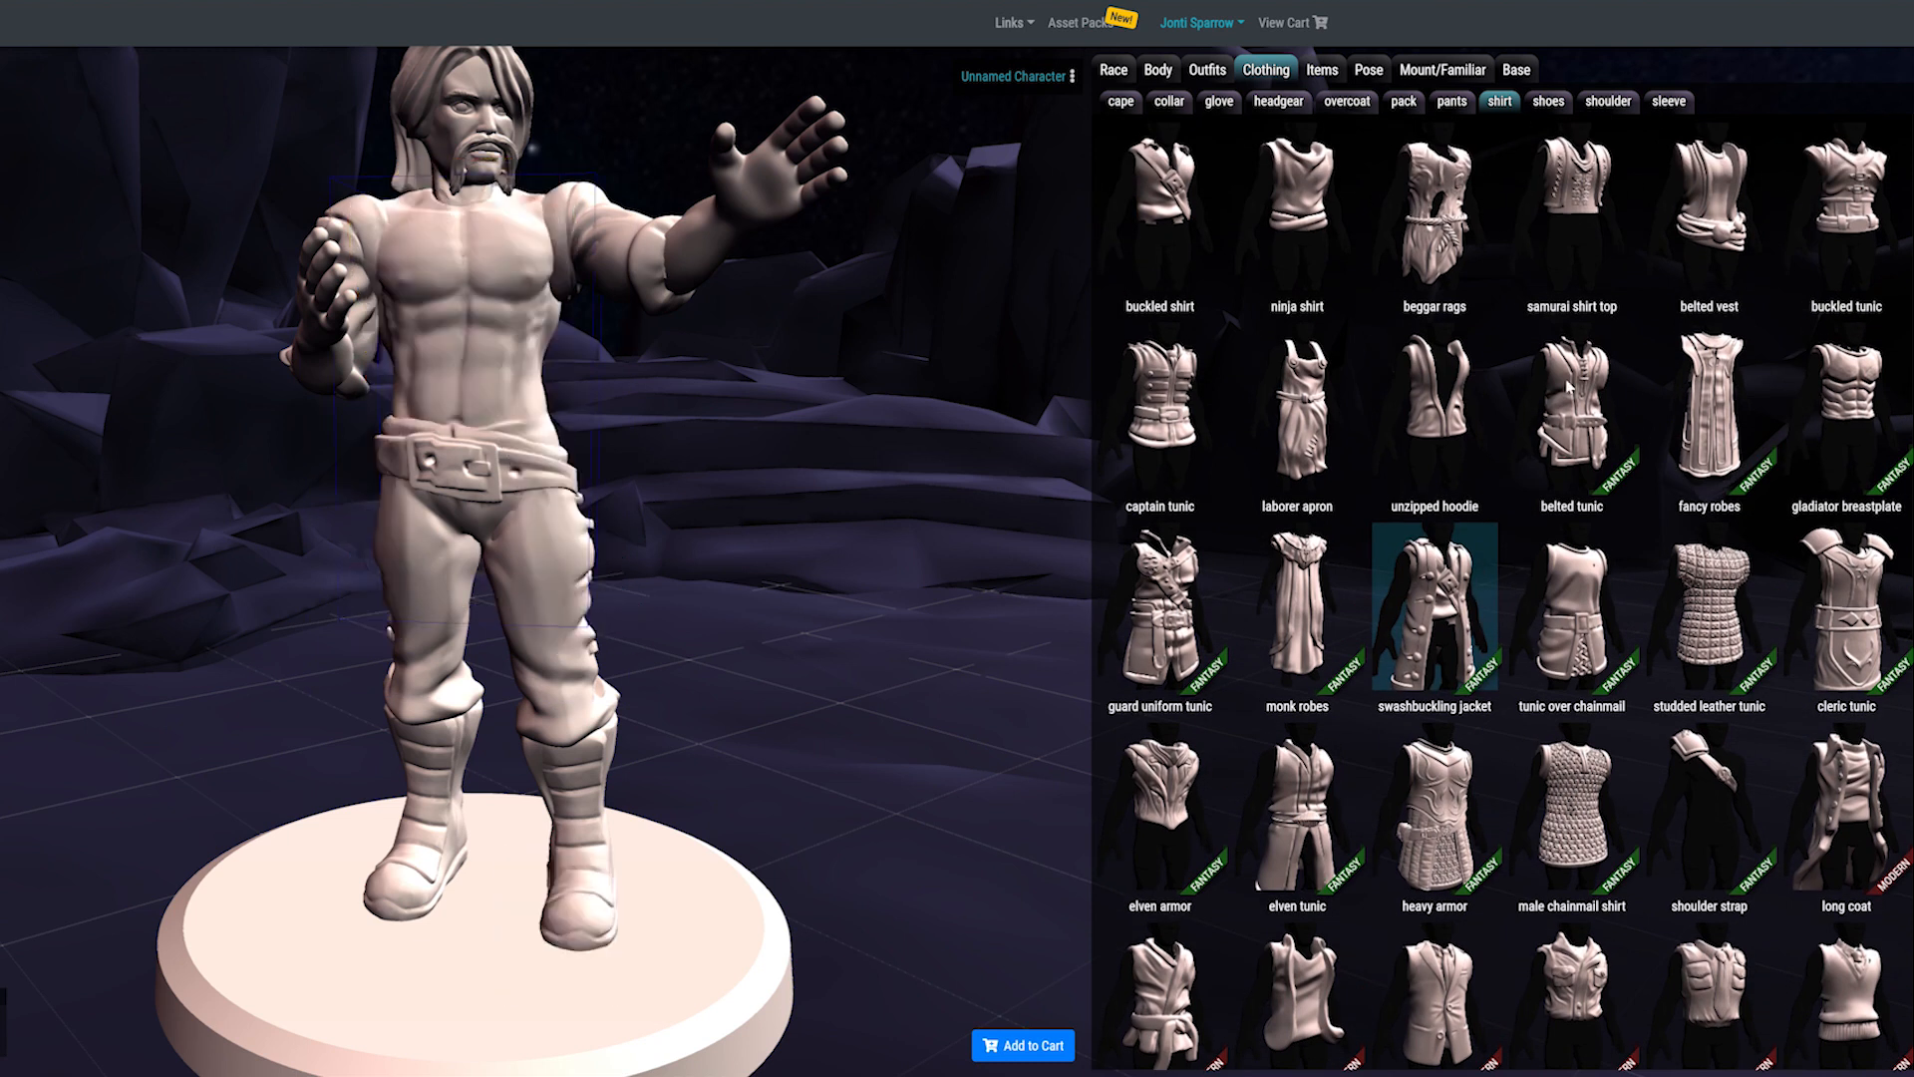
{"action": "right_click", "coordinate": [463, 366]}
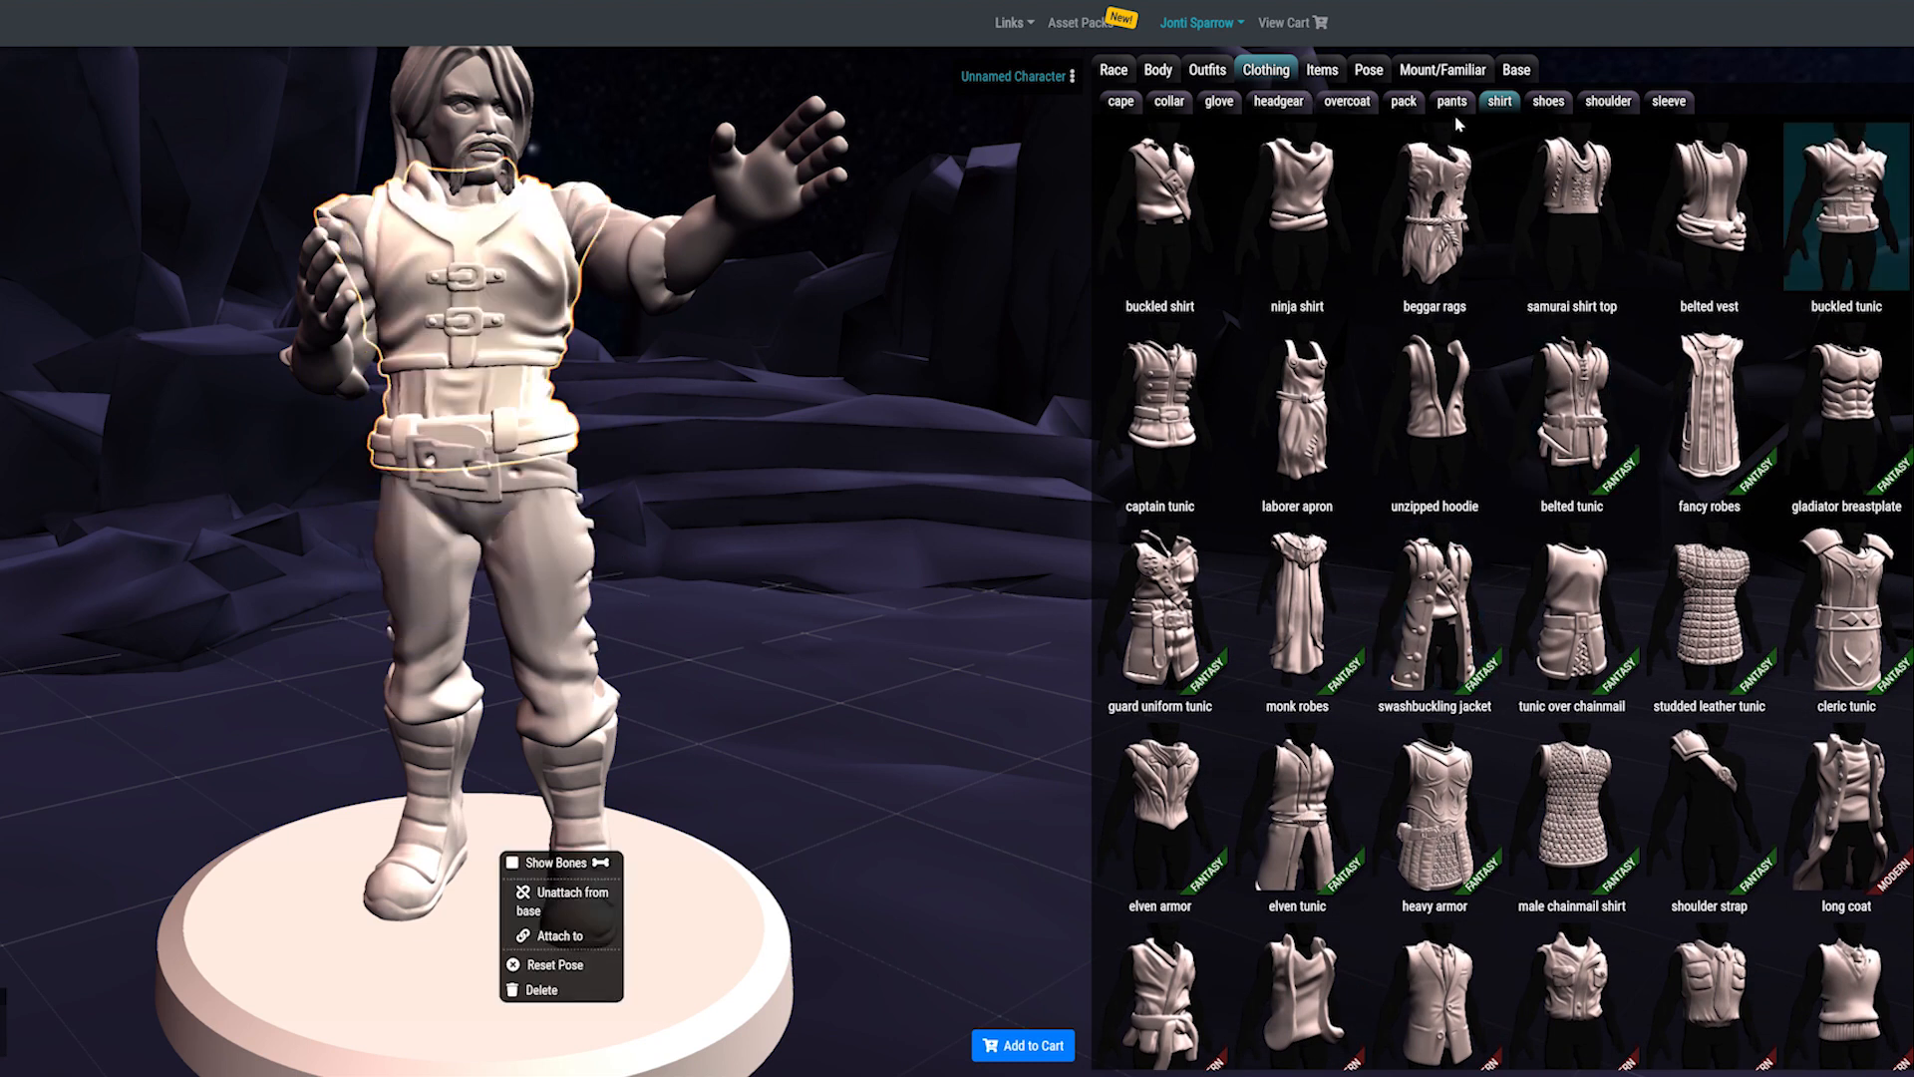
{"action": "left_click", "coordinate": [1347, 102]}
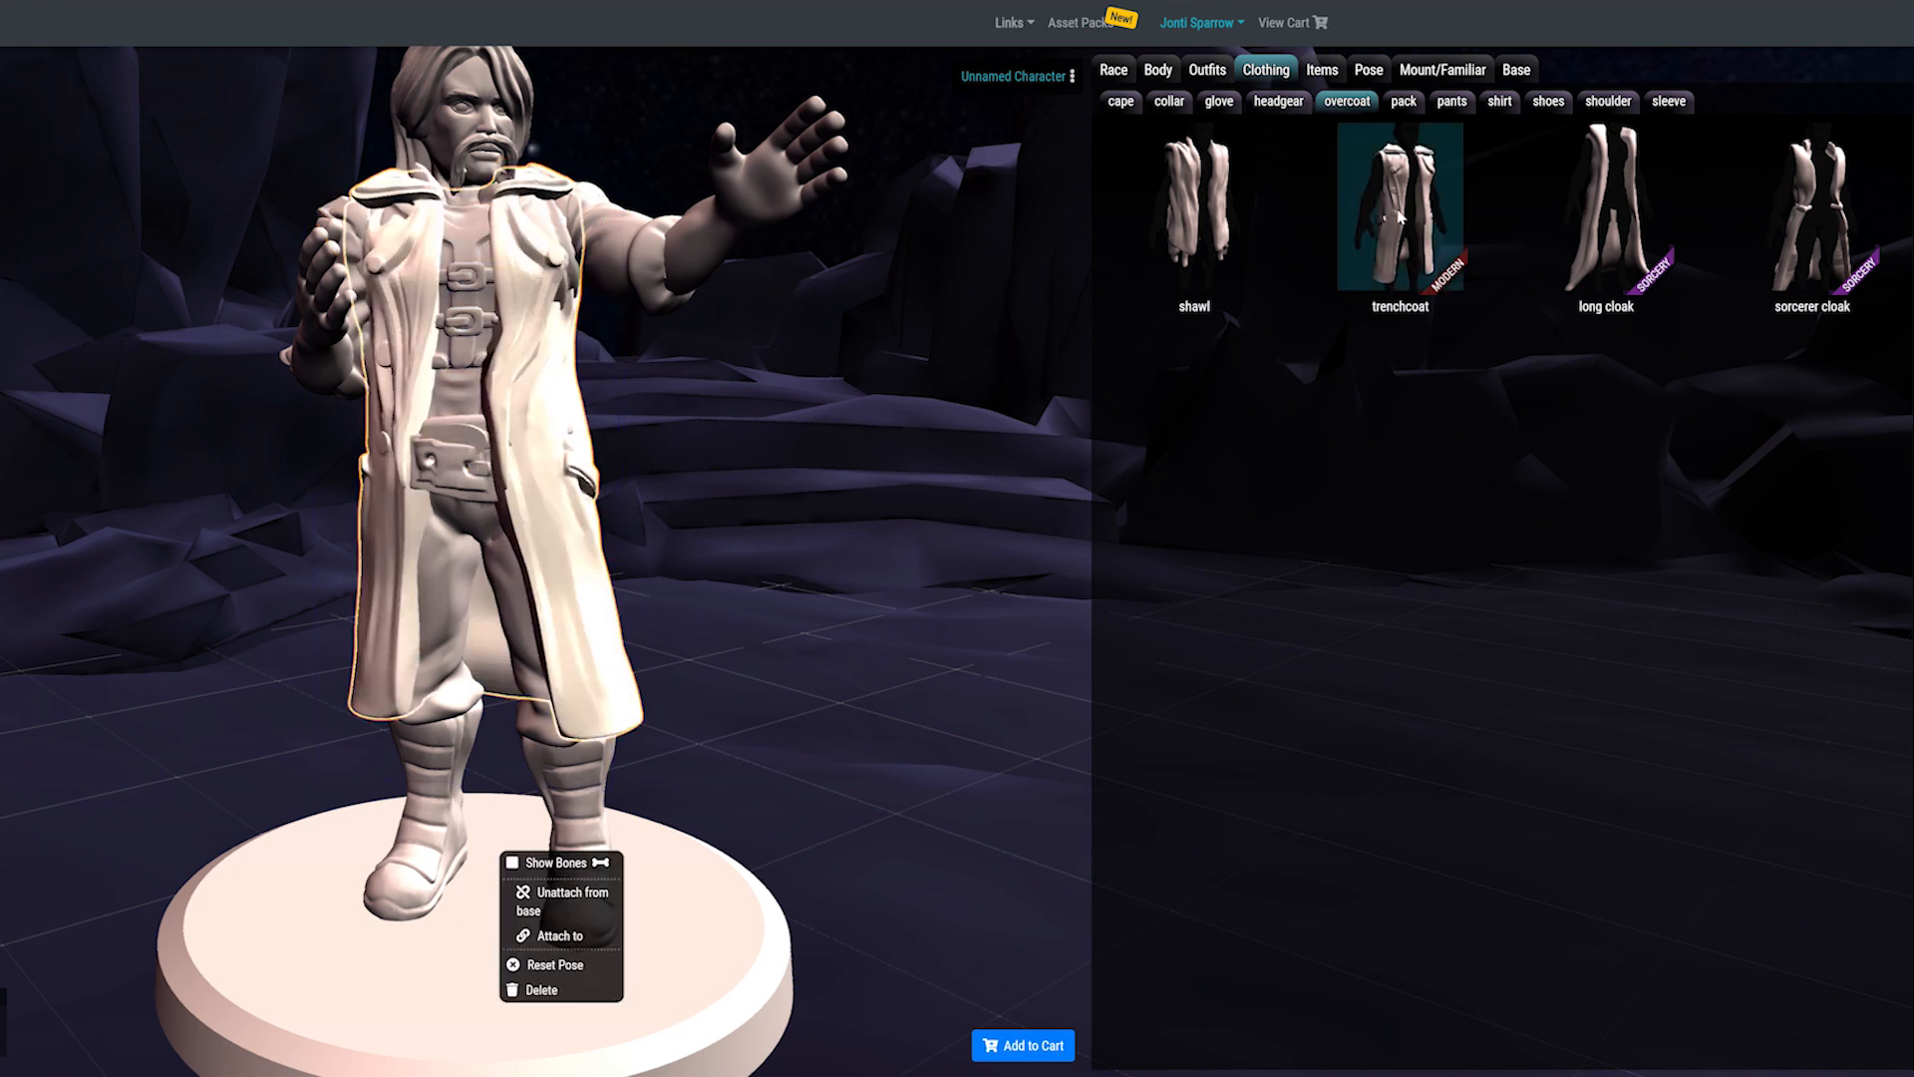
Step: Choose simple cloth leggings for the pants and swashbuckling boots for the shoes
{"action": "left_click", "coordinate": [1450, 101]}
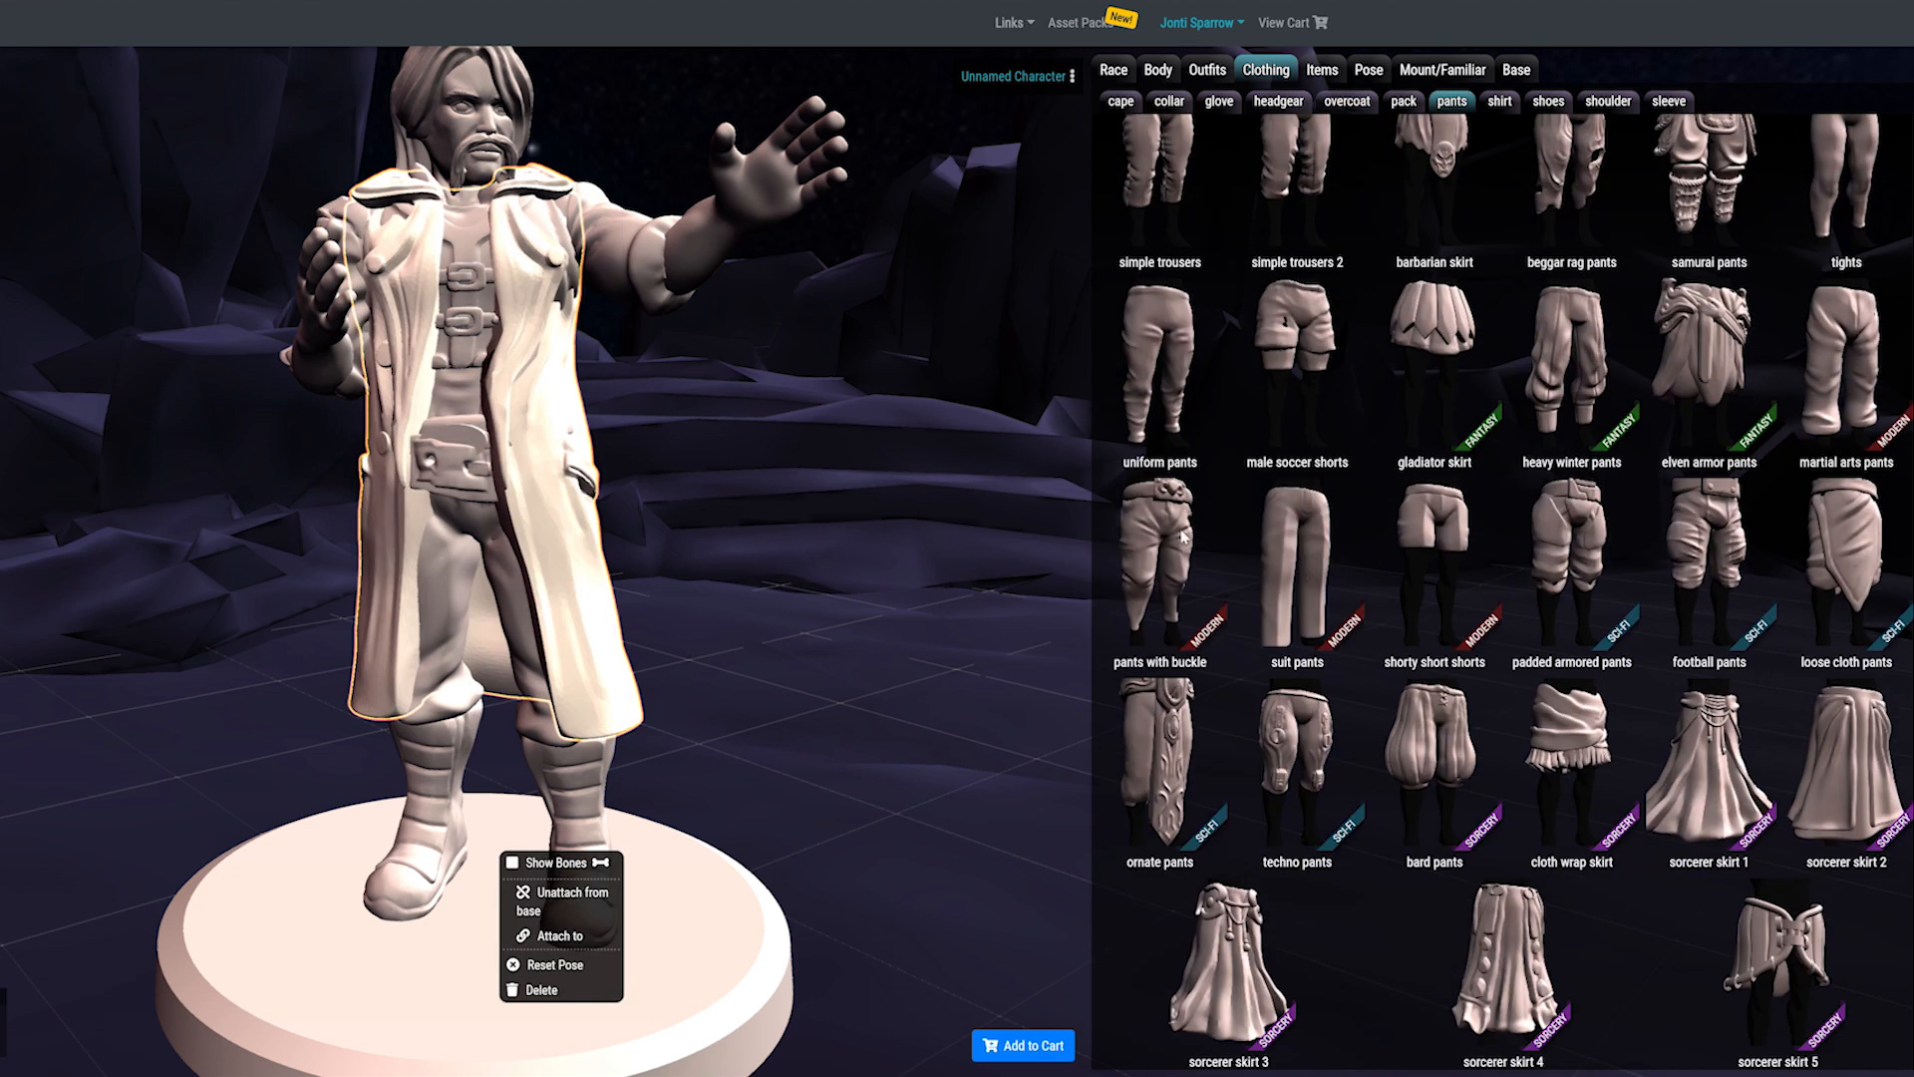
{"action": "left_click", "coordinate": [1296, 556]}
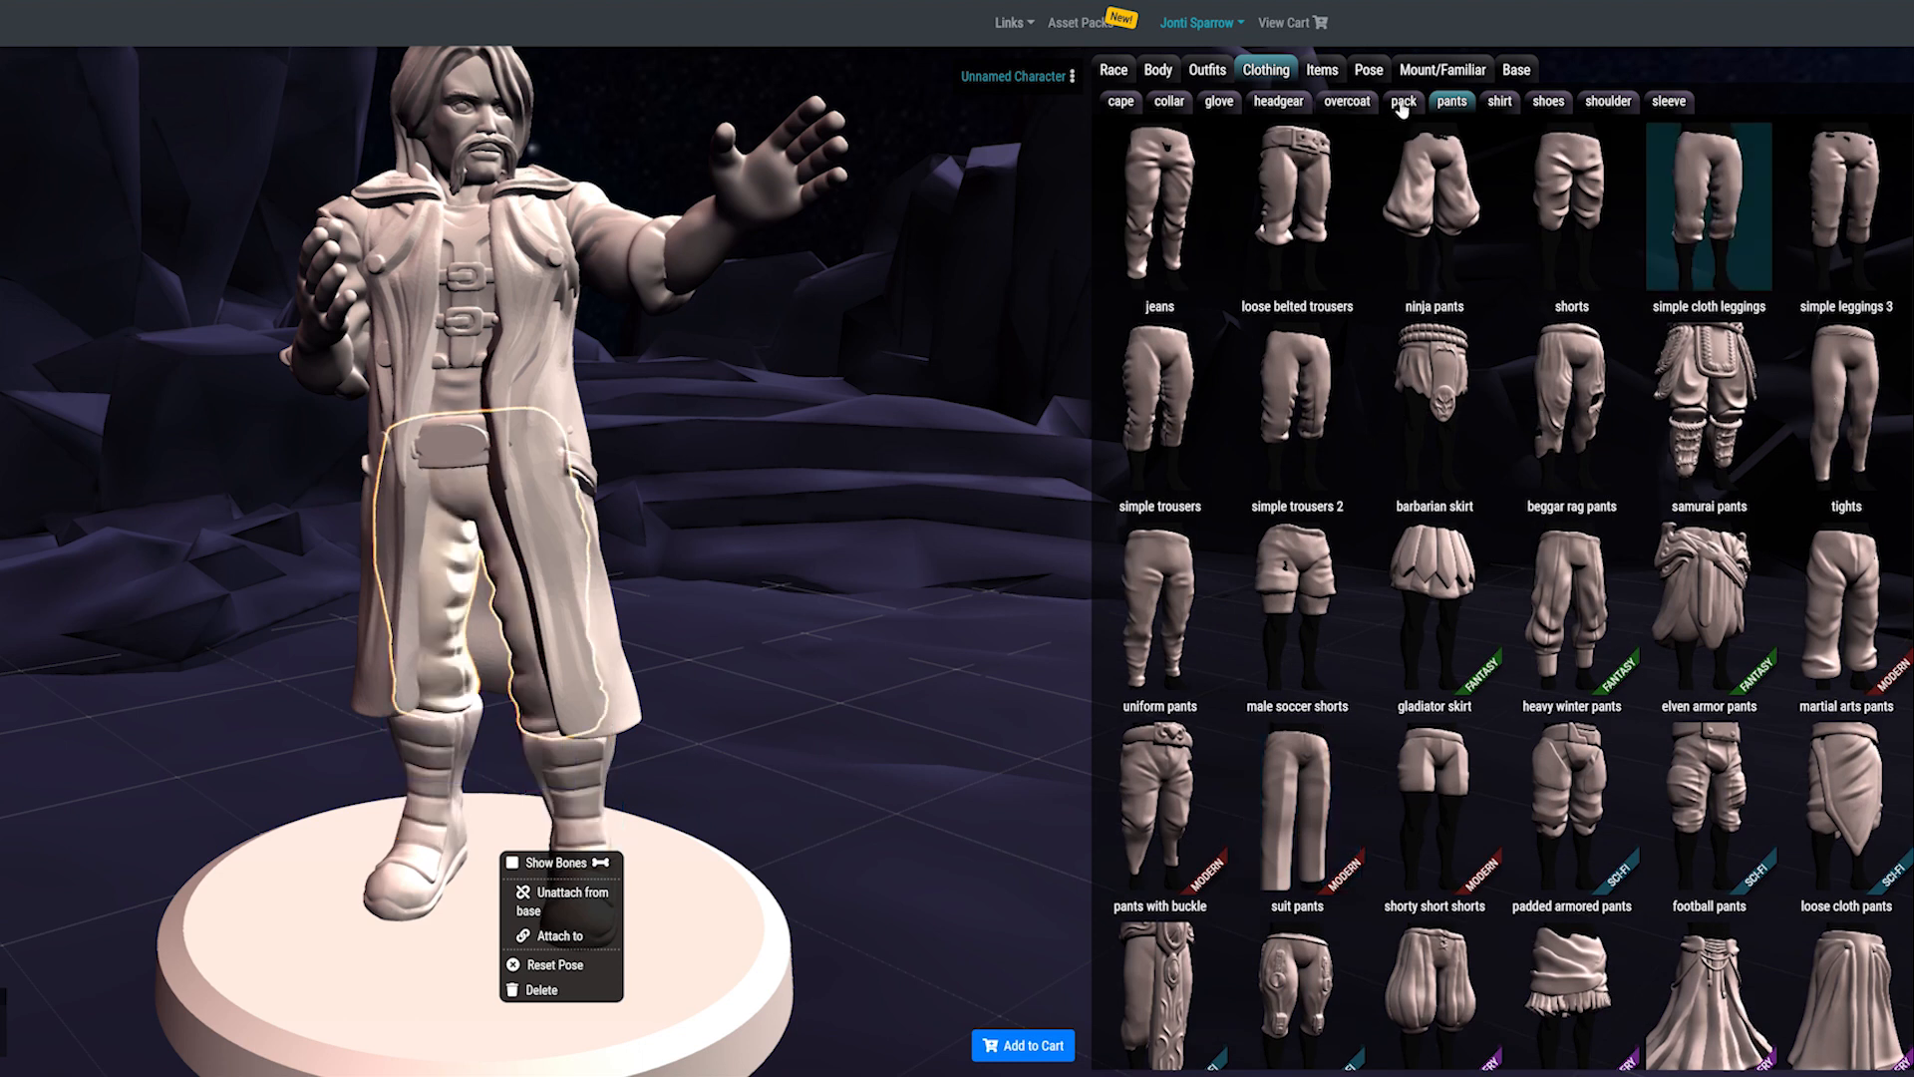
{"action": "left_click", "coordinate": [1546, 102]}
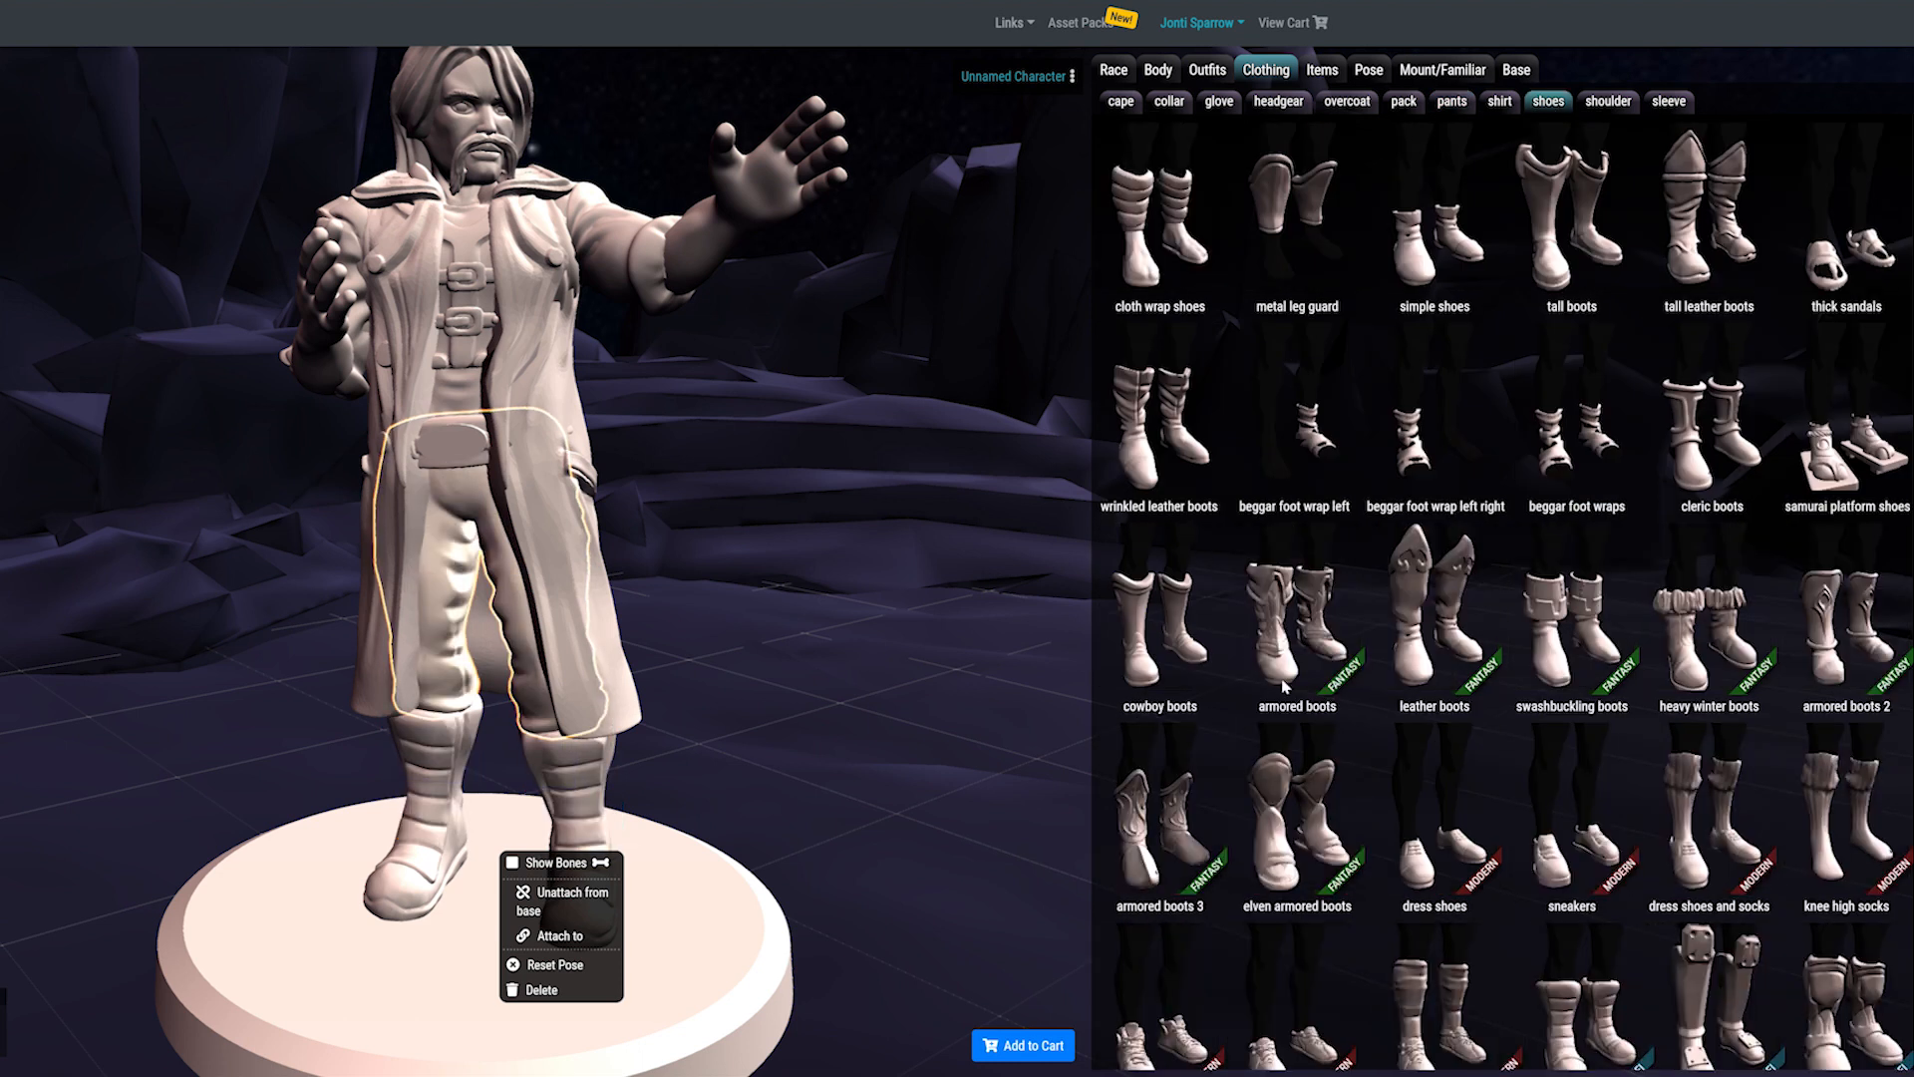
{"action": "scroll", "scroll_direction": "down", "scroll_amount": 3}
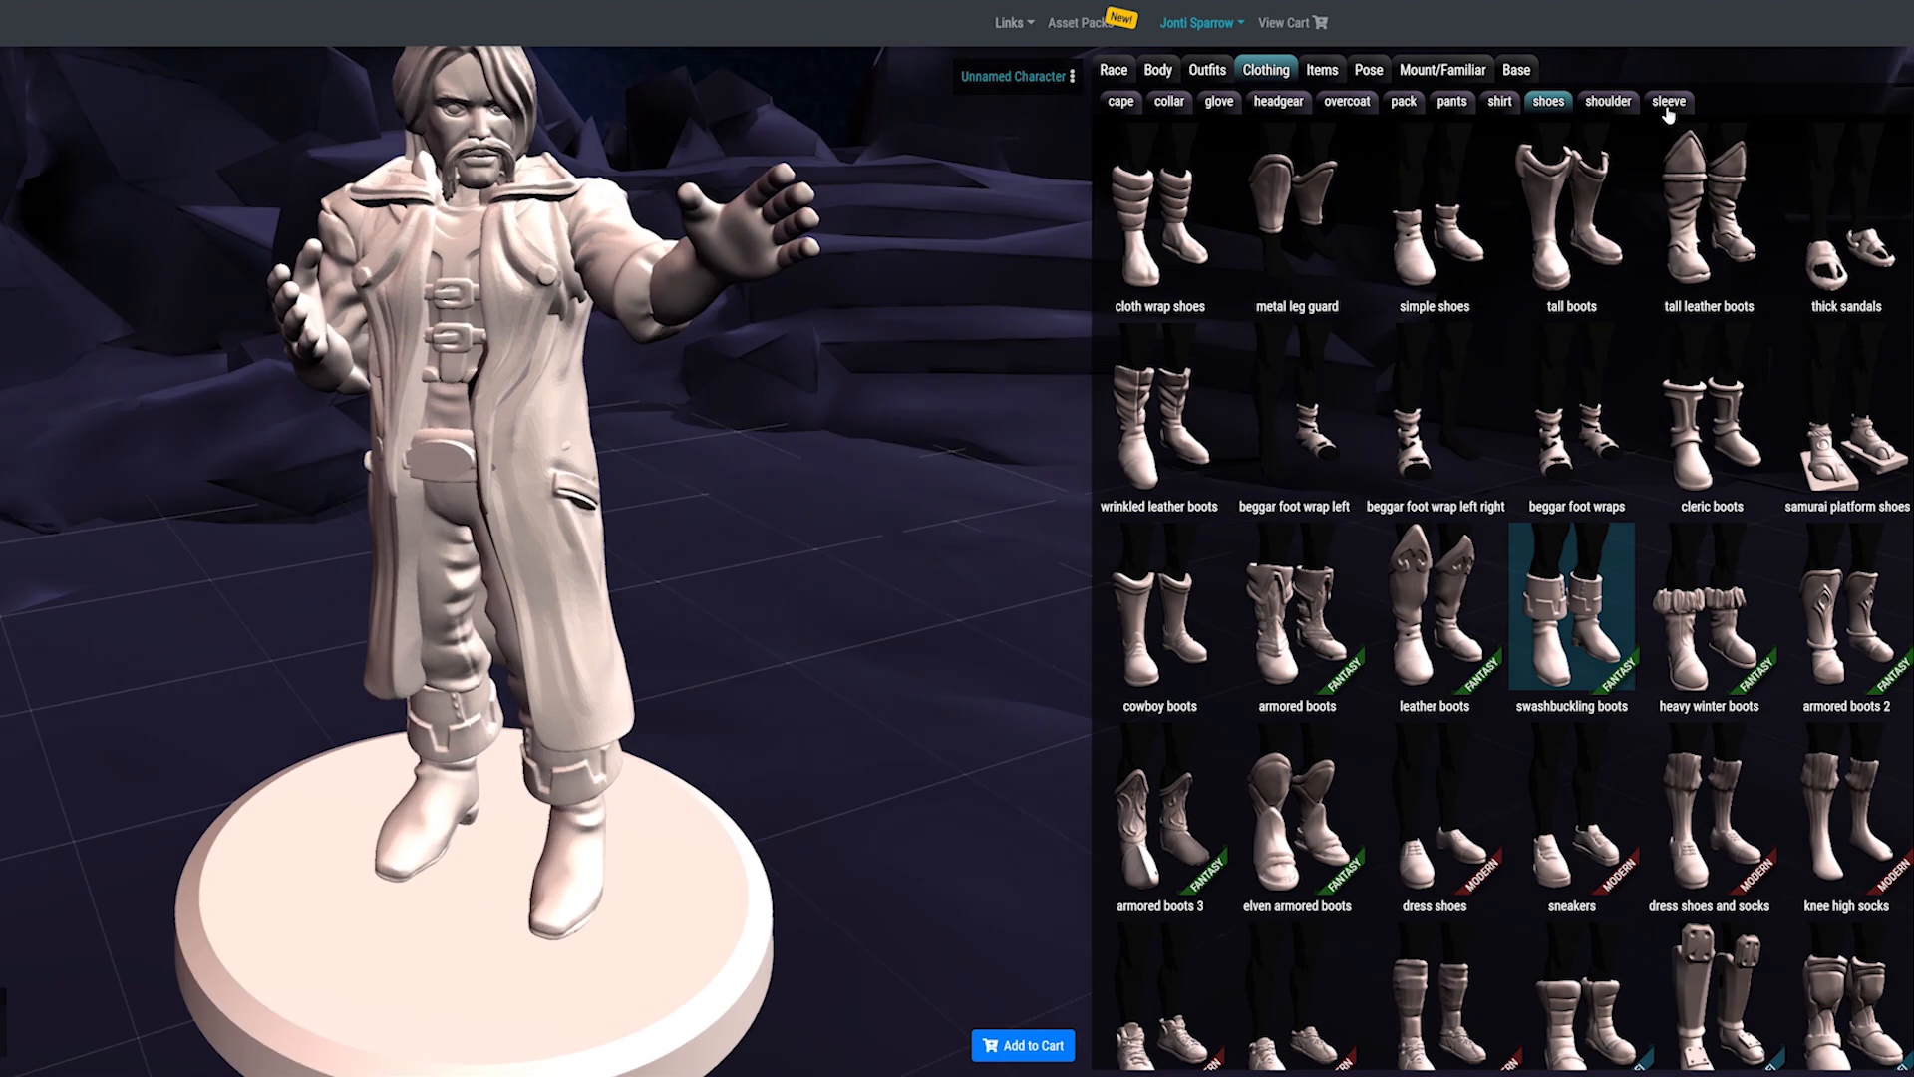
Step: Review the sleeve and shirt options, then give the figure the arcane potion 1
{"action": "left_click", "coordinate": [1669, 100]}
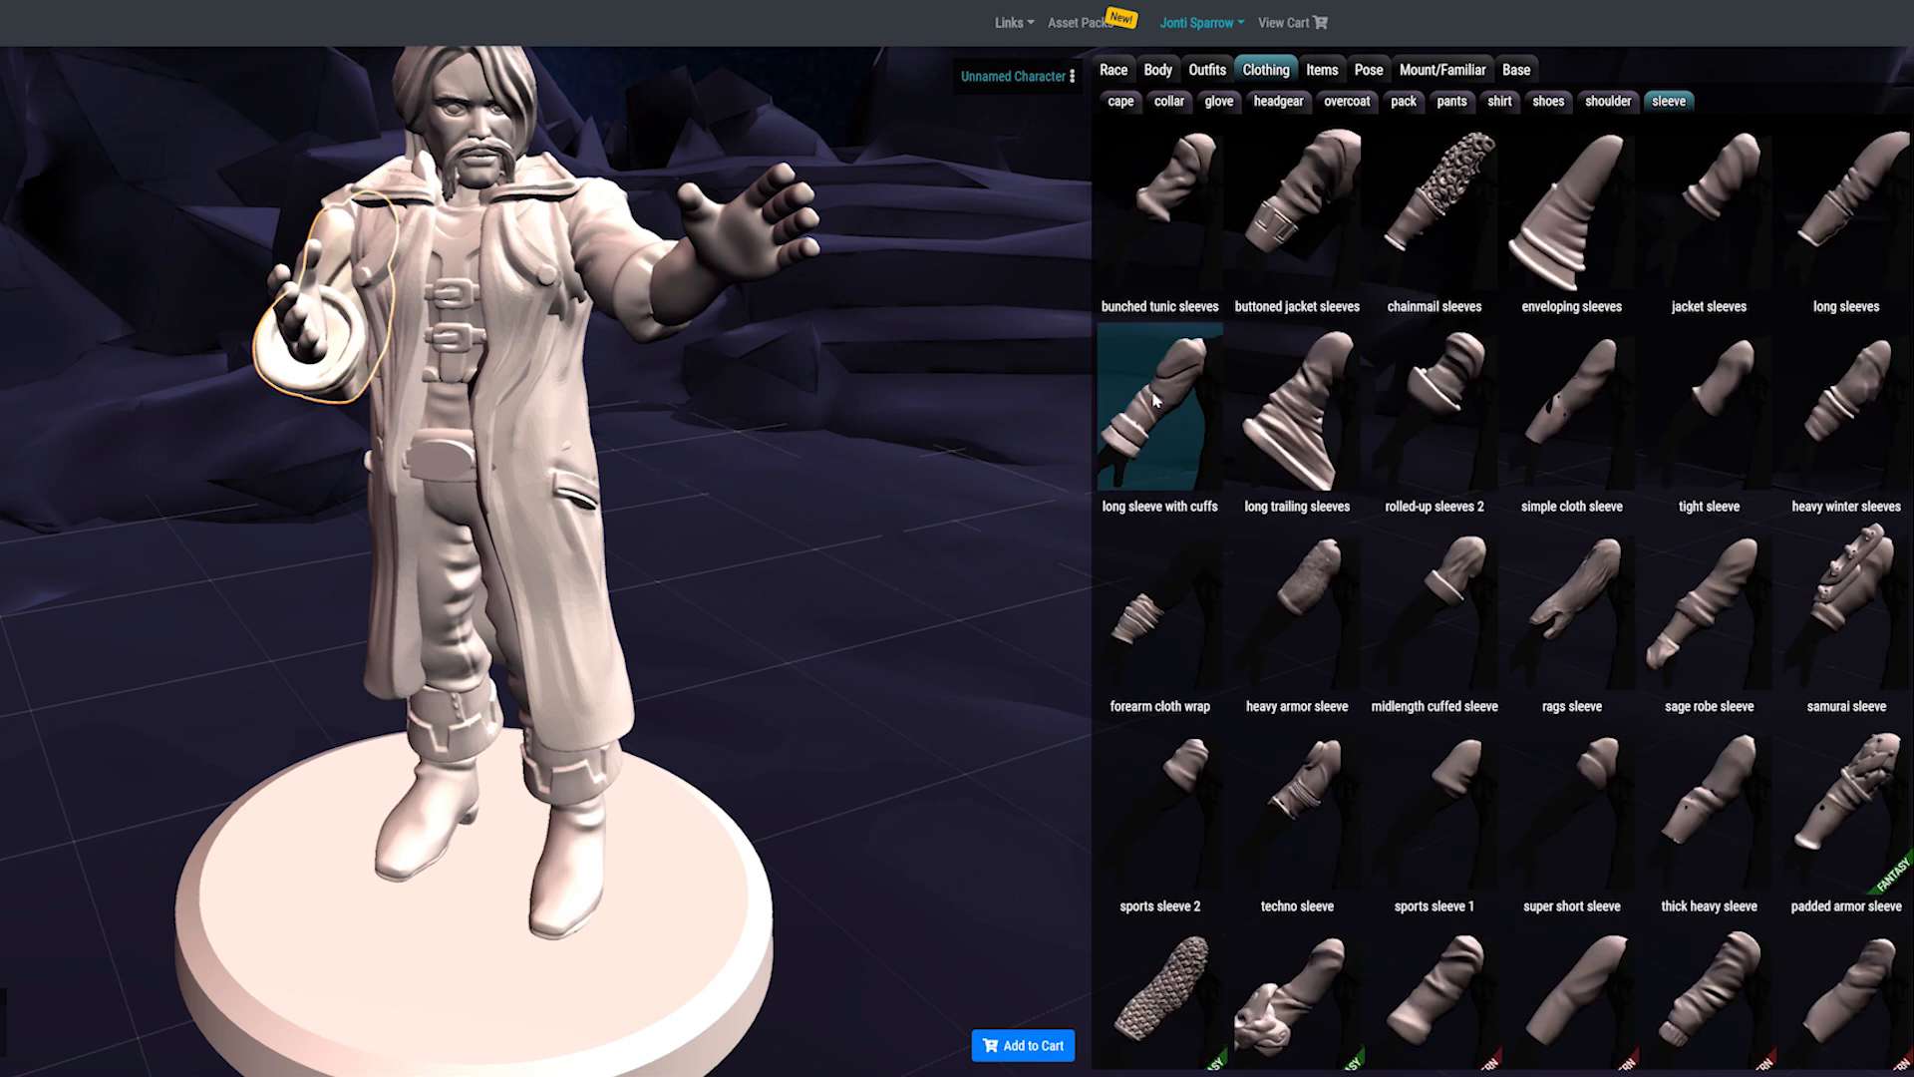
{"action": "right_click", "coordinate": [560, 812]}
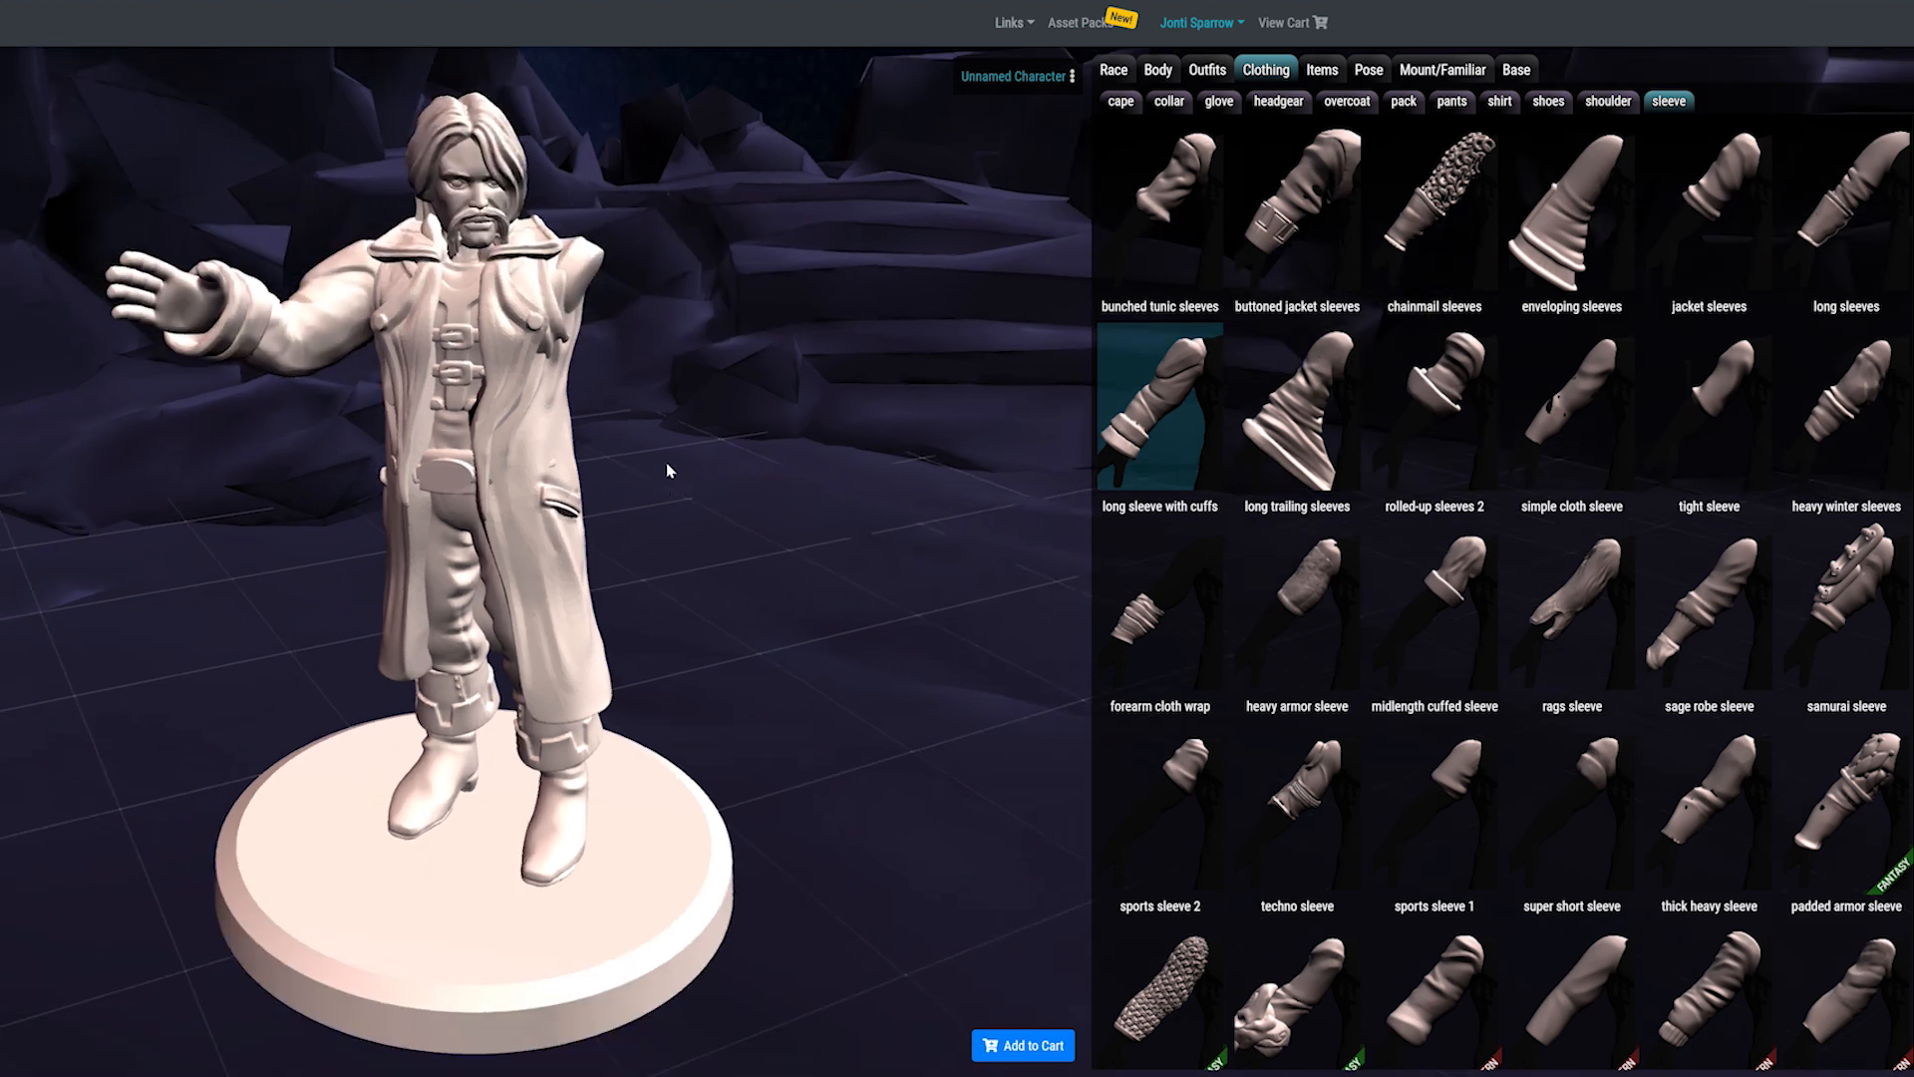
{"action": "left_click", "coordinate": [1497, 102]}
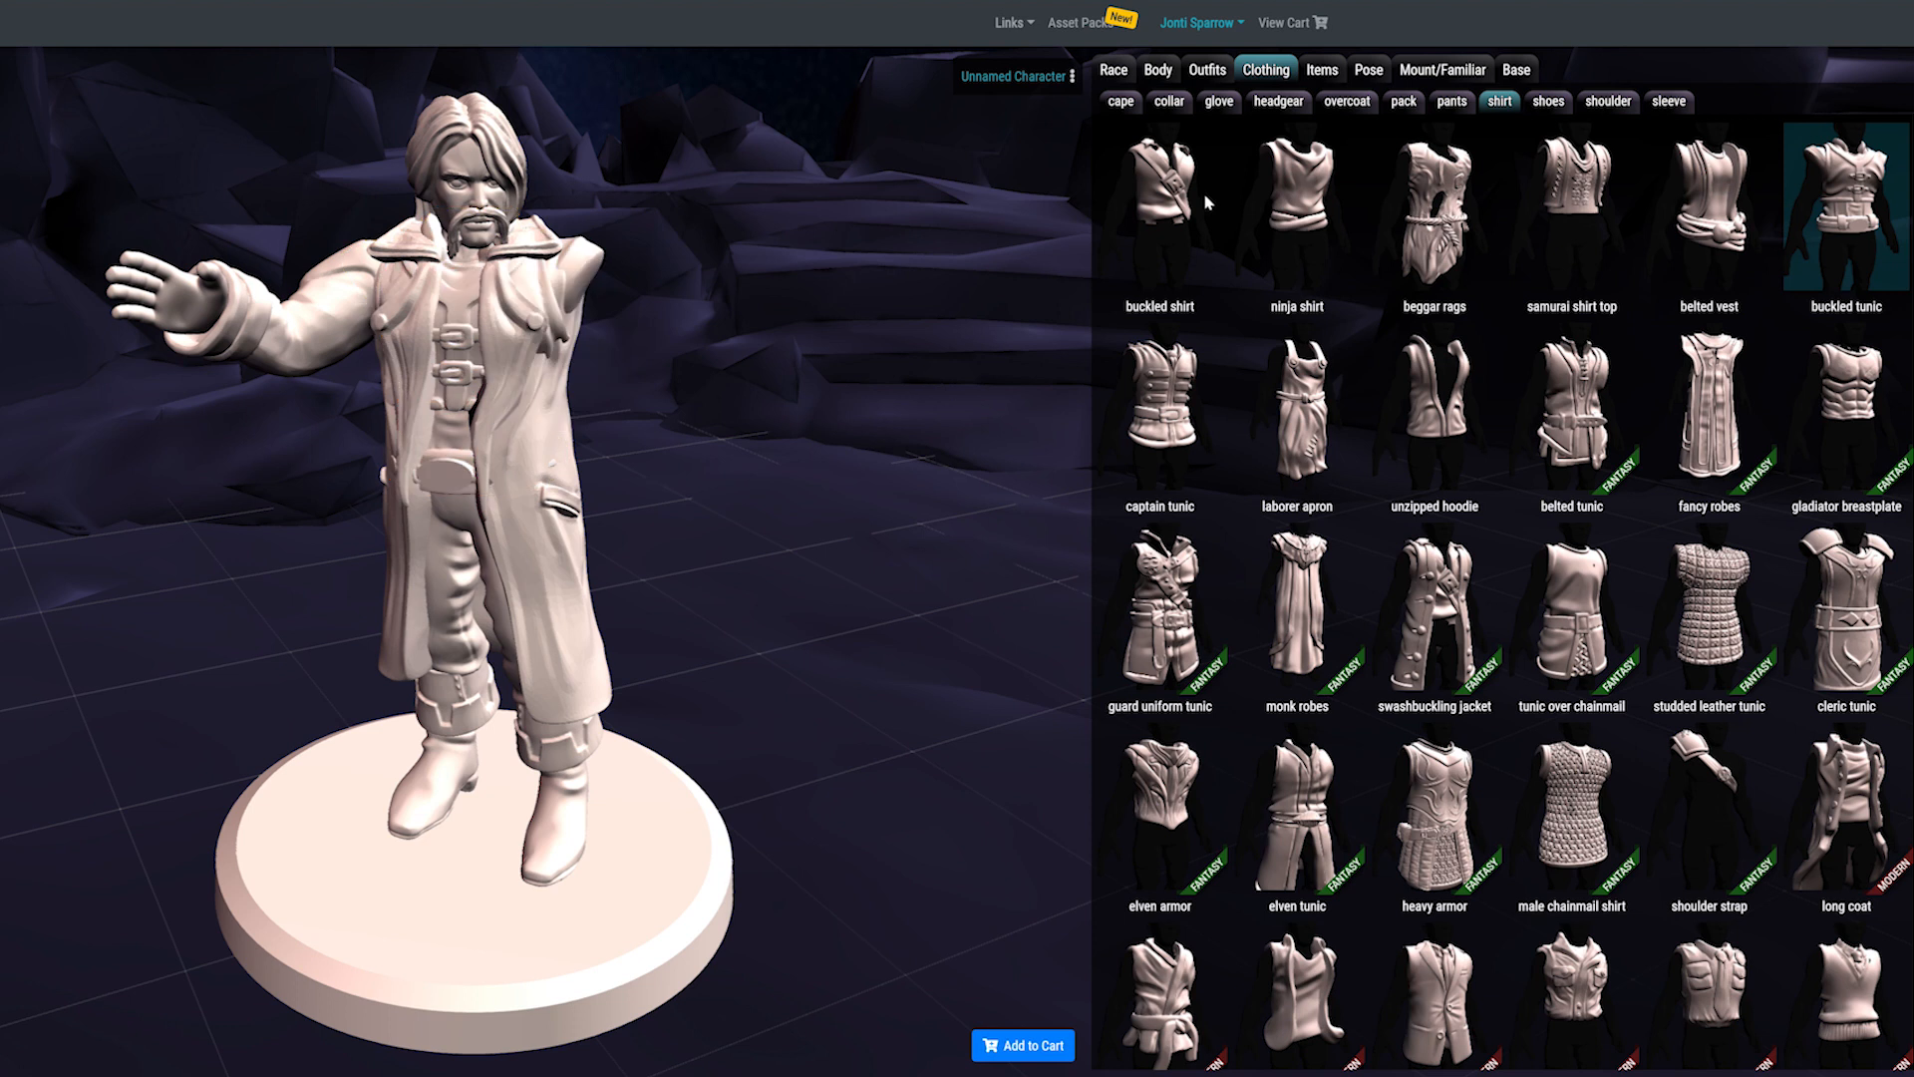
{"action": "left_click", "coordinate": [1667, 100]}
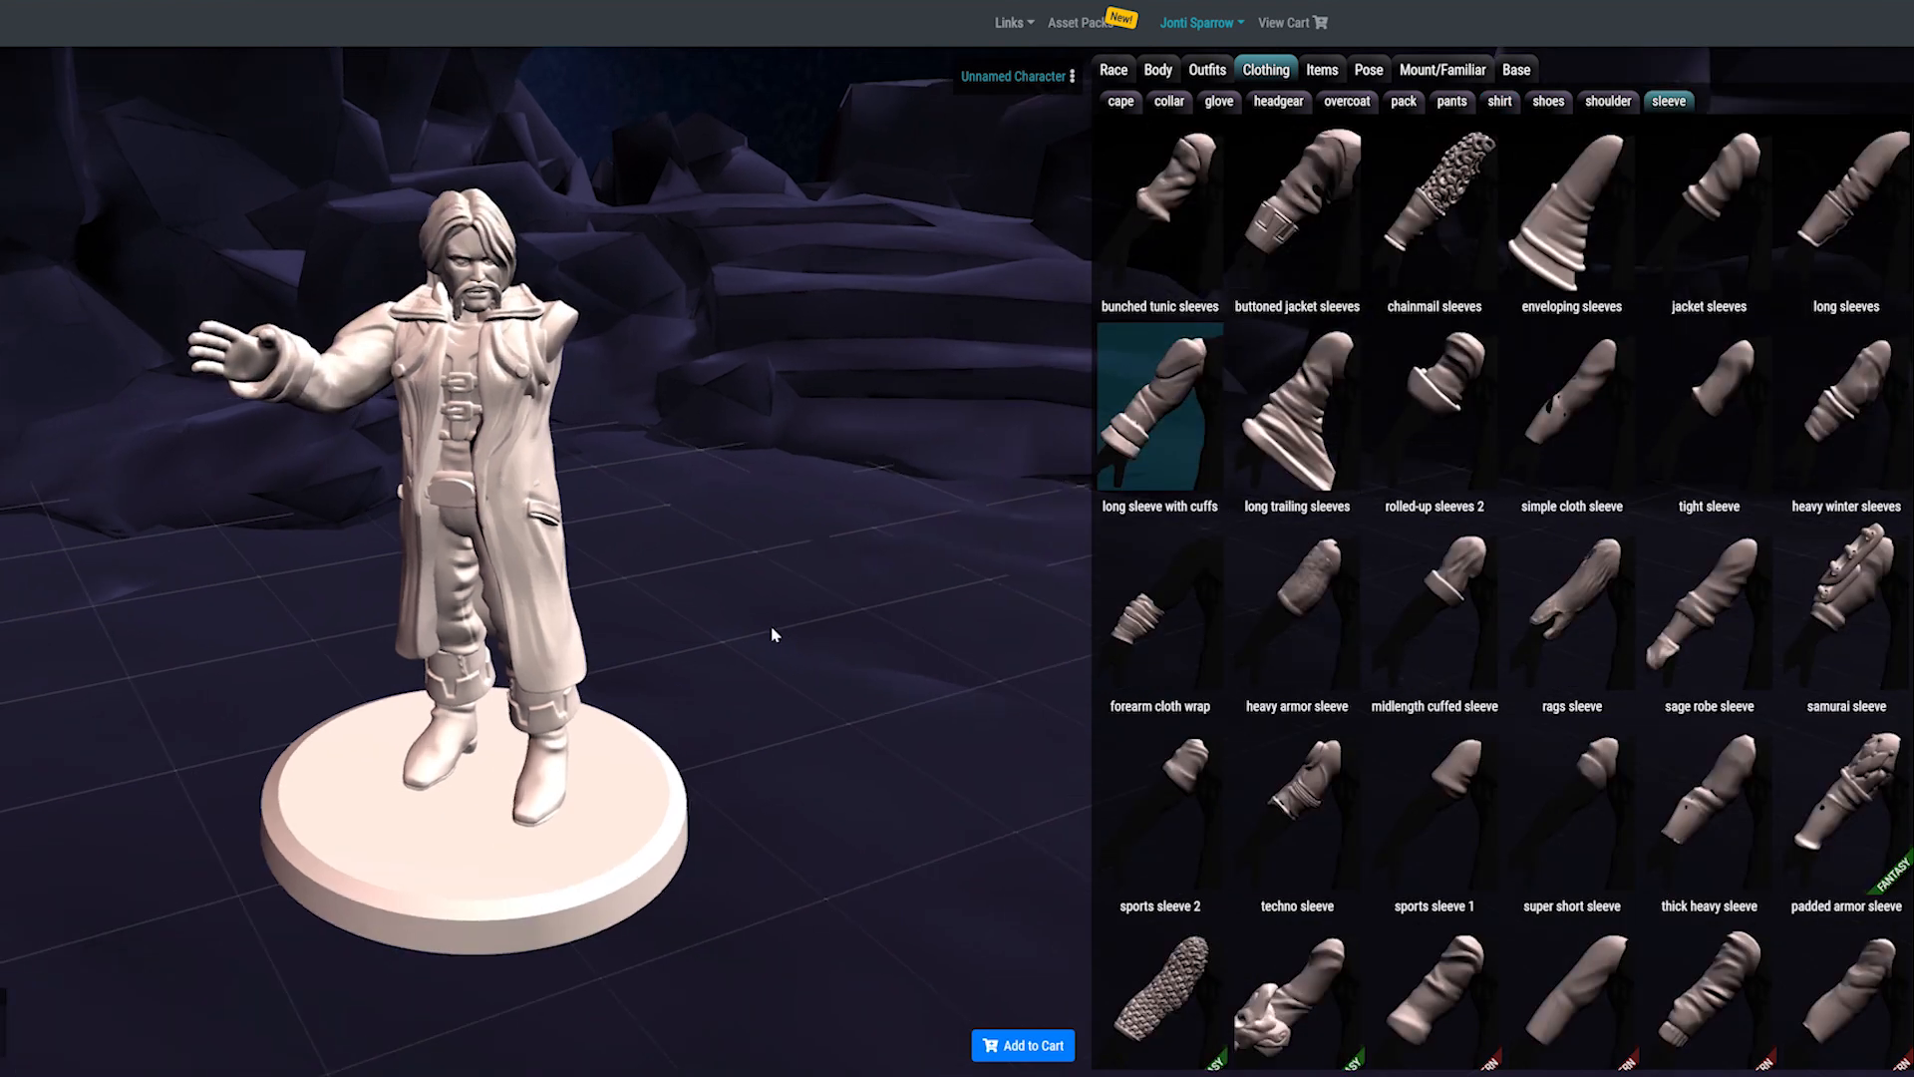
{"action": "left_click", "coordinate": [1156, 70]}
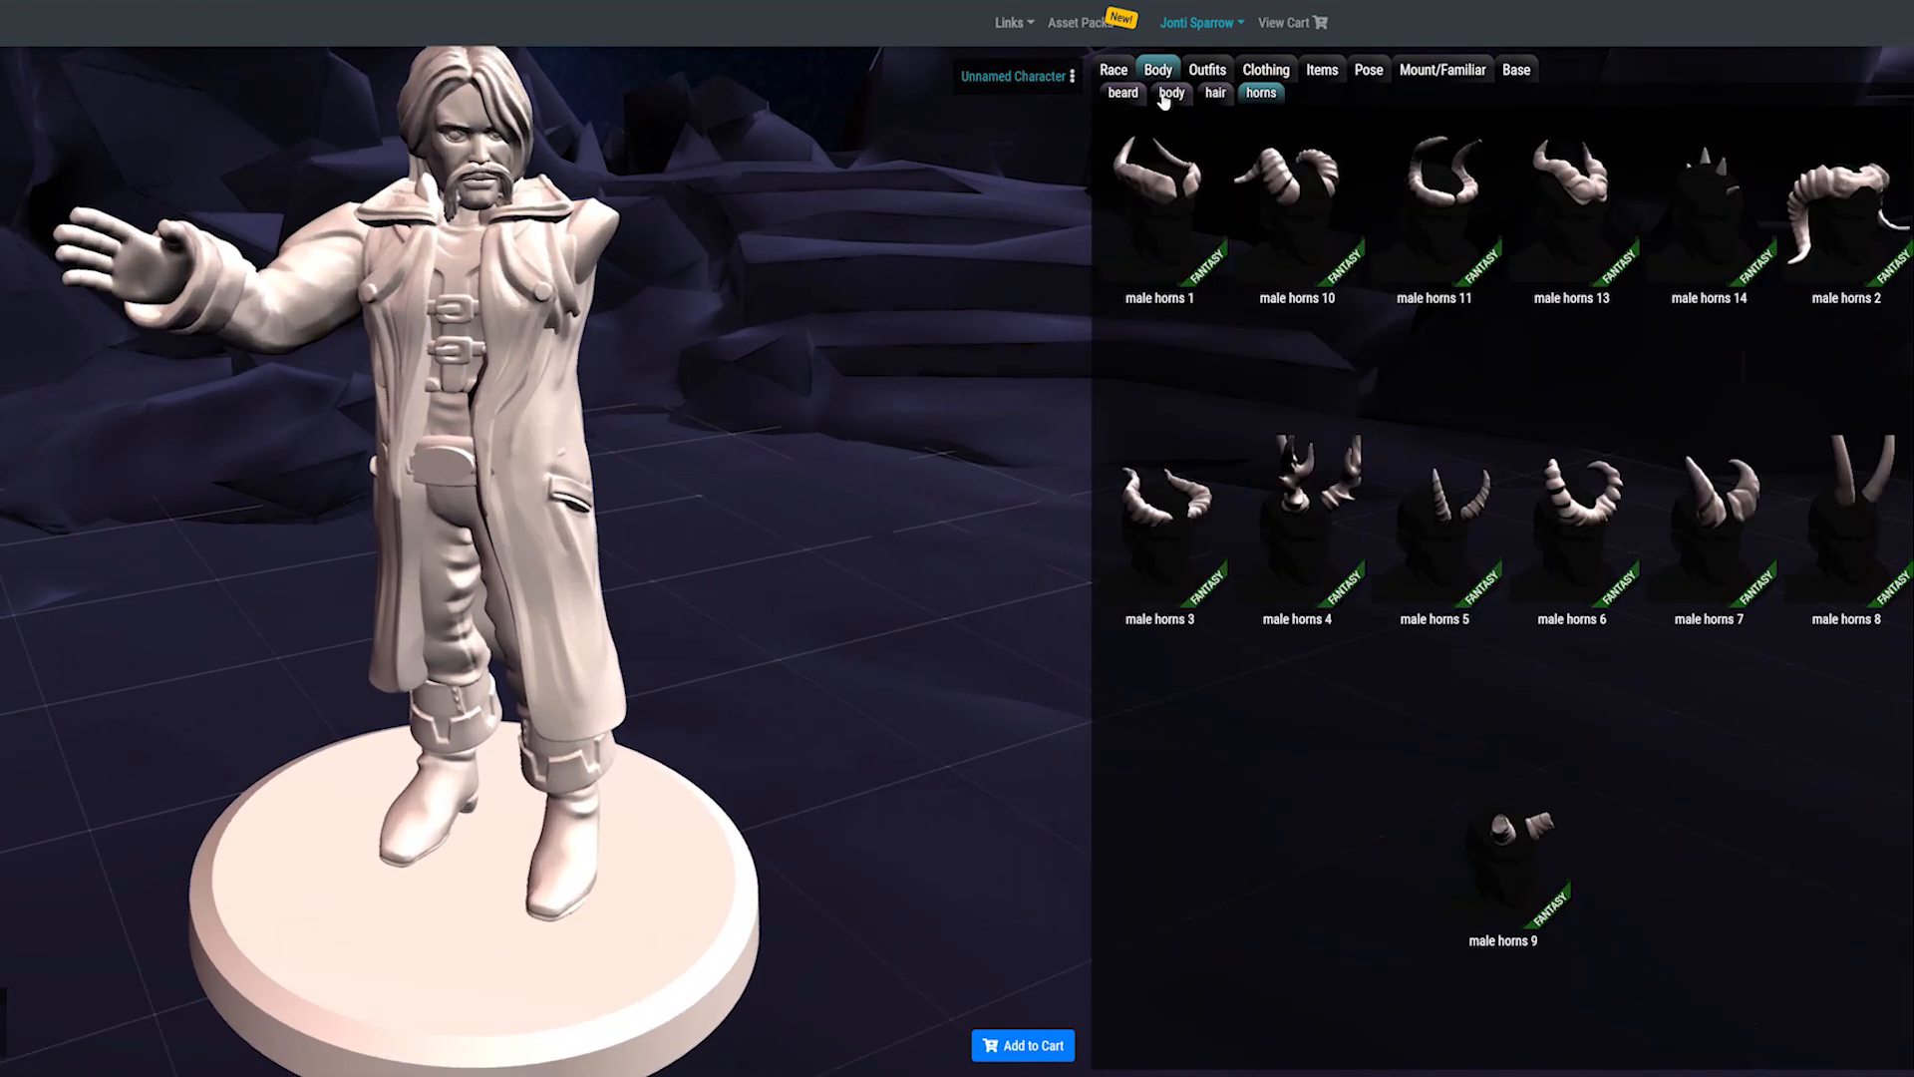
{"action": "left_click", "coordinate": [1170, 93]}
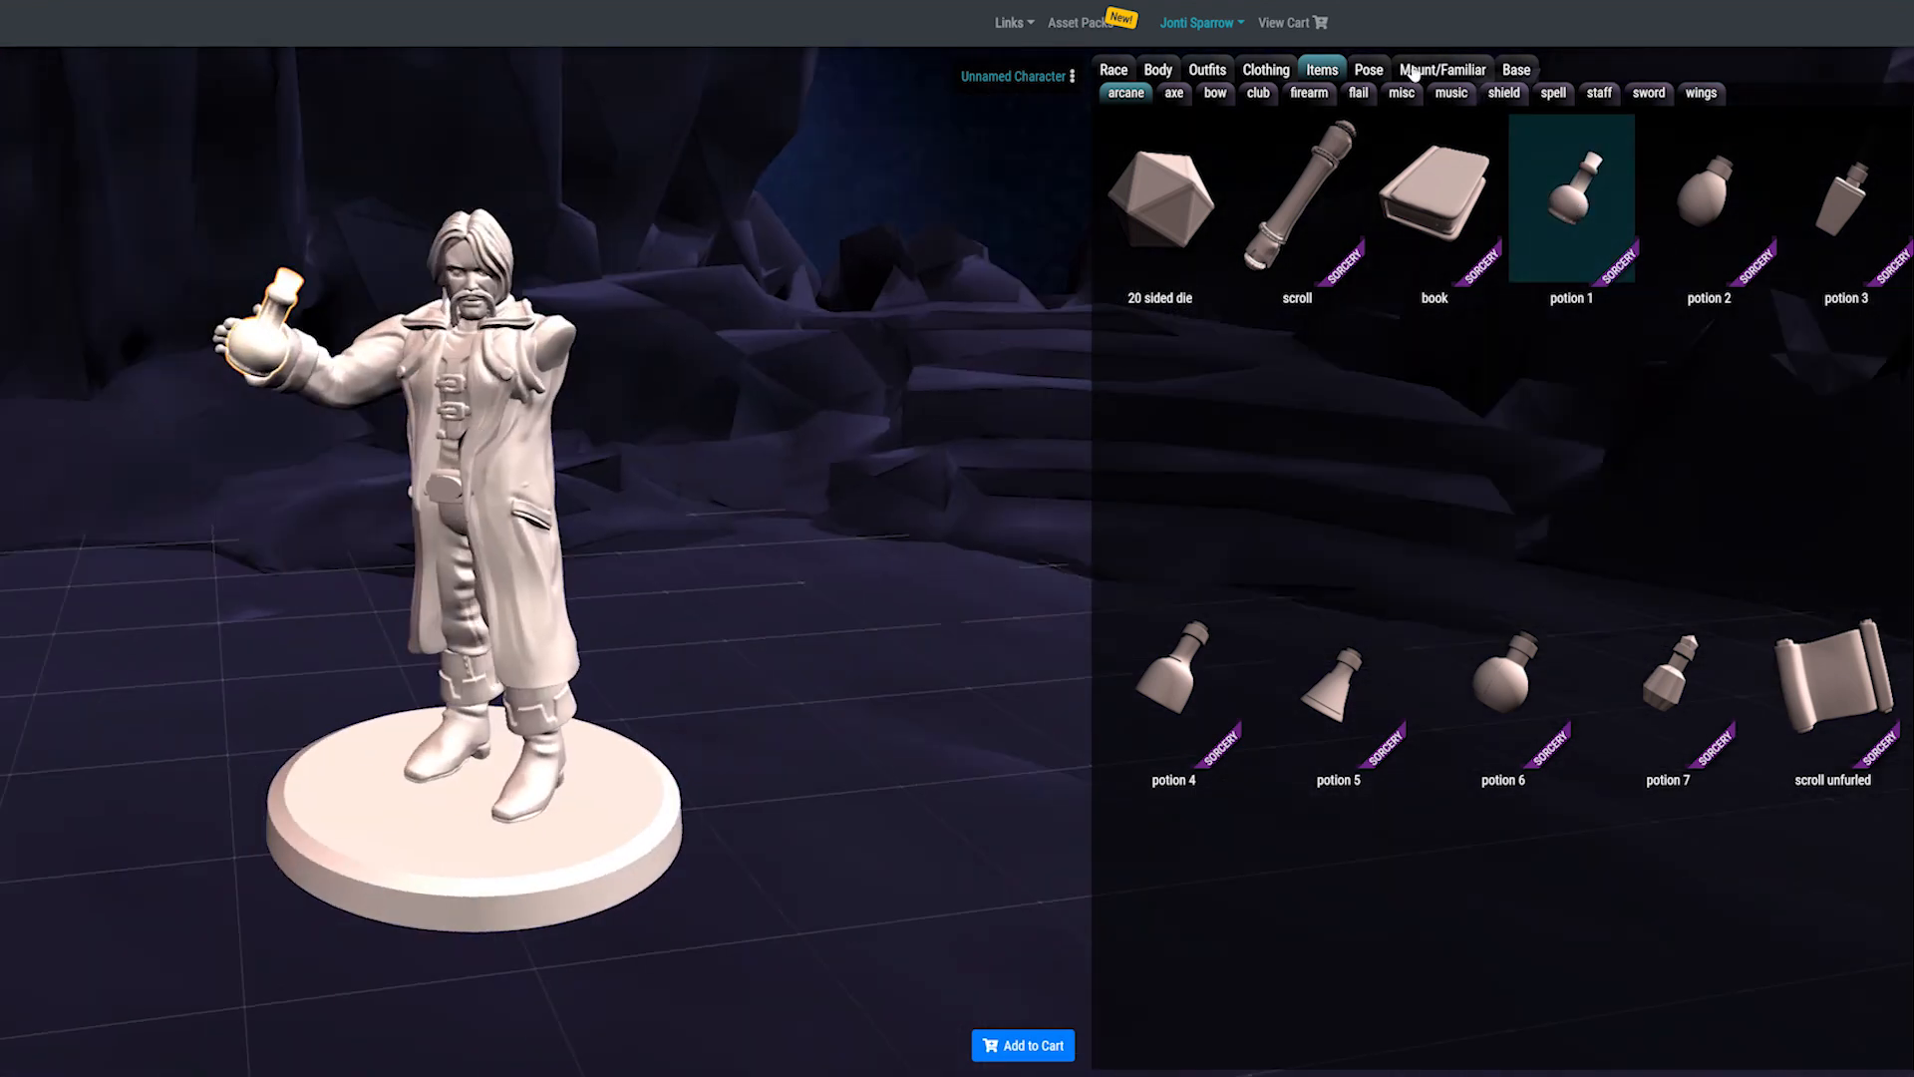
Step: Review the poses and set the figure's base to base temple a
{"action": "left_click", "coordinate": [1367, 70]}
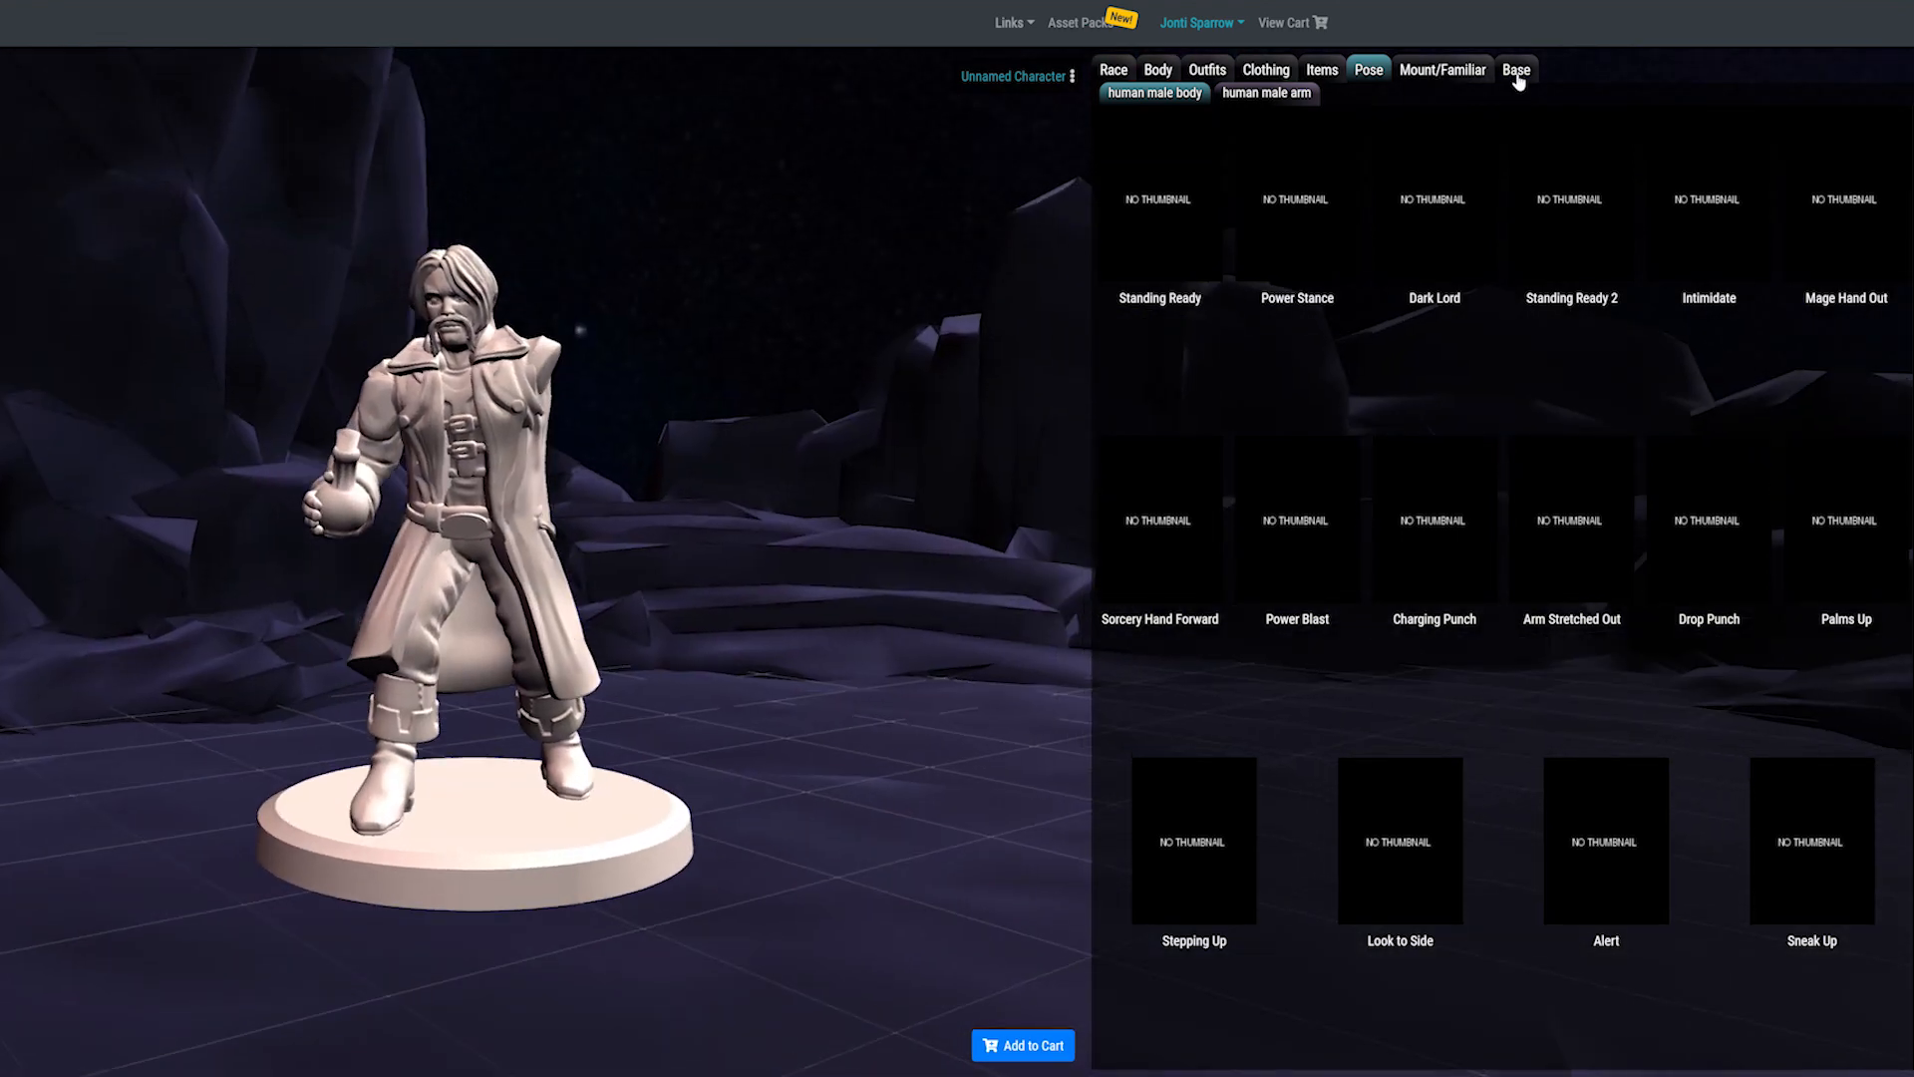
{"action": "left_click", "coordinate": [1516, 70]}
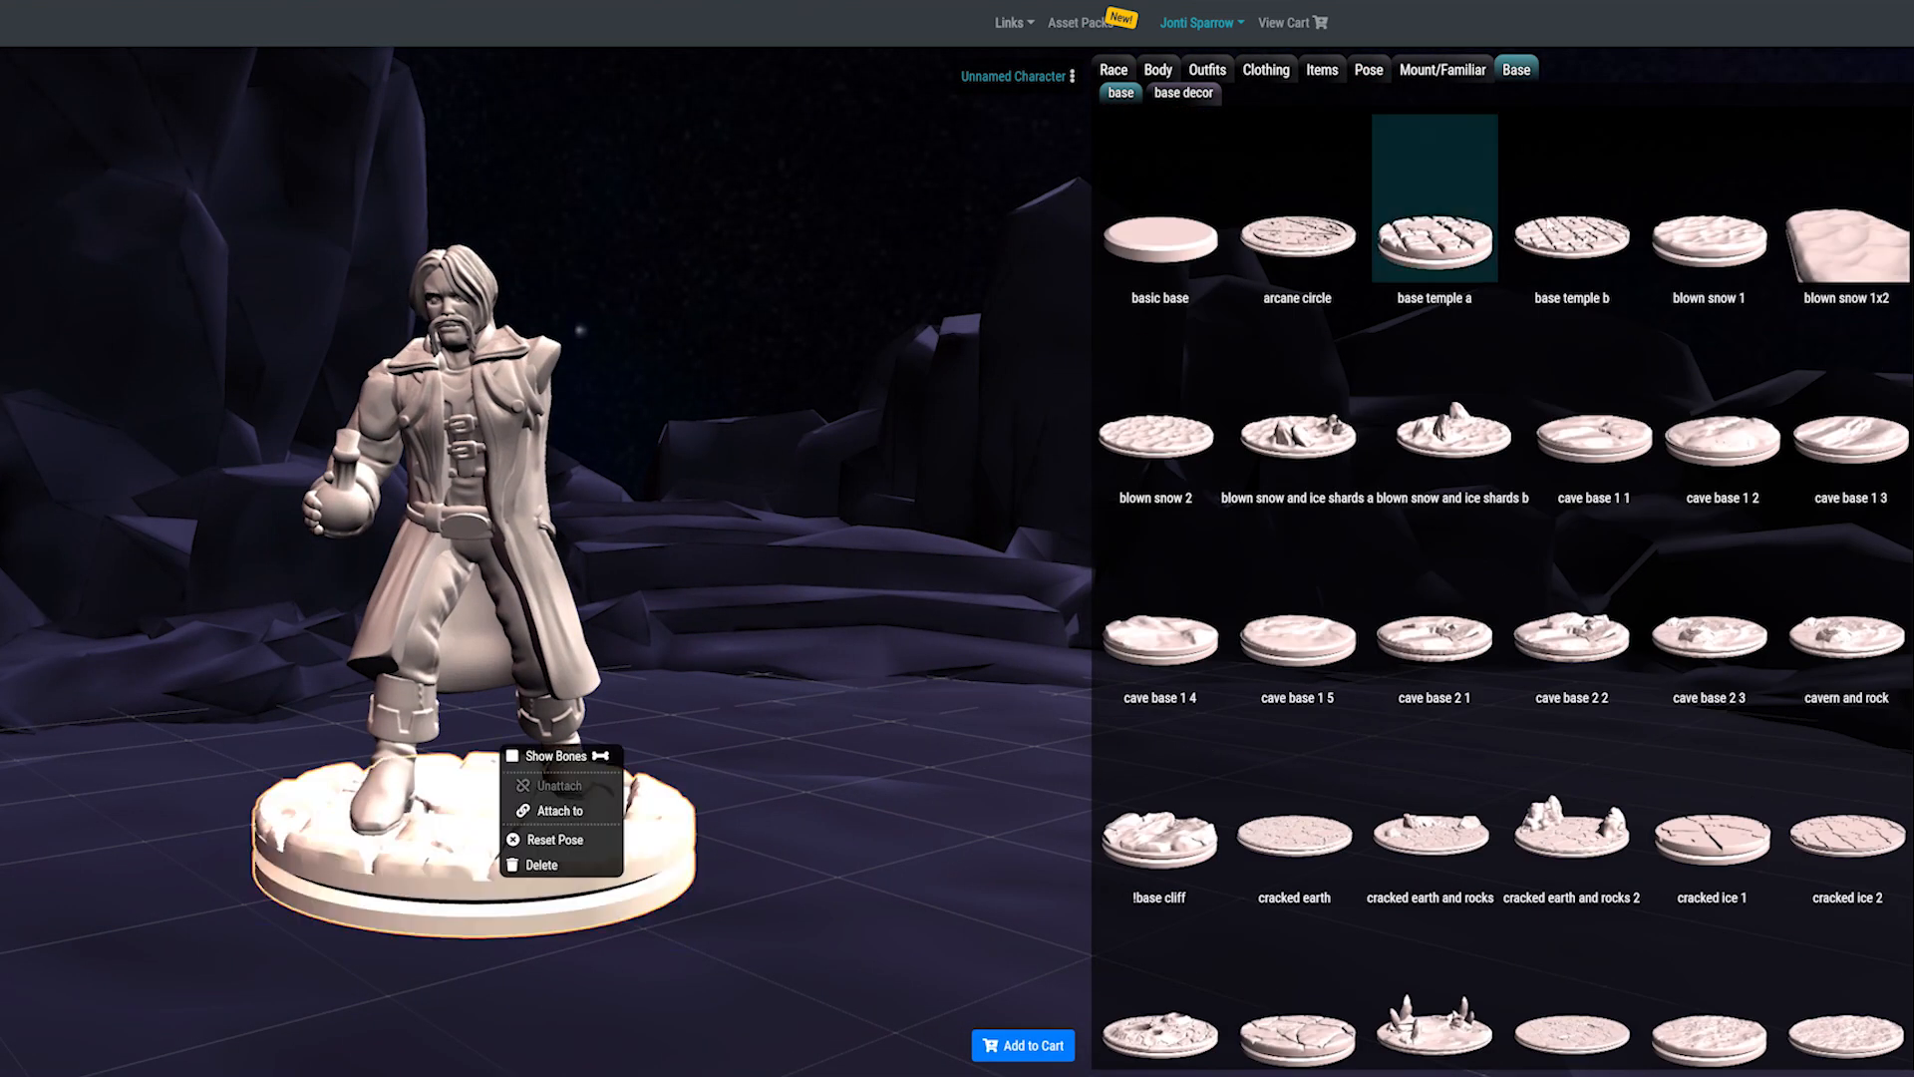
{"action": "left_click", "coordinate": [1181, 93]}
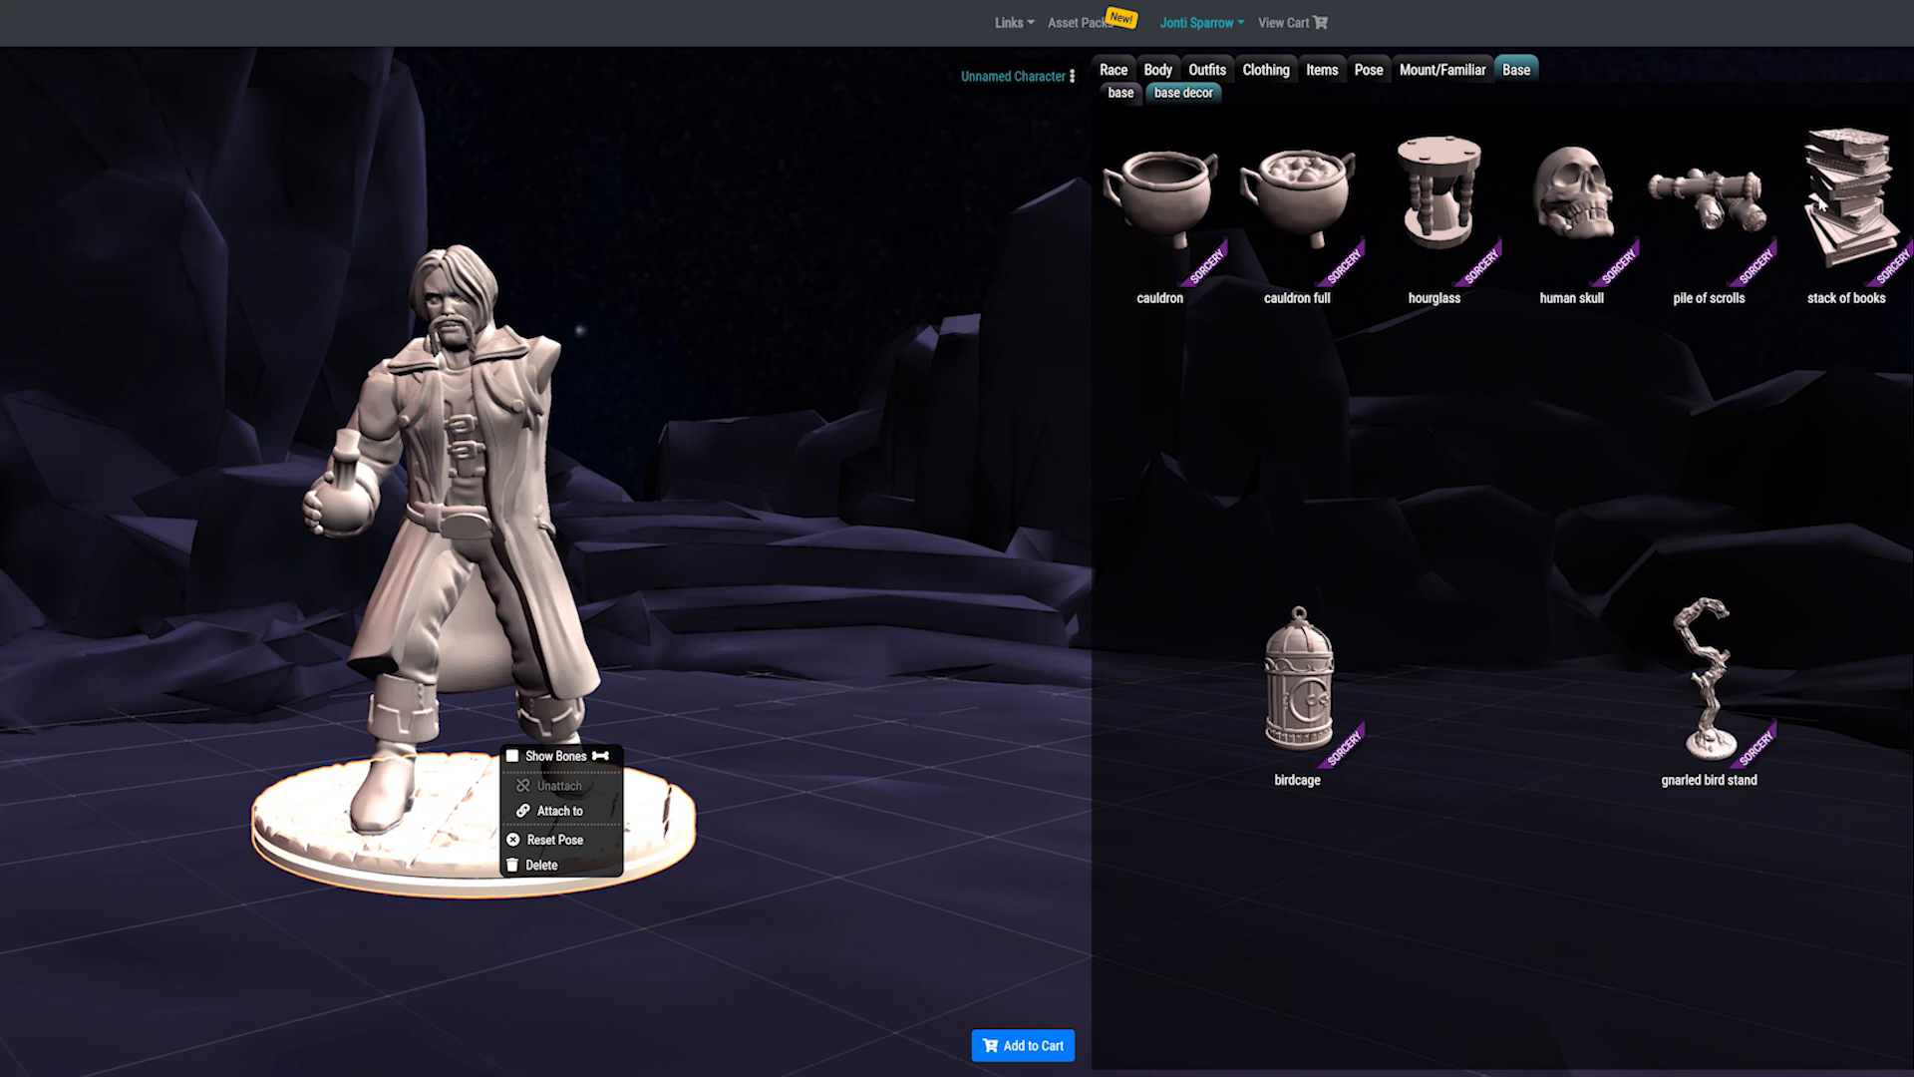
{"action": "left_click", "coordinate": [1845, 199]}
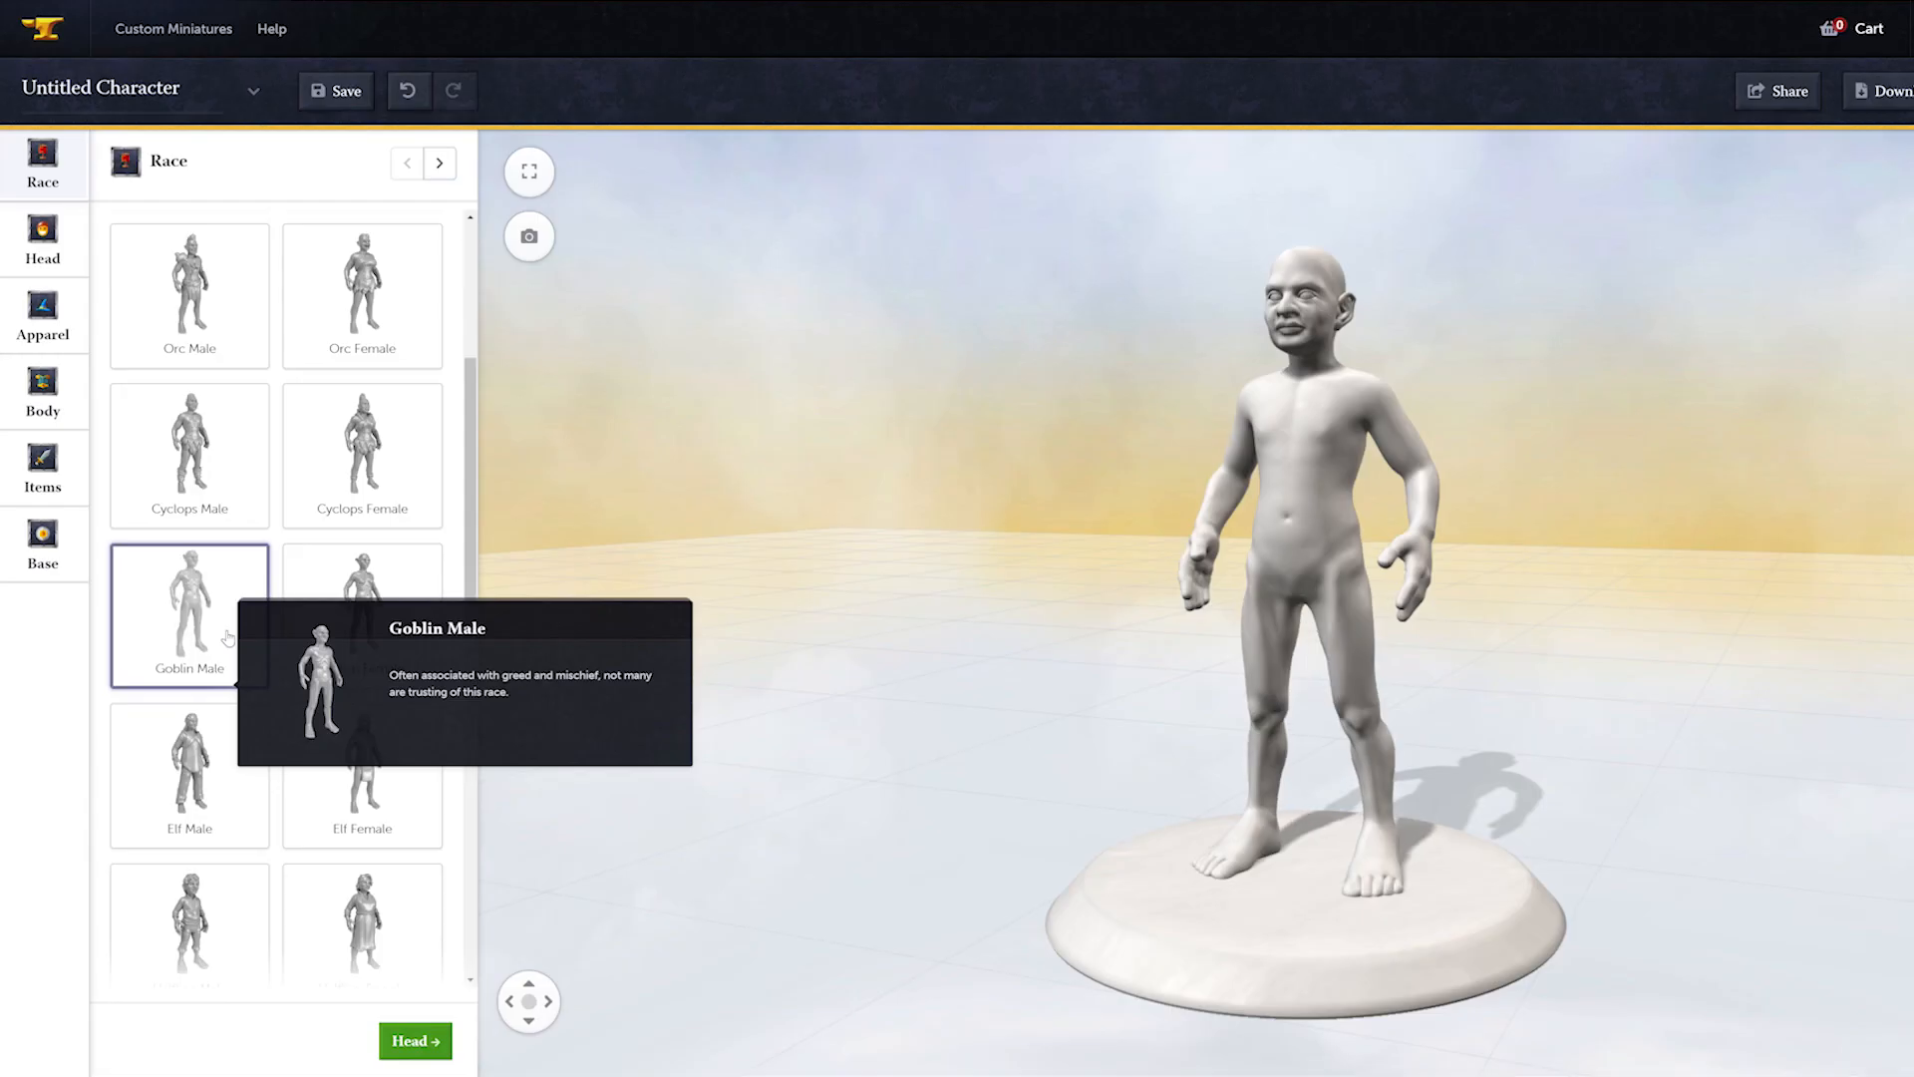
Step: Choose the goblin male race and keep plain human ears for the gnome
{"action": "left_click", "coordinate": [188, 348]}
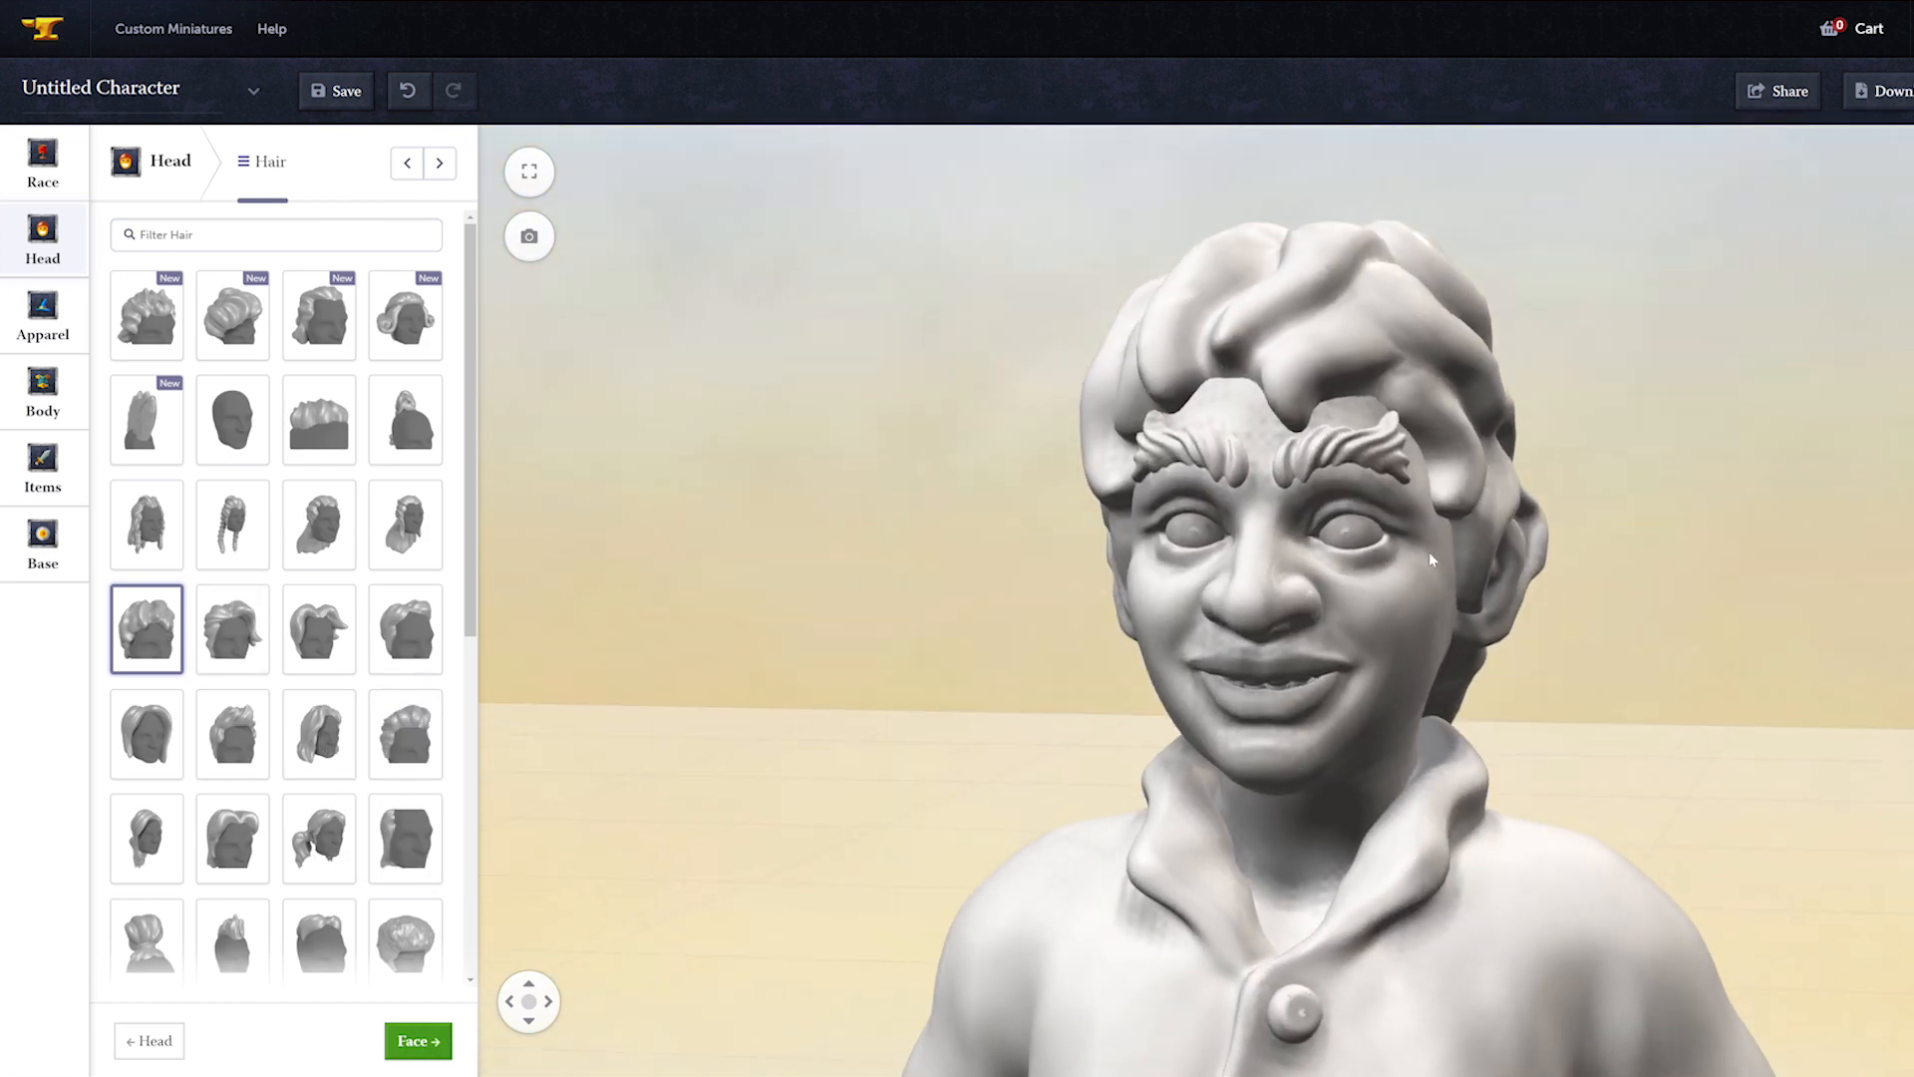
{"action": "left_click", "coordinate": [419, 1040]}
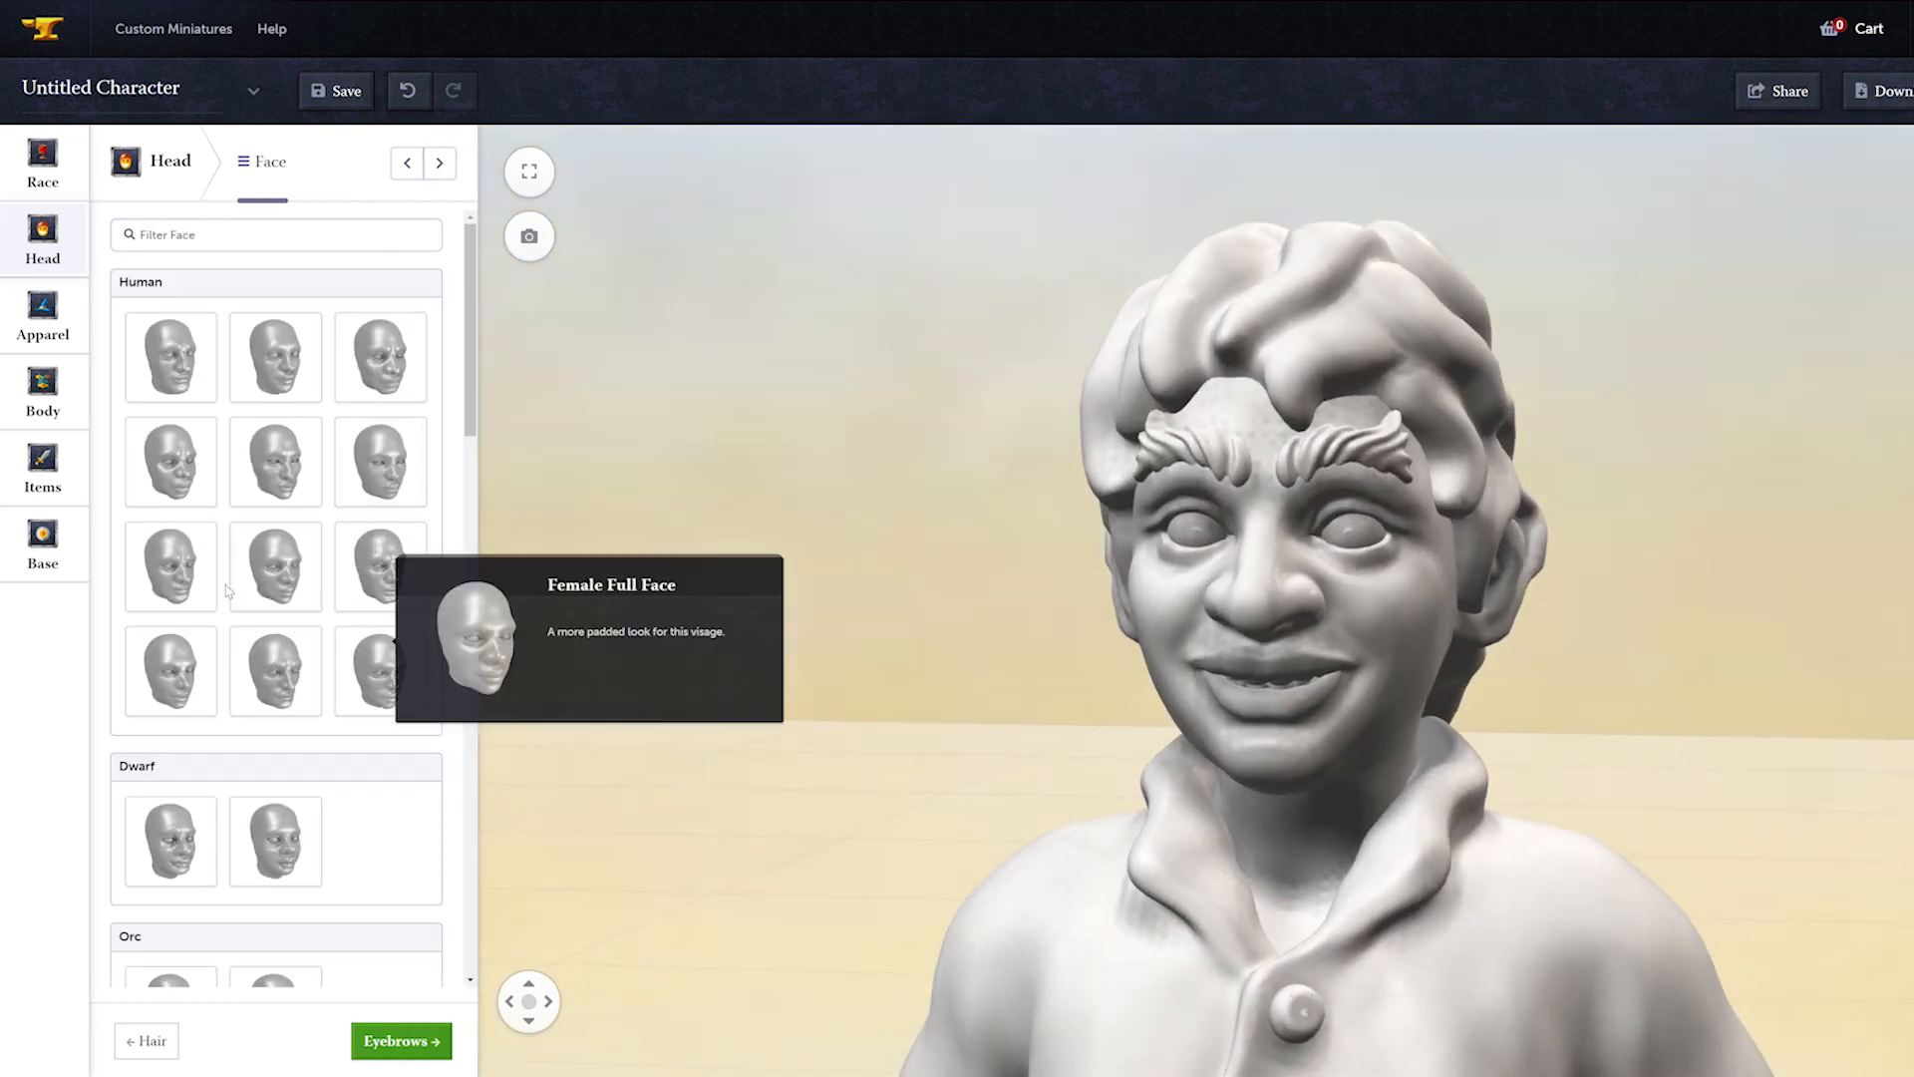
{"action": "left_click", "coordinate": [401, 1039]}
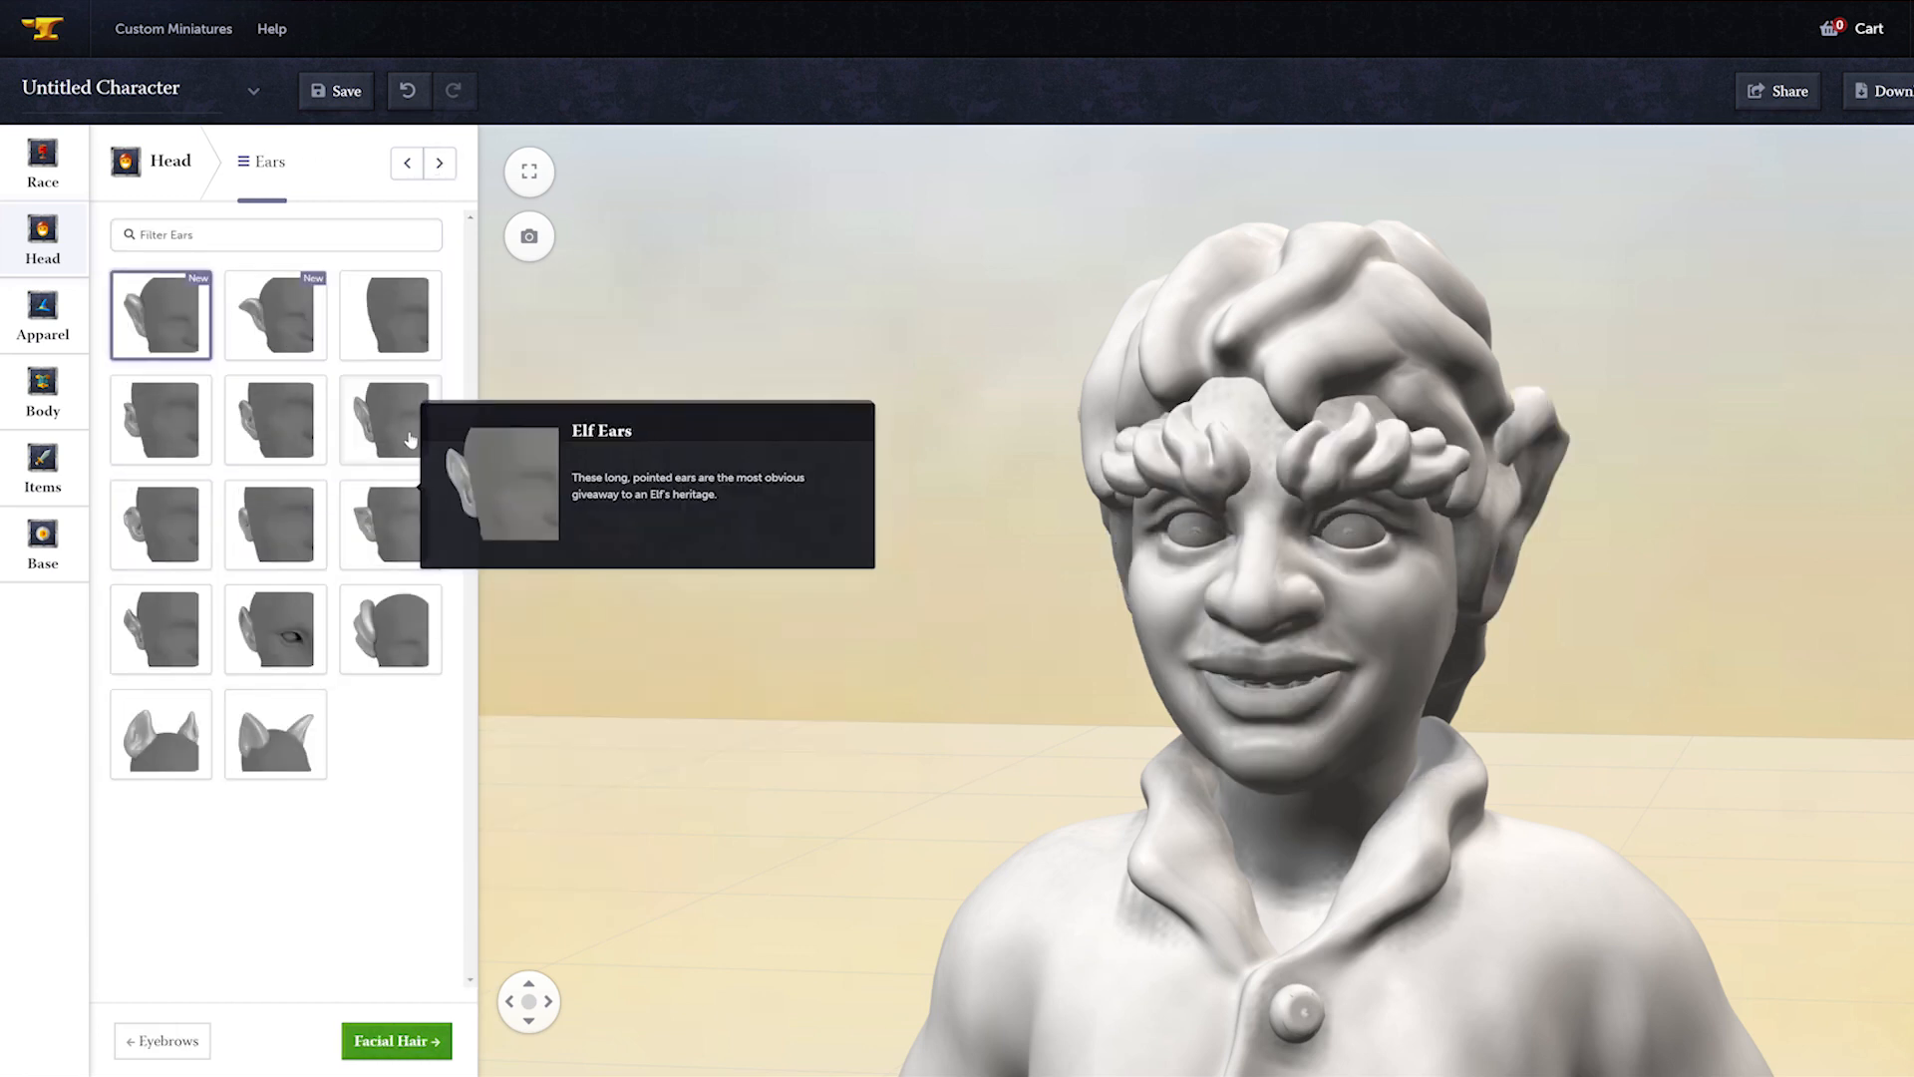
{"action": "left_click", "coordinate": [275, 419]}
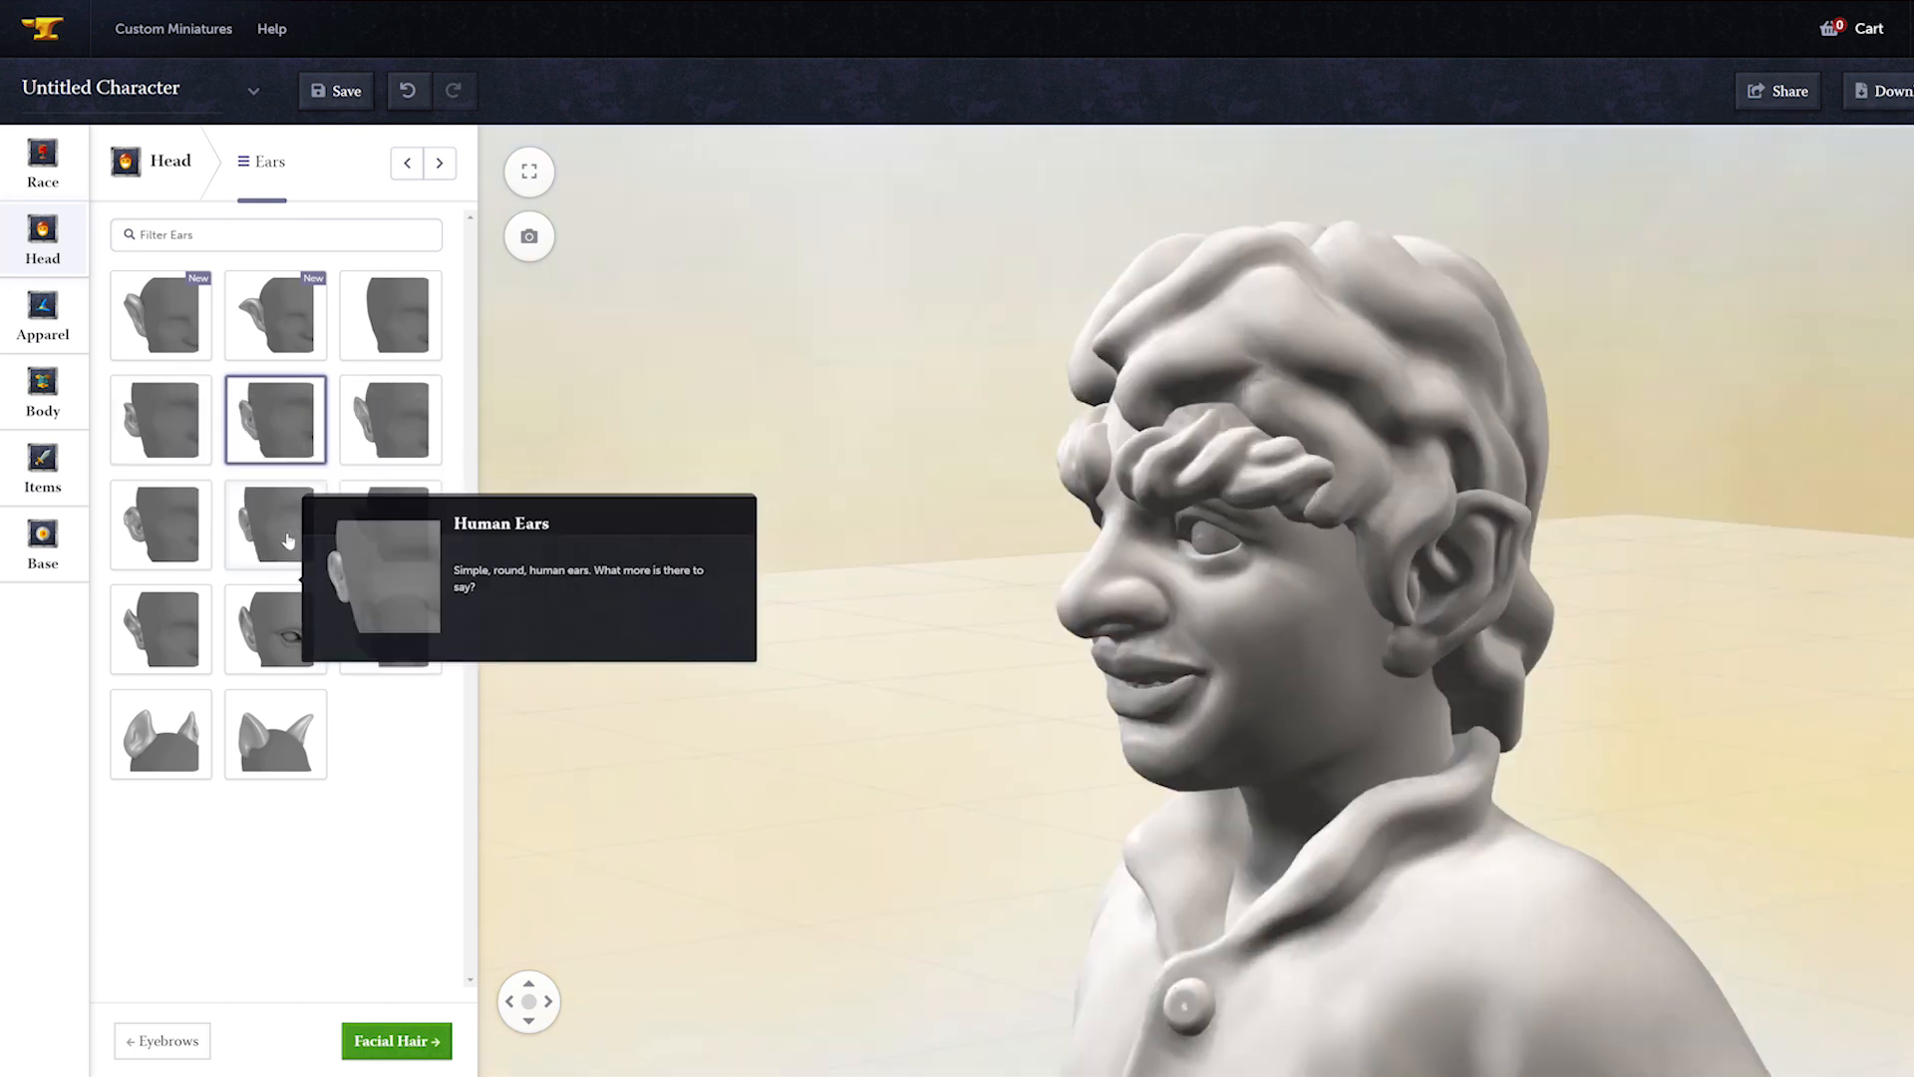
Step: Add a bushy mustache and raise Confidence and Happiness in the personality settings
{"action": "left_click", "coordinate": [396, 1040]}
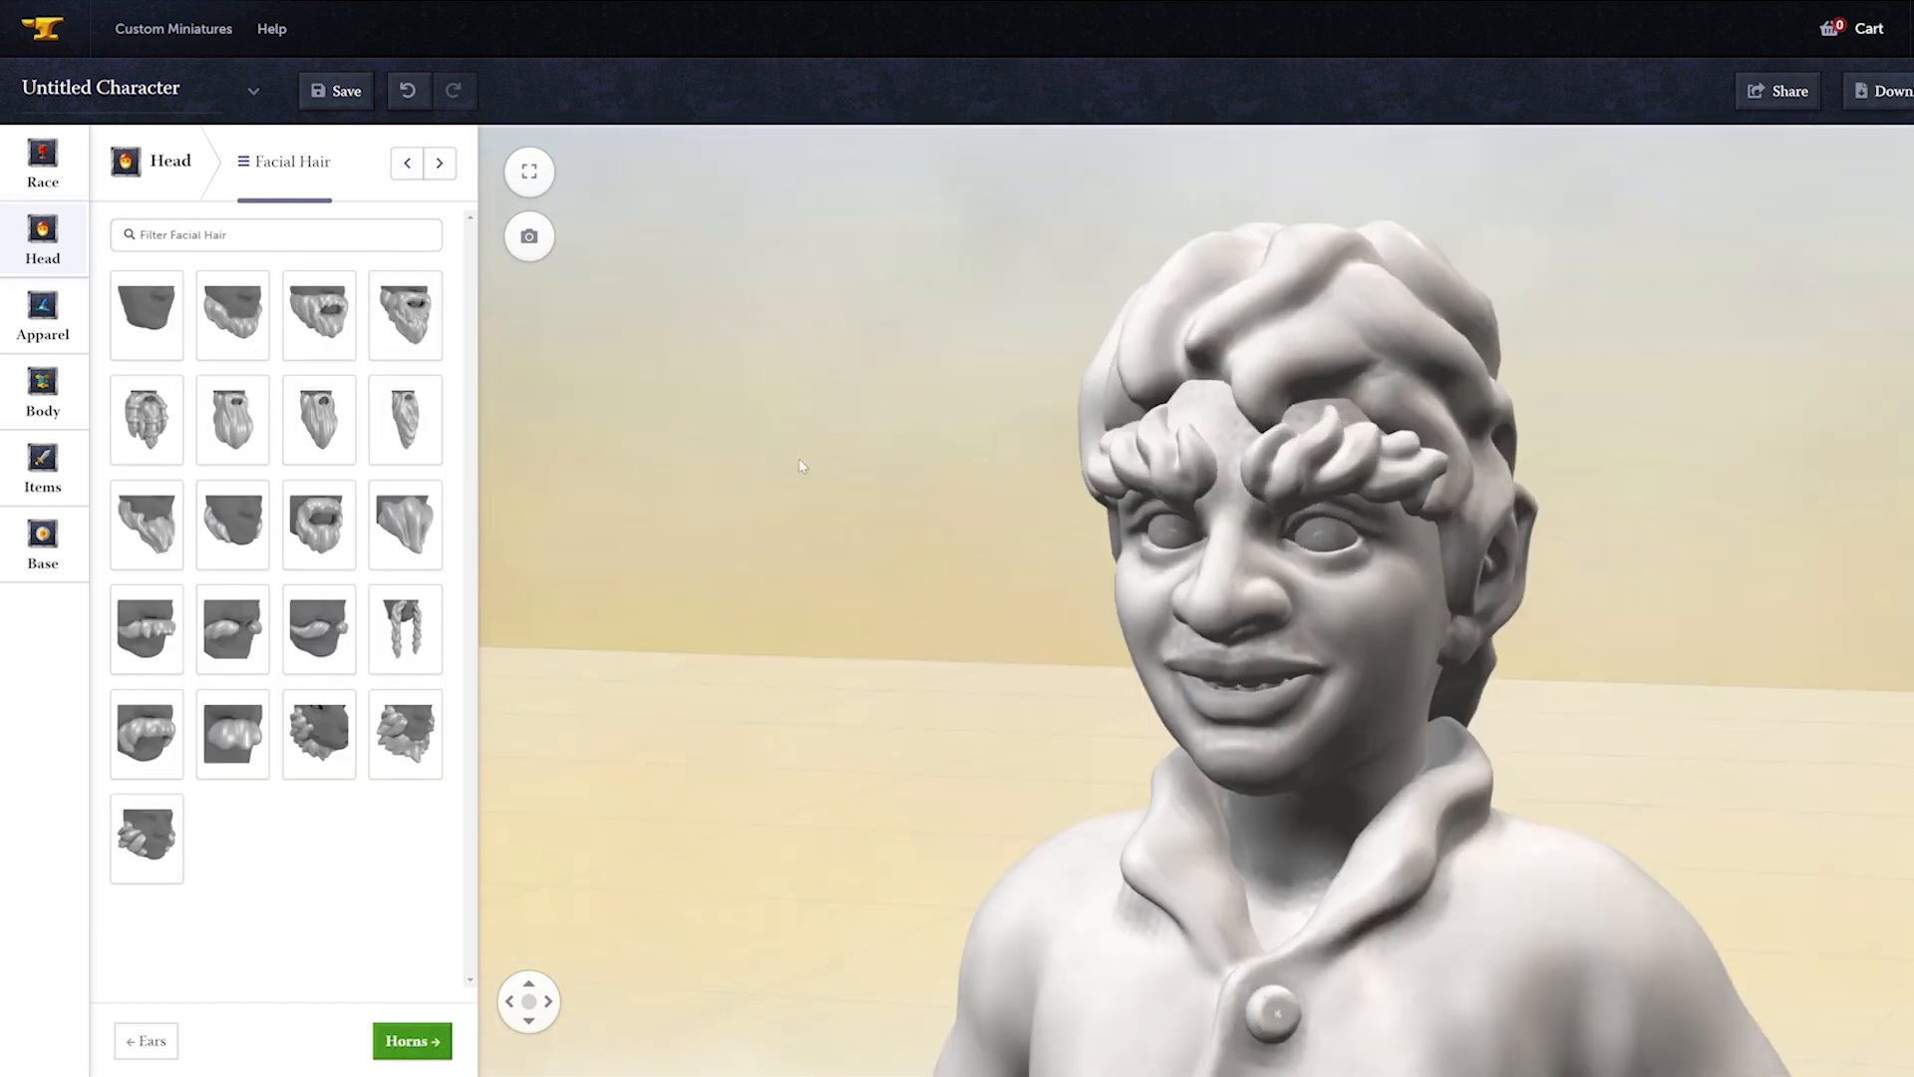
{"action": "left_click", "coordinate": [146, 734]}
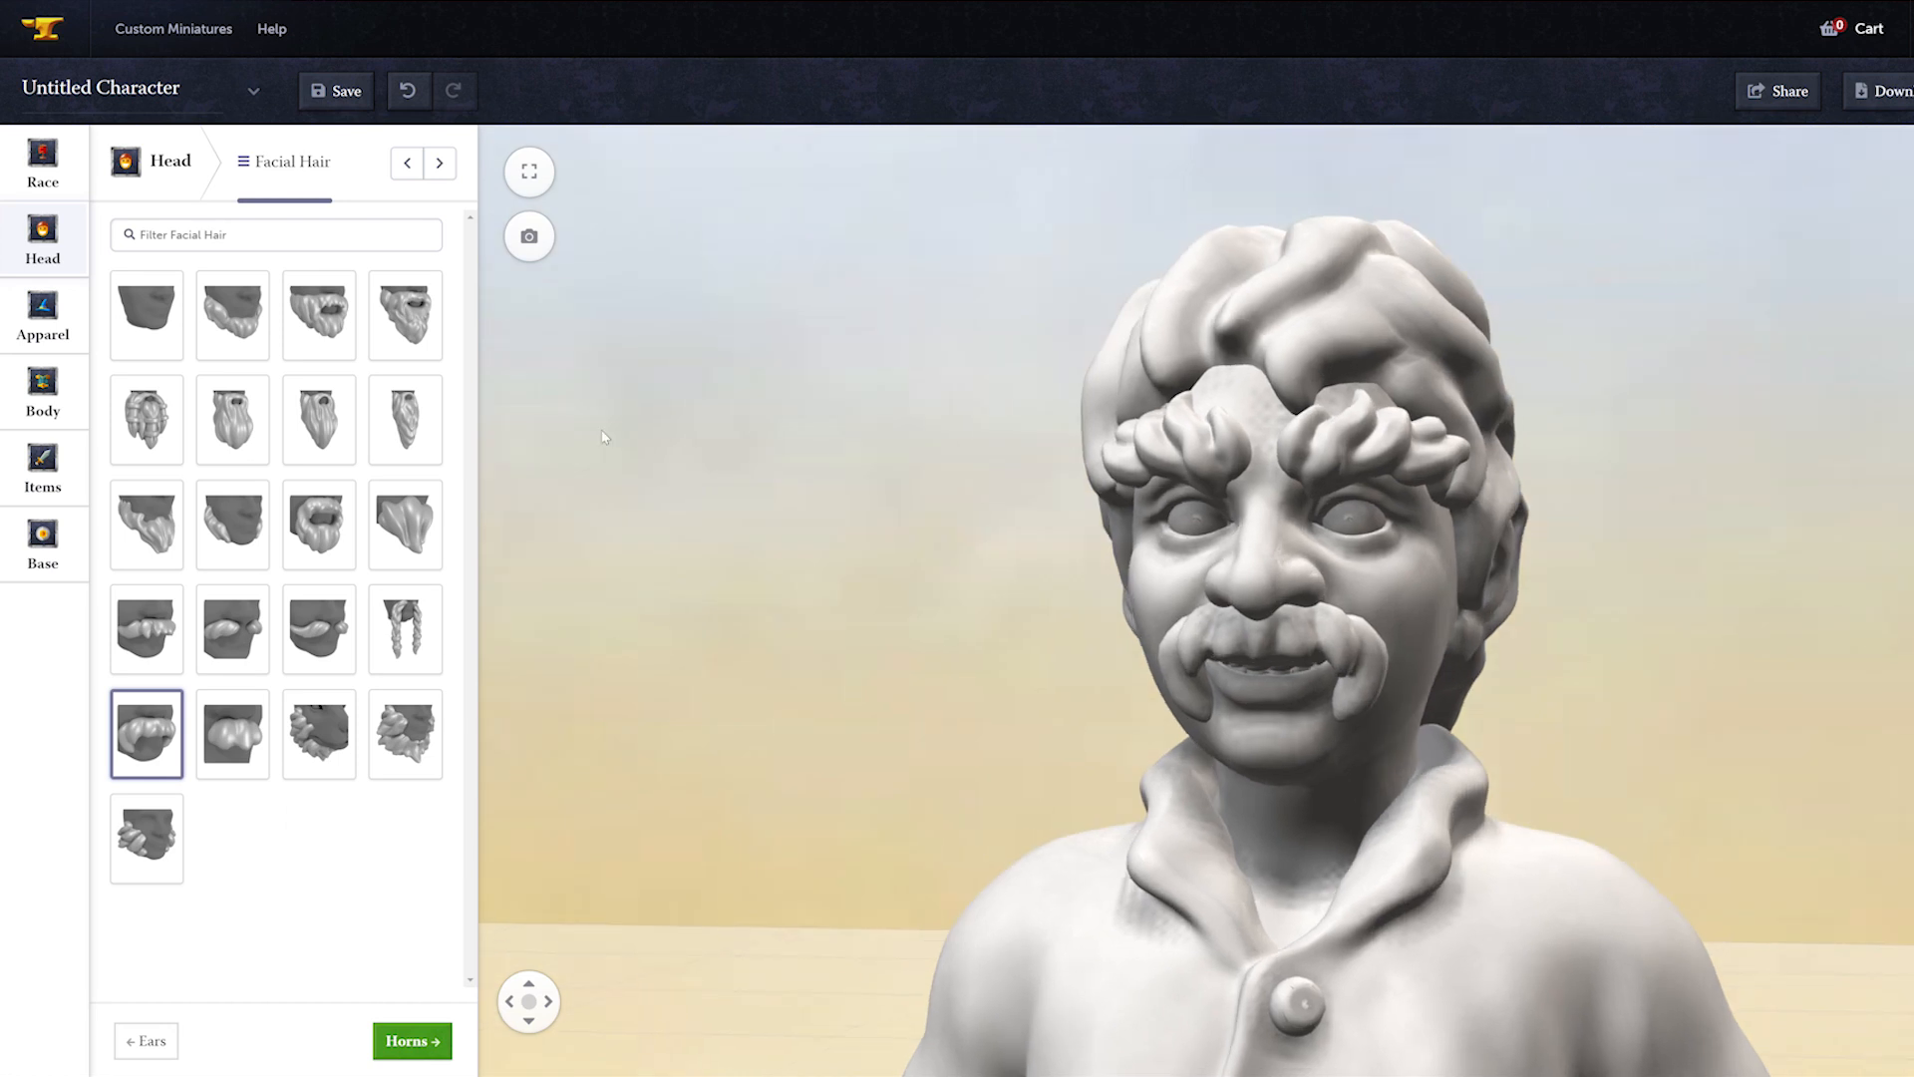
{"action": "left_click", "coordinate": [439, 162]}
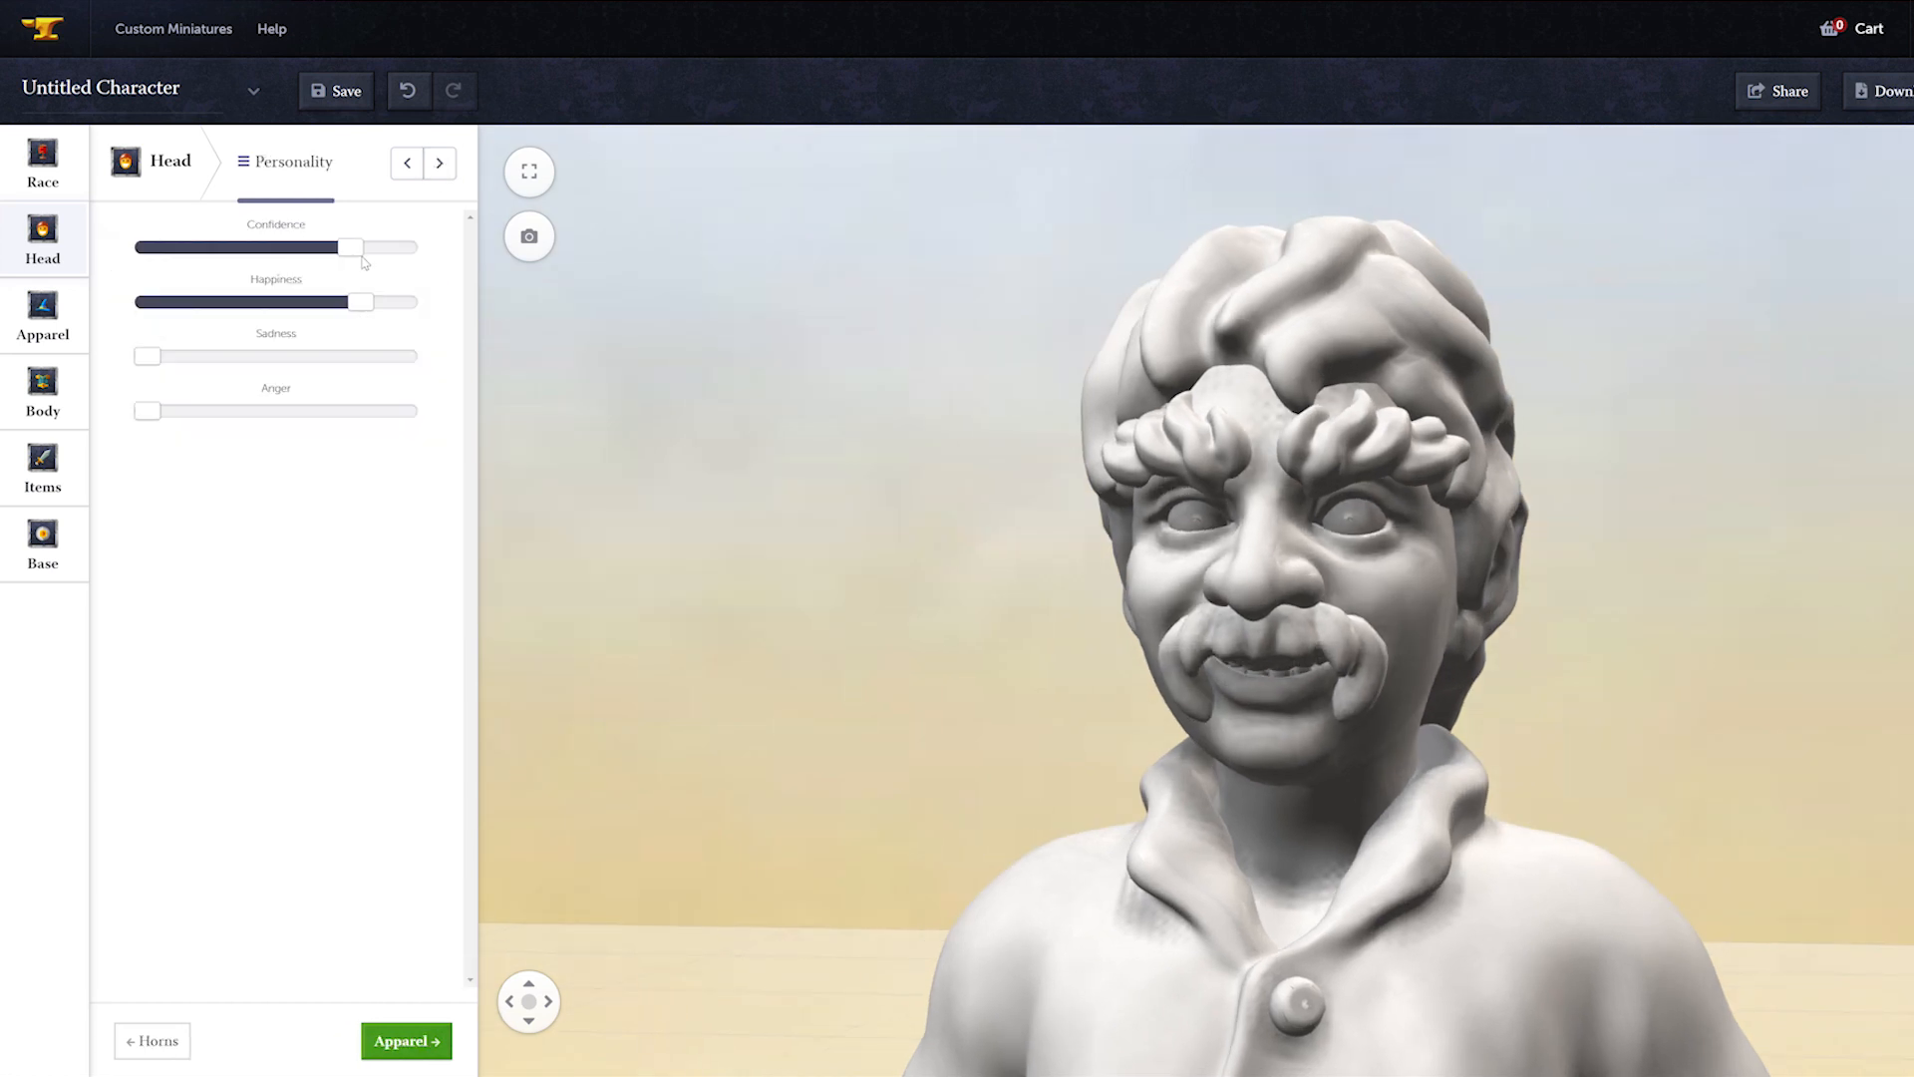
{"action": "left_click", "coordinate": [406, 1040]}
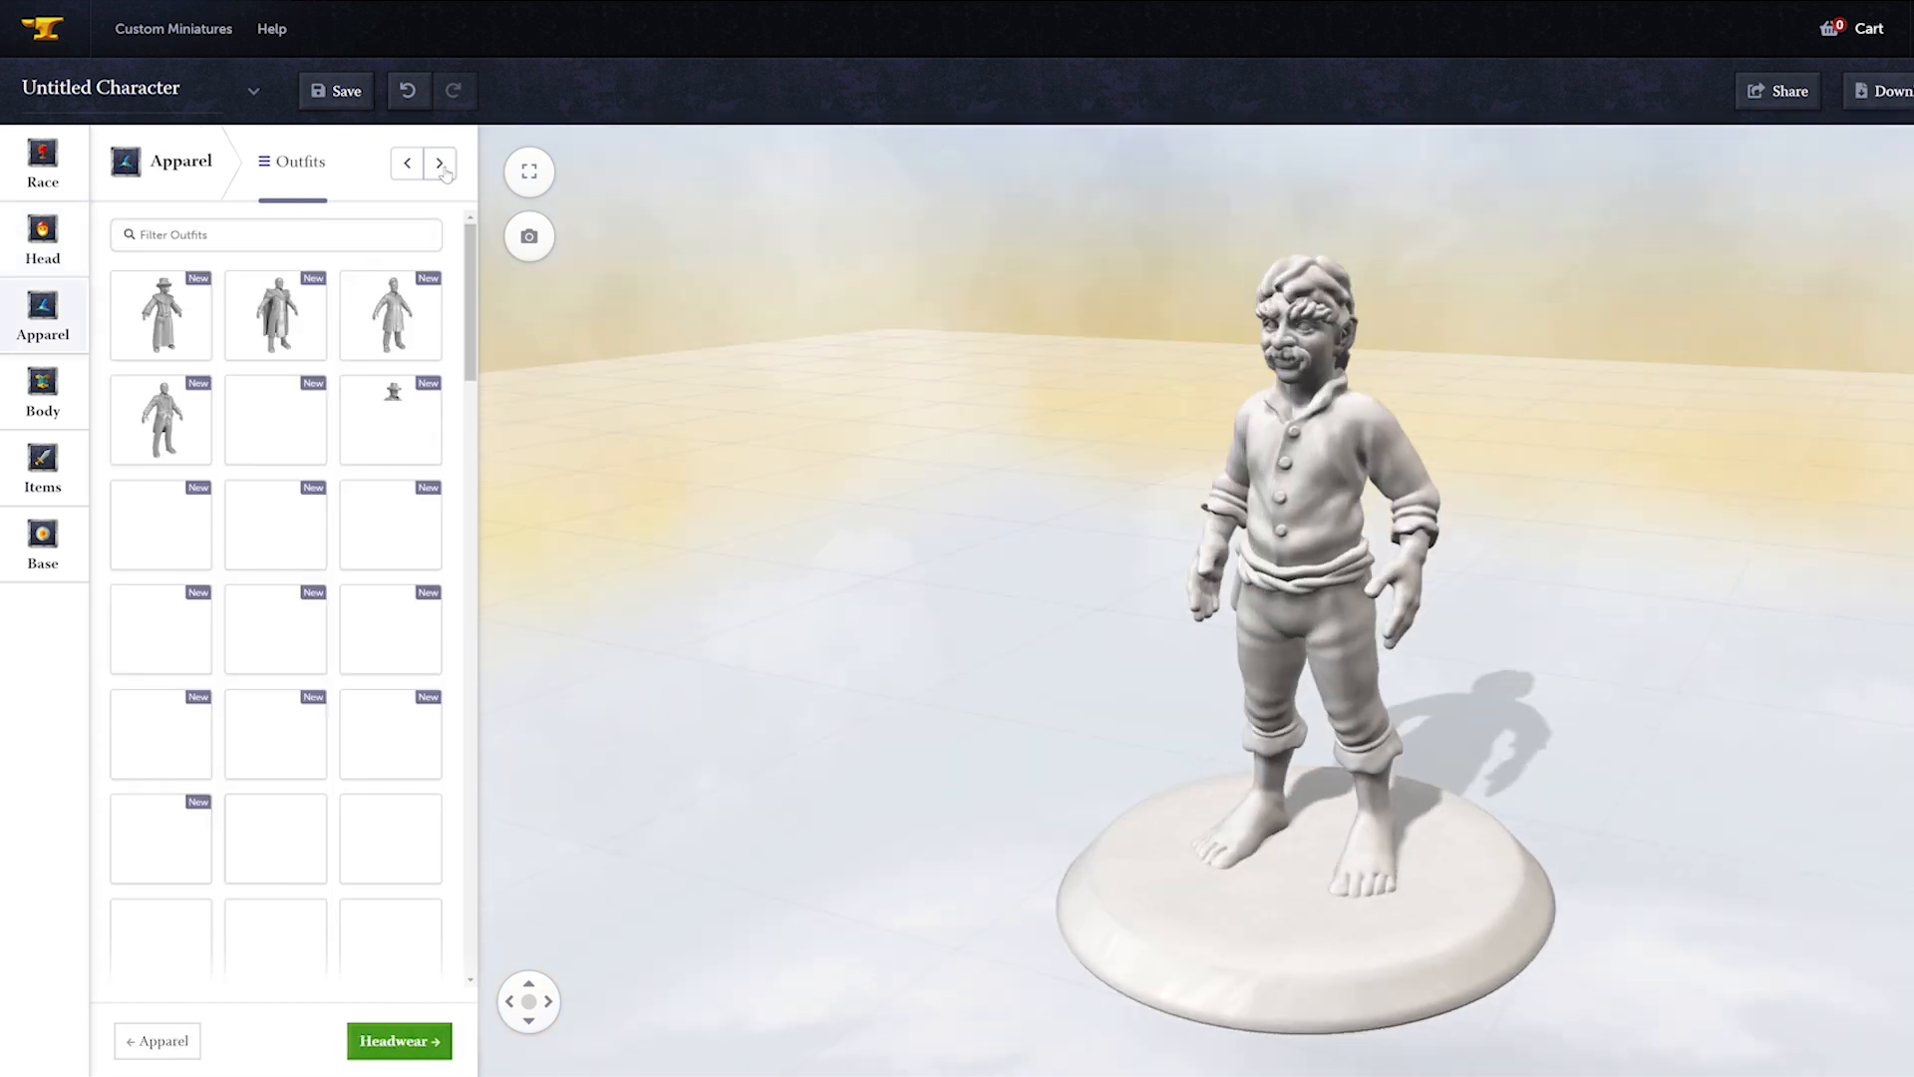
Step: Pick the steampunk outfit, Steampunk Pants Style Two, Formal Boots and a backpack
{"action": "left_click", "coordinate": [397, 1041]}
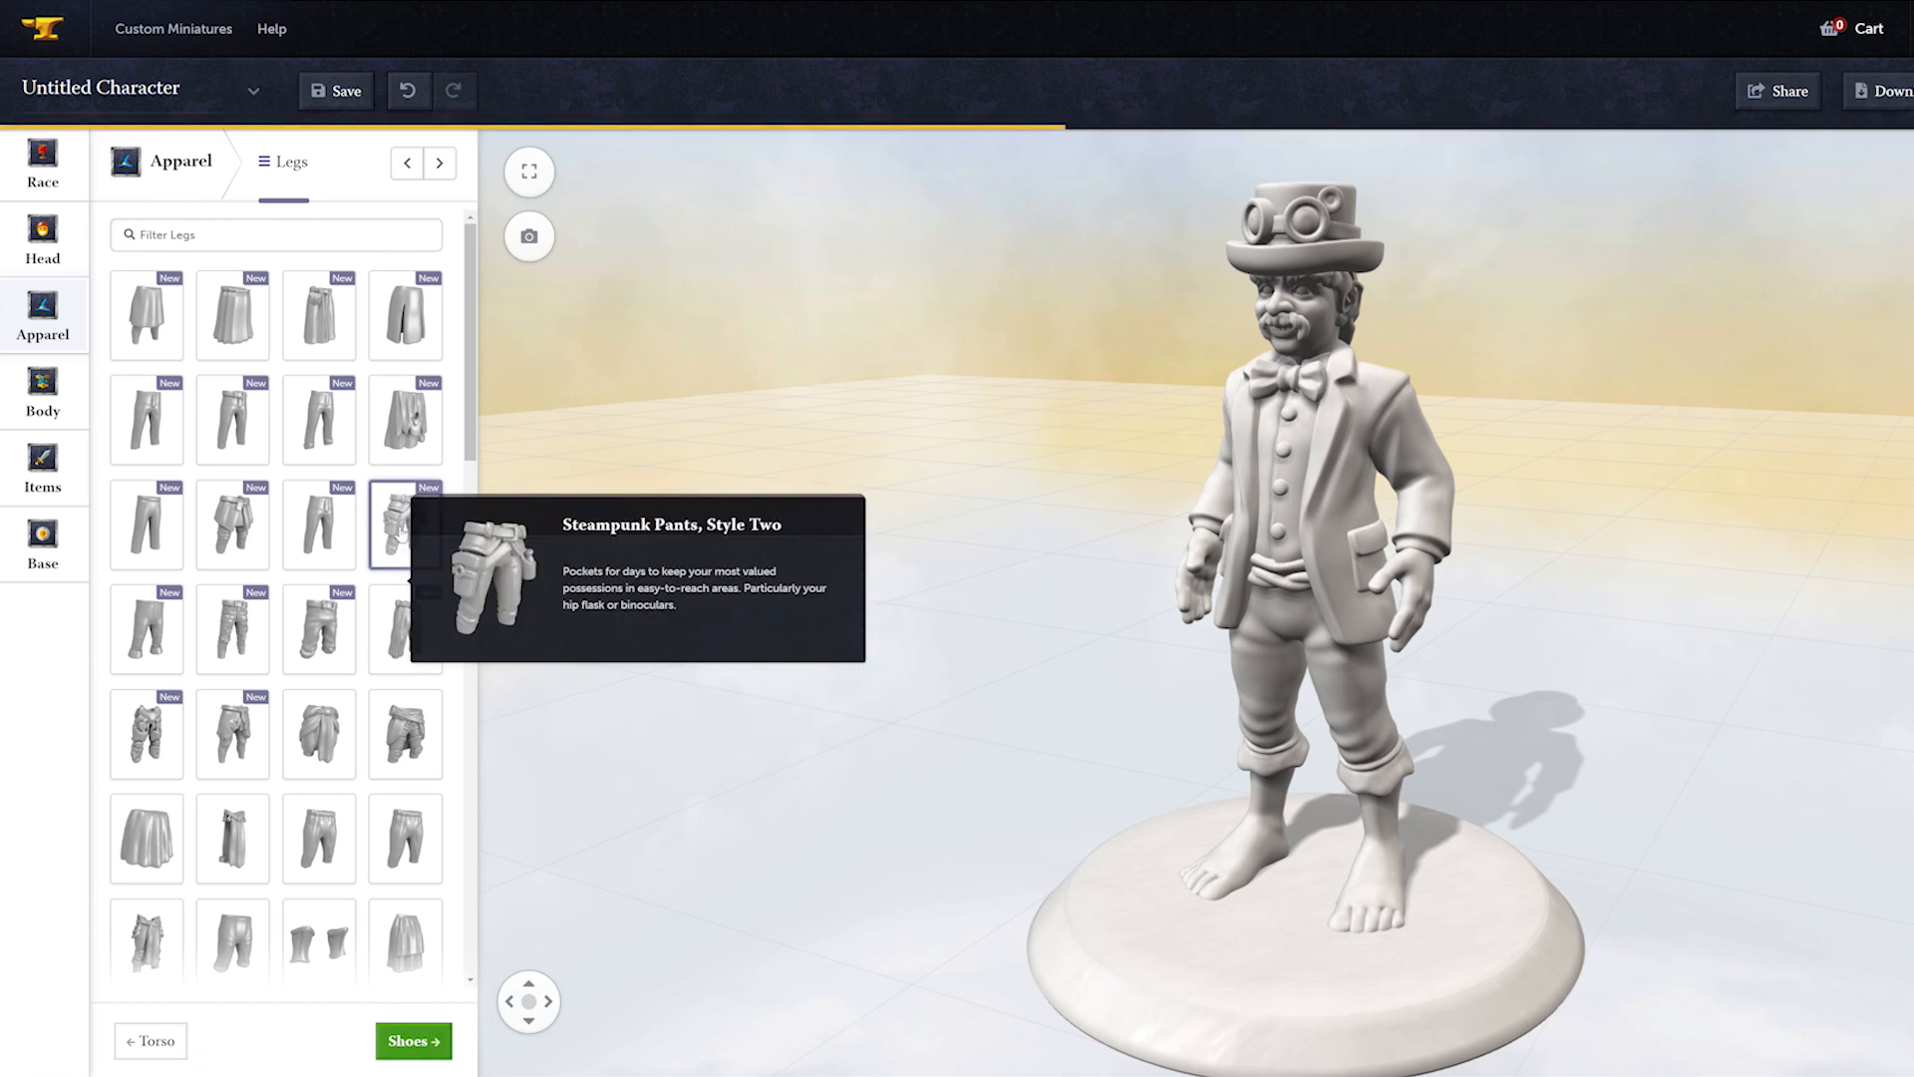
{"action": "left_click", "coordinate": [412, 1041]}
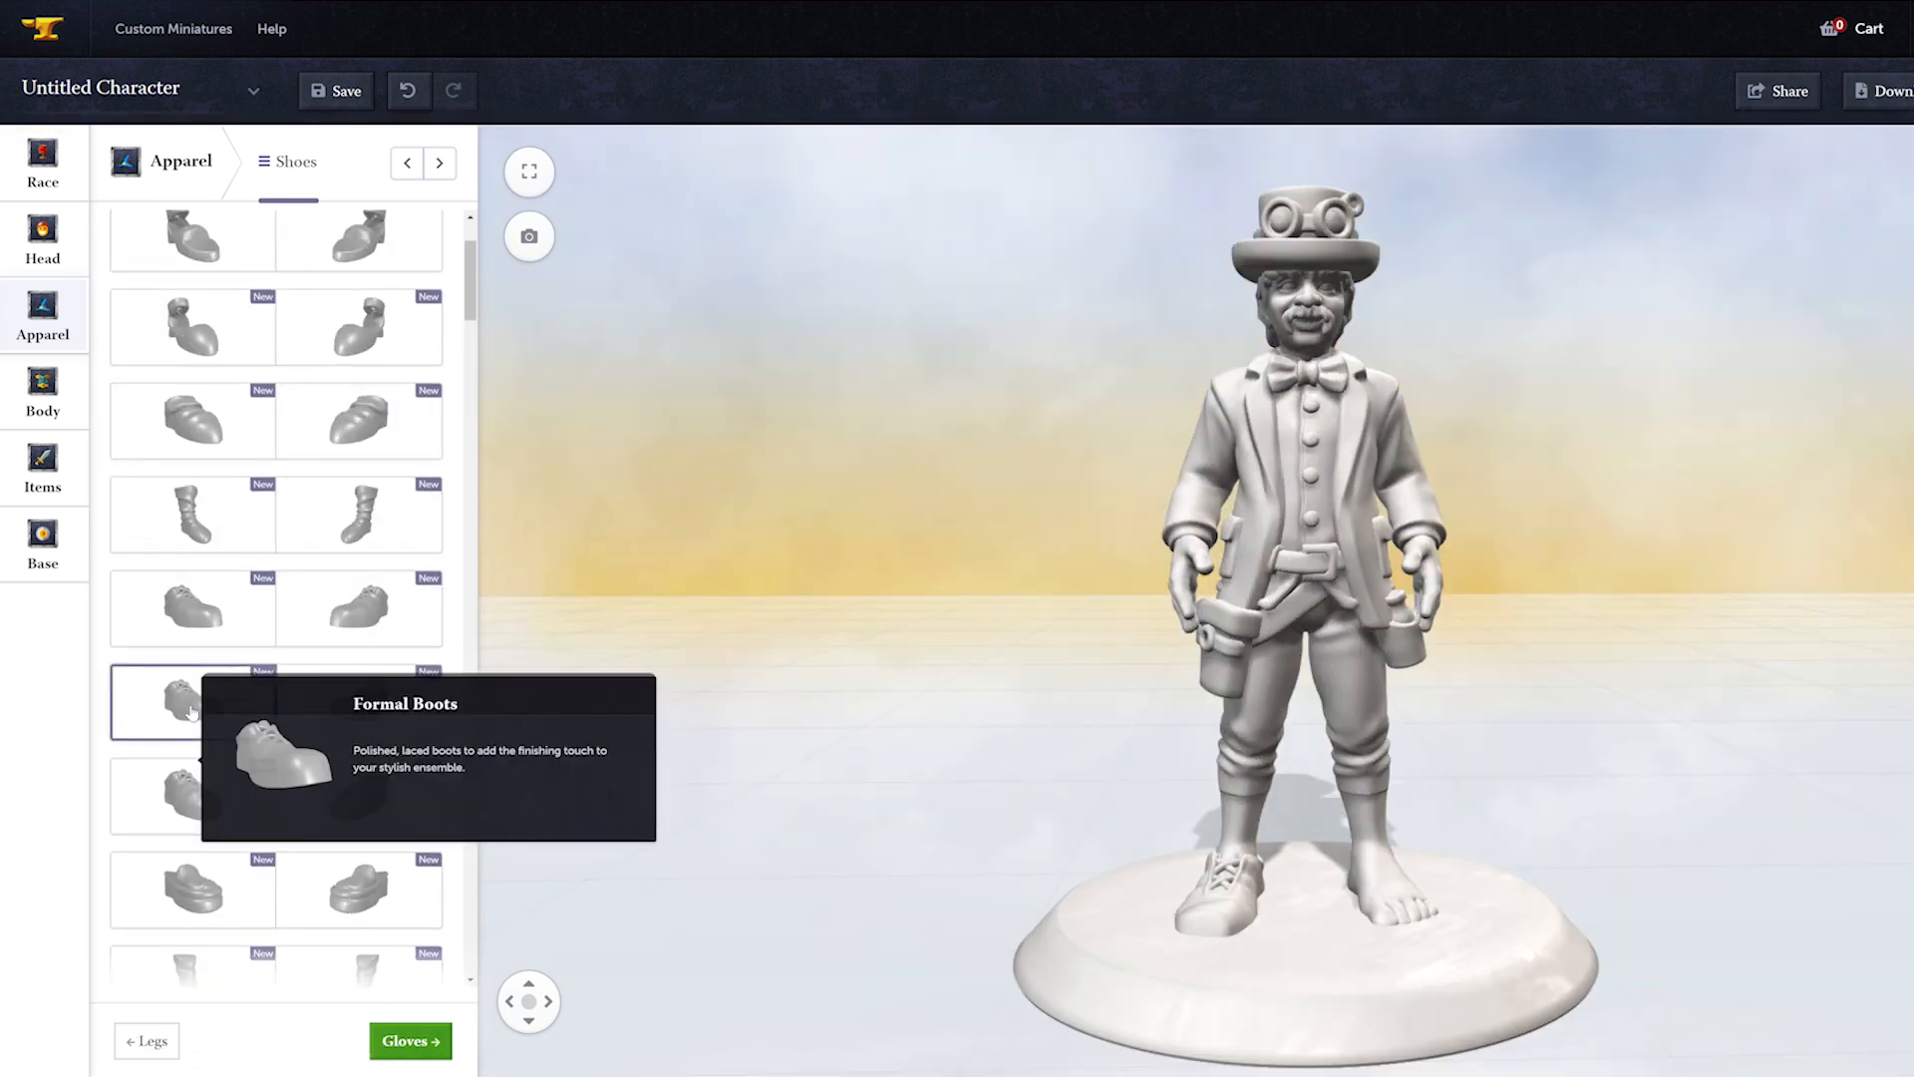
{"action": "left_click", "coordinate": [193, 607]}
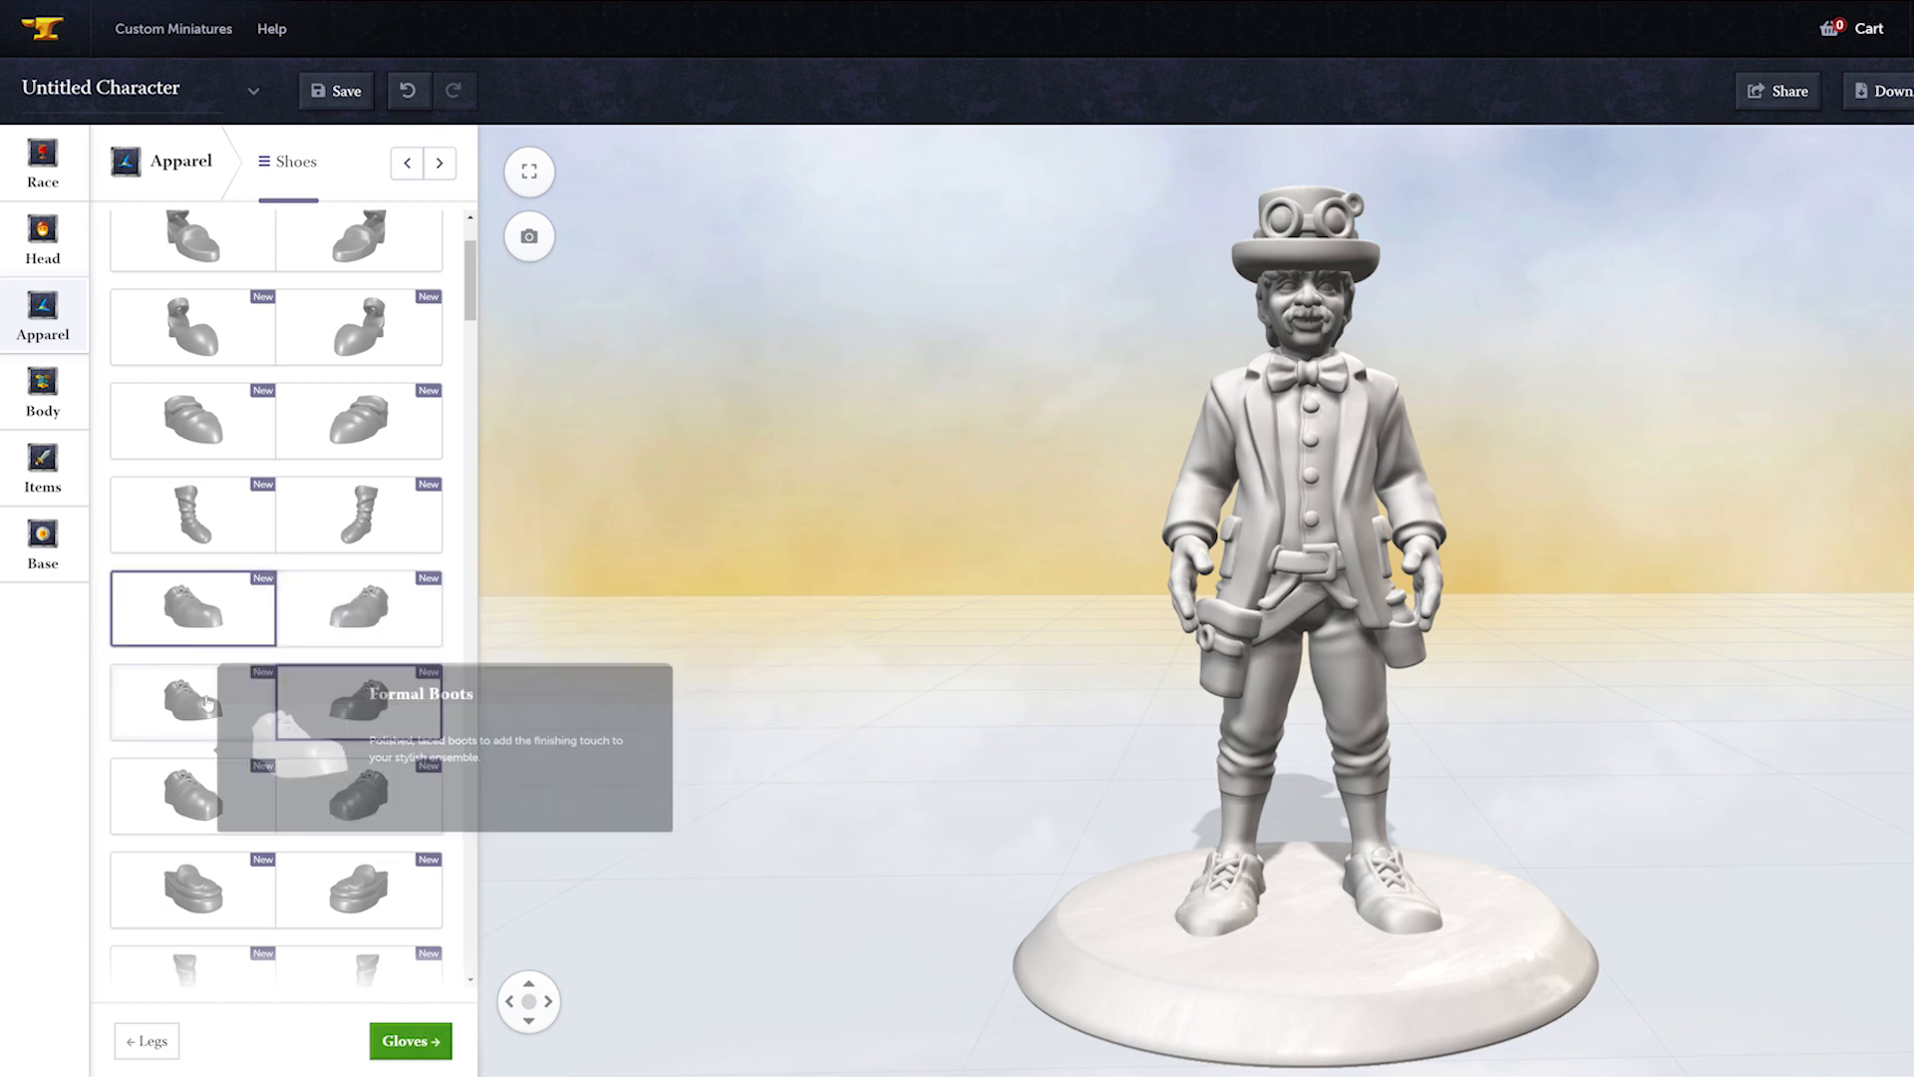
{"action": "left_click", "coordinate": [410, 1040]}
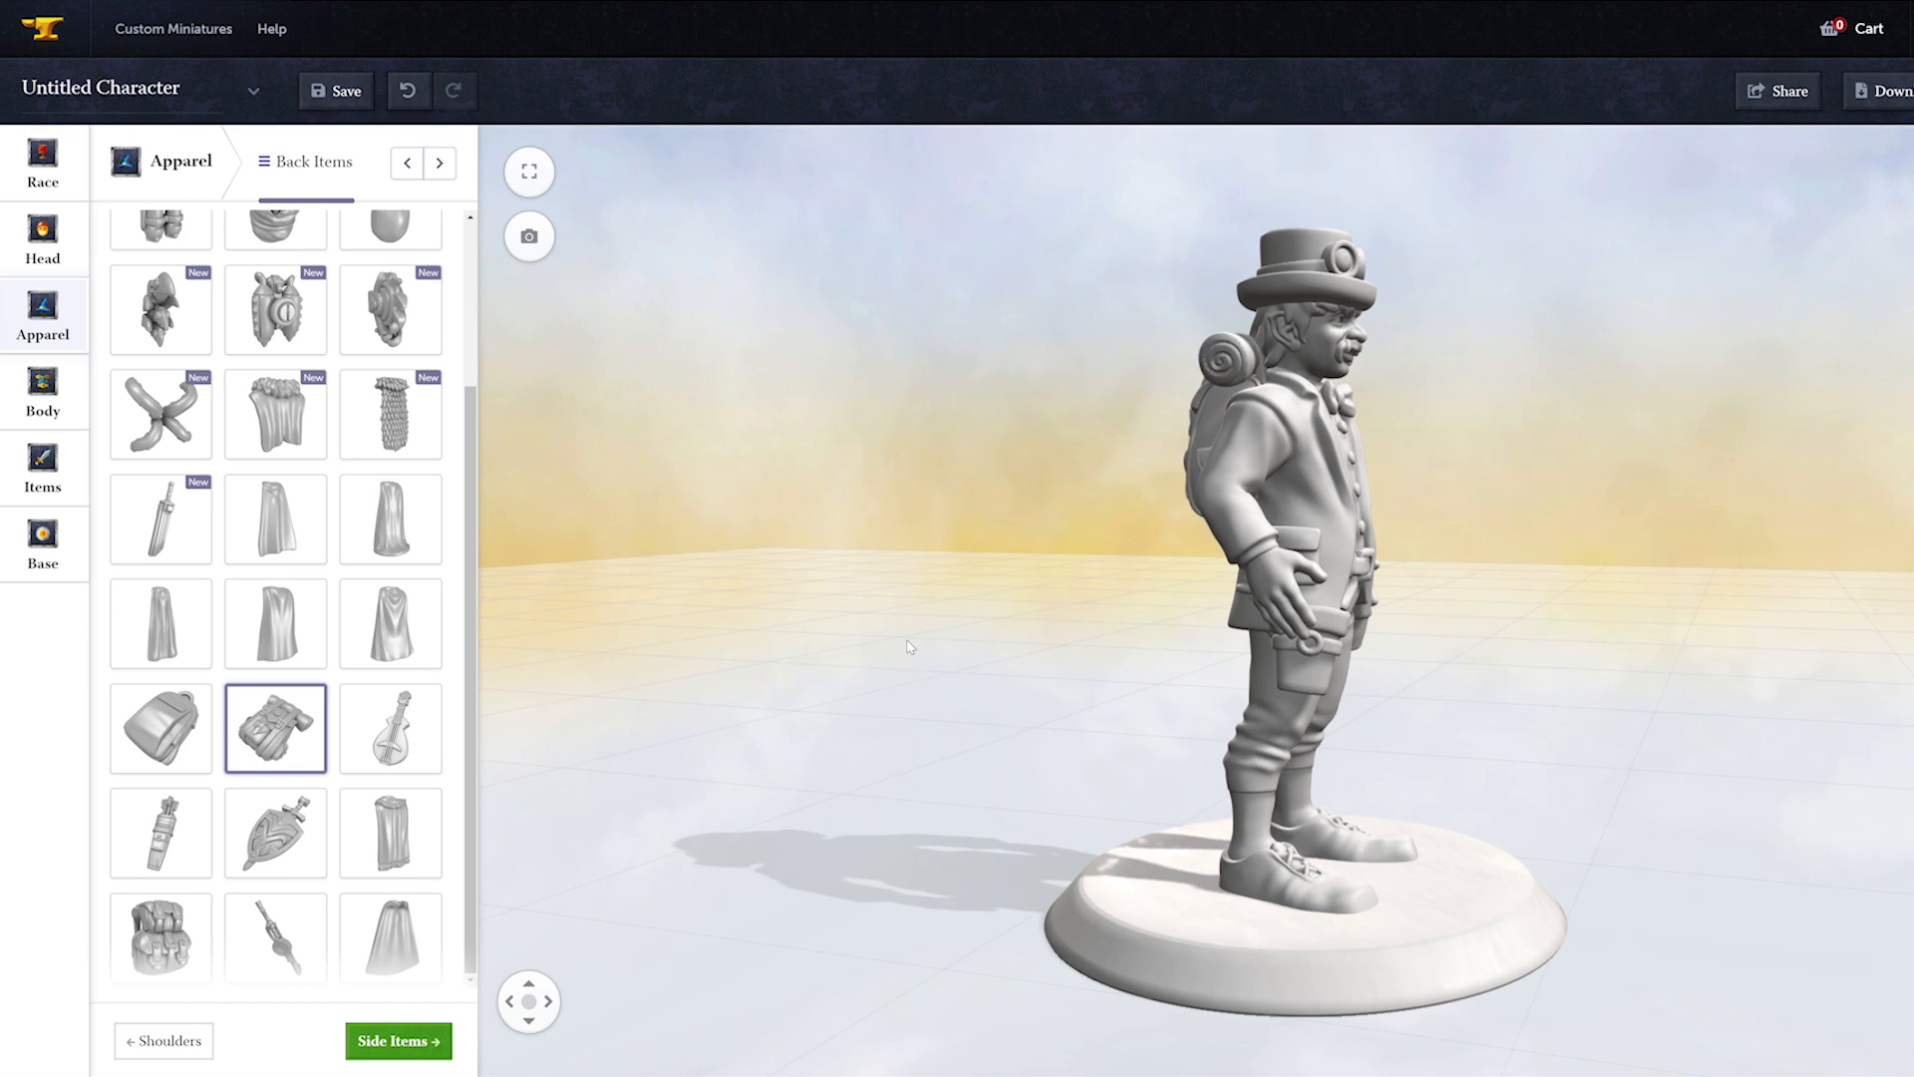
{"action": "left_click", "coordinate": [397, 1040]}
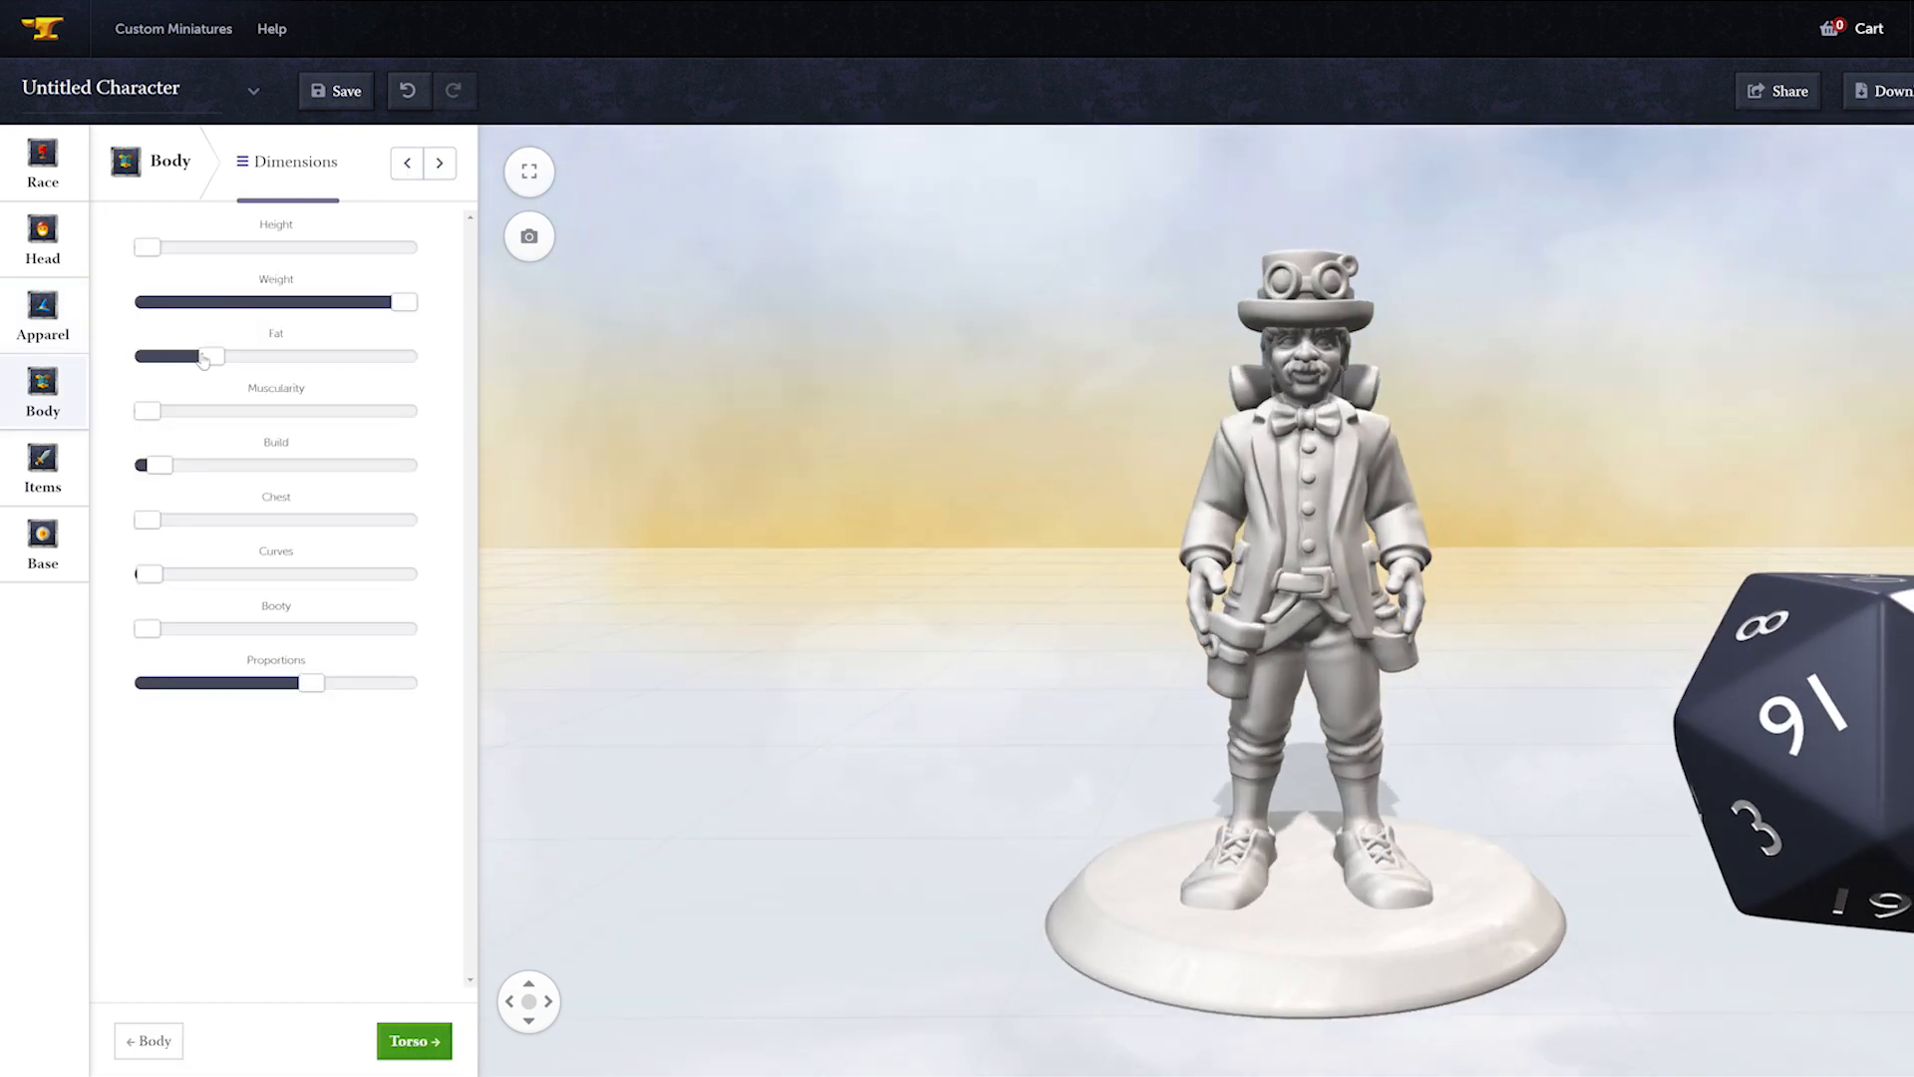
Step: Drag the Fat slider to maximum and give the gnome a potion bottle and satchel
{"action": "left_click_drag", "start_coordinate": [208, 355], "coordinate": [403, 354]}
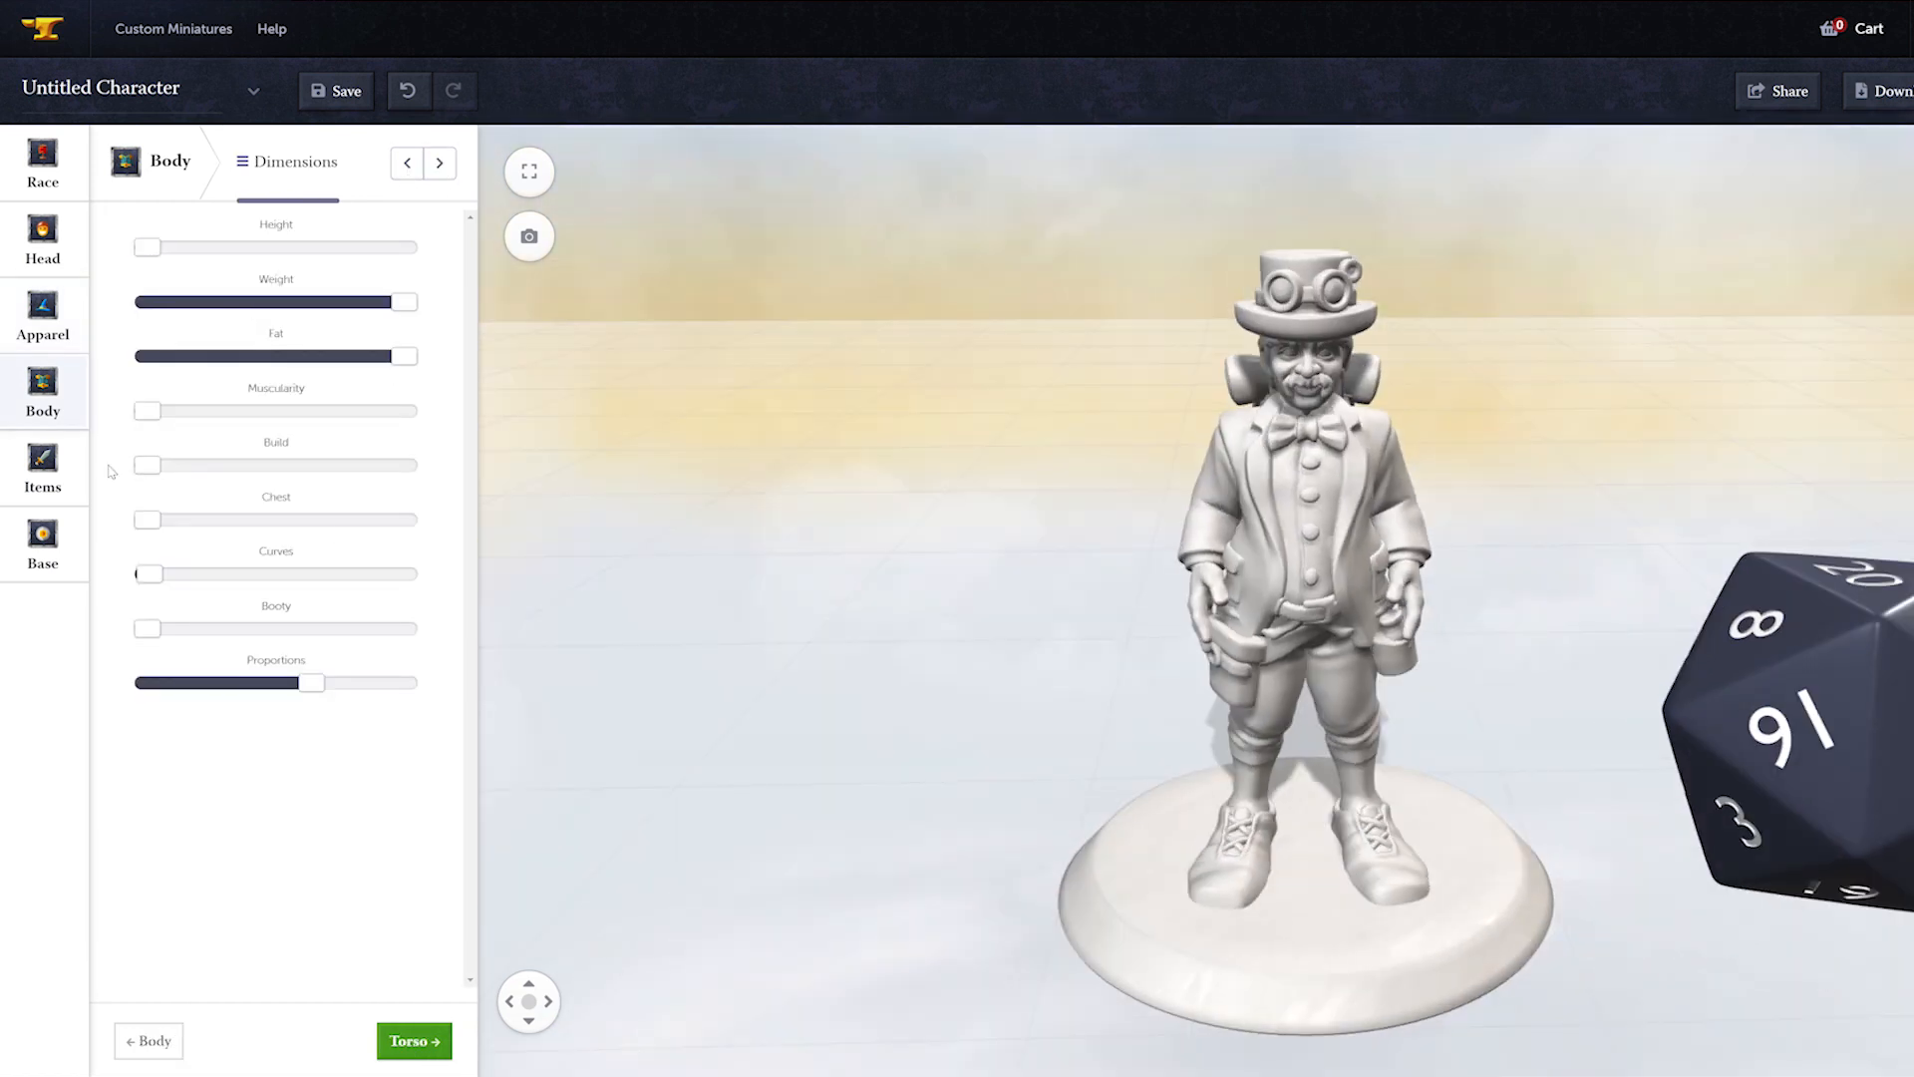
{"action": "left_click", "coordinate": [414, 1041]}
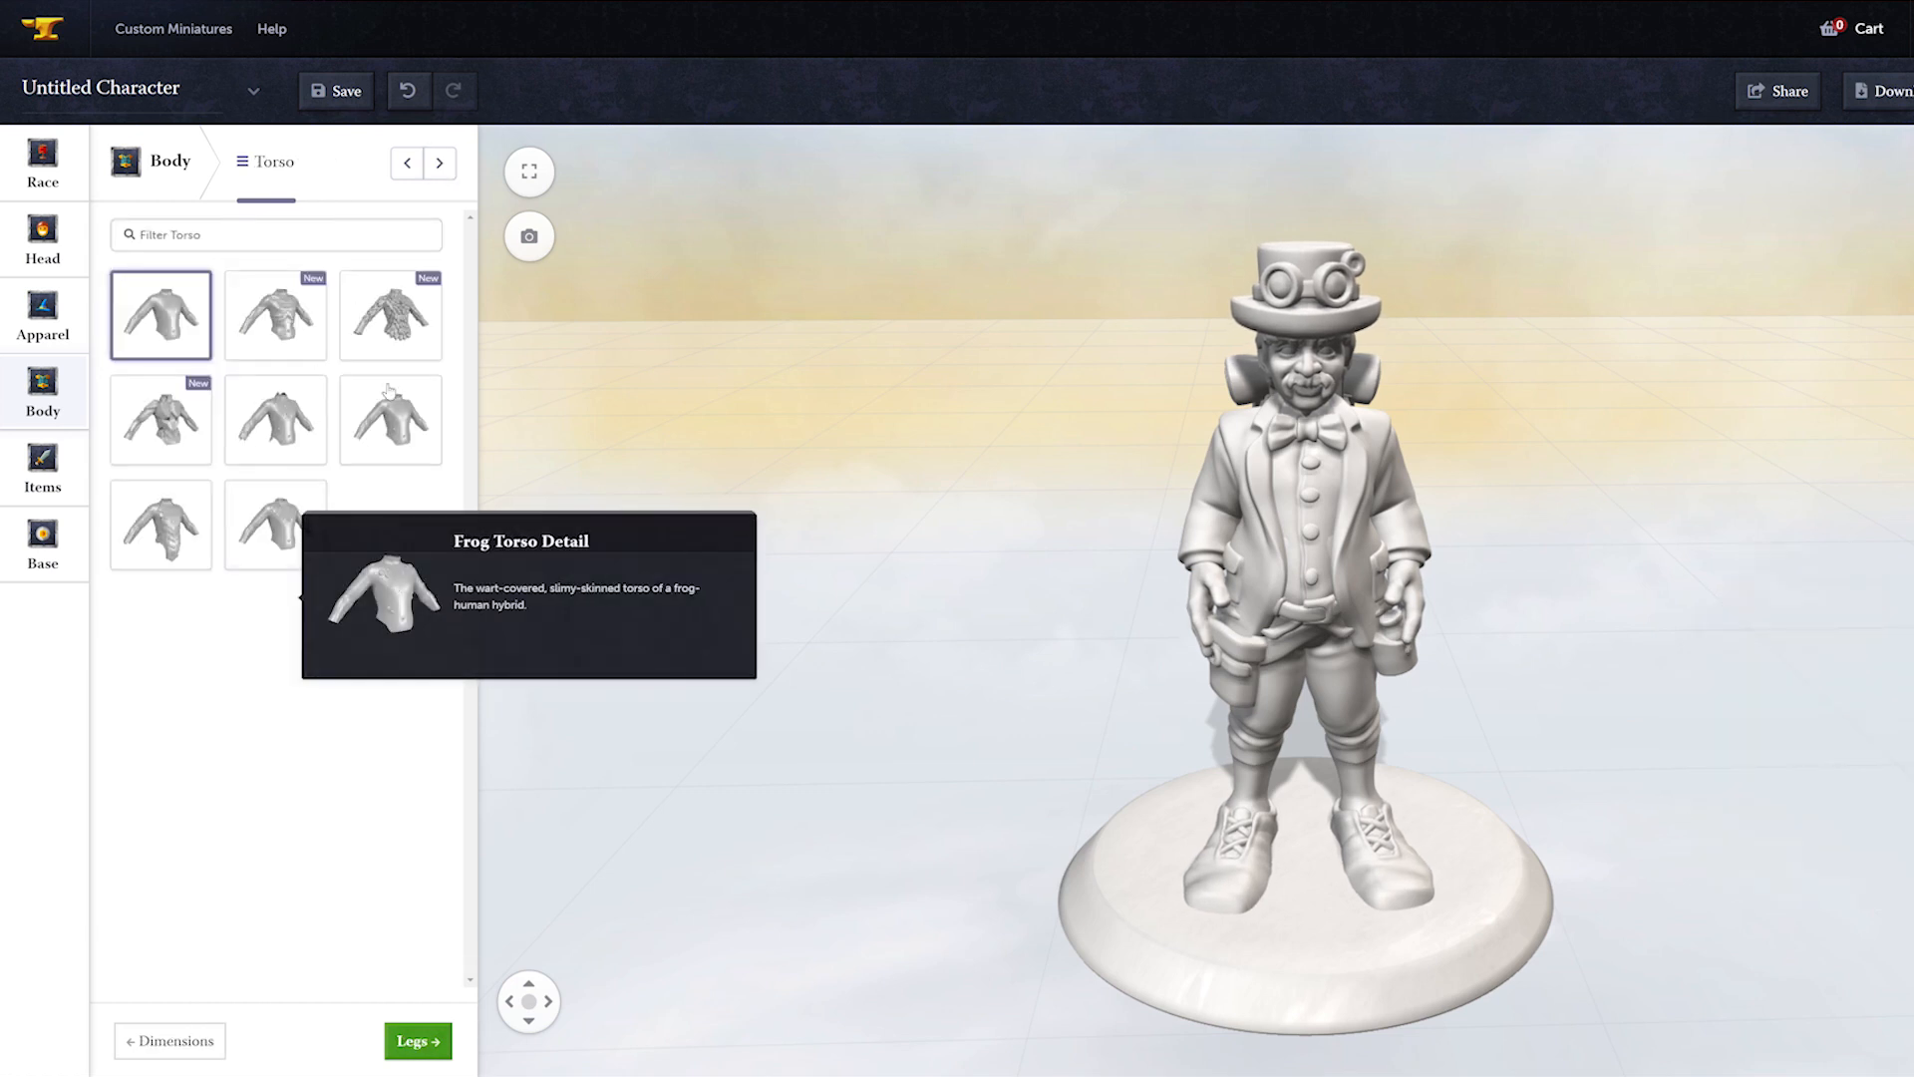
{"action": "left_click", "coordinate": [439, 162]}
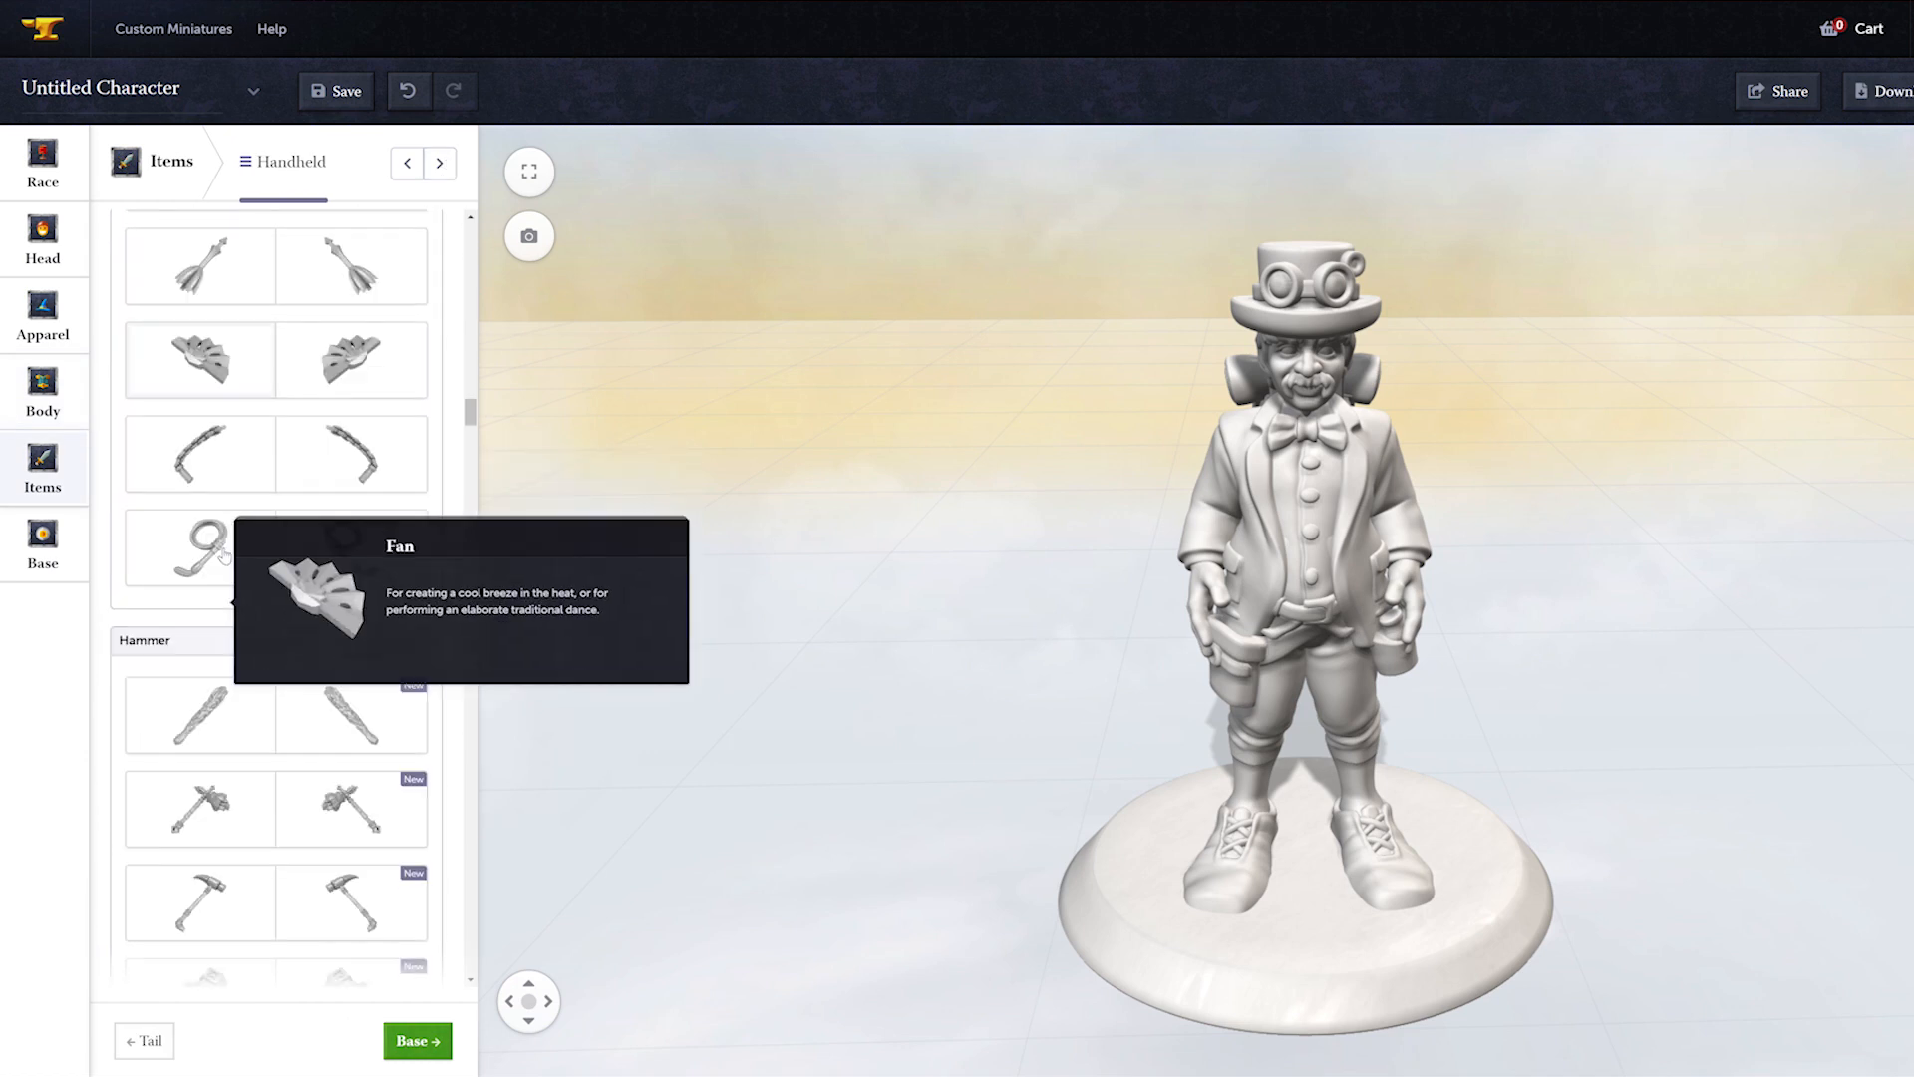
{"action": "scroll", "scroll_direction": "down", "scroll_amount": 3}
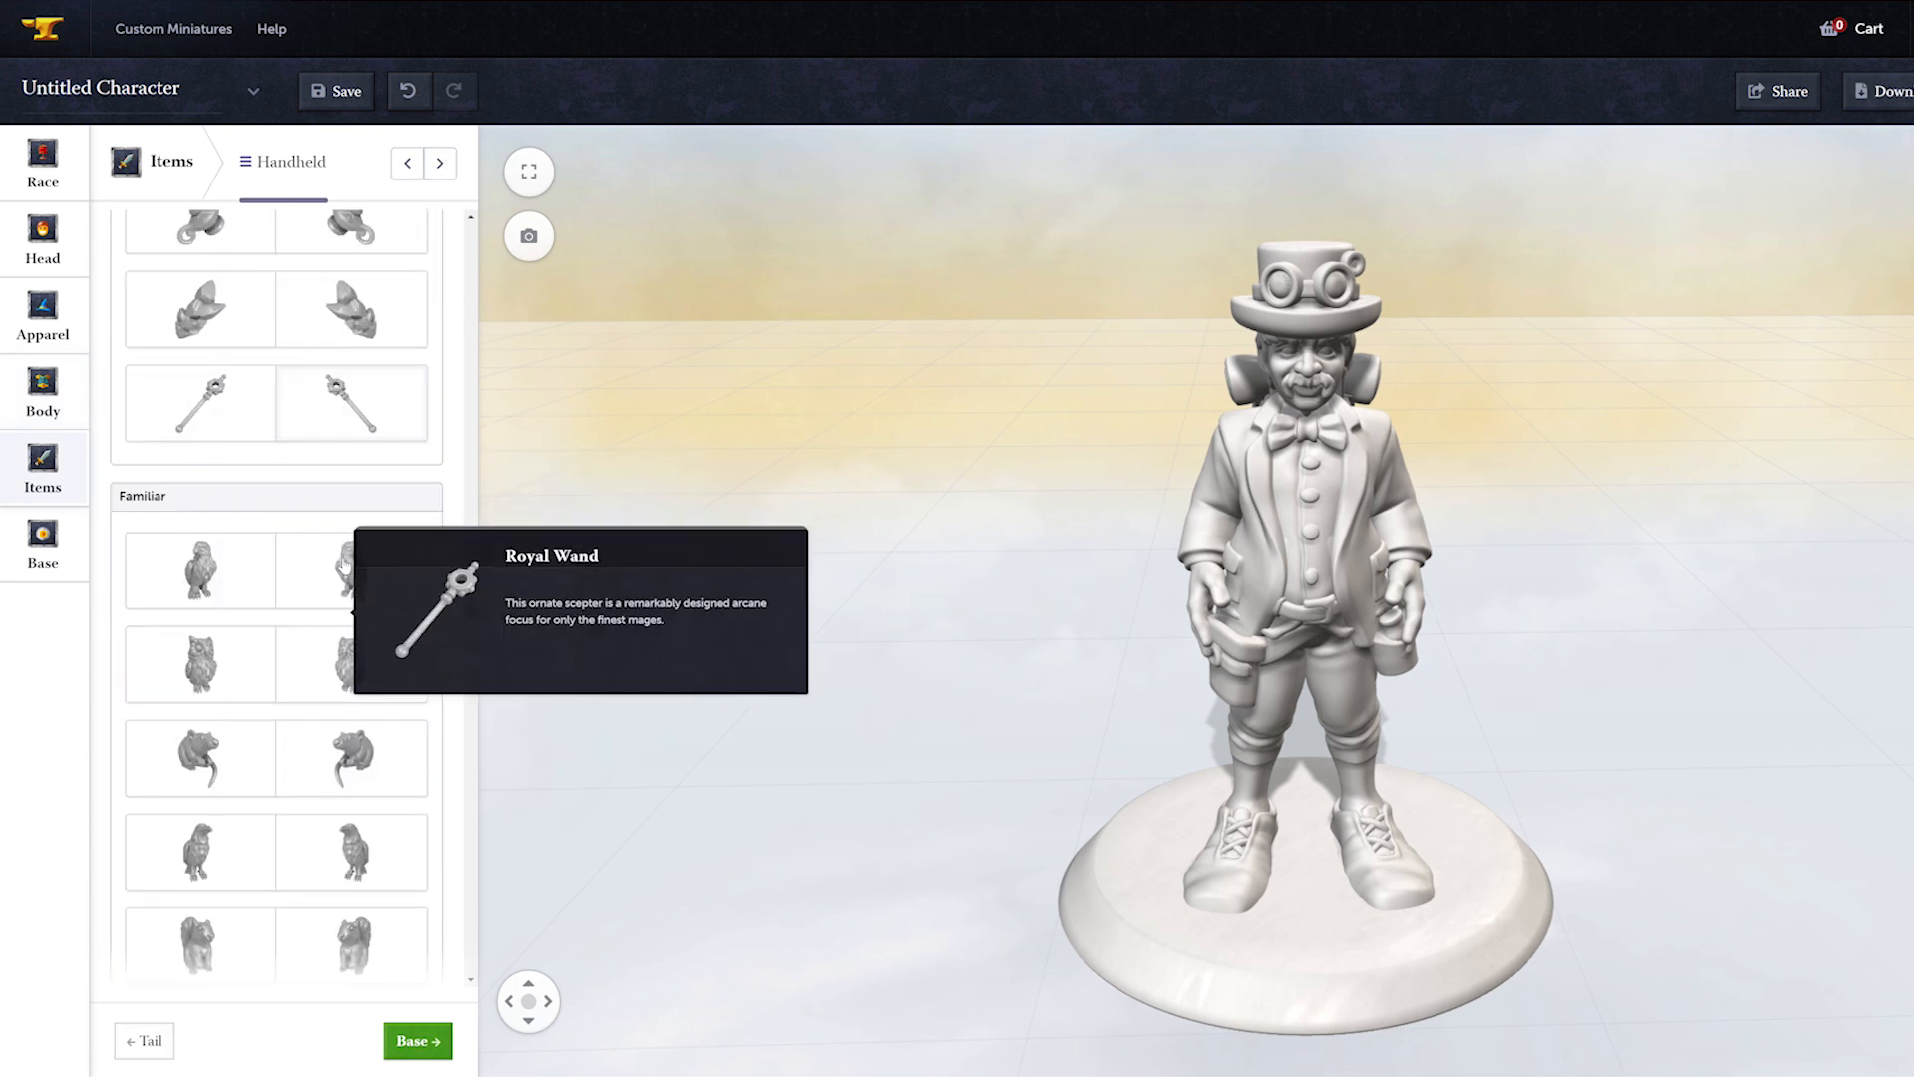
{"action": "scroll", "scroll_direction": "down", "scroll_amount": 3}
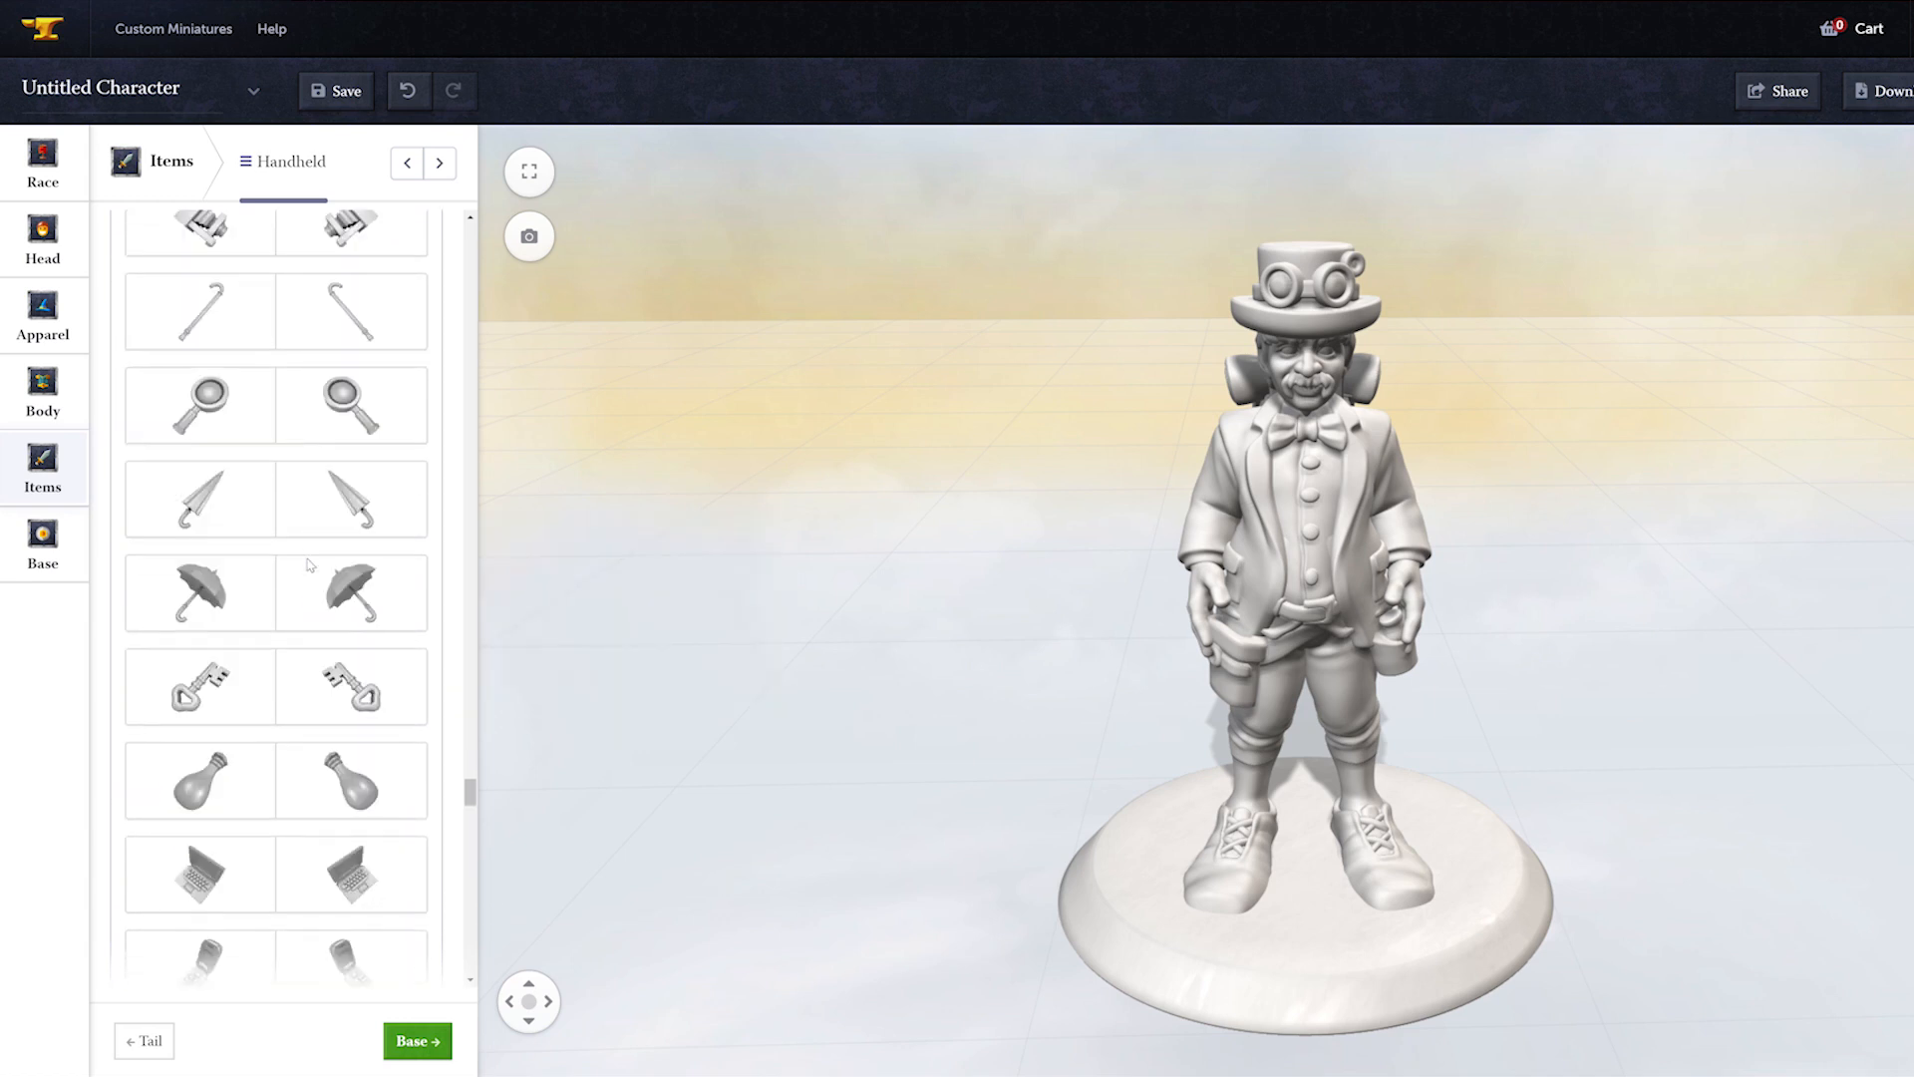
{"action": "left_click", "coordinate": [199, 465]}
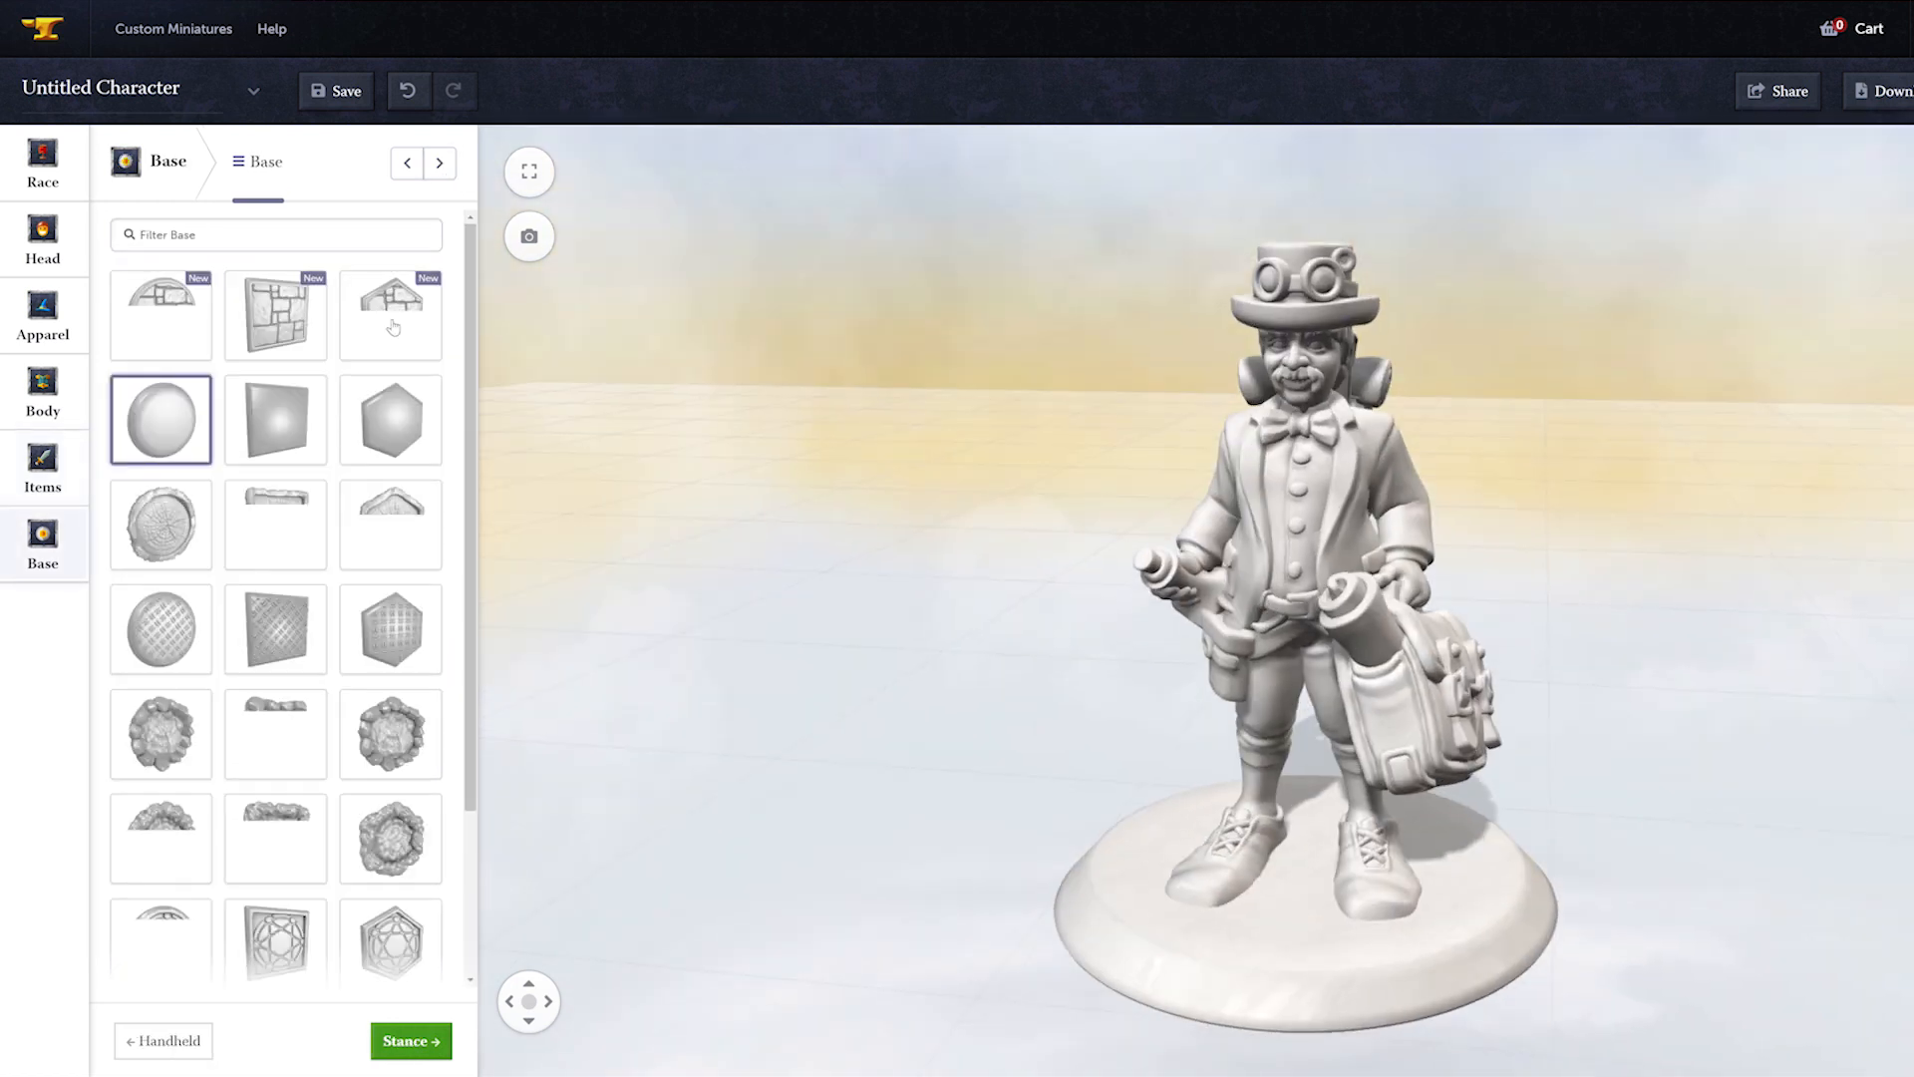
Step: Set a cobblestone base, skip ground items, and try Paladin, then another idle stance
{"action": "left_click", "coordinate": [439, 162]}
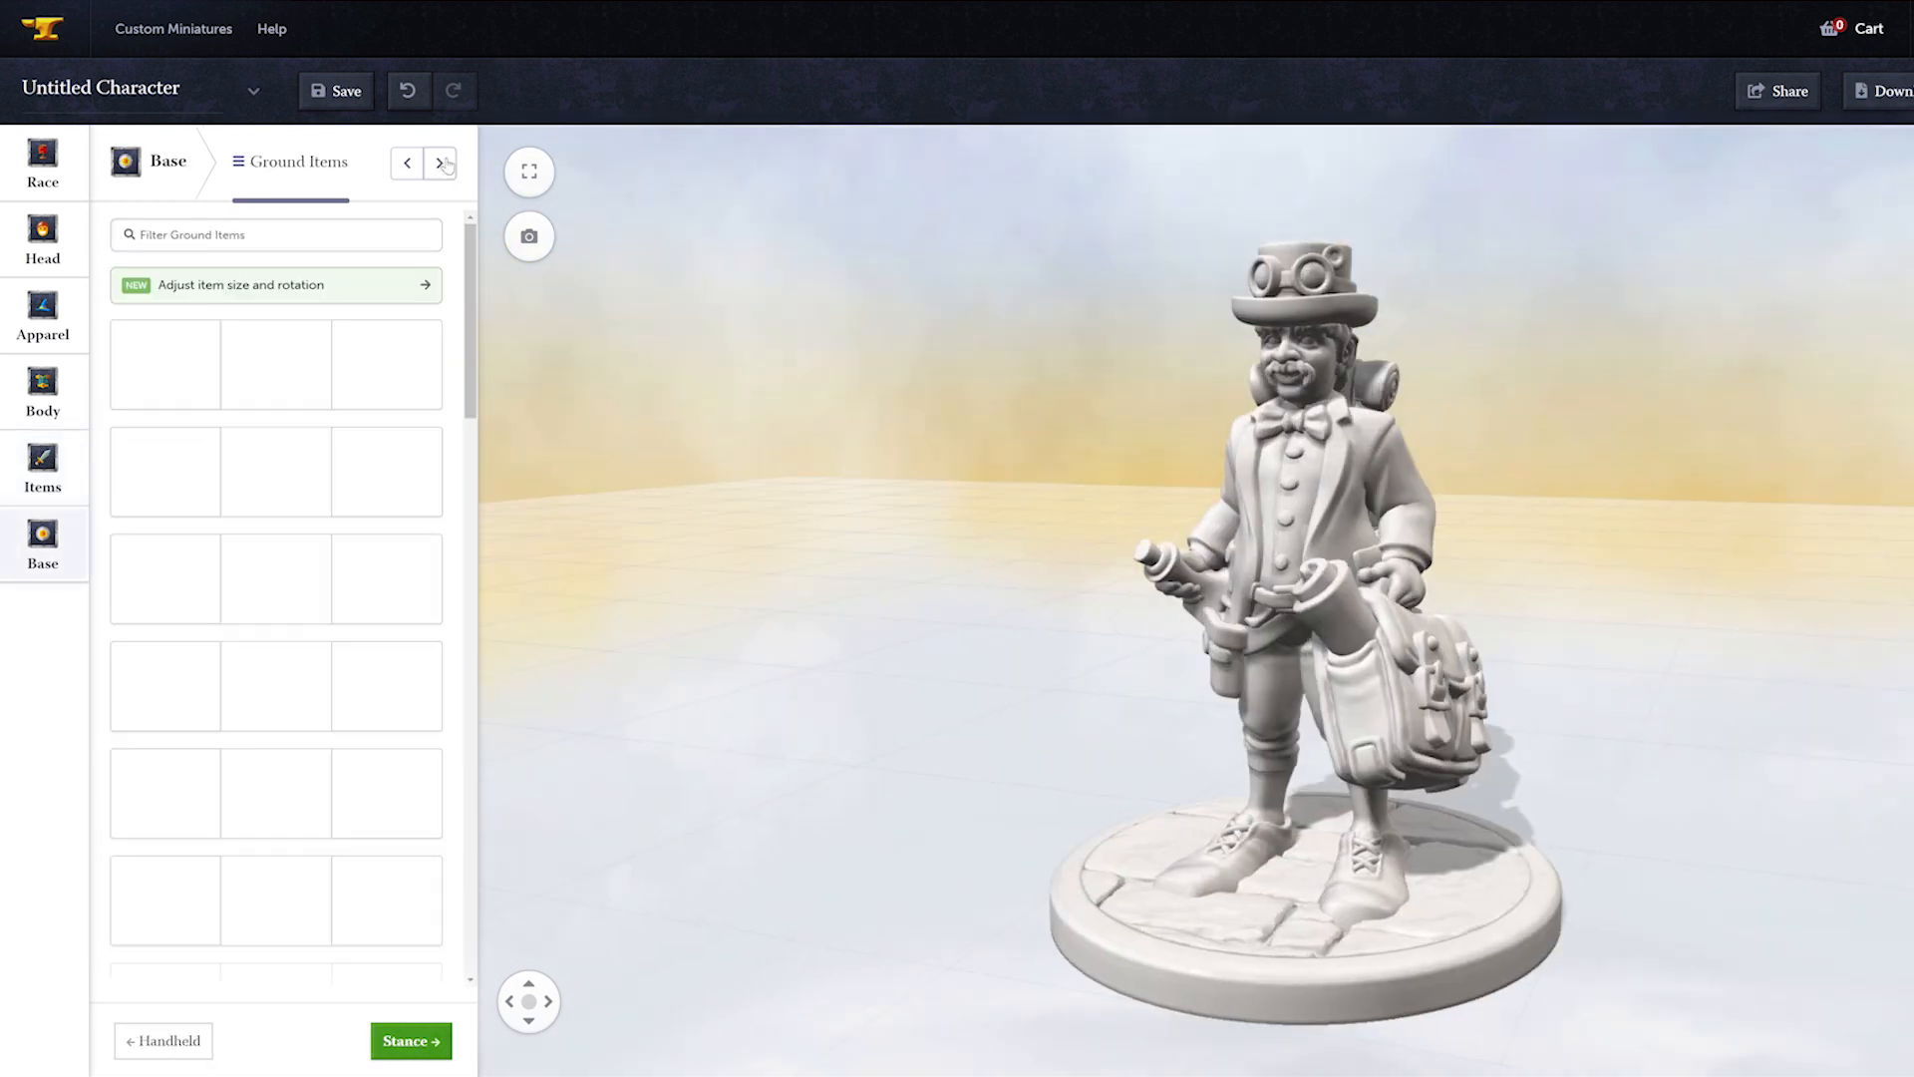
{"action": "left_click", "coordinate": [275, 490]}
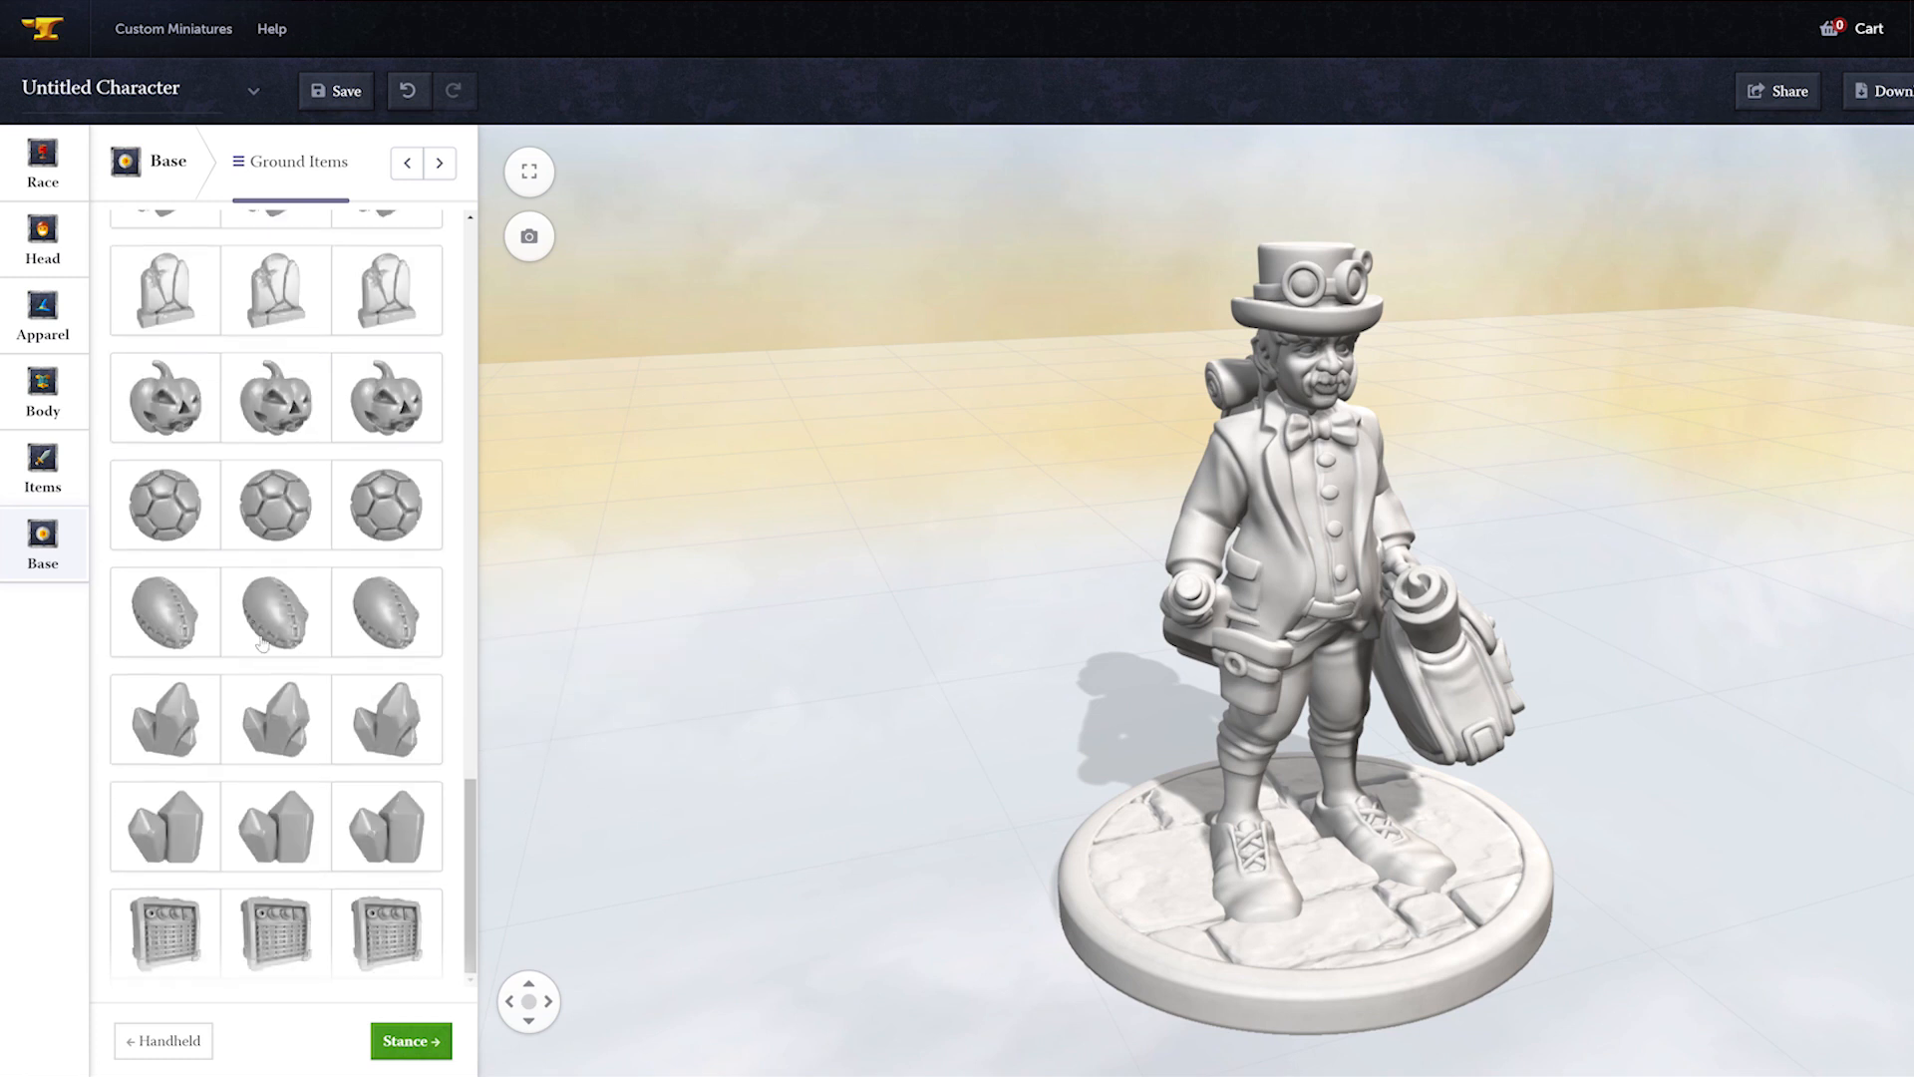
{"action": "left_click", "coordinate": [409, 1040]}
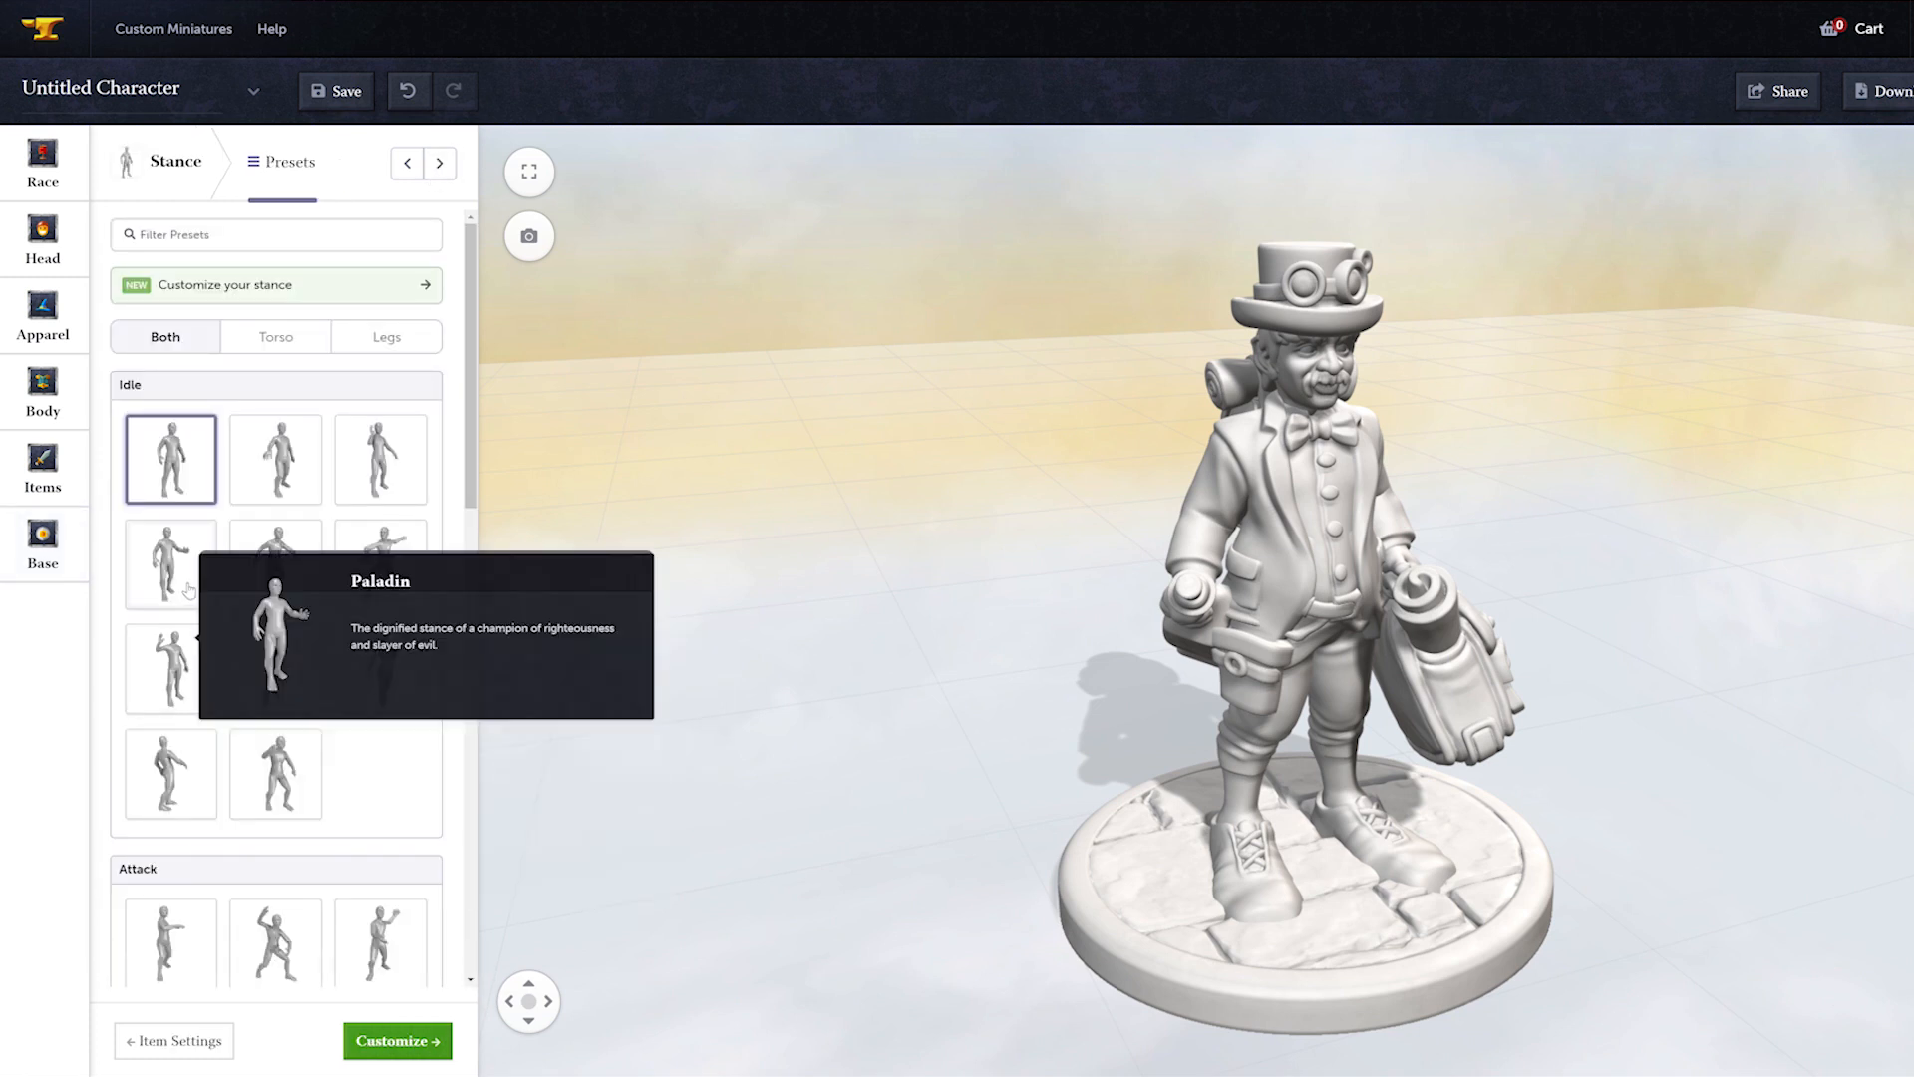
{"action": "left_click", "coordinate": [170, 562]}
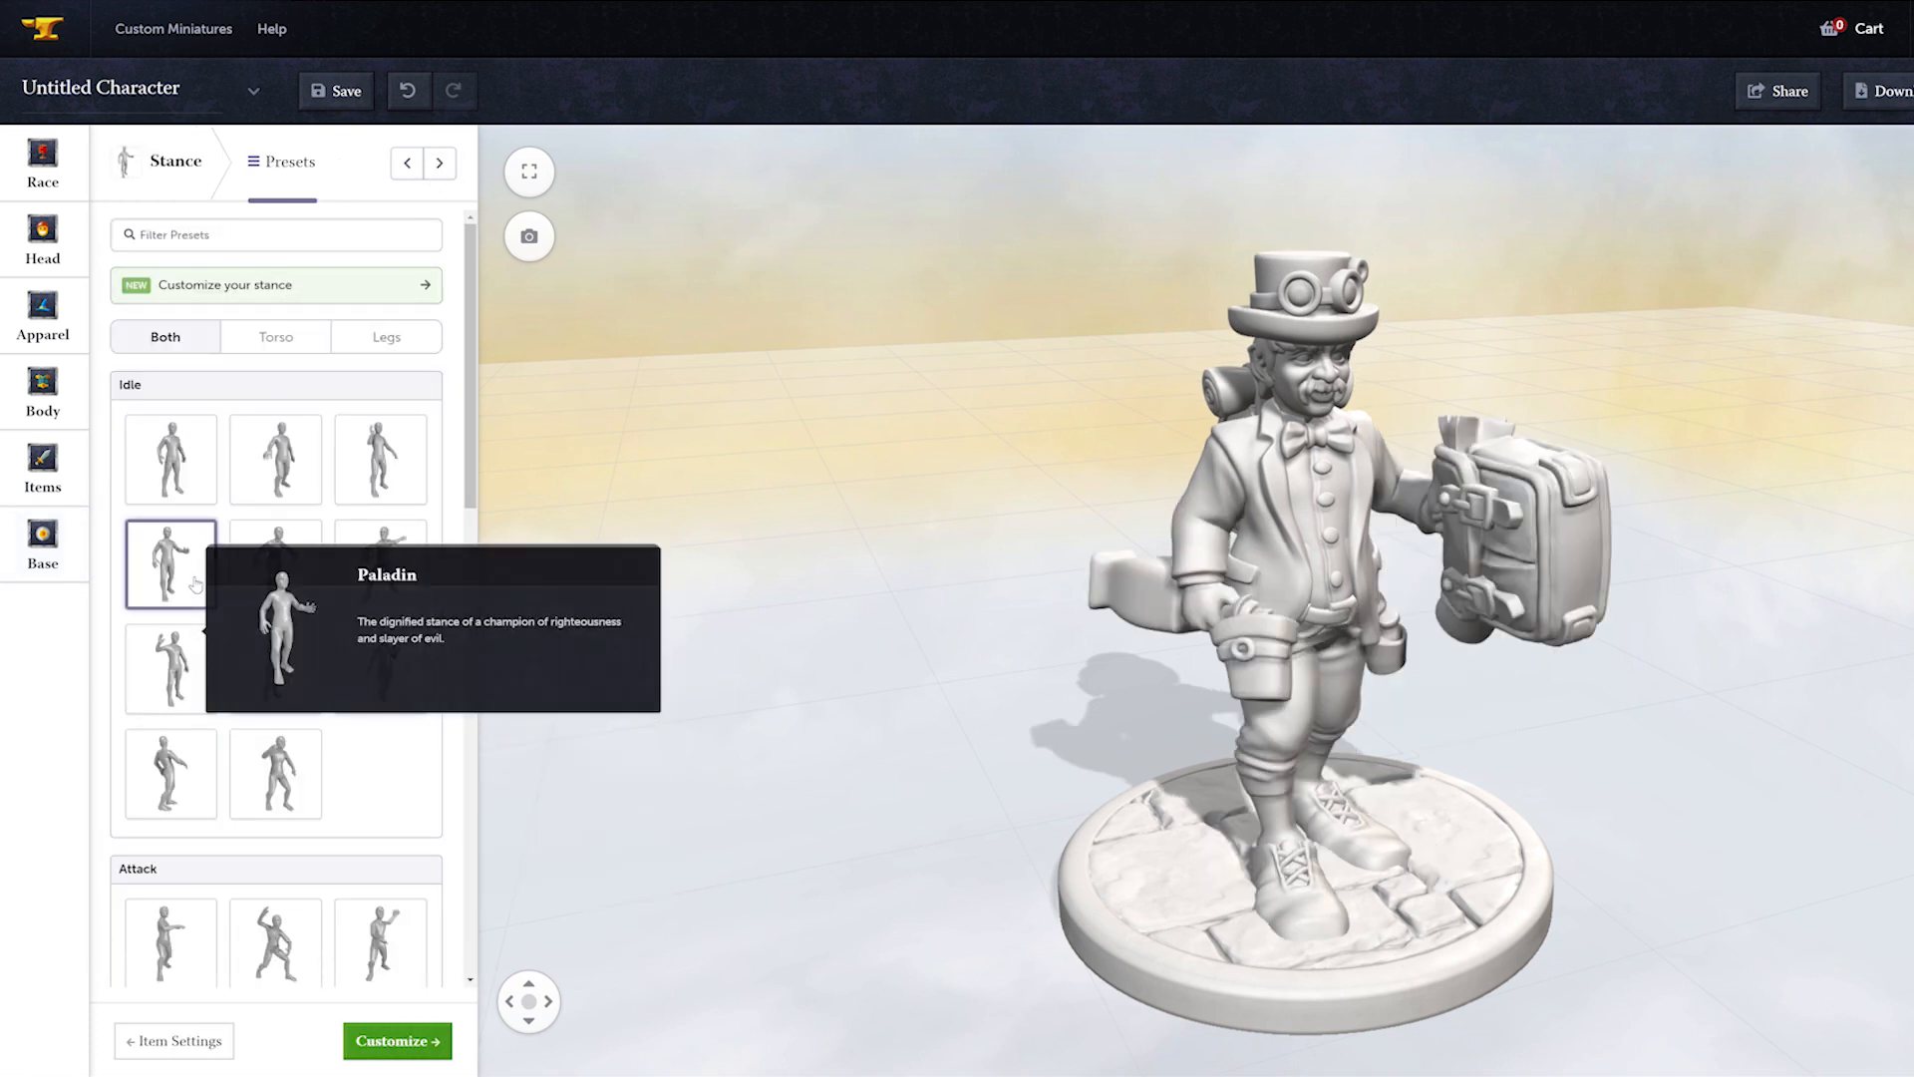
{"action": "left_click", "coordinate": [275, 773]}
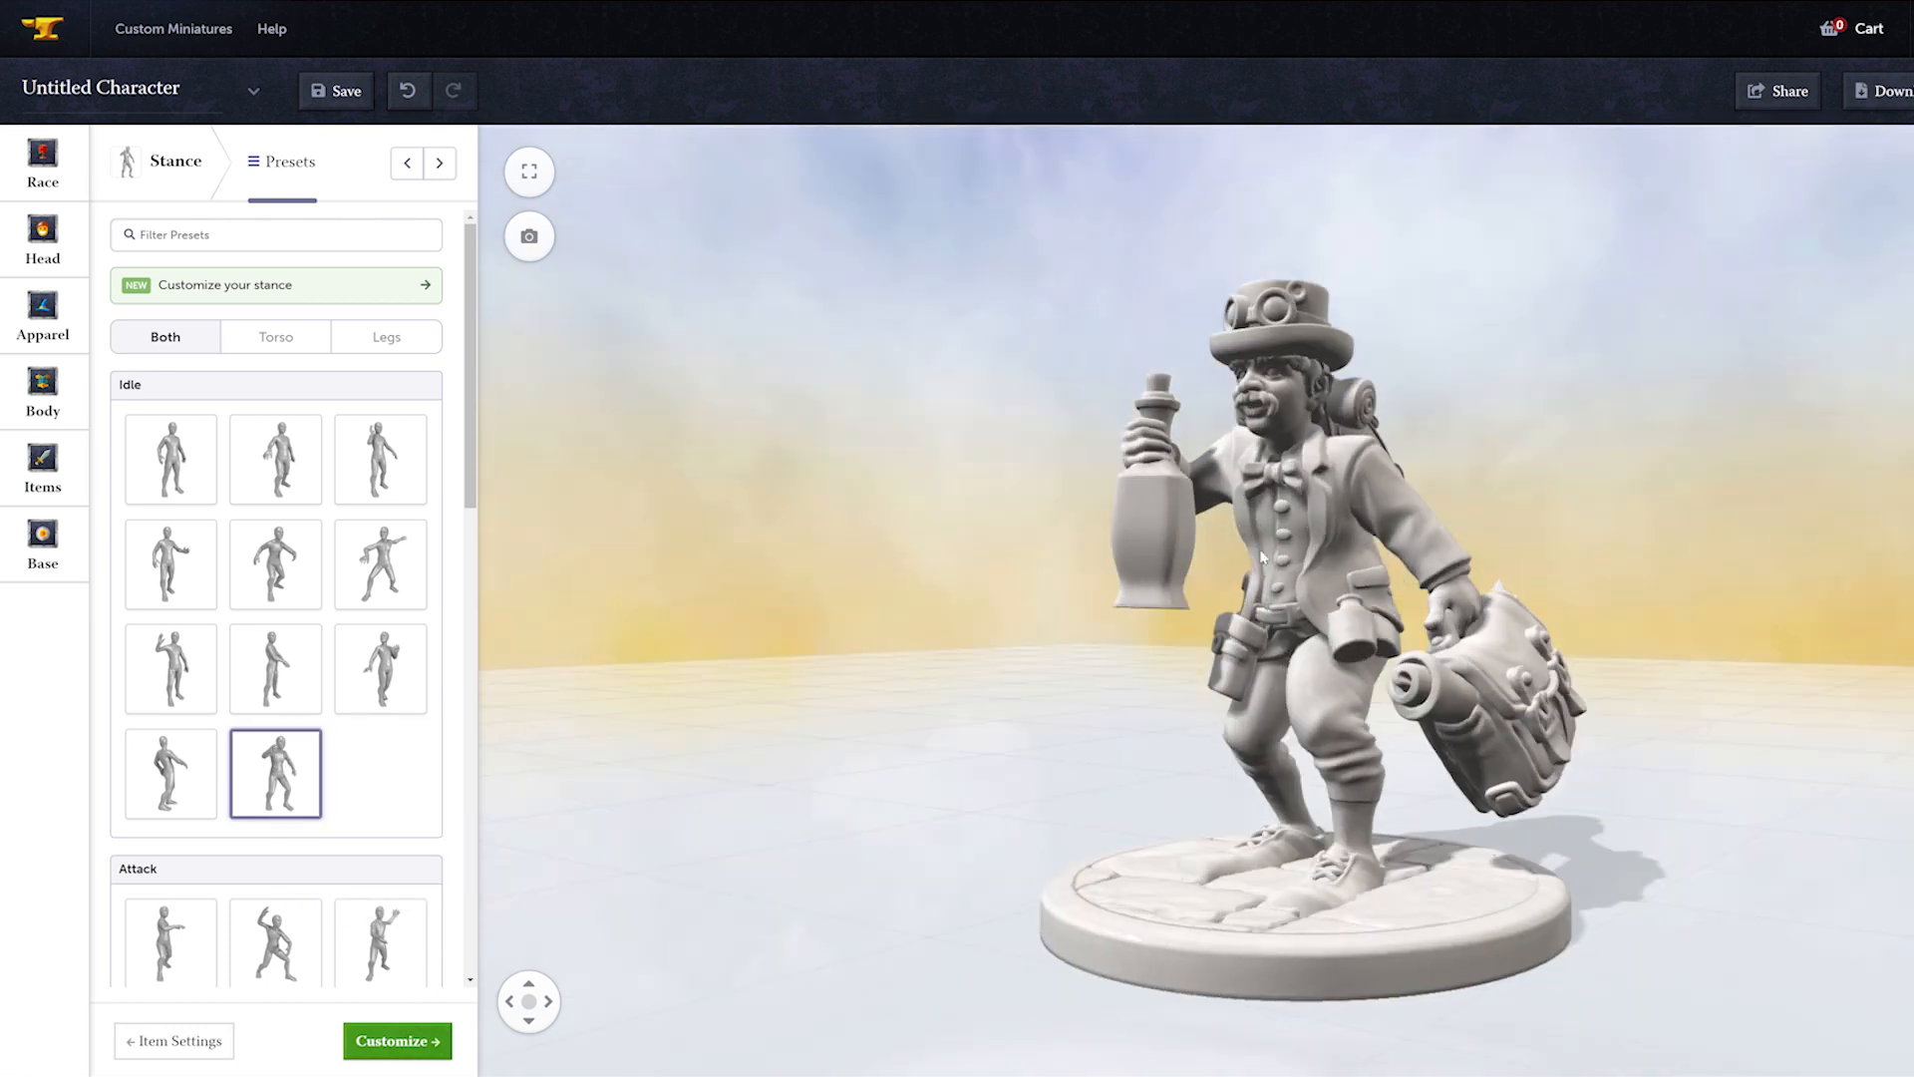
{"action": "left_click", "coordinate": [396, 1040]}
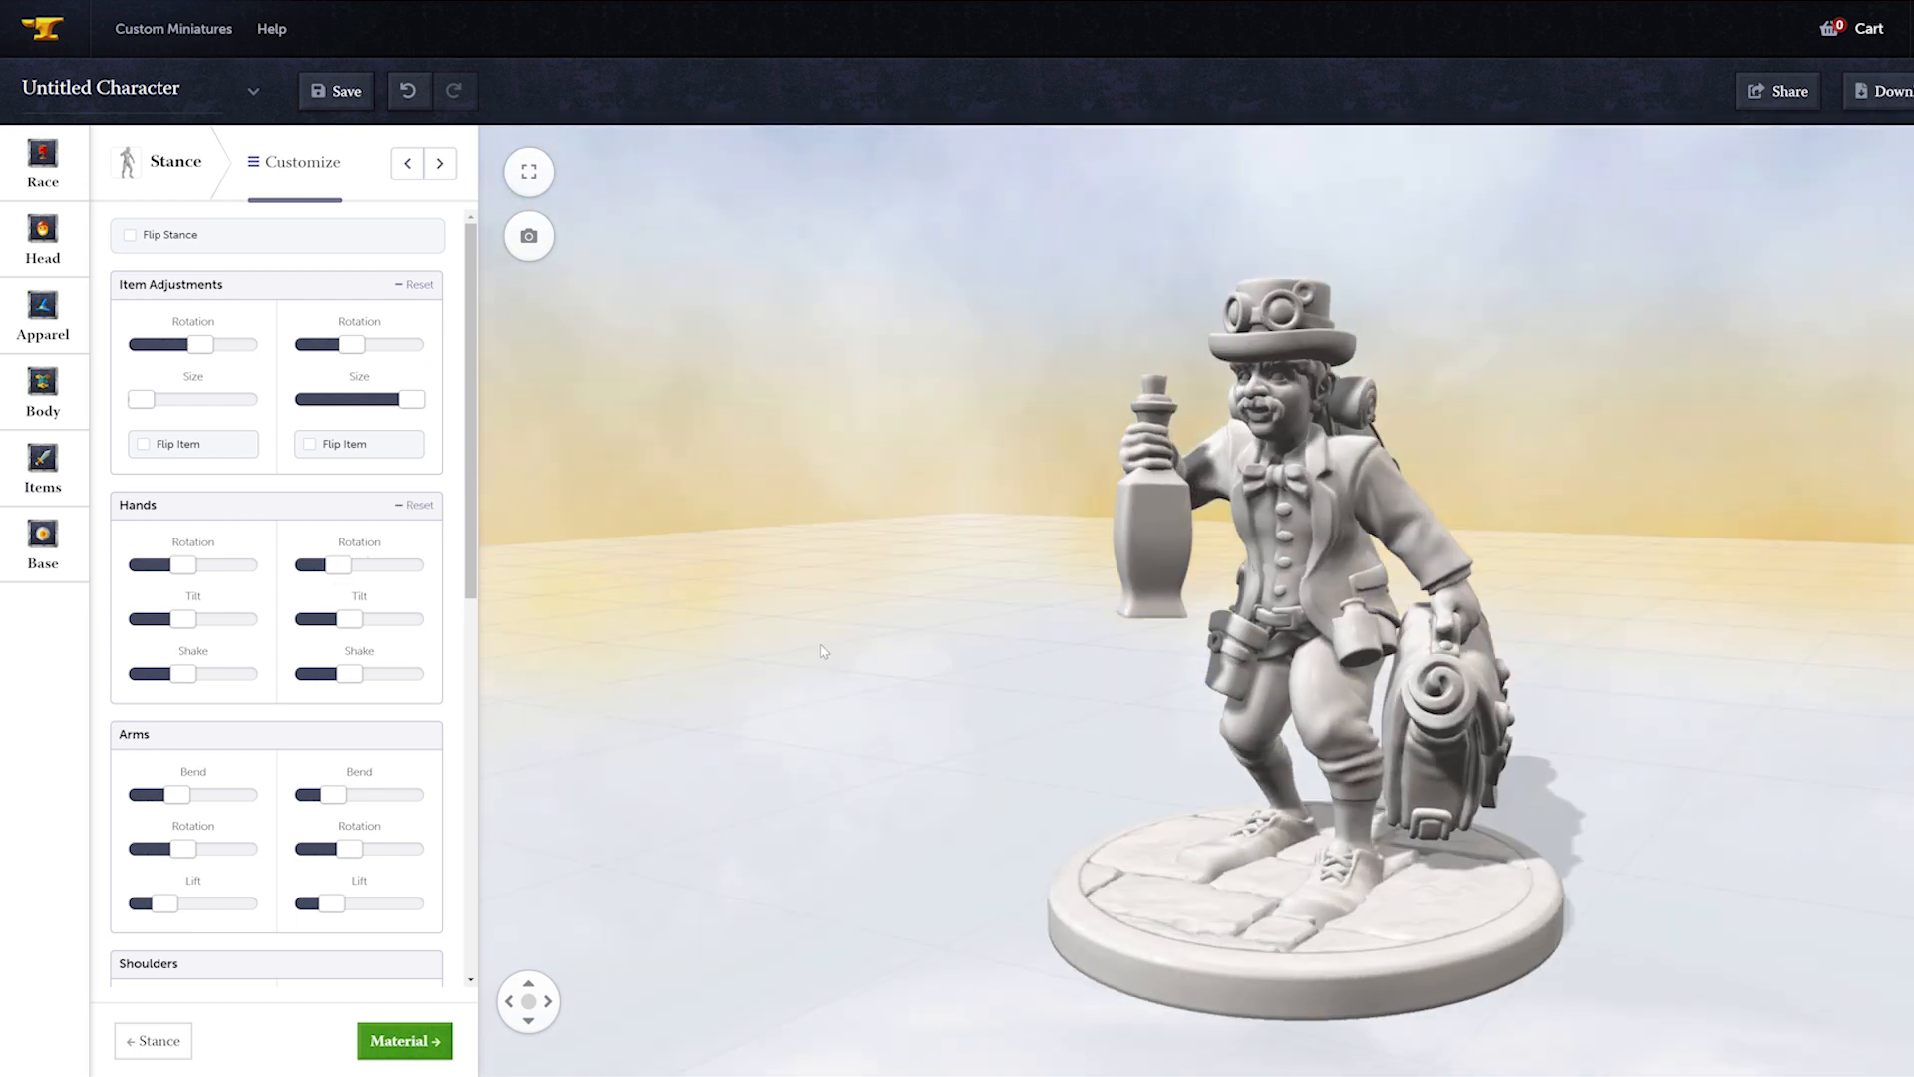
Step: Show the material options, with Premium Resin priced at $19.97
{"action": "scroll", "scroll_direction": "down", "scroll_amount": 3}
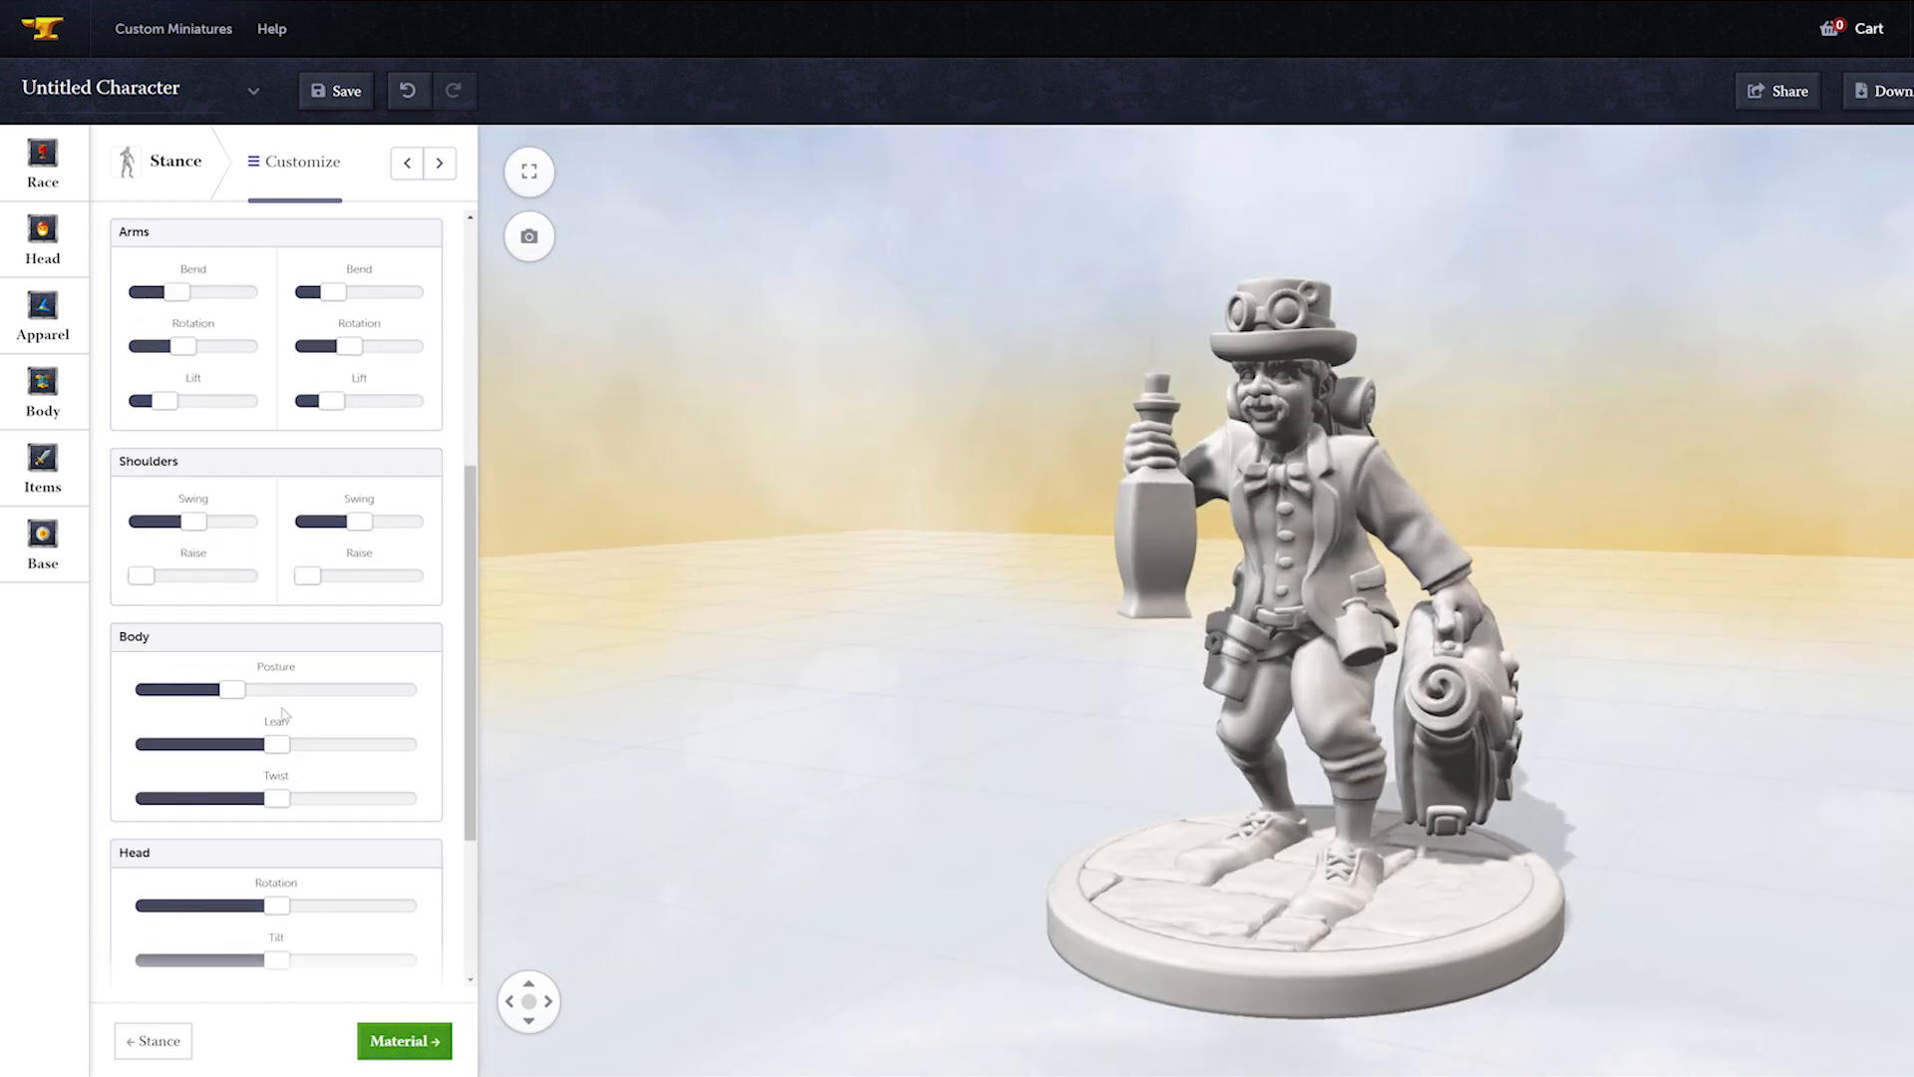
{"action": "left_click", "coordinate": [404, 1040]}
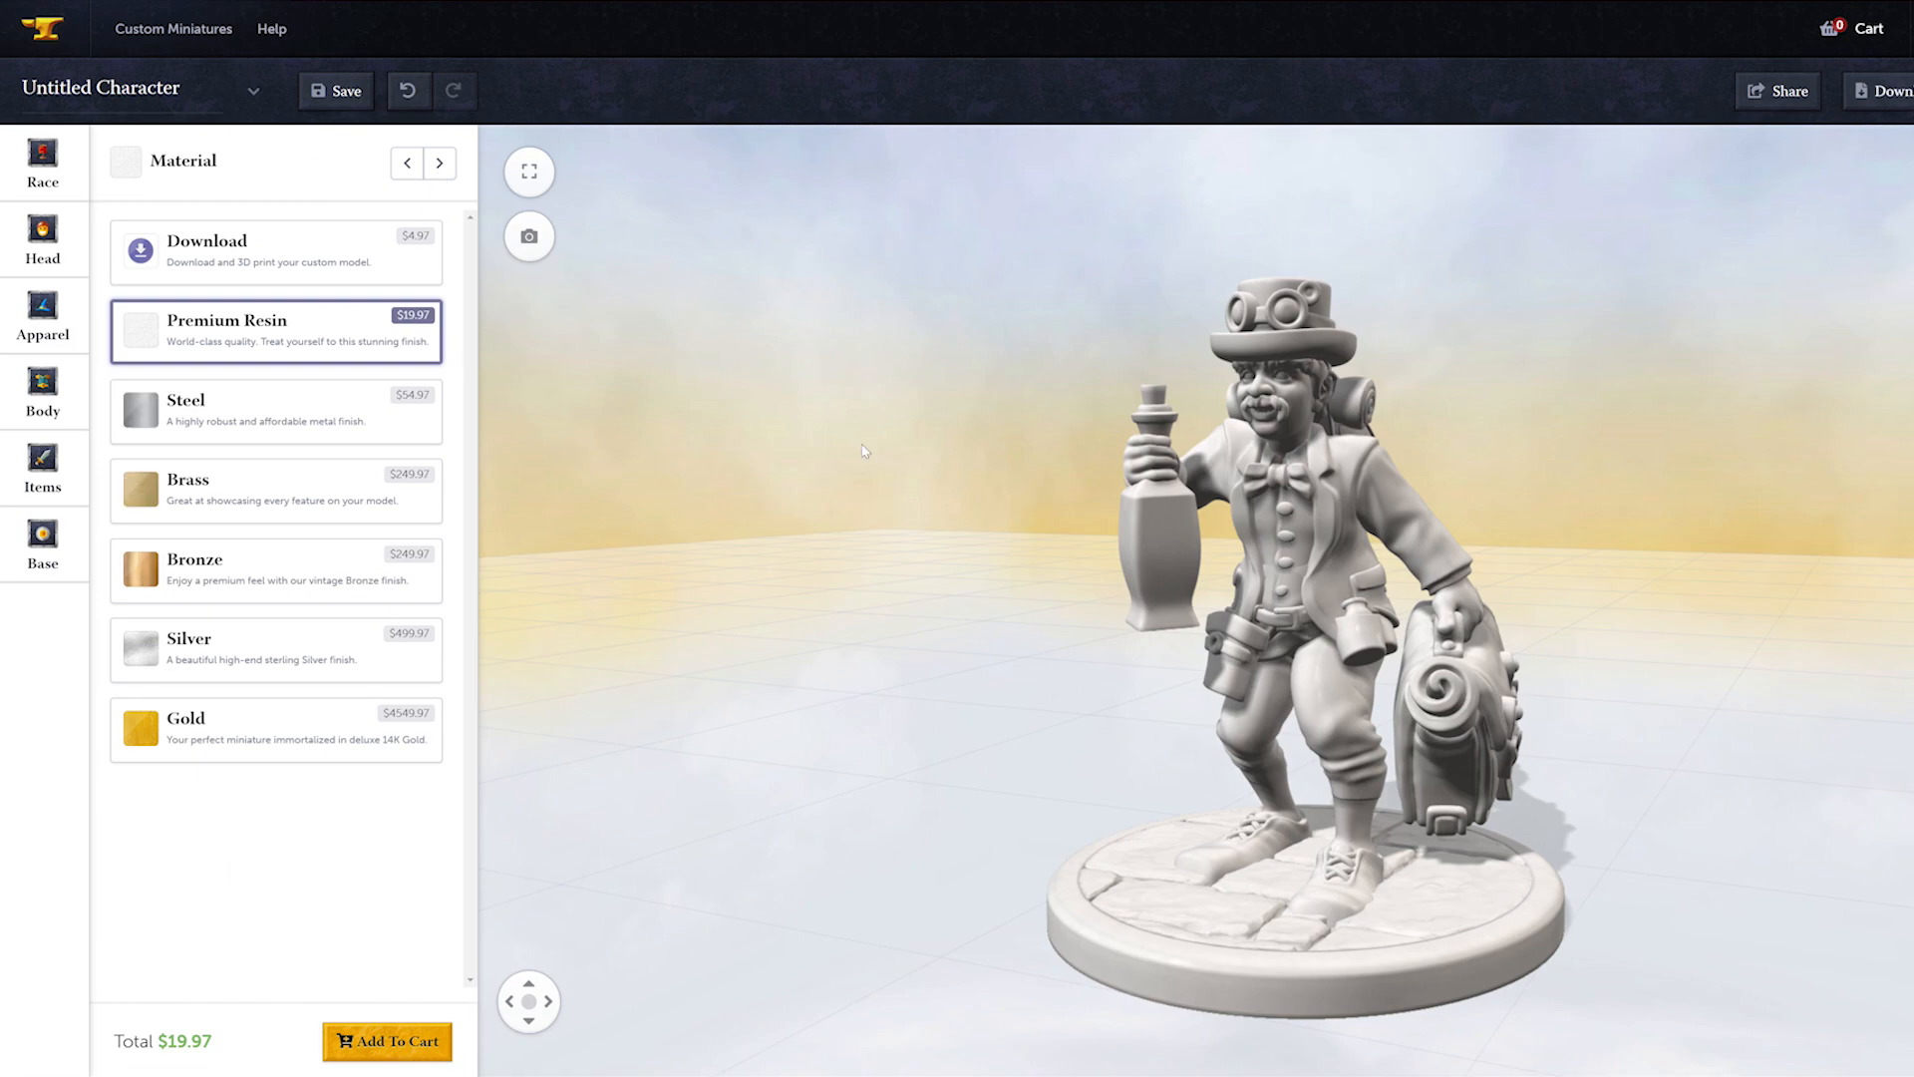